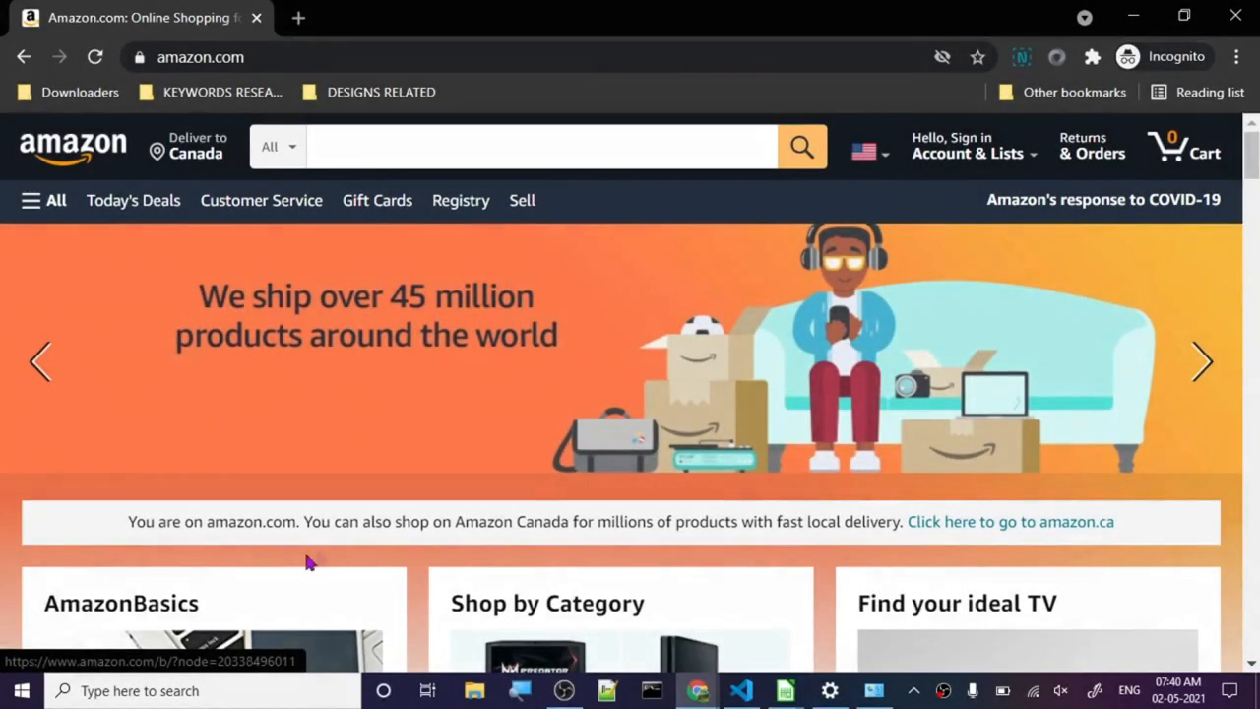
mouse_move(333, 346)
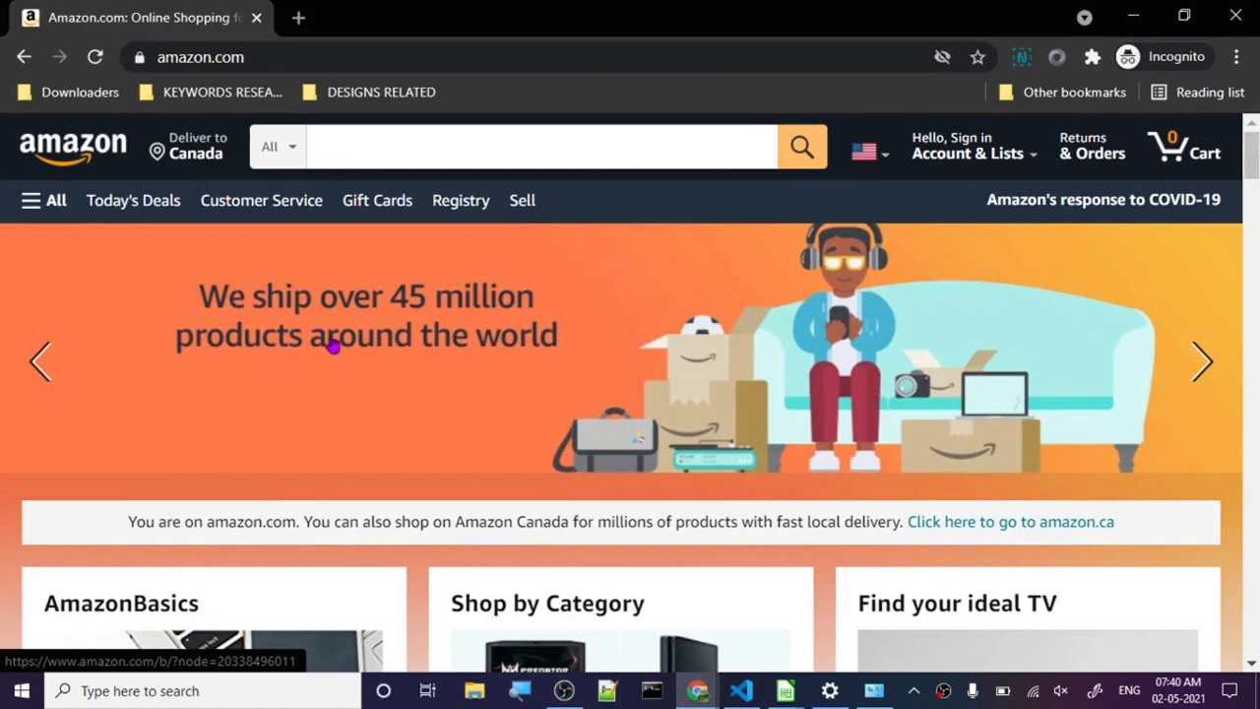
mouse_move(264, 315)
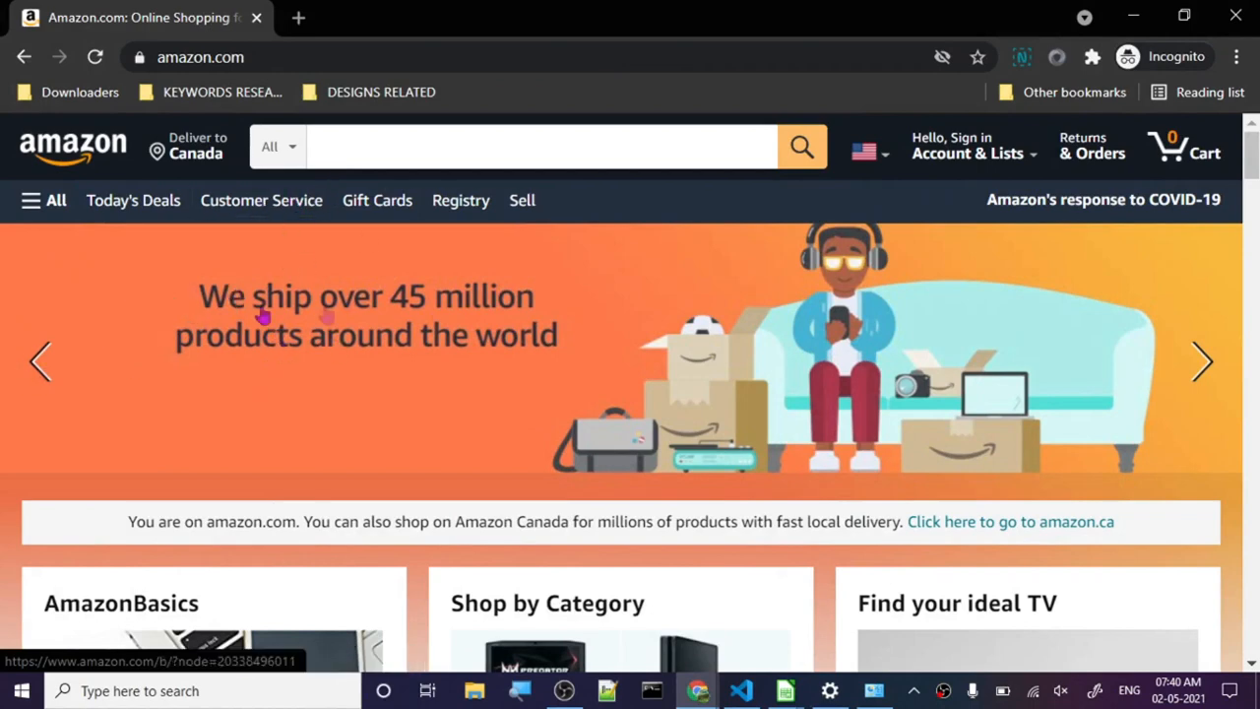
mouse_move(291, 339)
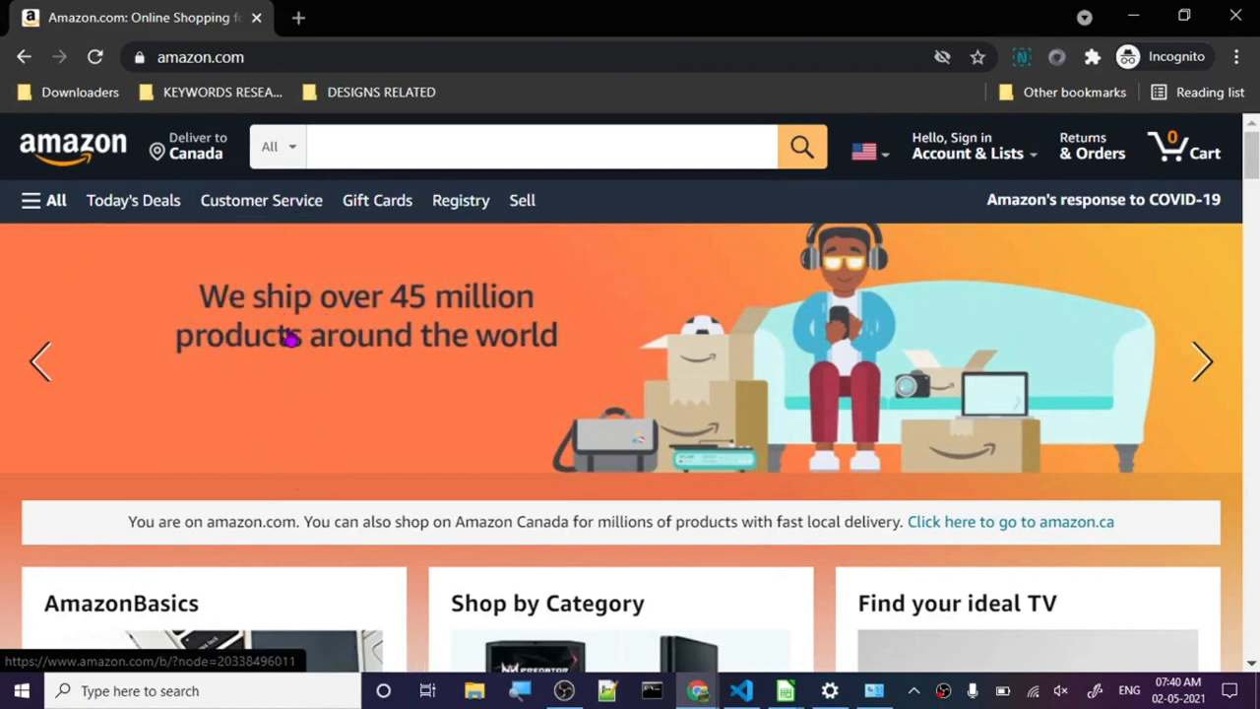
Enter "Coloring" in the Amazon search box and review the Self Publishing Titans keyword suggestions.
click(540, 146)
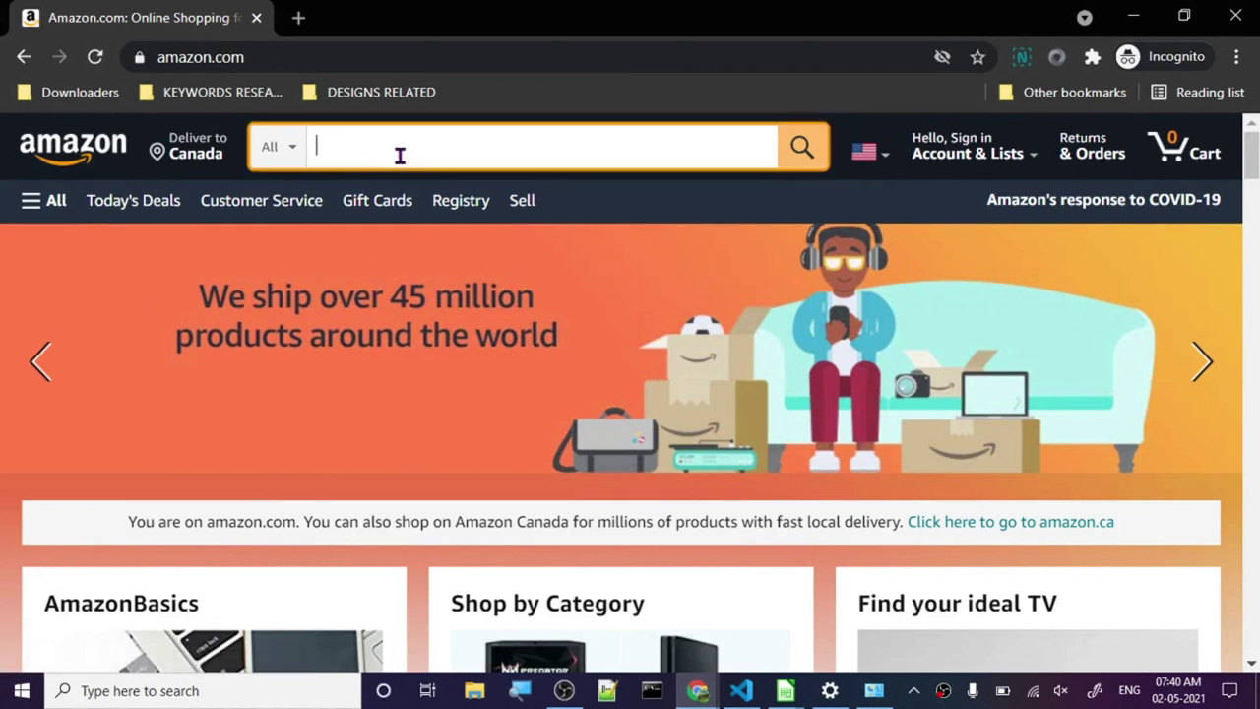
mouse_move(476, 398)
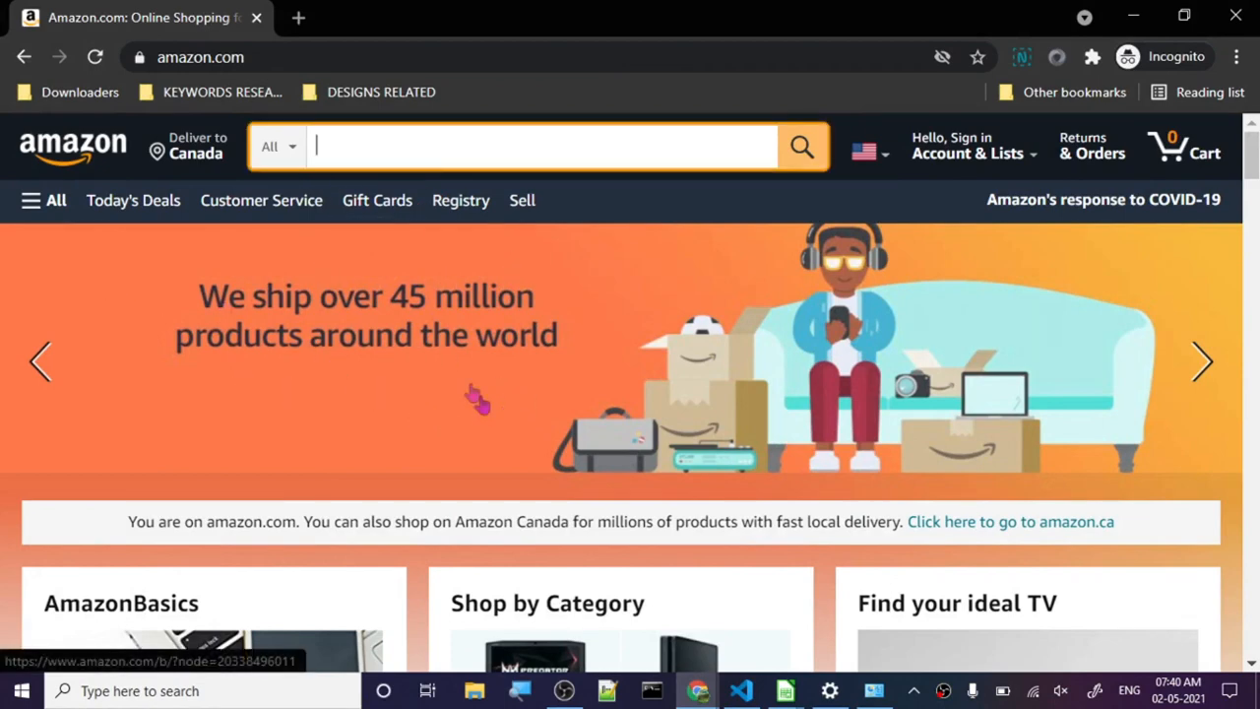
mouse_move(413, 350)
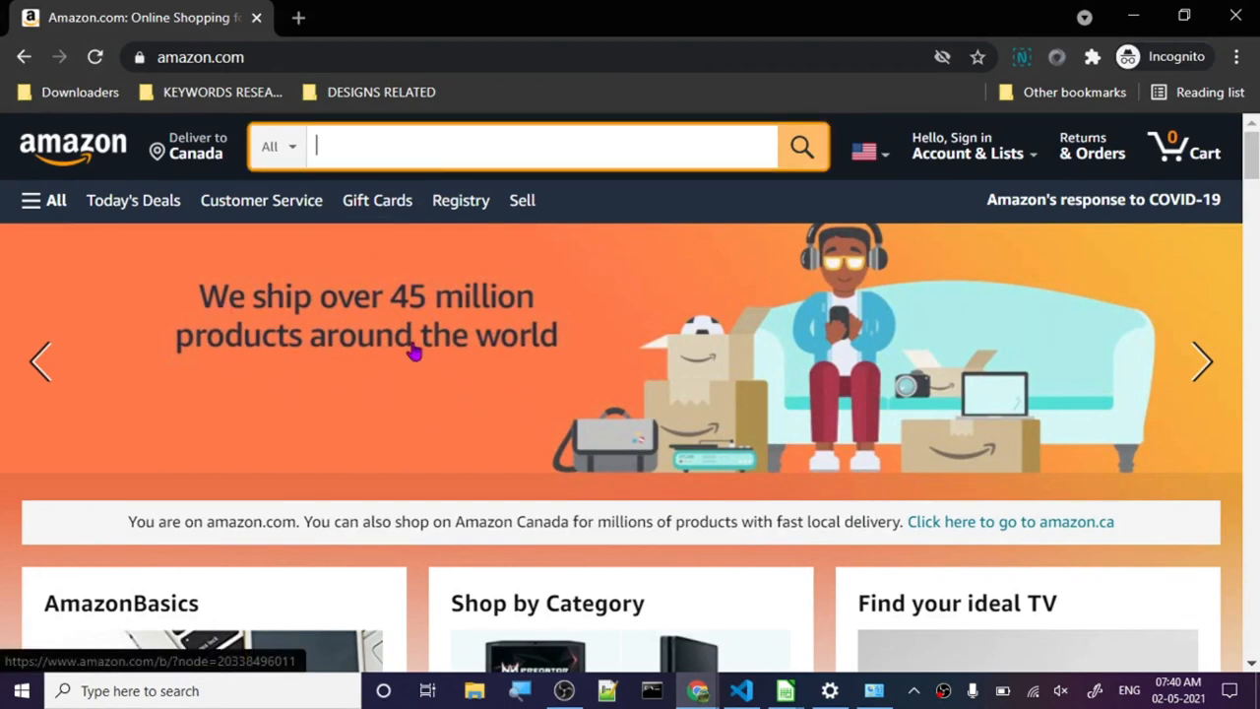
text(Co)
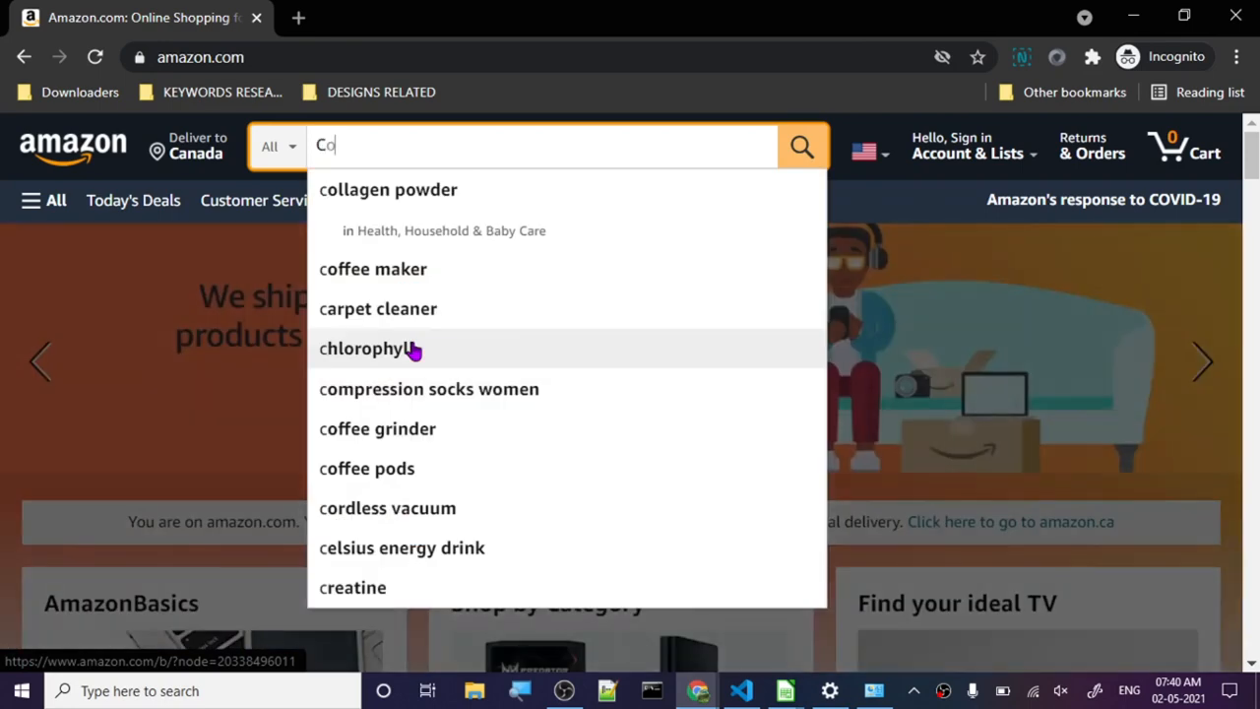
text(lorin)
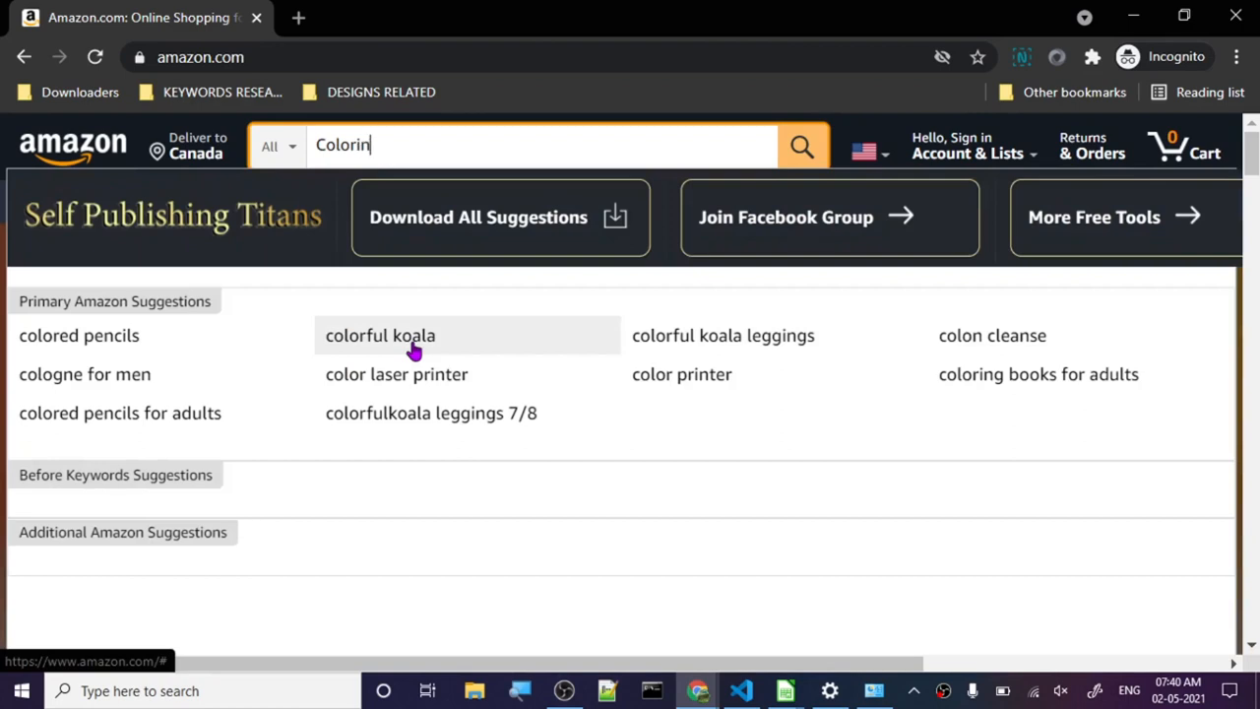
text(g)
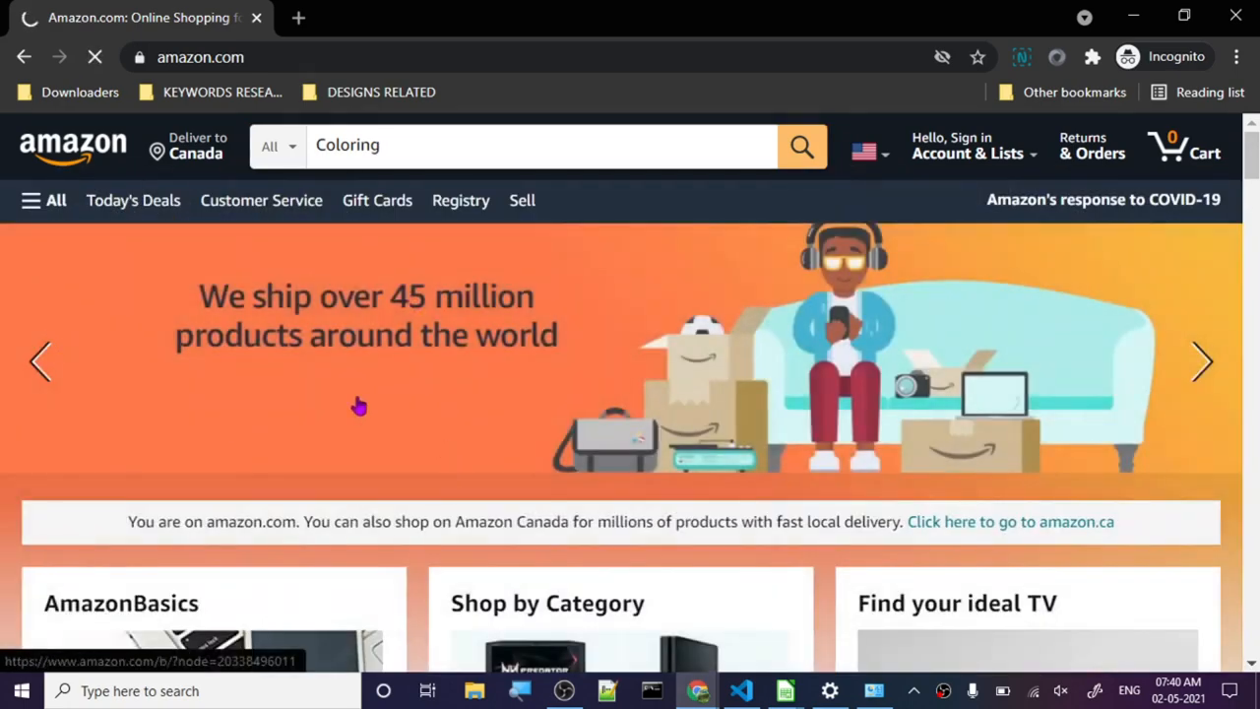
Run the "coloring books" search and look over the results while the Titans stats bar loads.
click(801, 145)
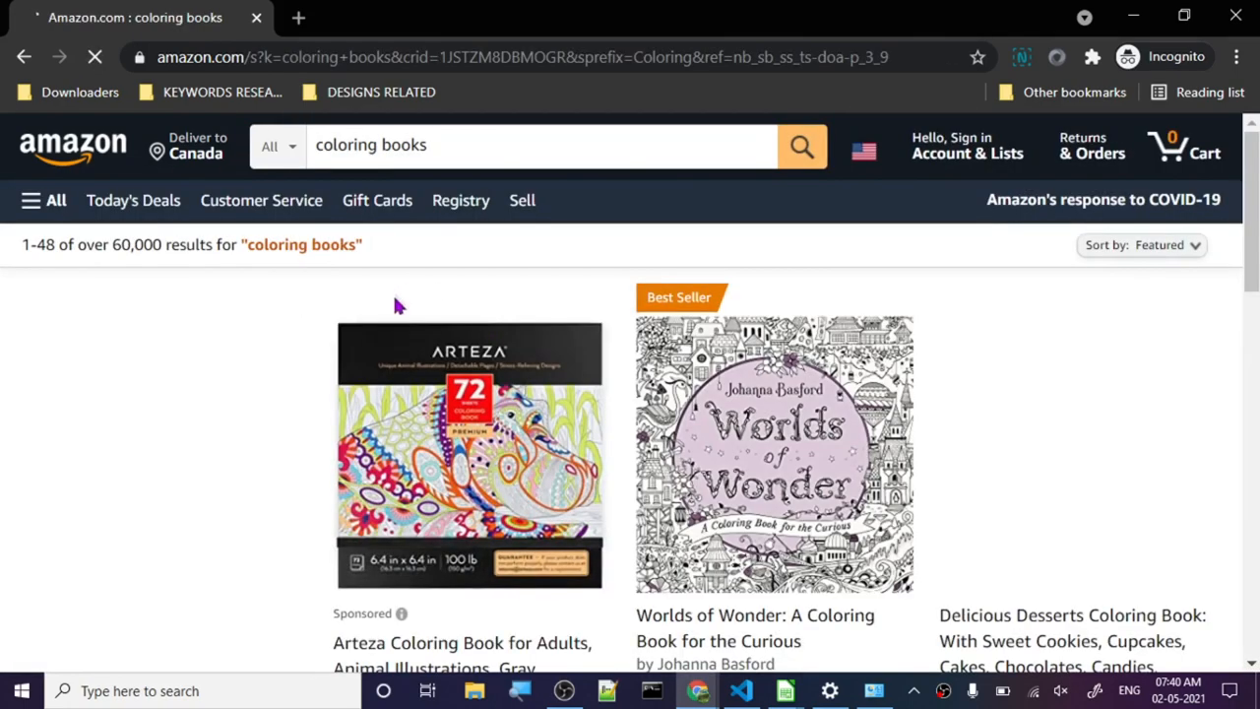
scroll(down, 3)
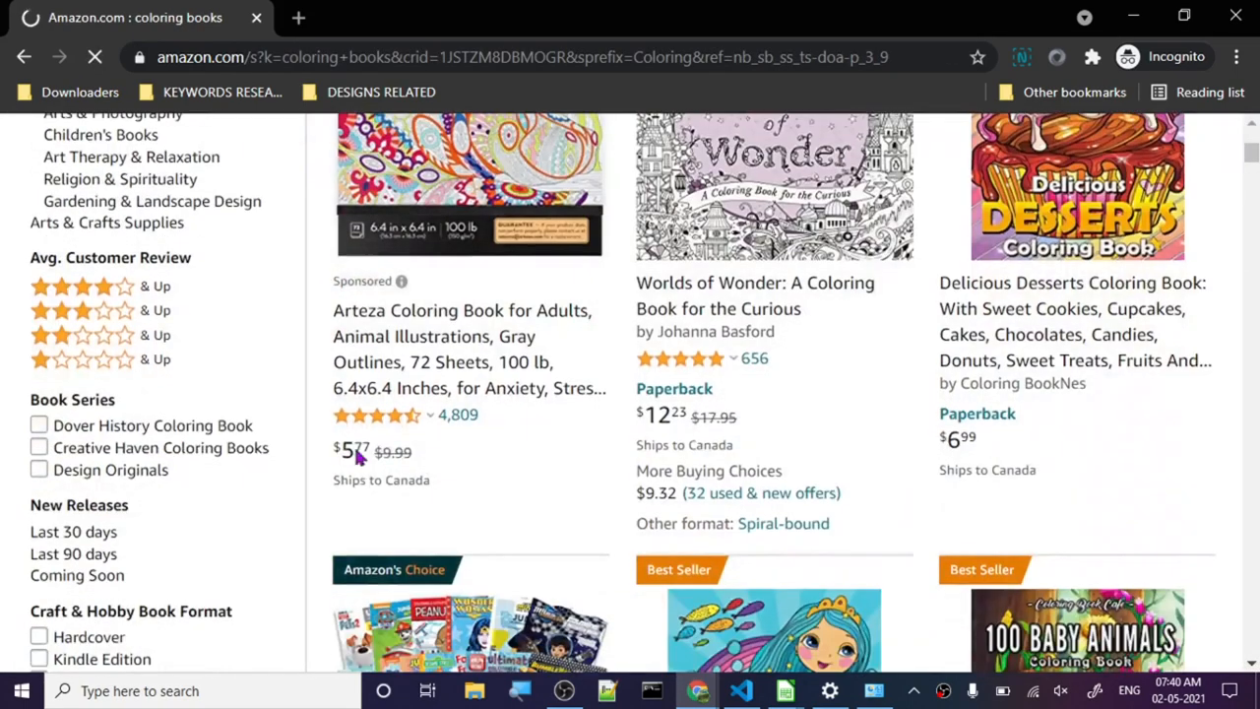
scroll(up, 3)
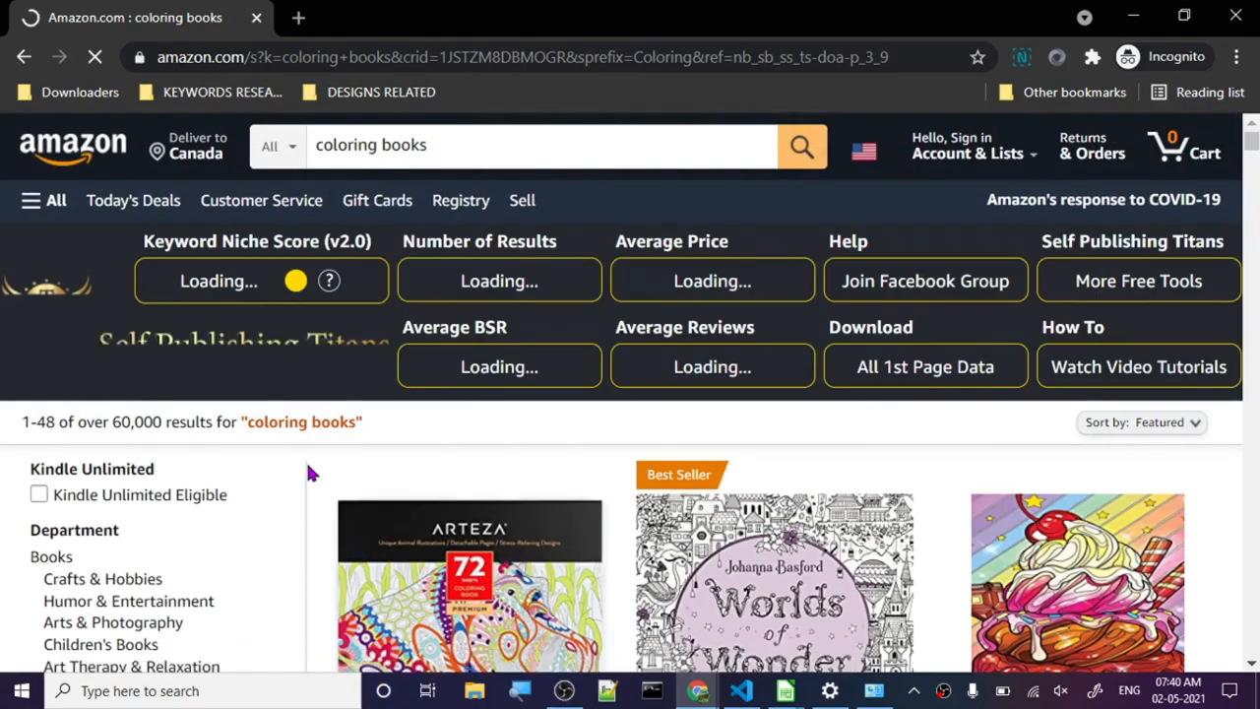
scroll(down, 3)
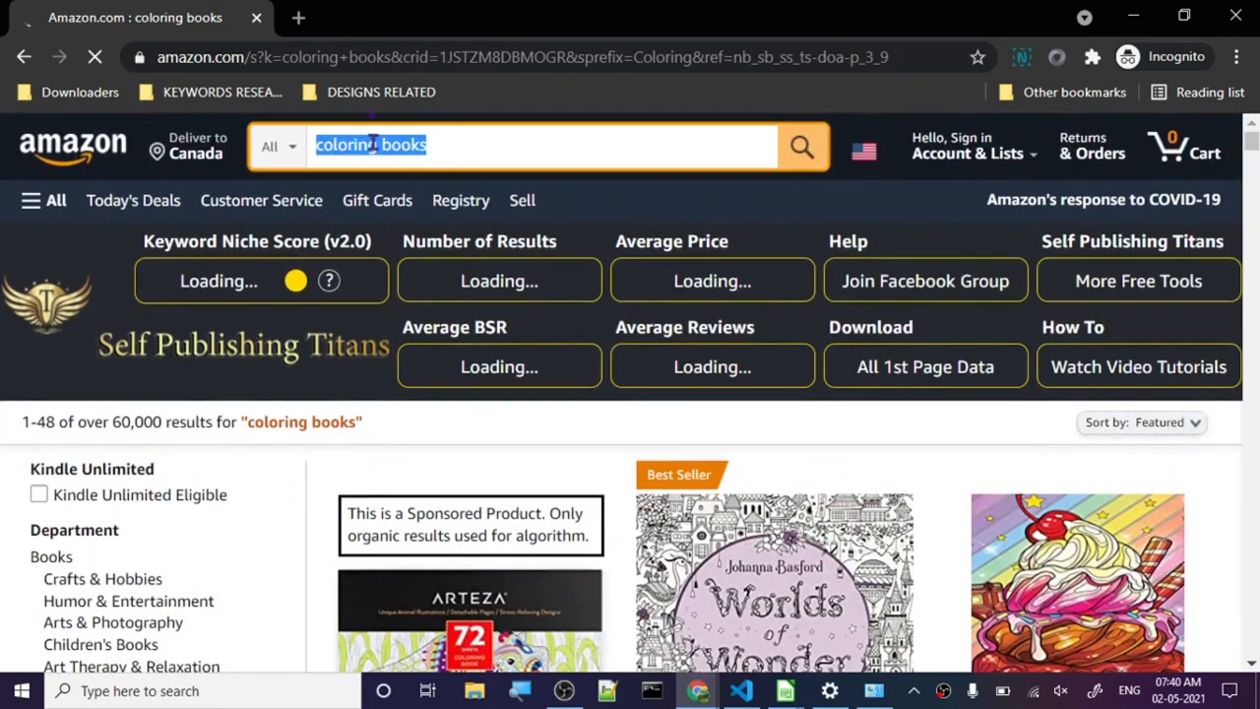
mouse_move(697, 690)
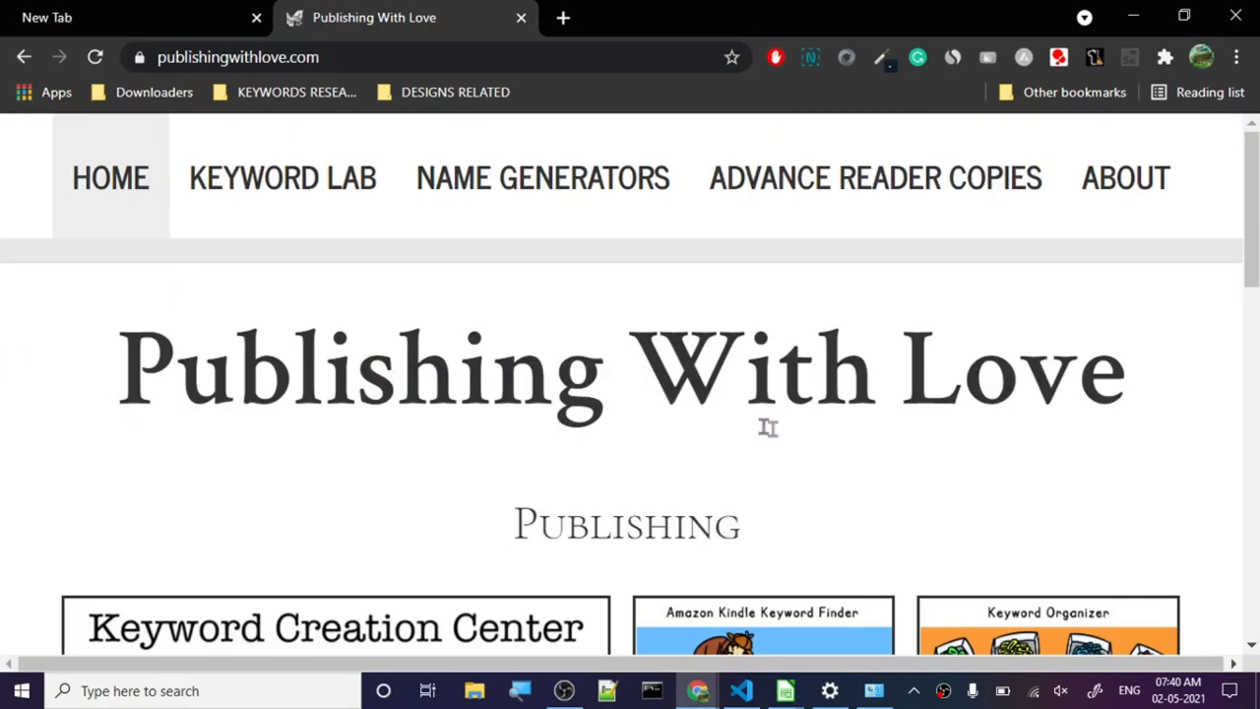
Scroll through the free publishing tool tiles on the Publishing With Love homepage.
scroll(down, 3)
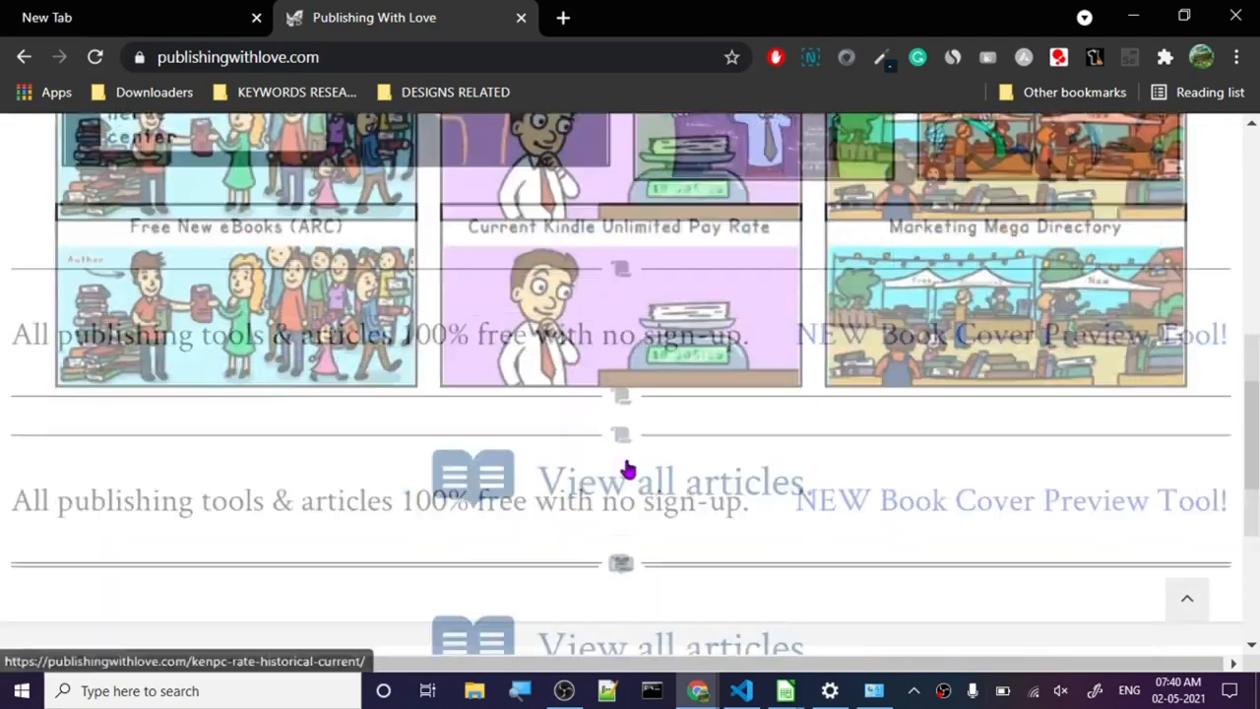
scroll(up, 3)
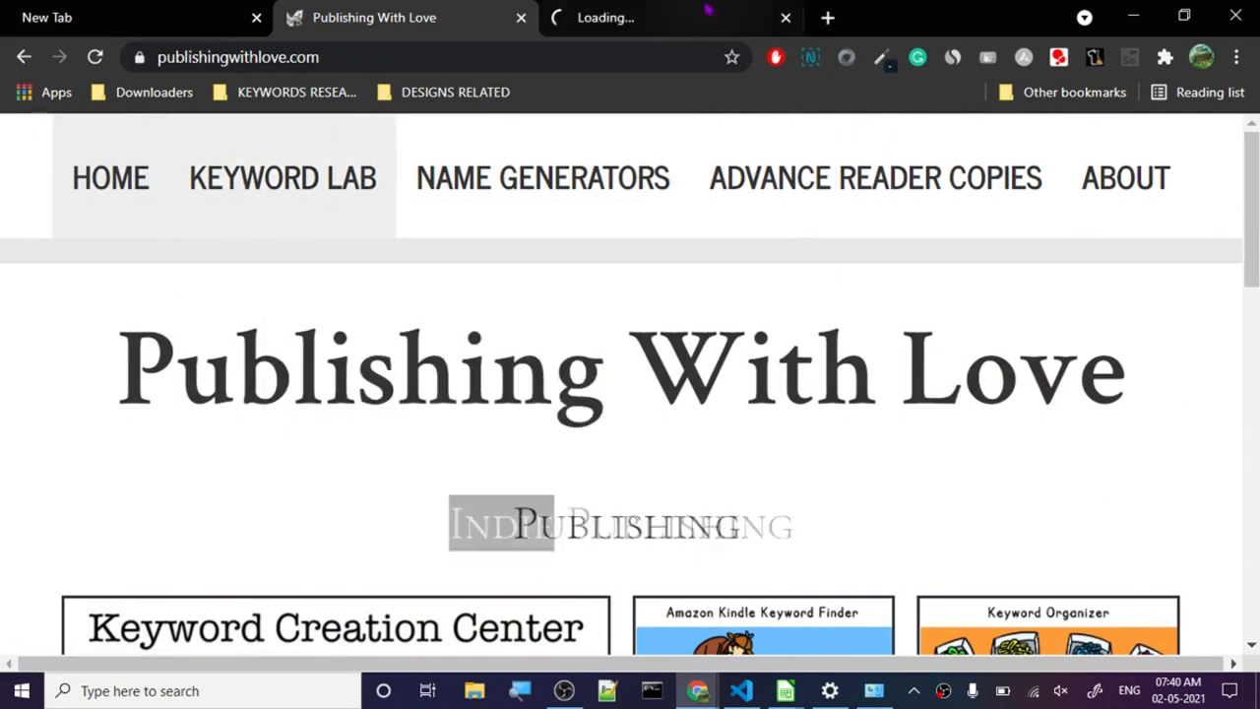
Switch to the eBook Keyword Lab tab and browse its tool tiles and Keyword Analysis Posts.
click(284, 177)
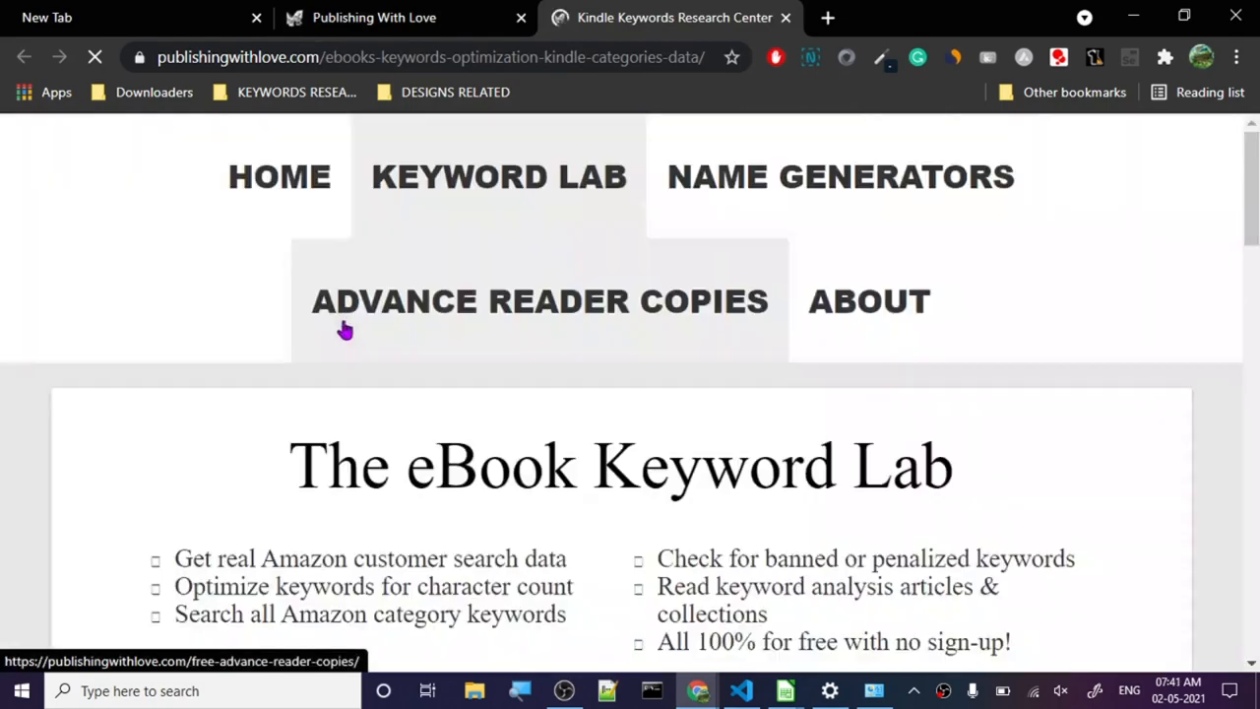
scroll(down, 3)
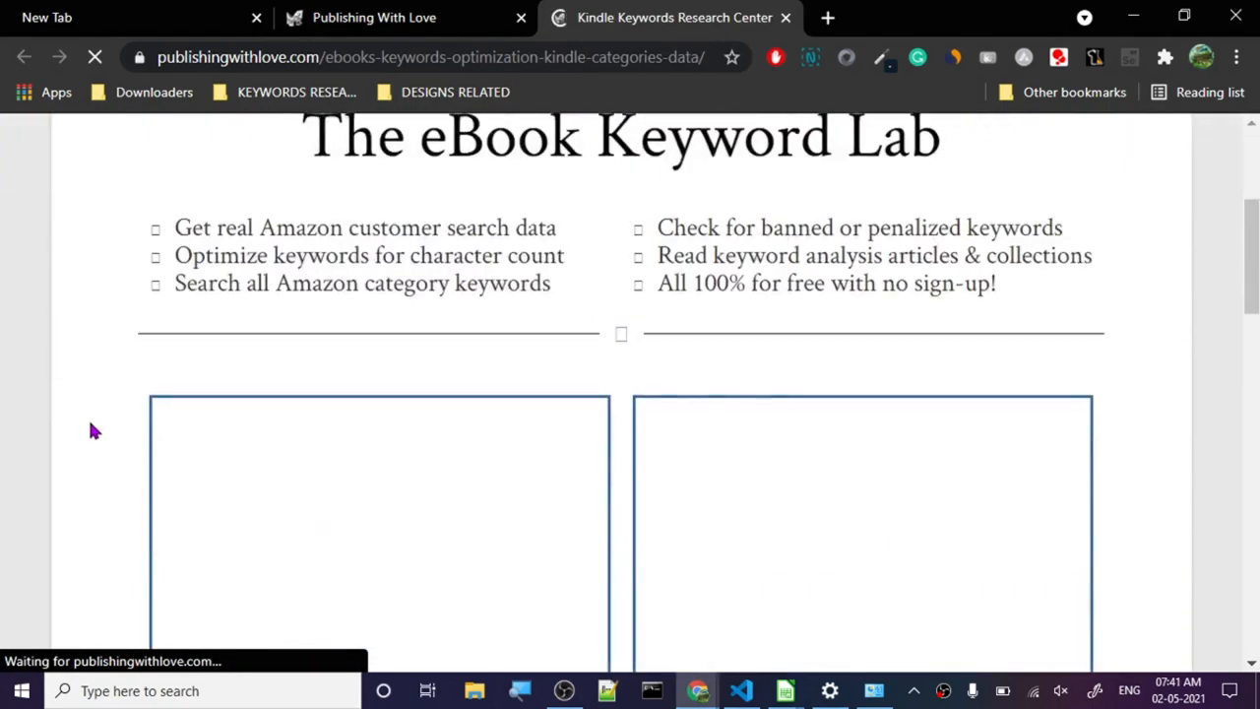
scroll(down, 3)
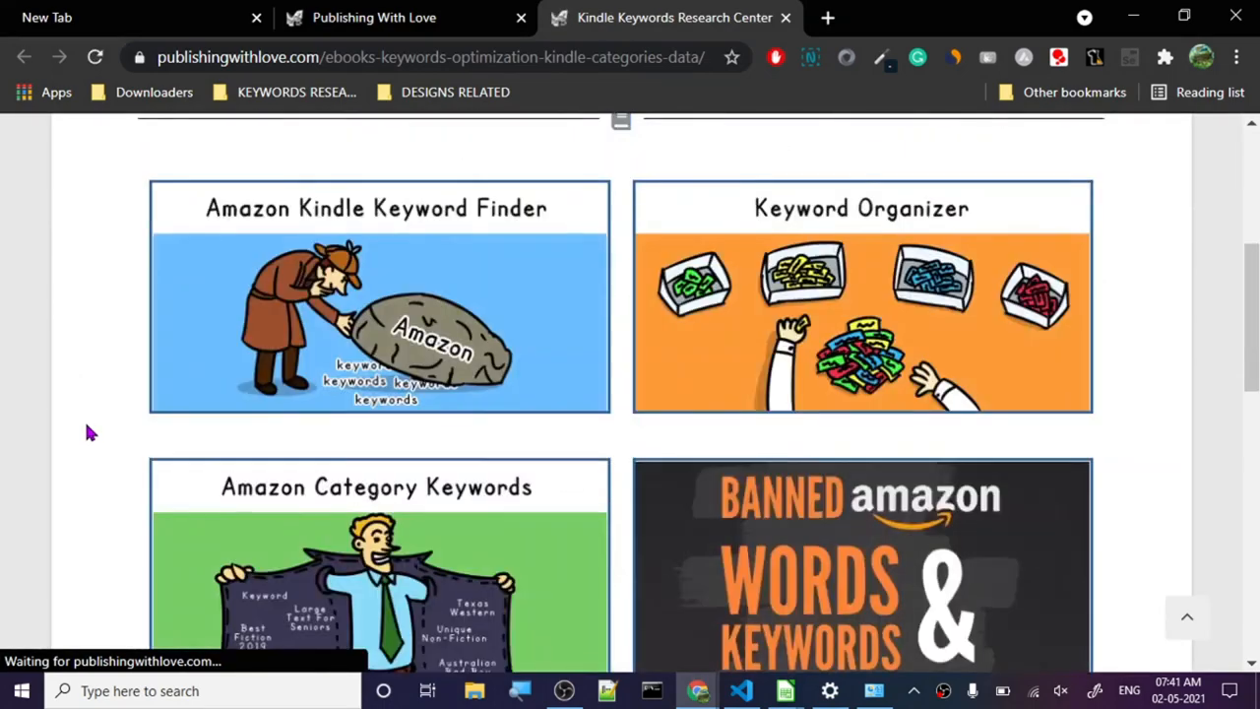
mouse_move(193, 221)
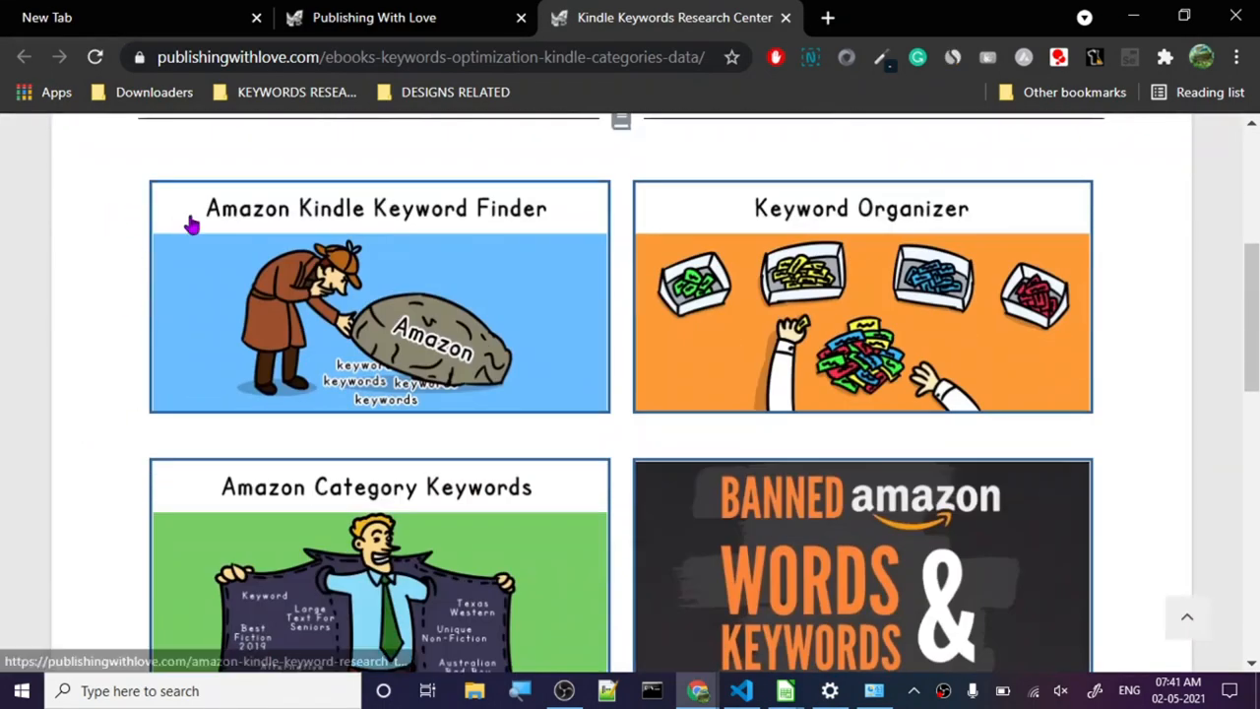
mouse_move(750, 246)
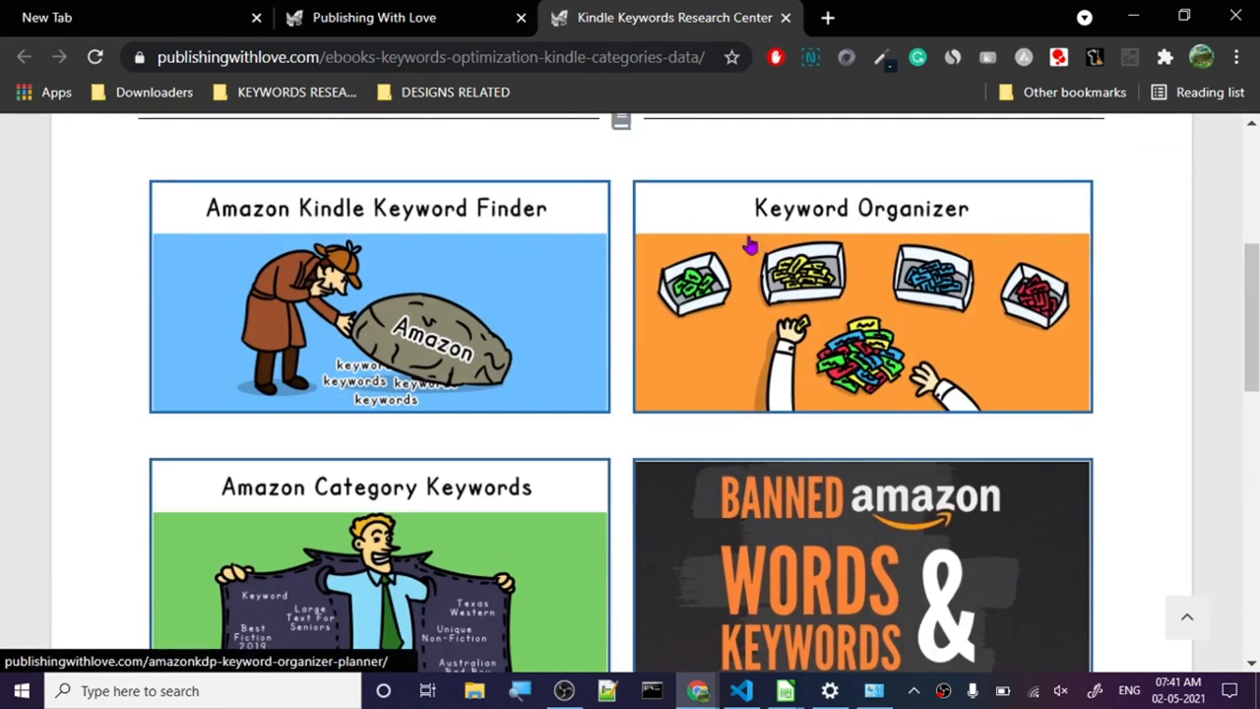
mouse_move(443, 500)
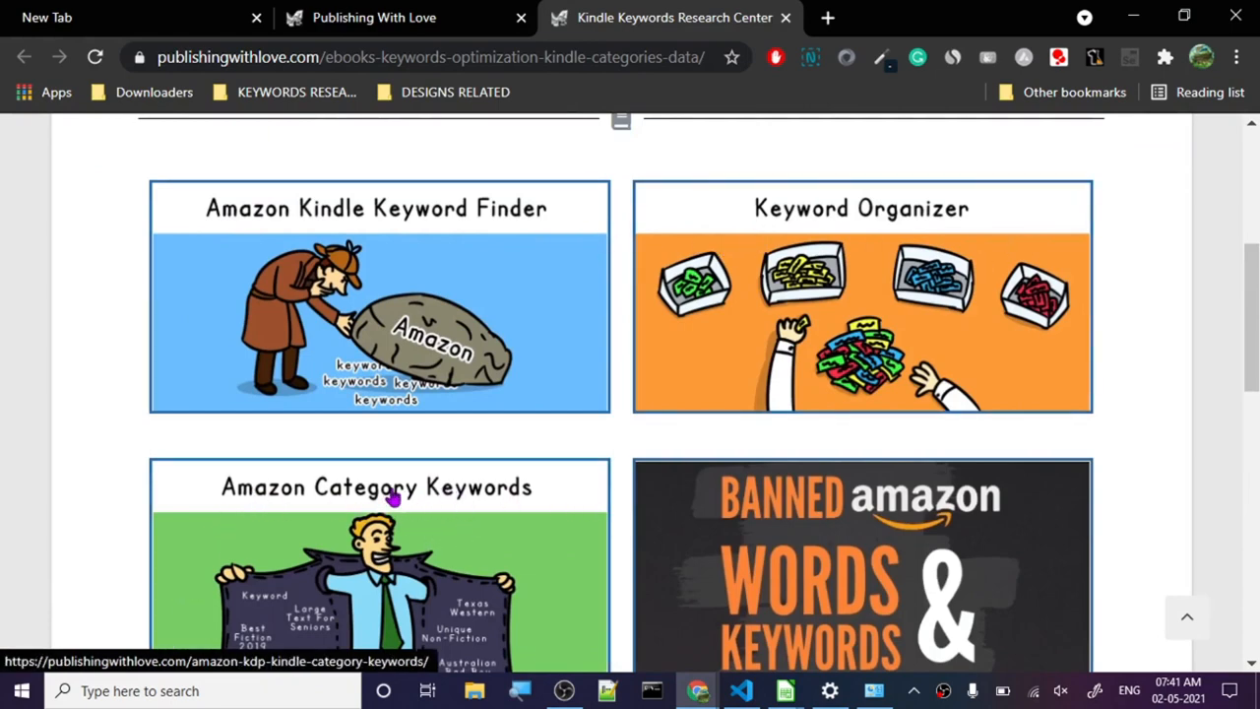
scroll(down, 3)
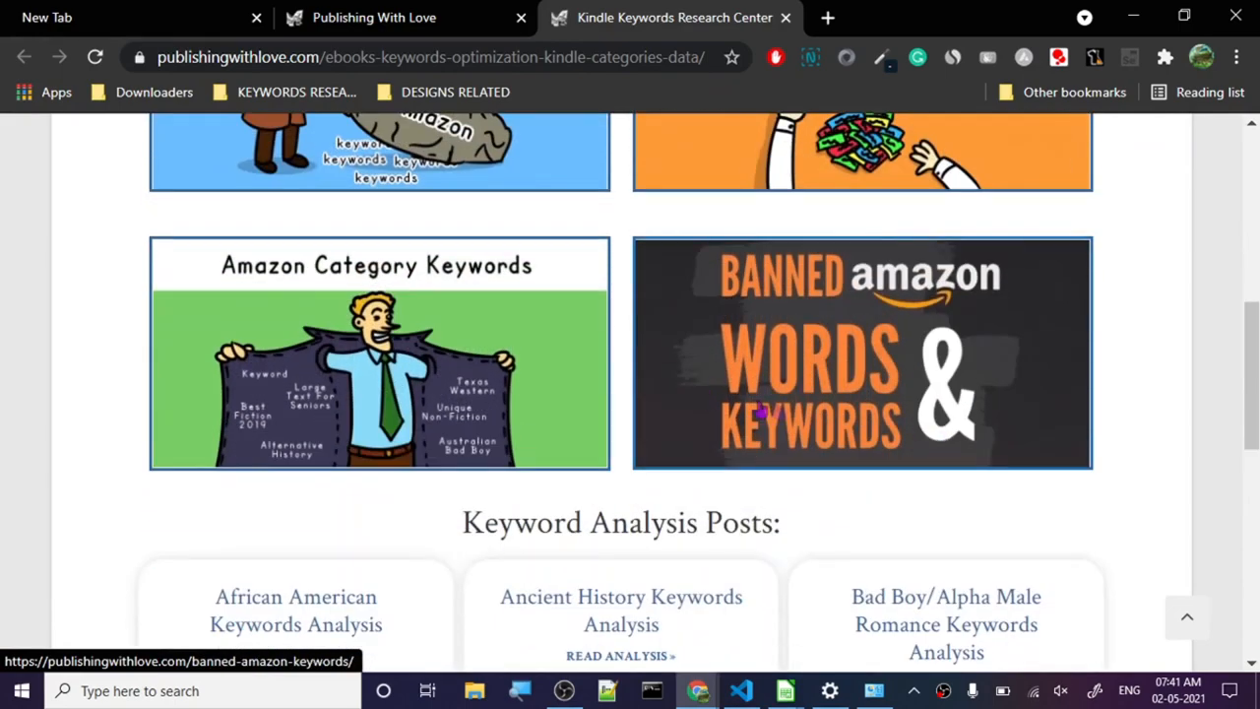
mouse_move(10, 528)
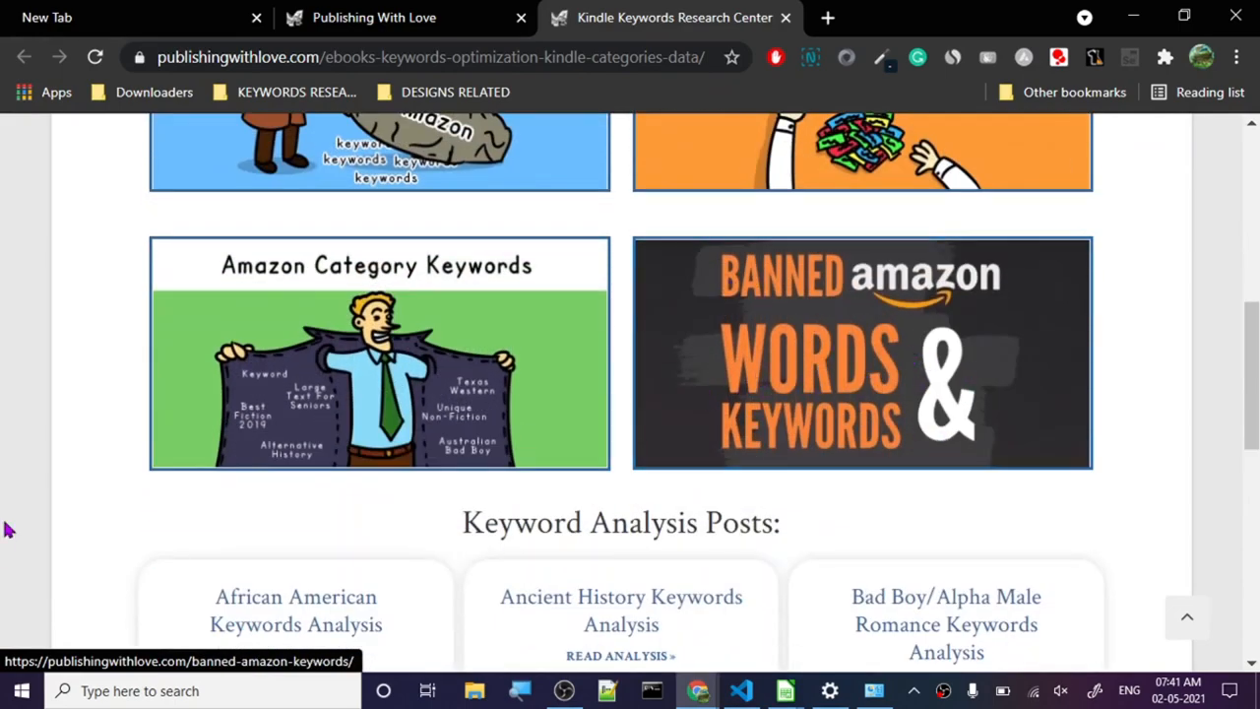
scroll(up, 3)
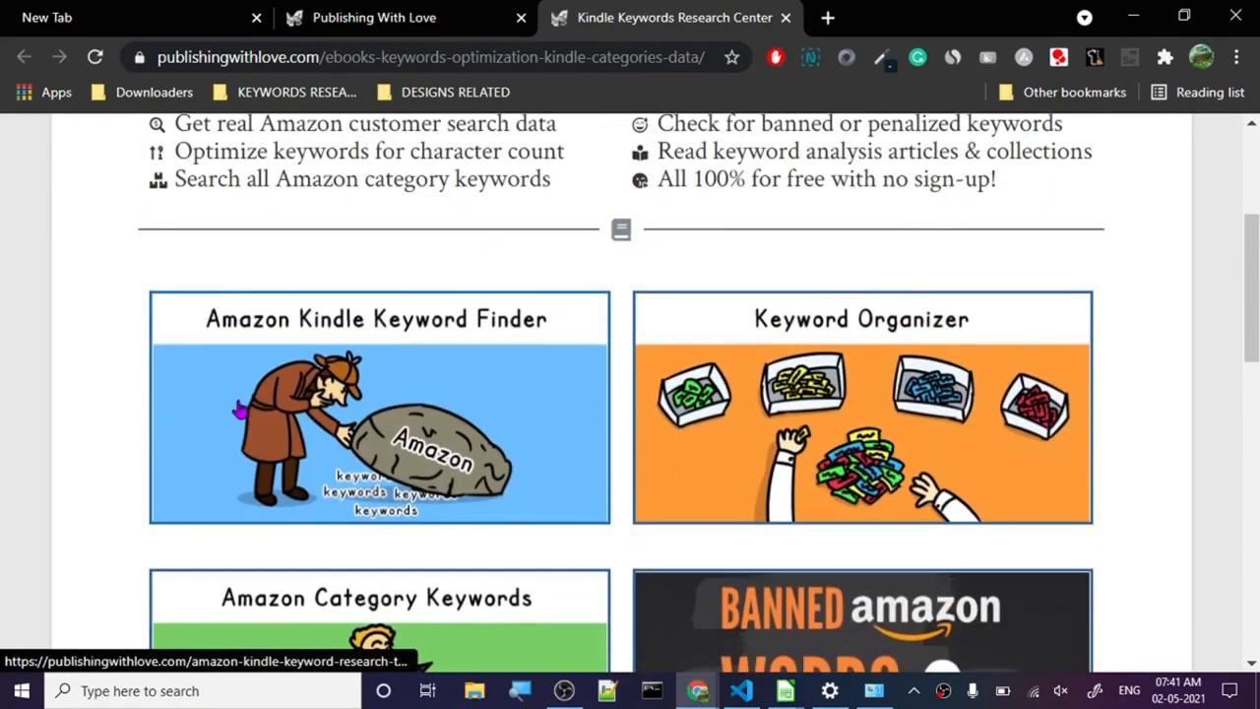
Open the Amazon Kindle Keyword Finder and bring its Live Amazon Keyword Search box into view.
click(378, 407)
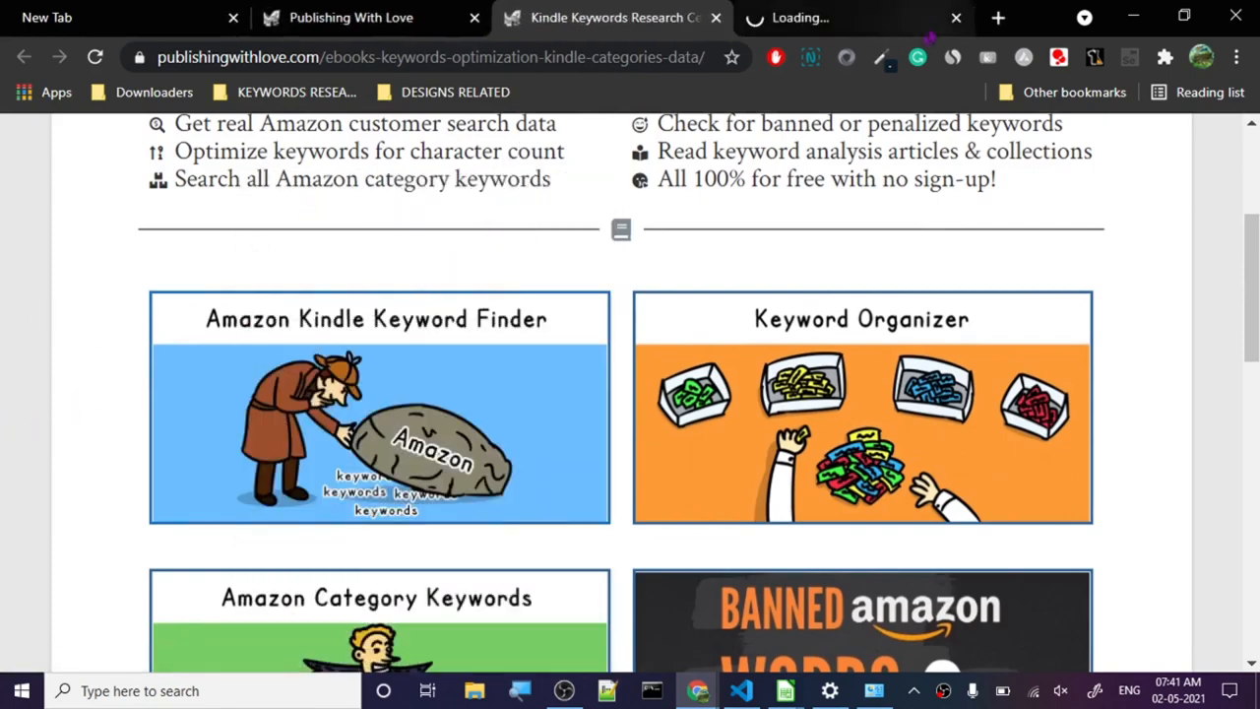
scroll(up, 3)
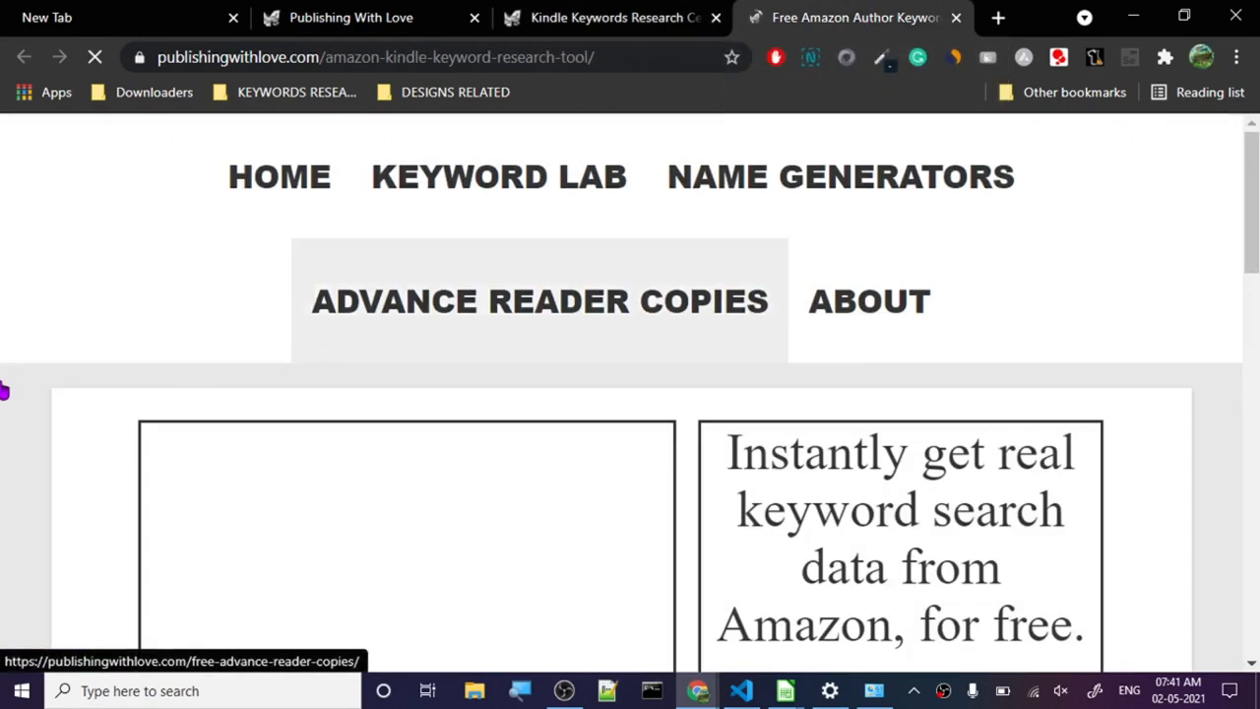
scroll(down, 3)
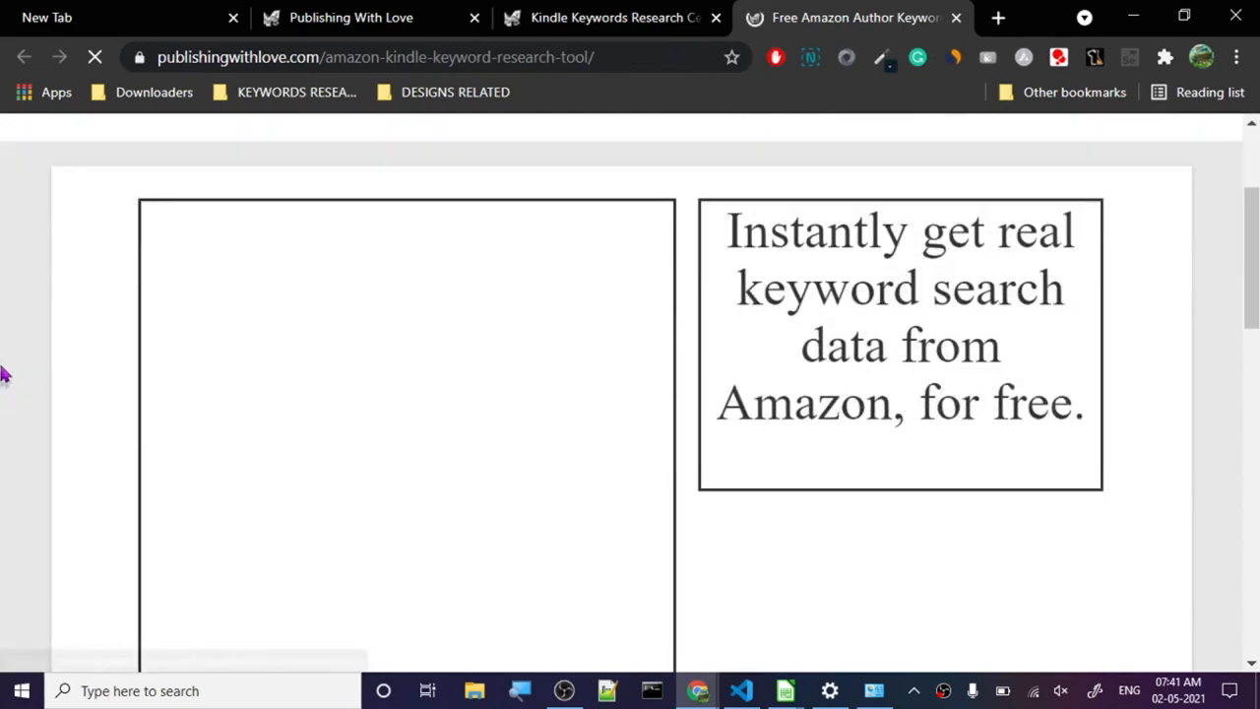
mouse_move(626, 216)
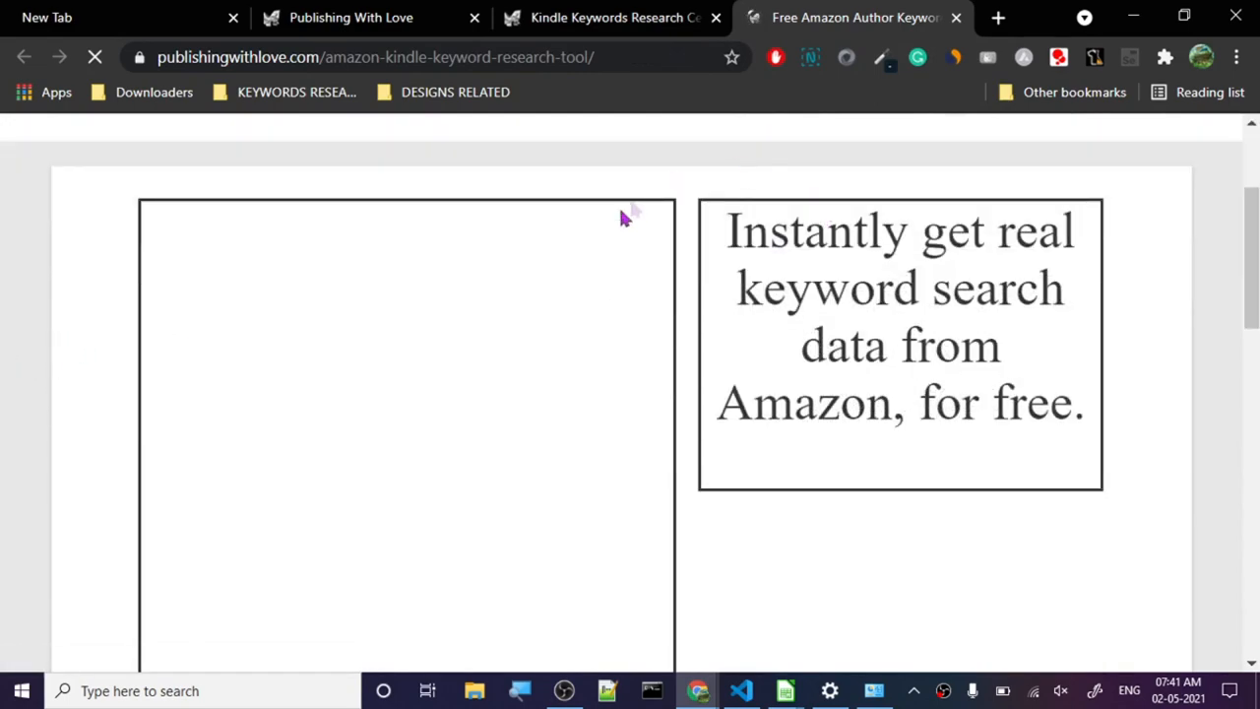
scroll(down, 3)
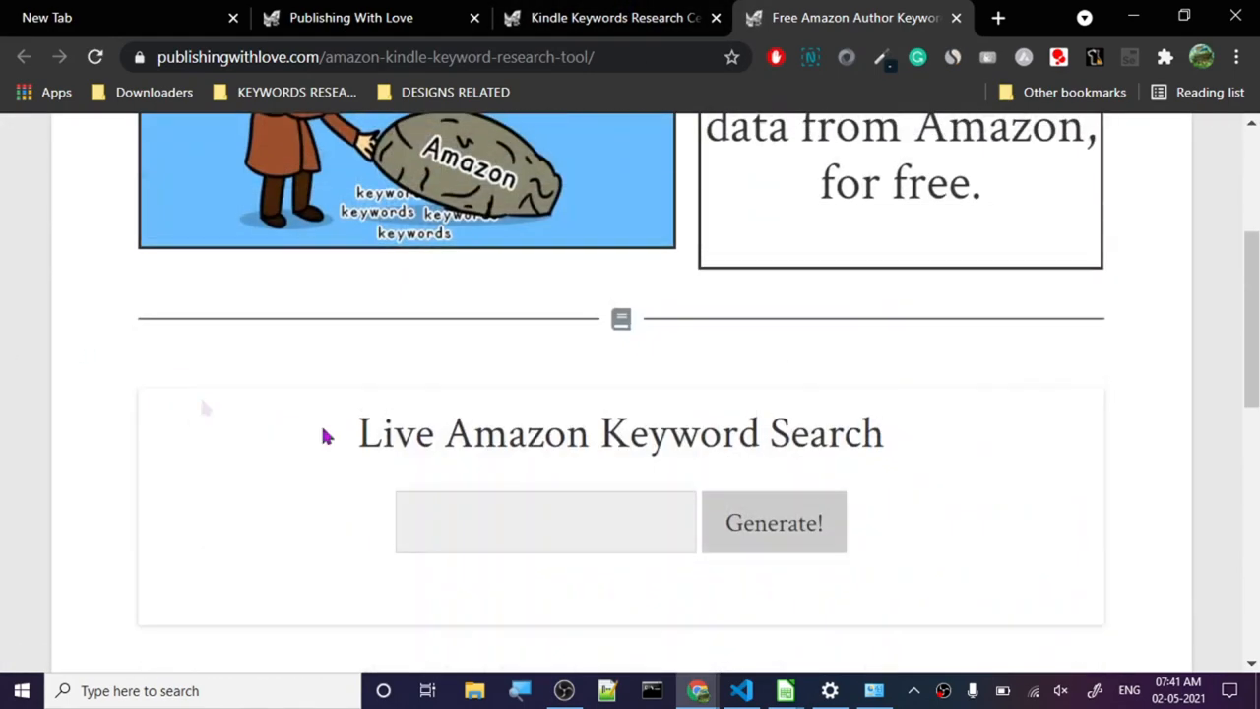
Generate live Amazon suggestions for "coloring books" and read through phrases like "for adults relaxation" and "for kids ages 2-4".
click(544, 522)
text(coloring books)
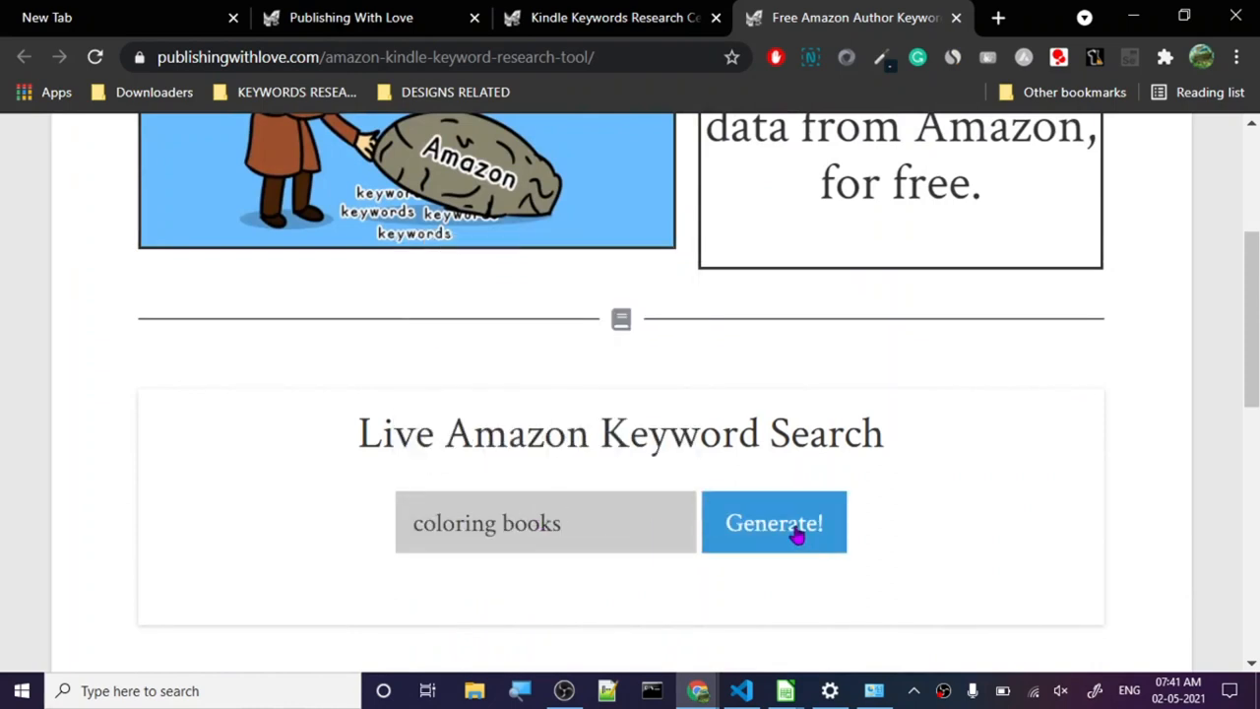
click(774, 524)
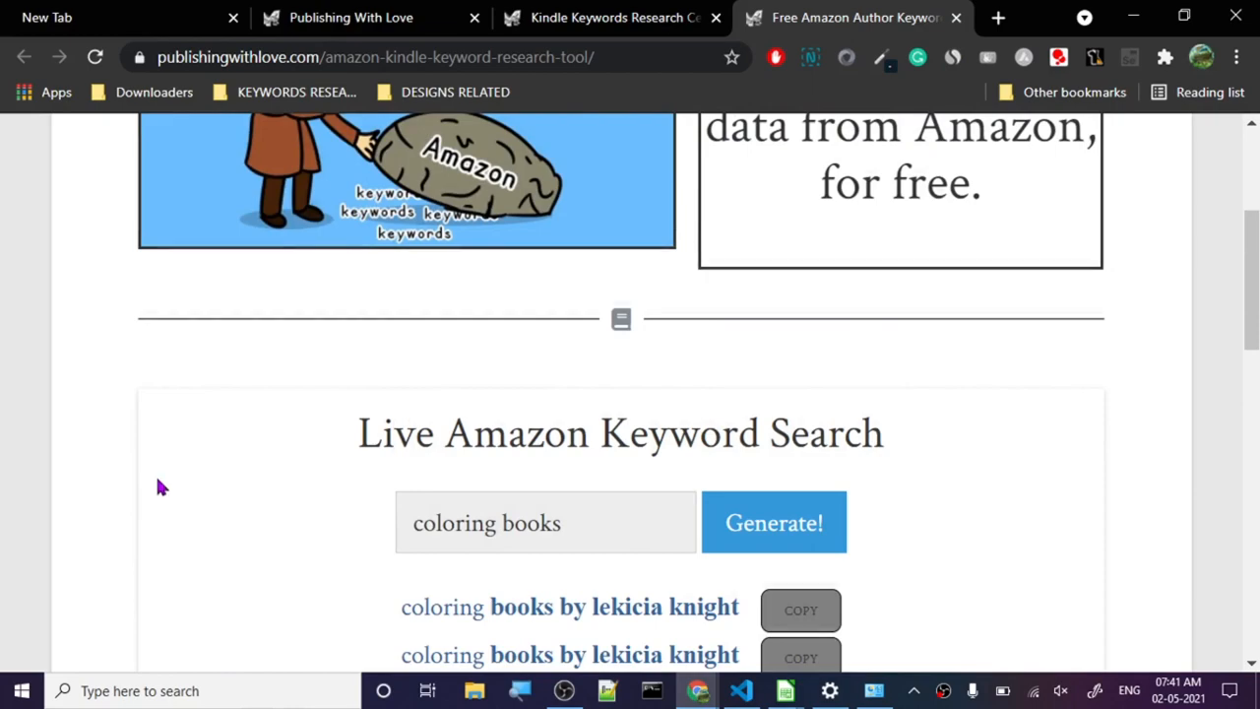
scroll(down, 3)
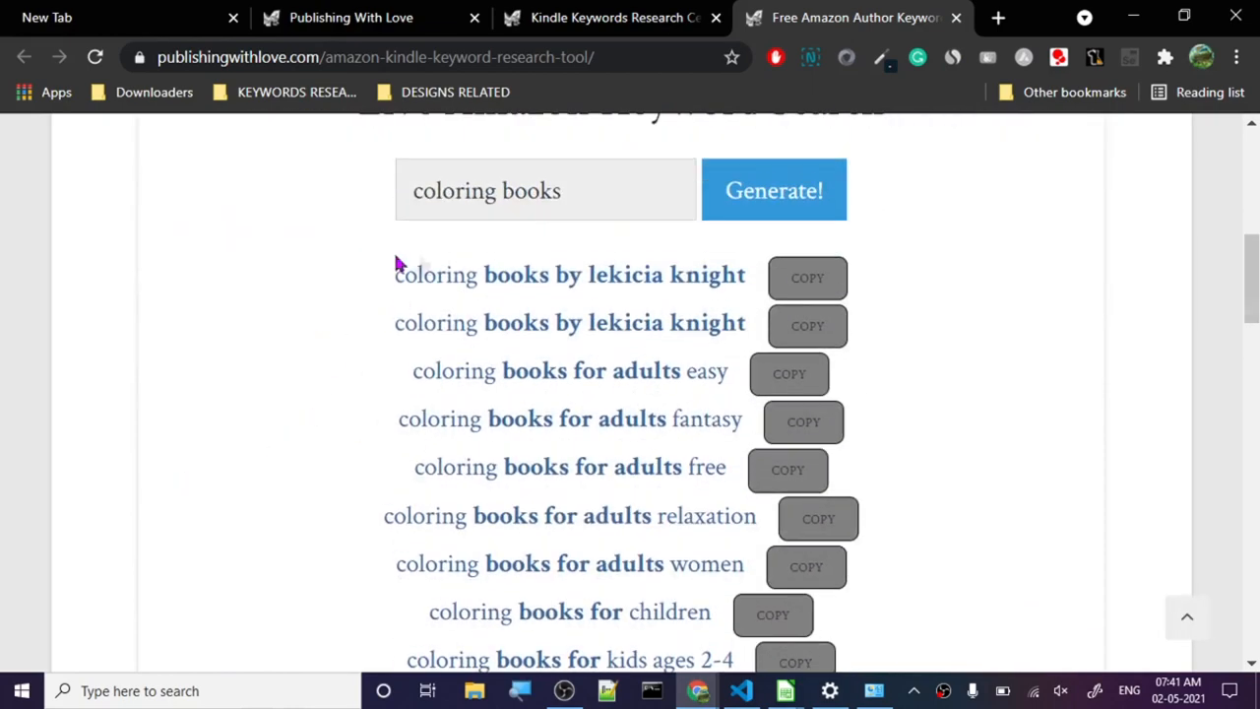
scroll(down, 3)
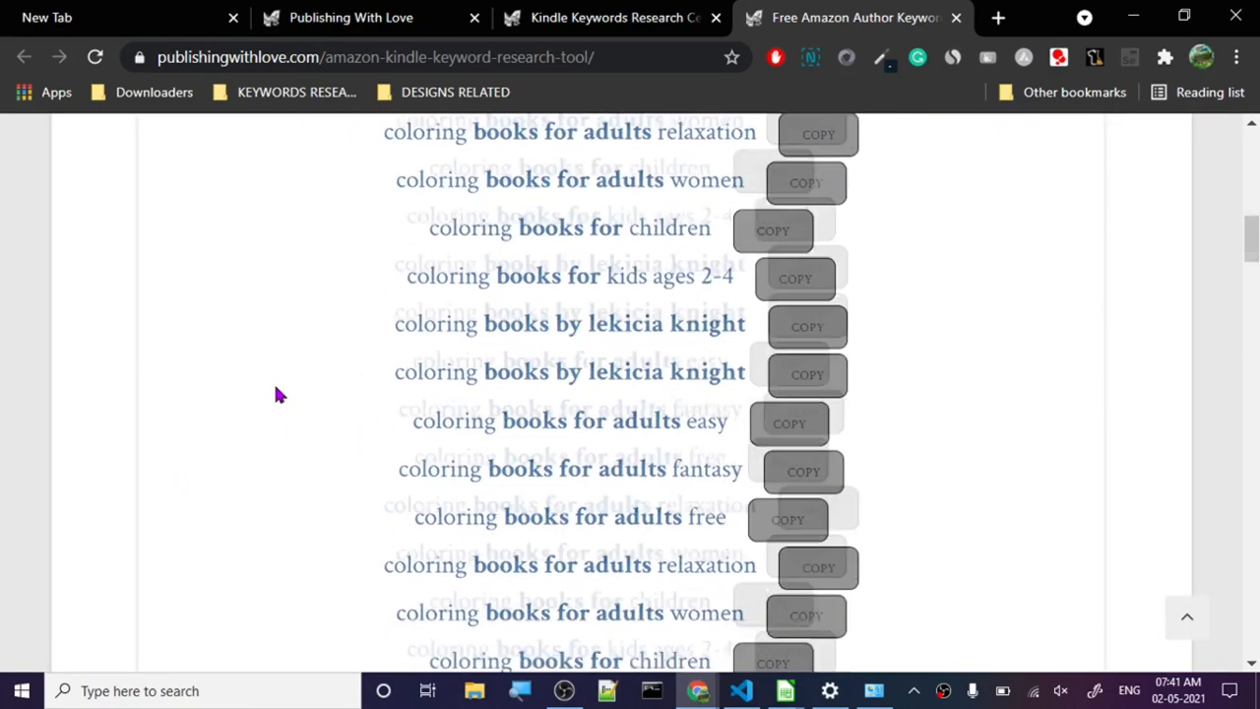
scroll(down, 3)
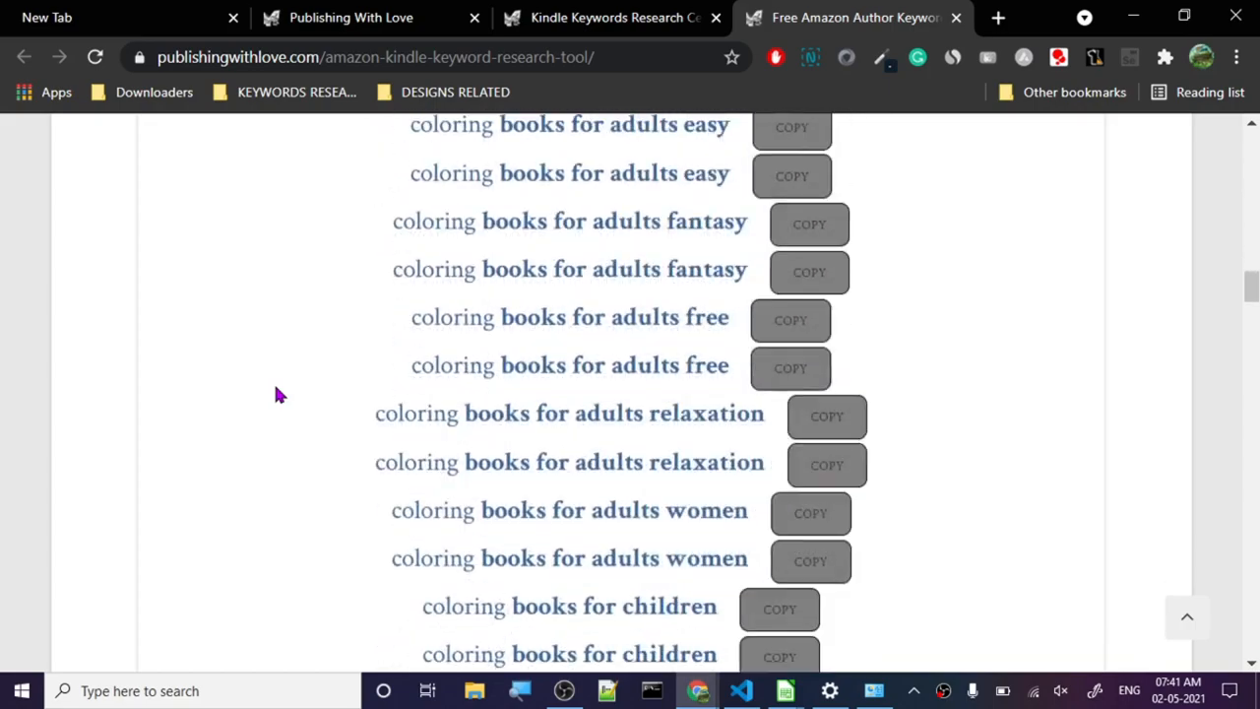
scroll(down, 3)
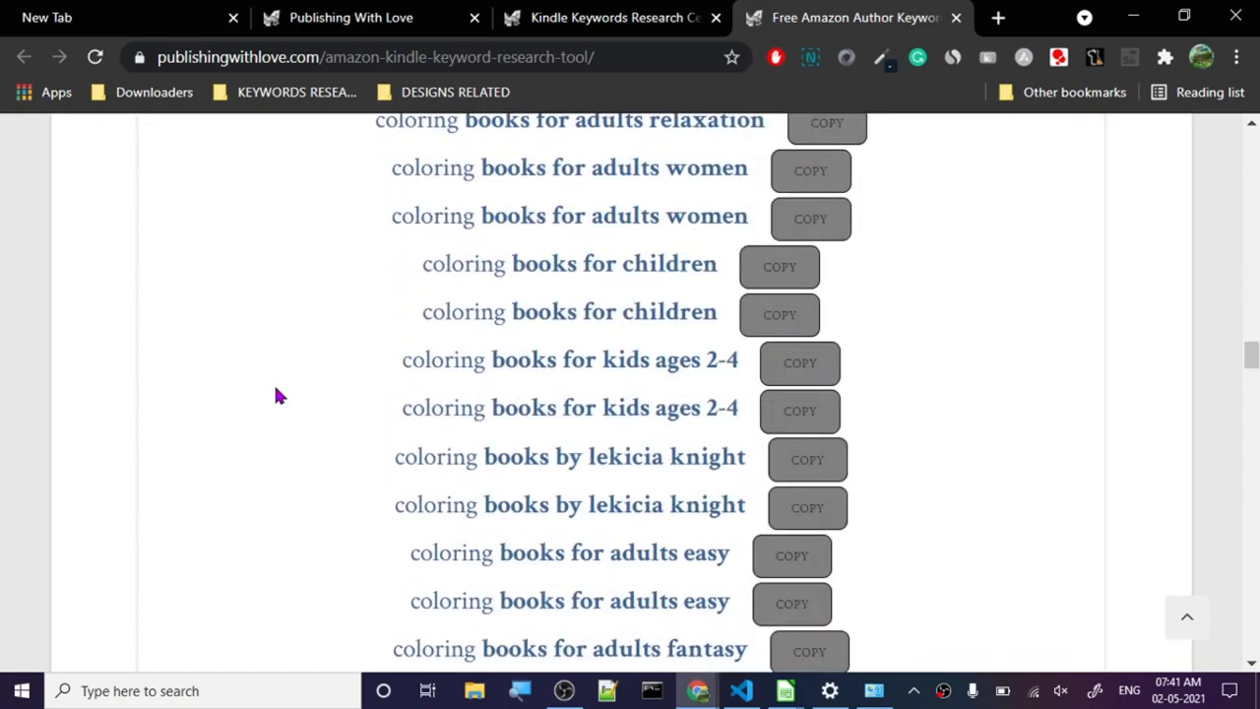
scroll(down, 3)
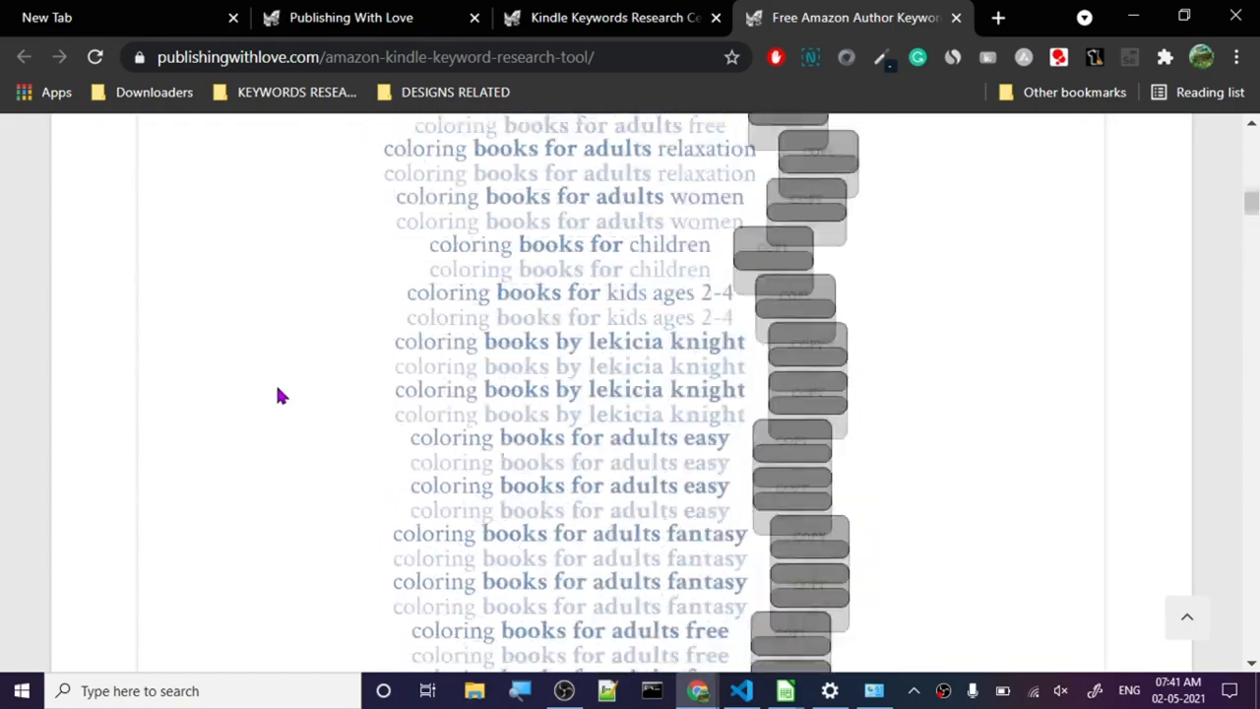
scroll(up, 3)
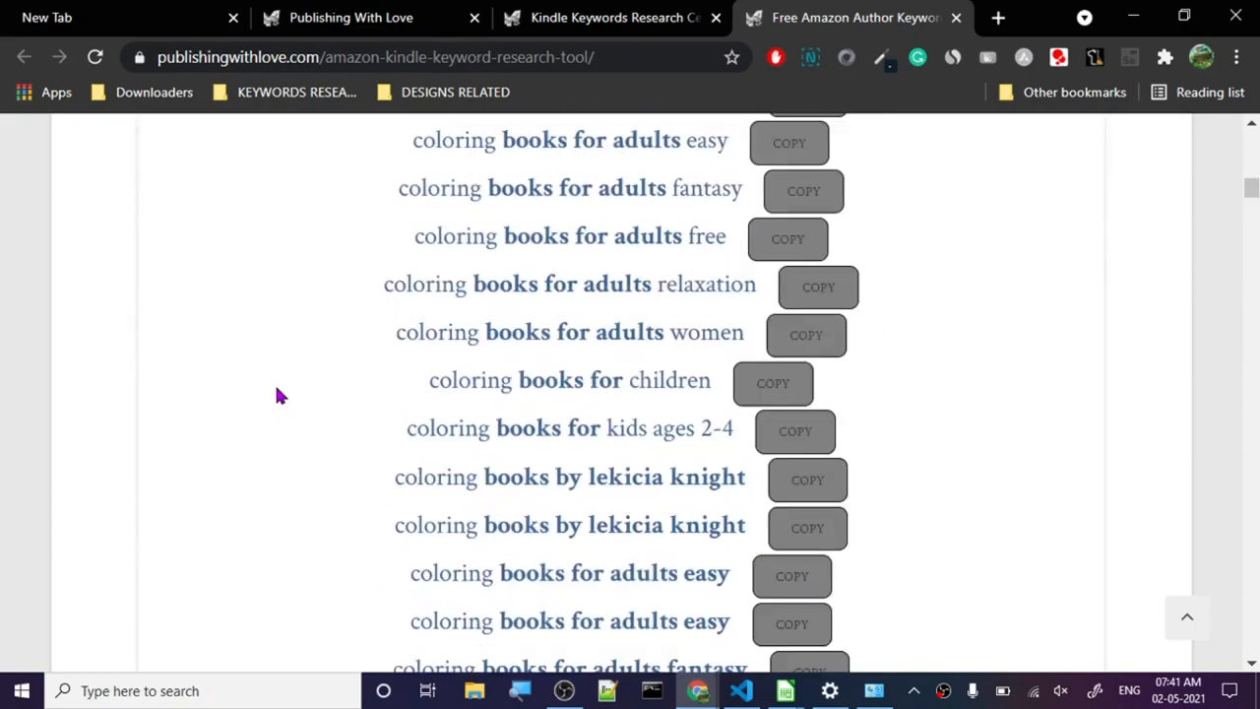
scroll(down, 3)
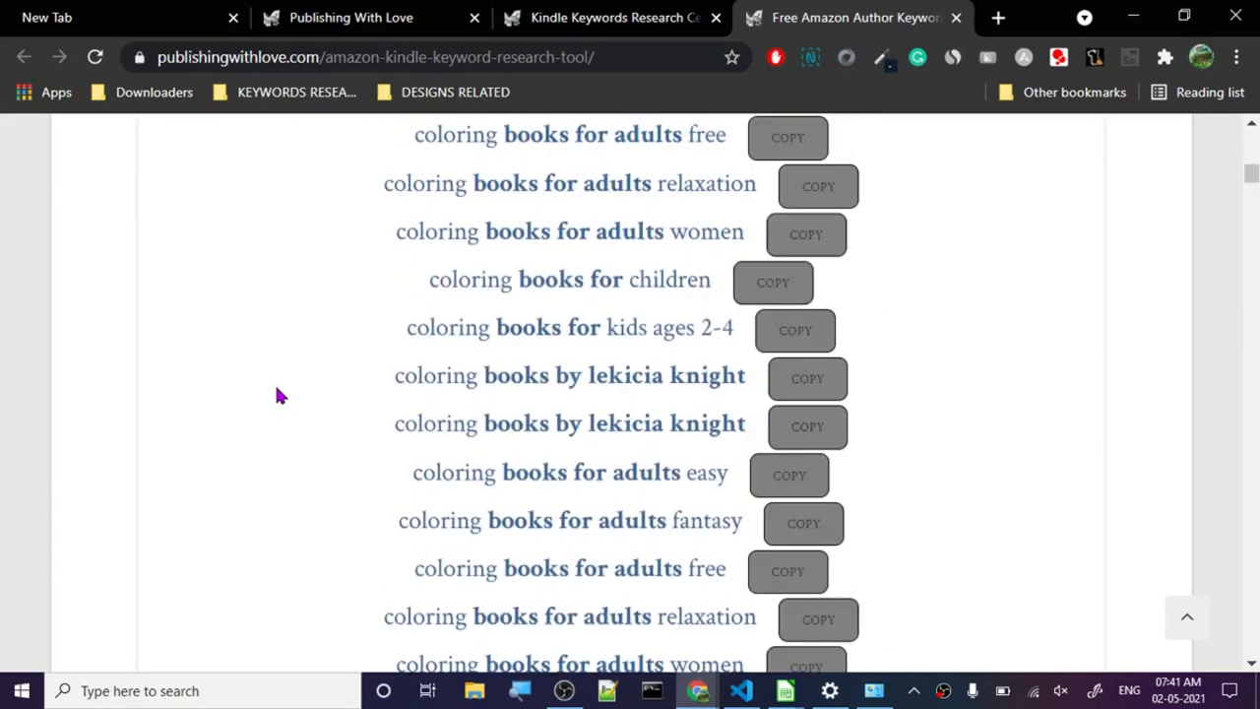
scroll(down, 3)
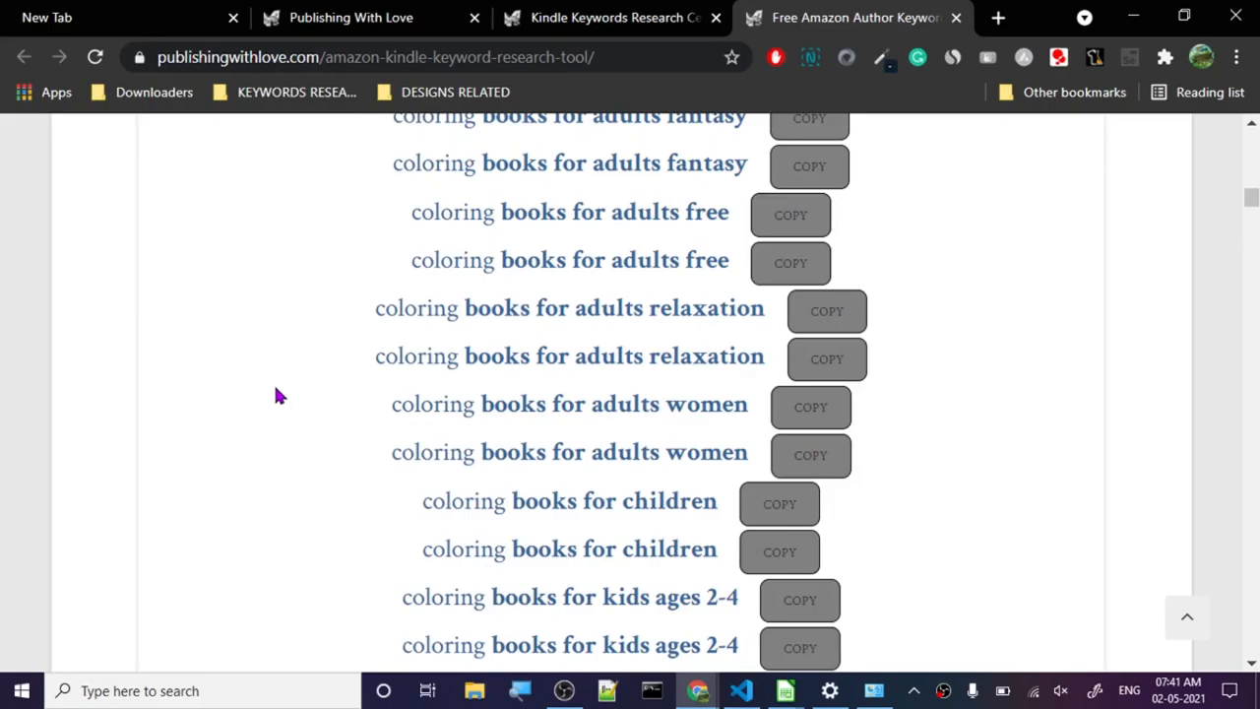
scroll(down, 3)
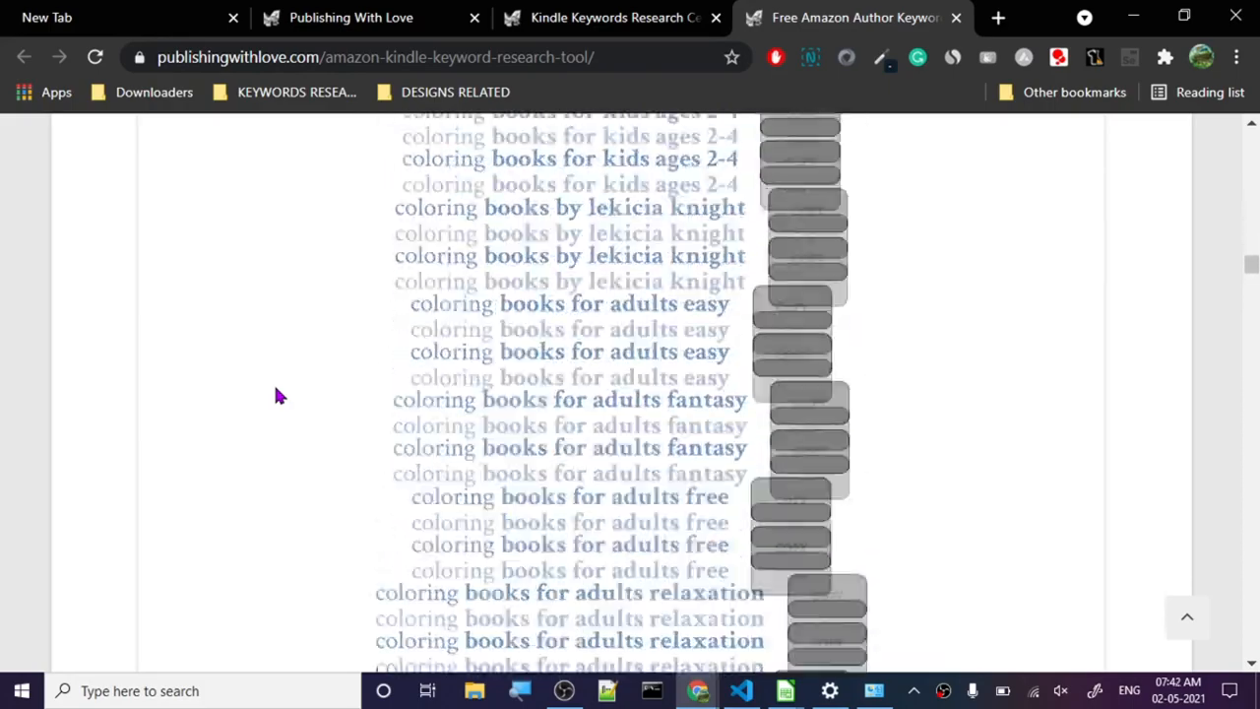
scroll(up, 3)
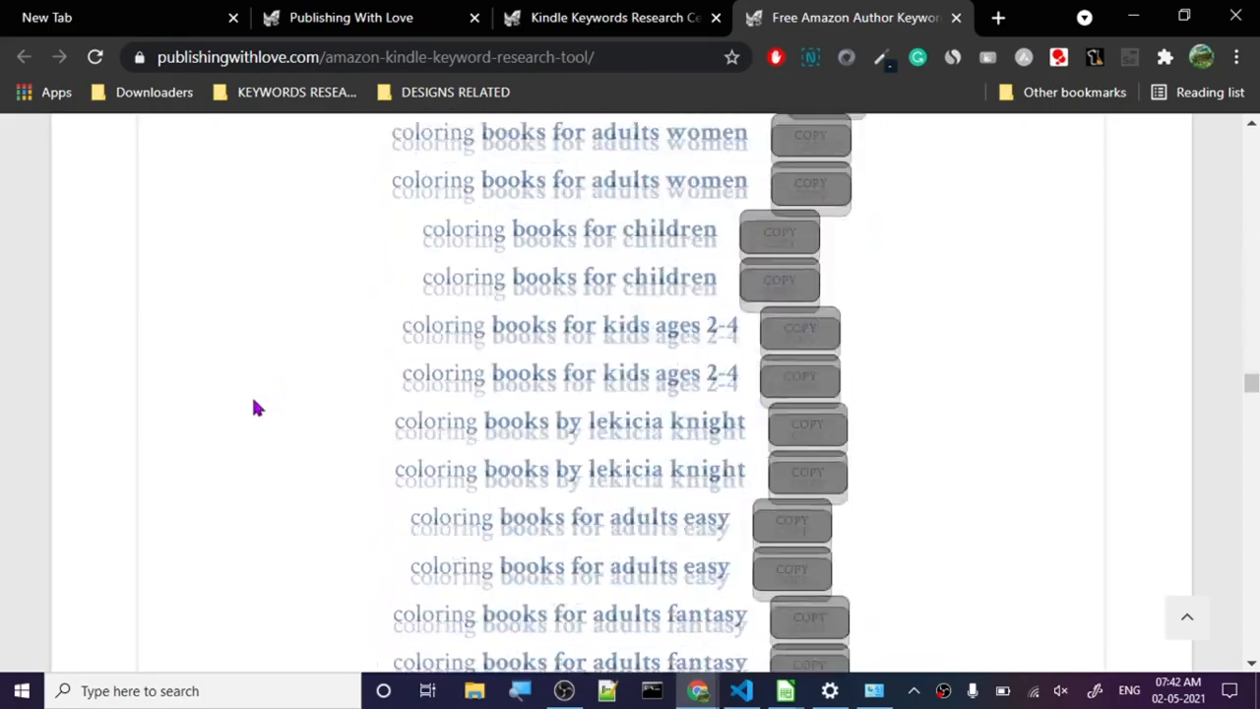
scroll(up, 3)
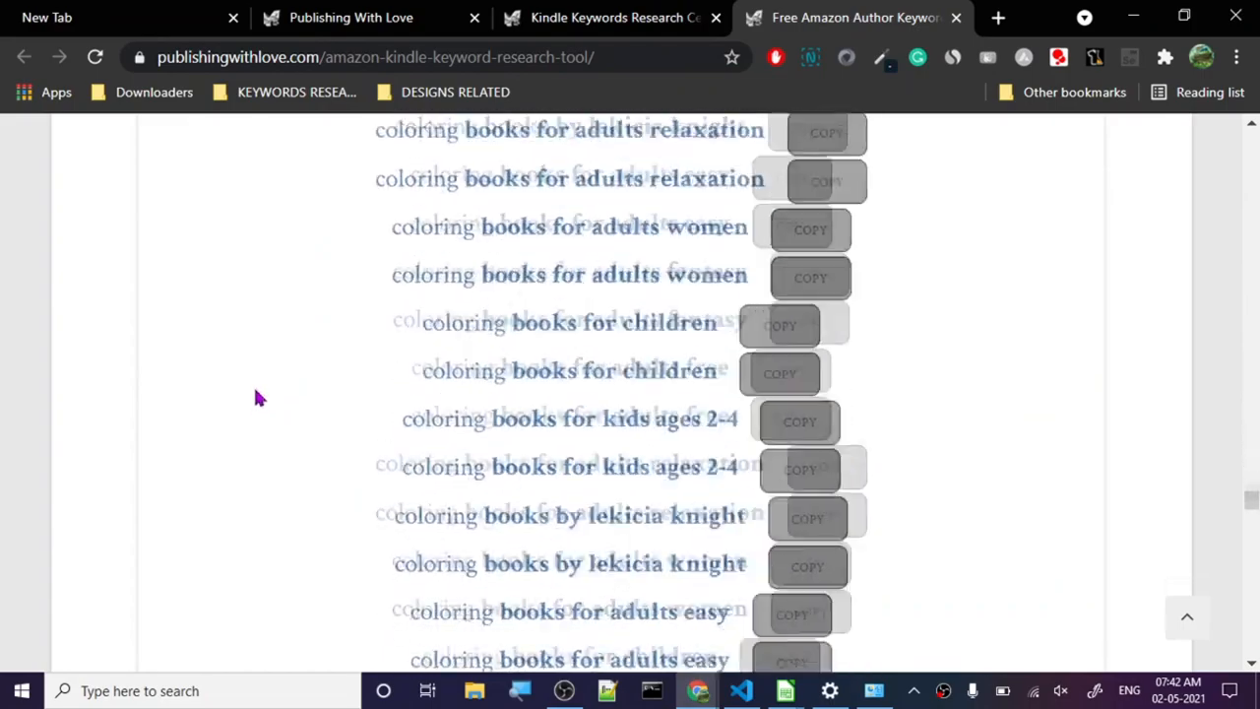
scroll(down, 3)
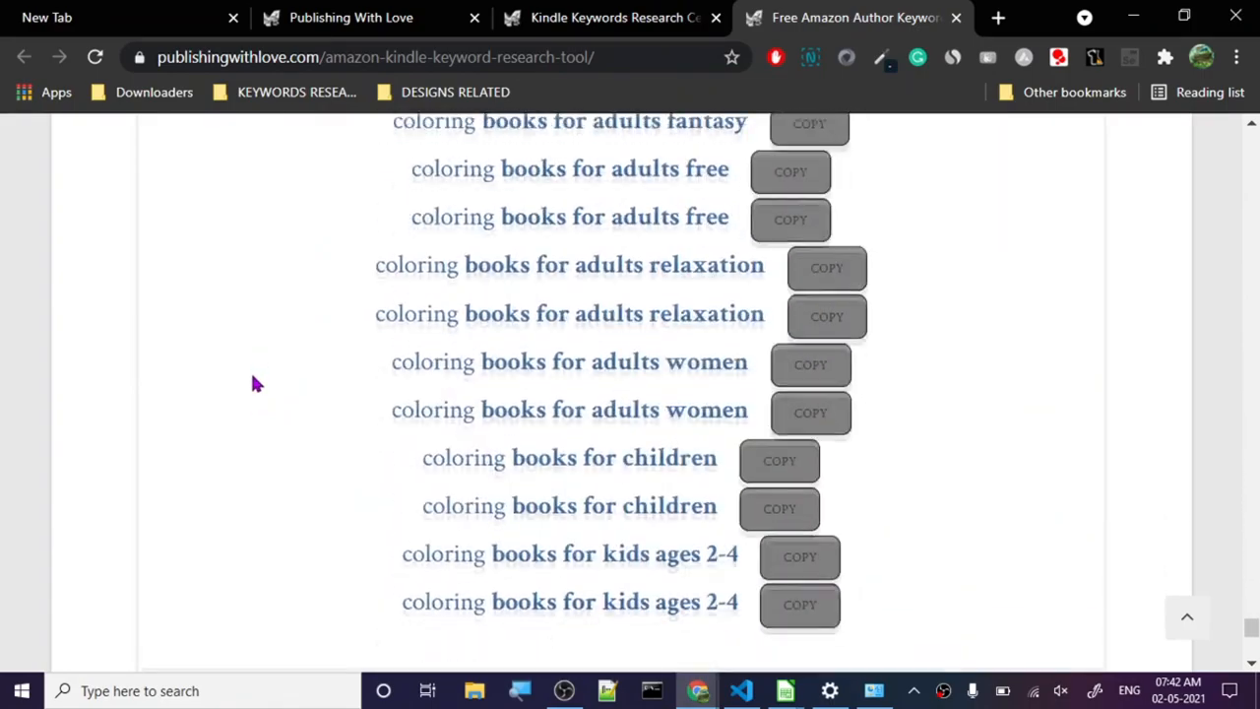
scroll(up, 3)
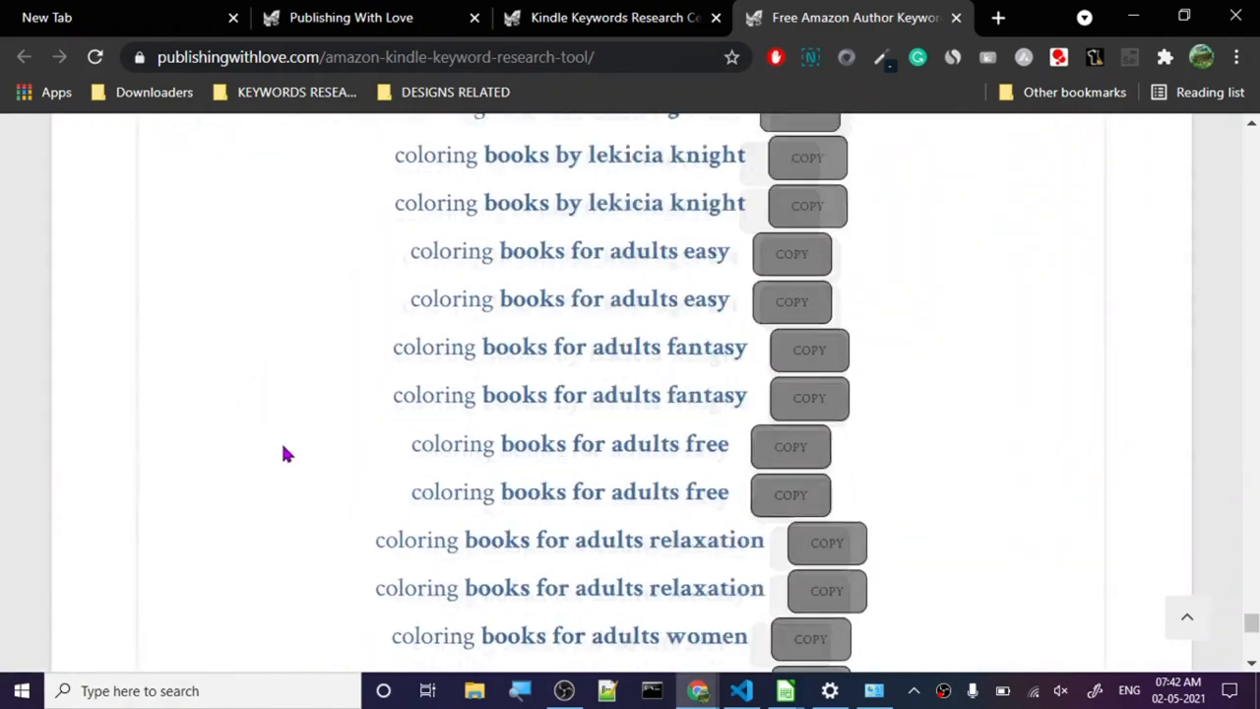
scroll(up, 3)
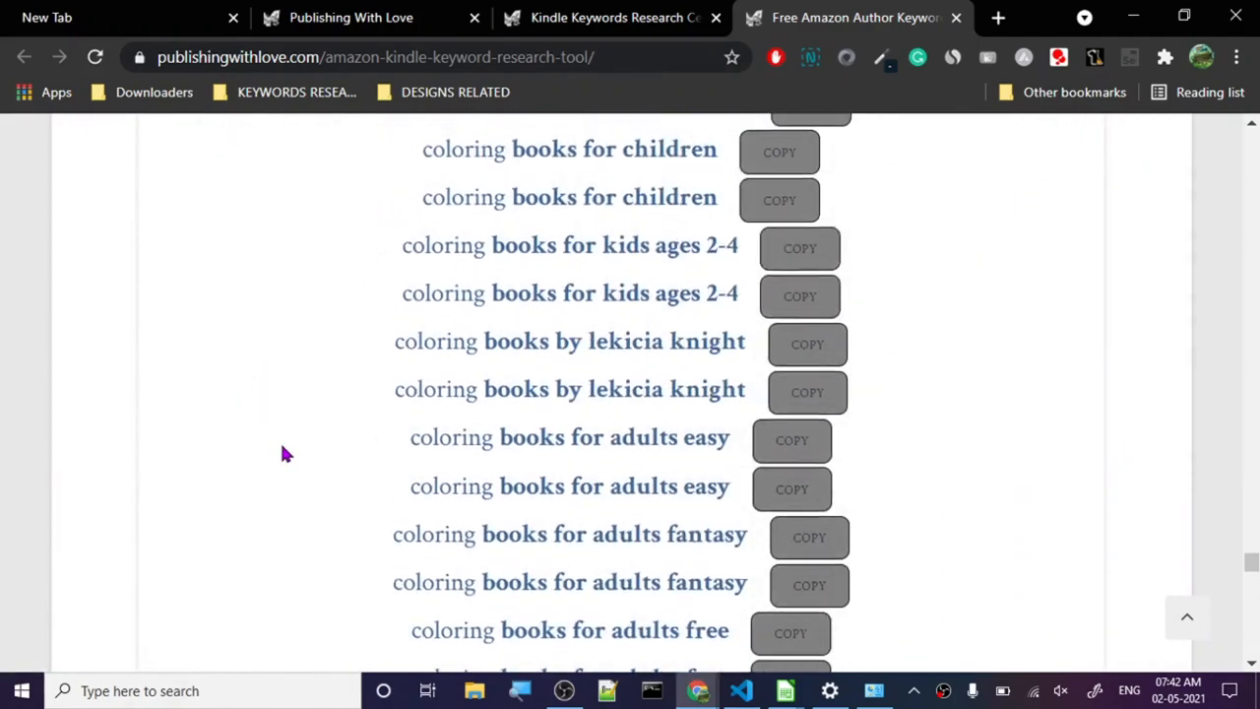
scroll(down, 3)
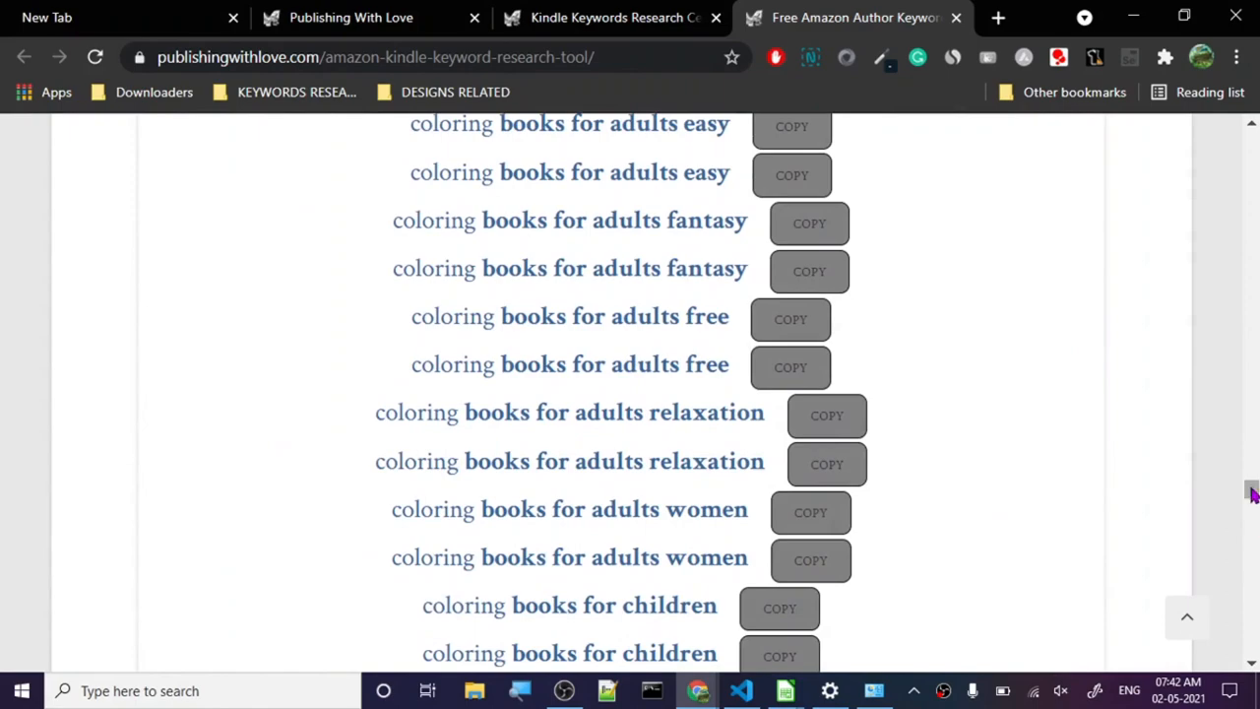
scroll(up, 3)
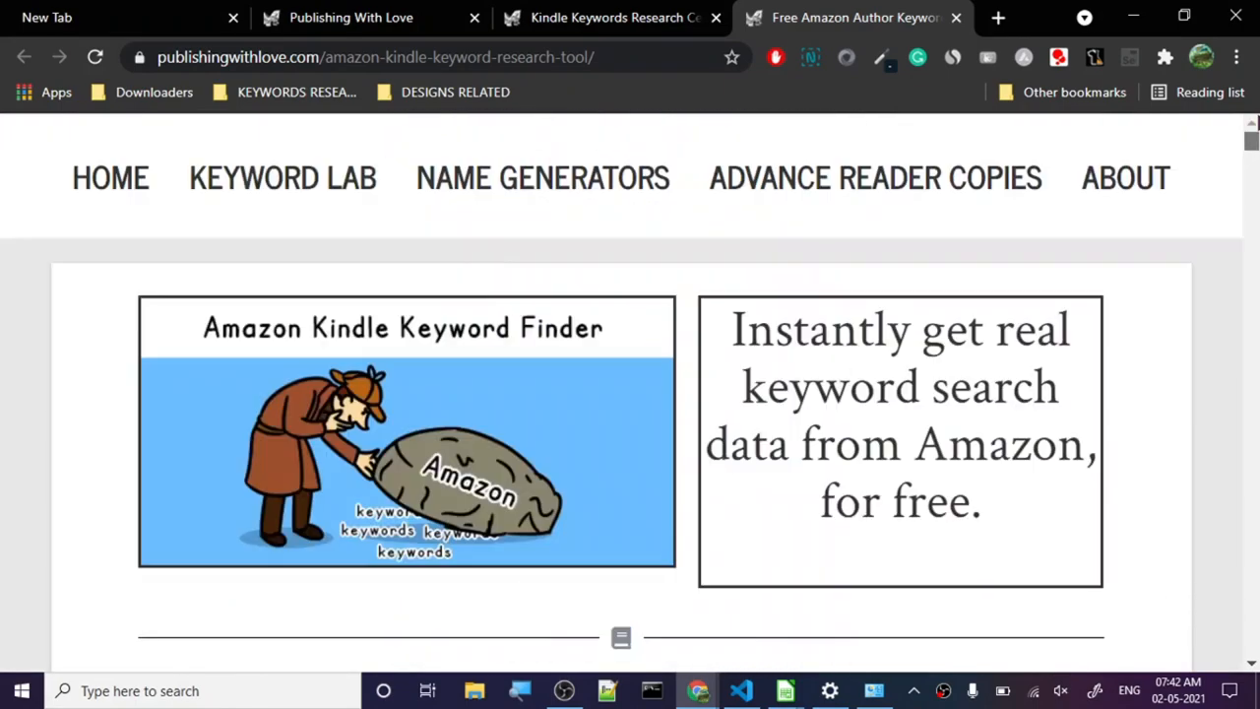
scroll(down, 3)
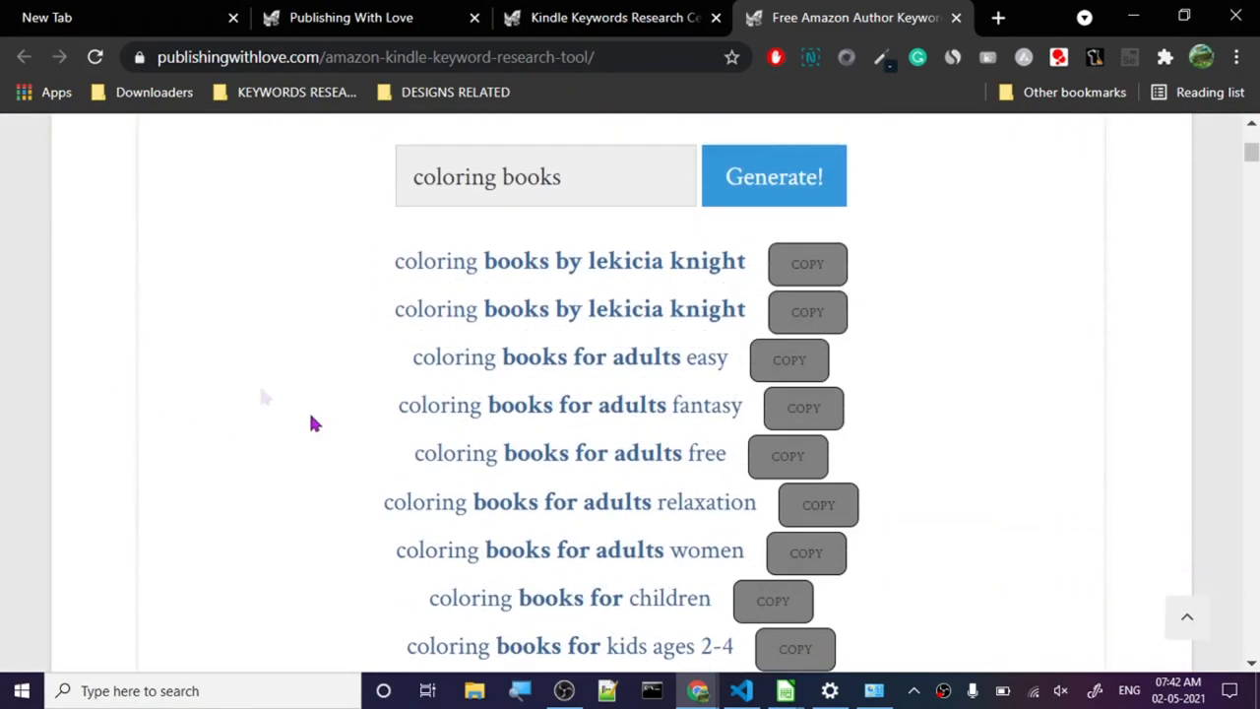
mouse_move(15, 455)
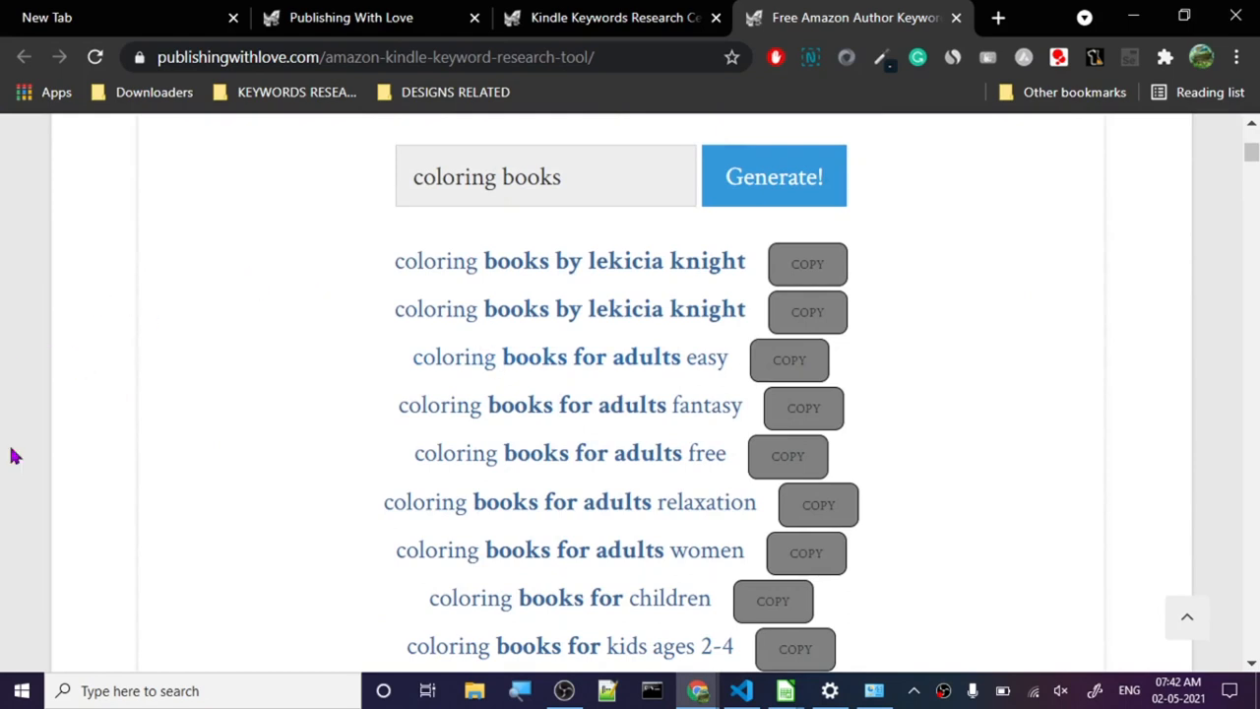
mouse_move(305, 282)
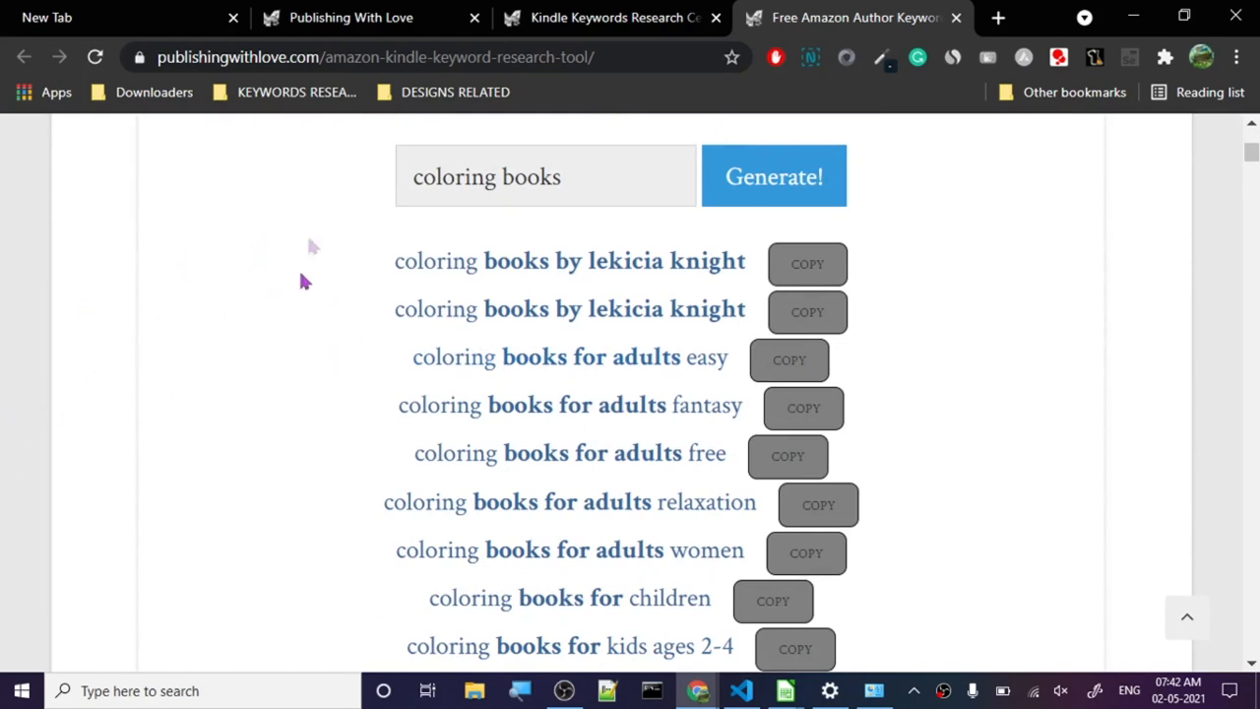
mouse_move(193, 325)
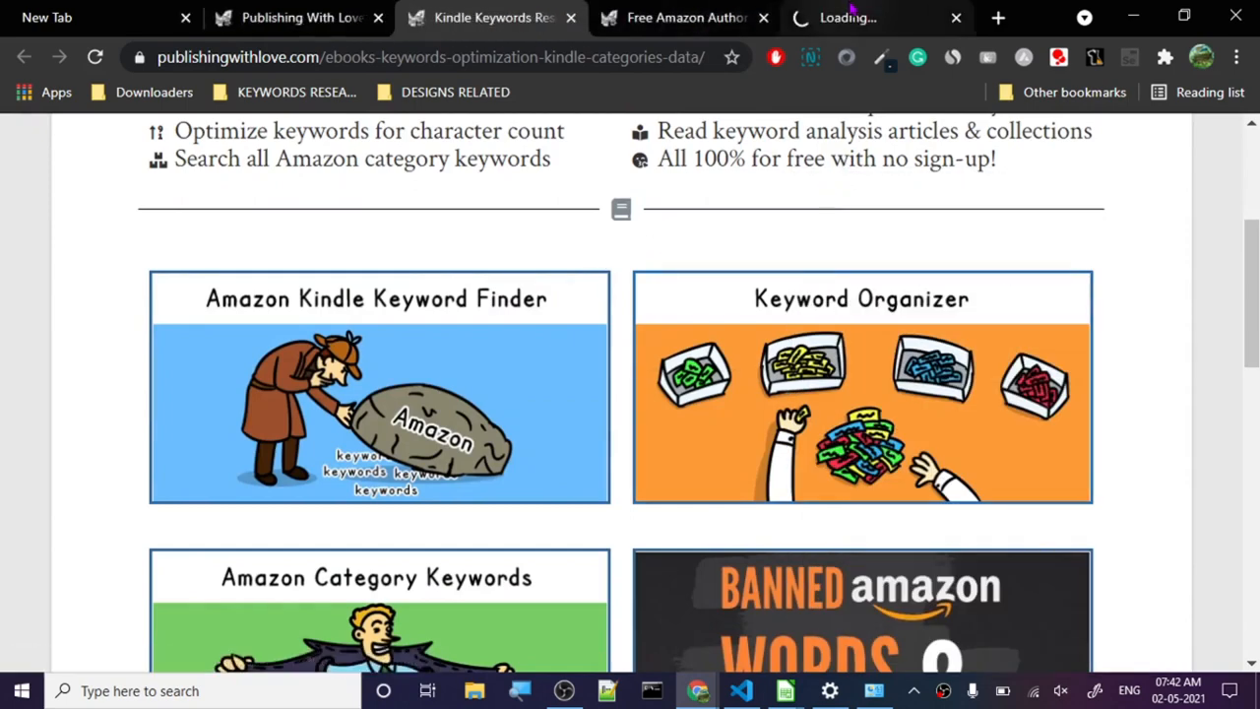
Open the Keyword Organizer, read its organizing tips, and focus its empty entry box.
click(862, 386)
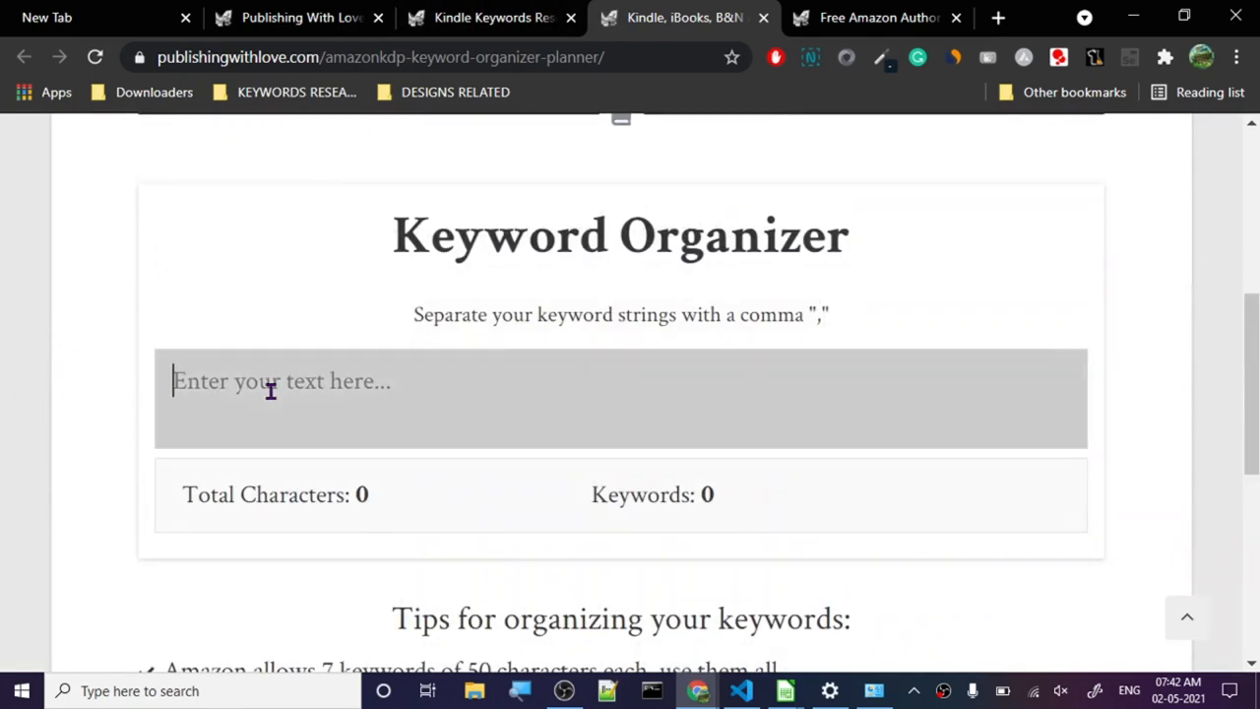
scroll(down, 3)
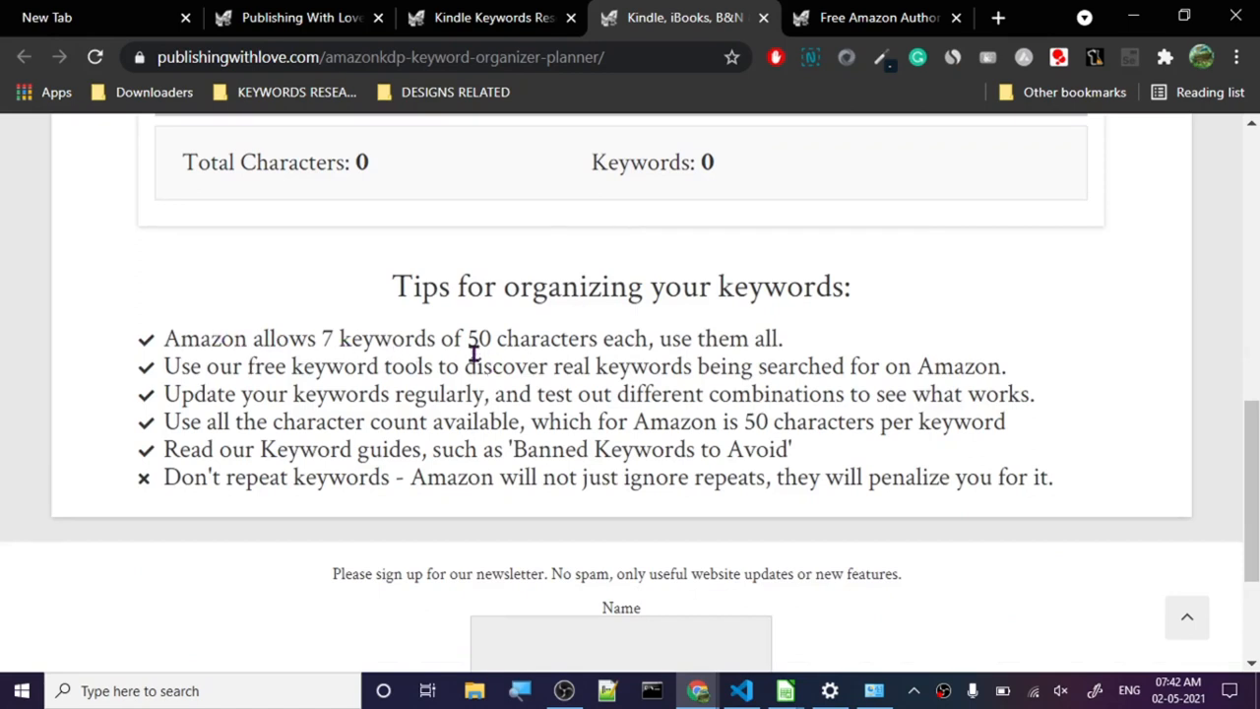
mouse_move(209, 364)
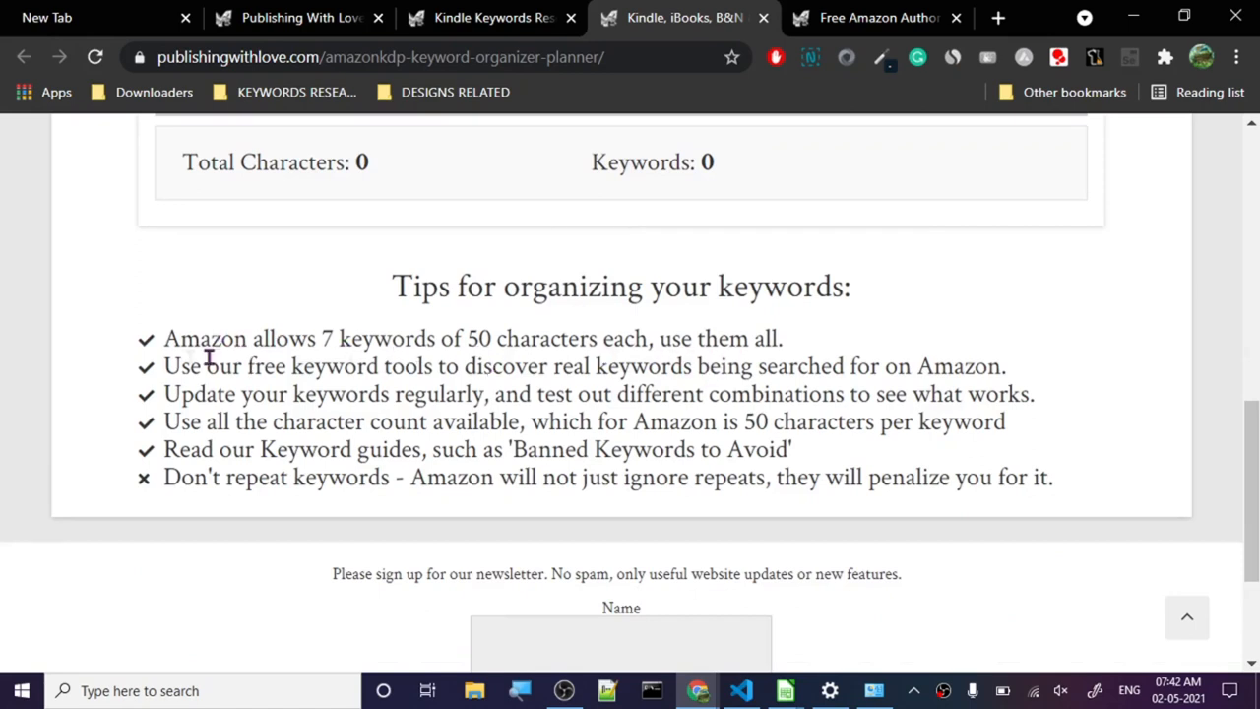
mouse_move(325, 463)
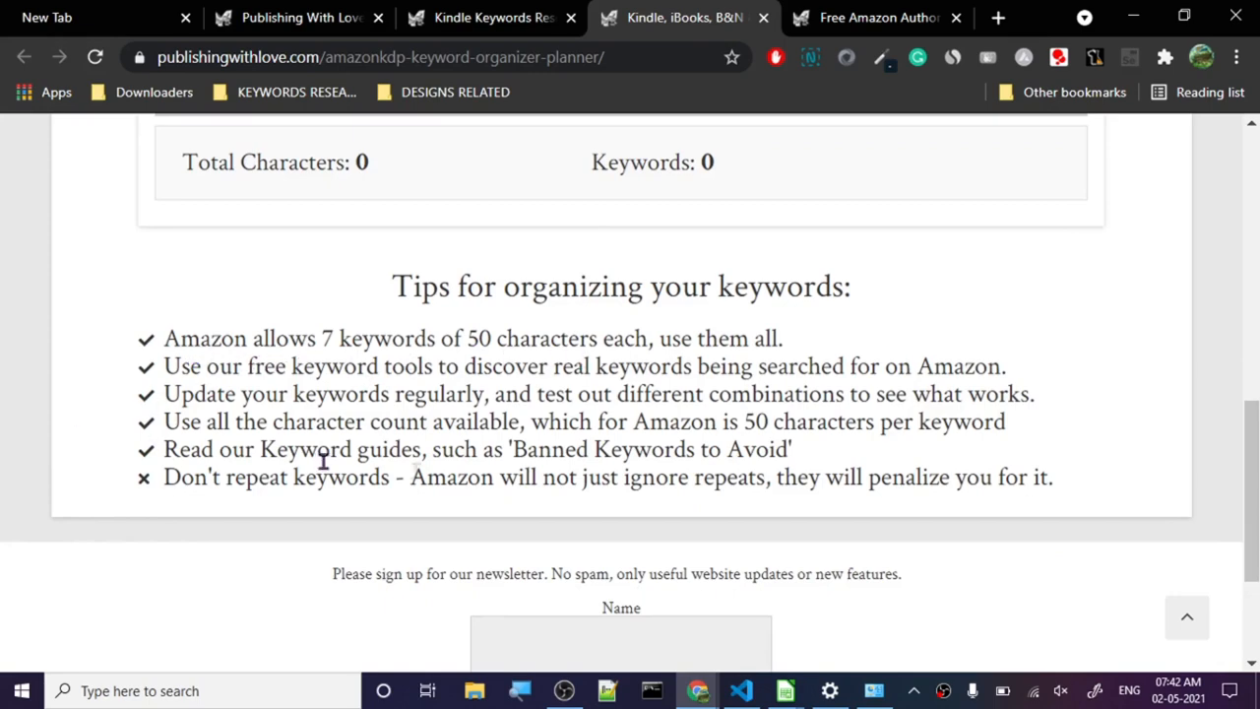
scroll(up, 3)
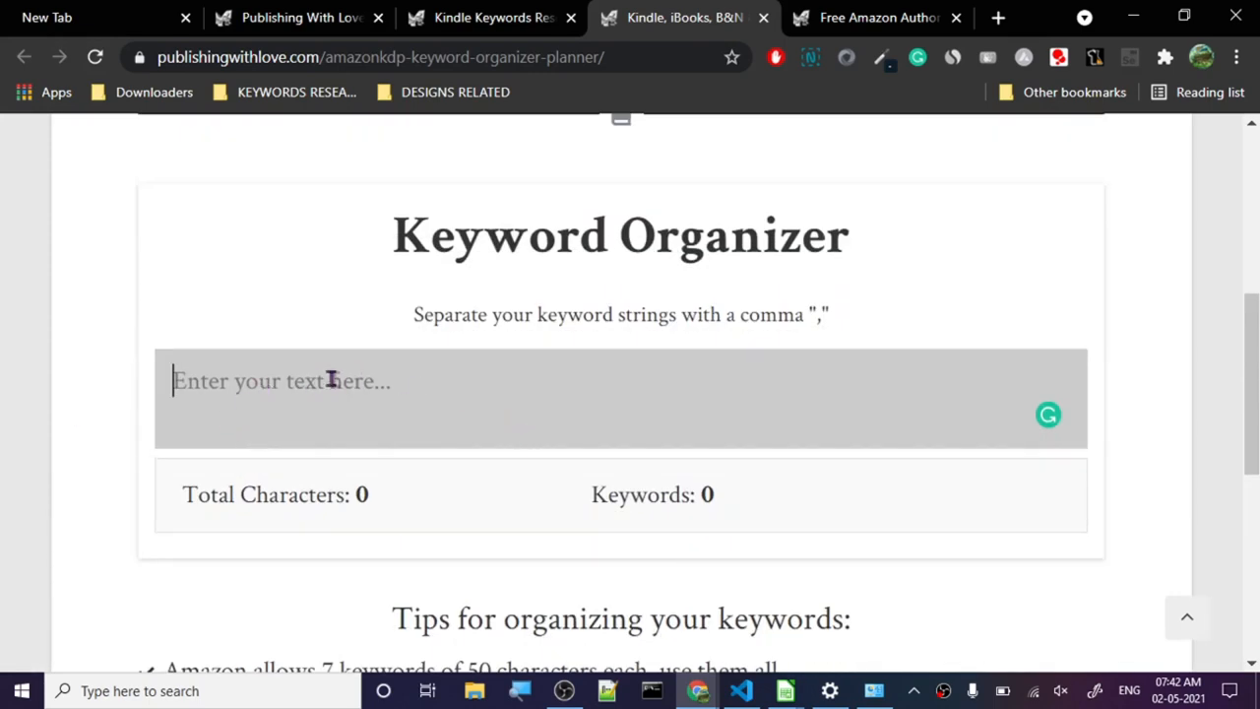
click(489, 17)
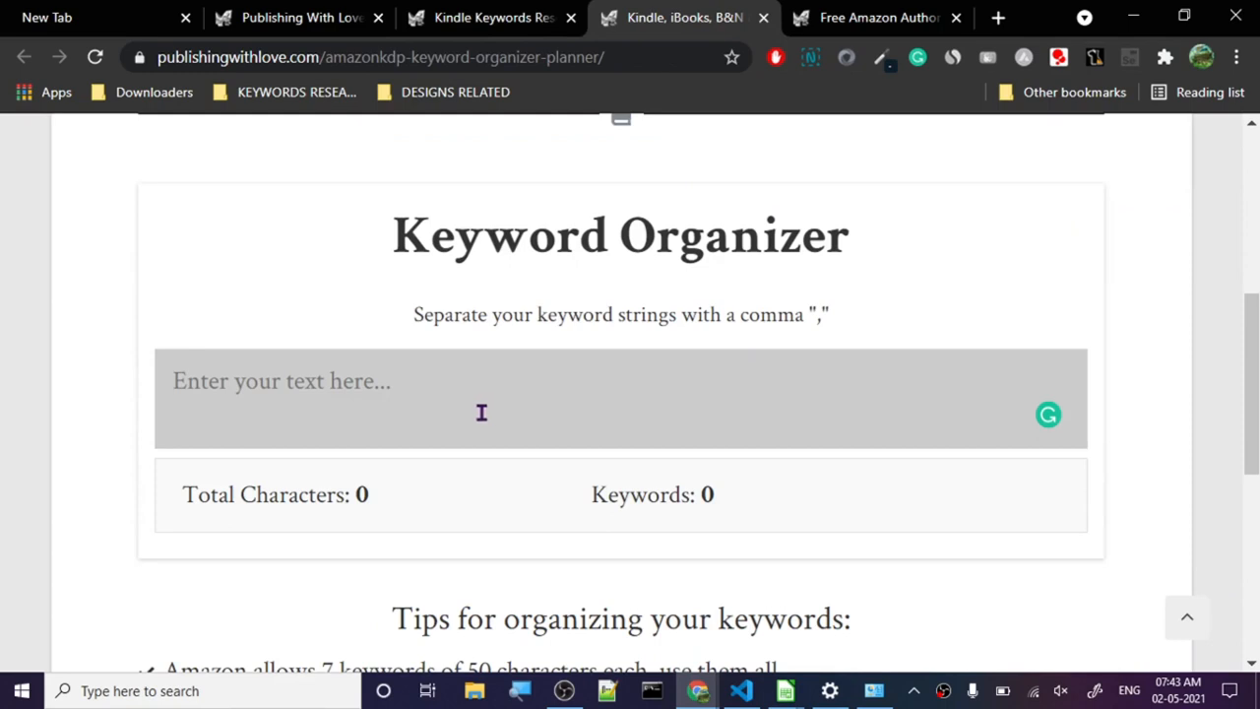
Enter "coloring%20books%20by%20lekicia%20knight" and replace the %20 codes with plain spaces.
text(coloring%20books%20by%20lekicia%20knight)
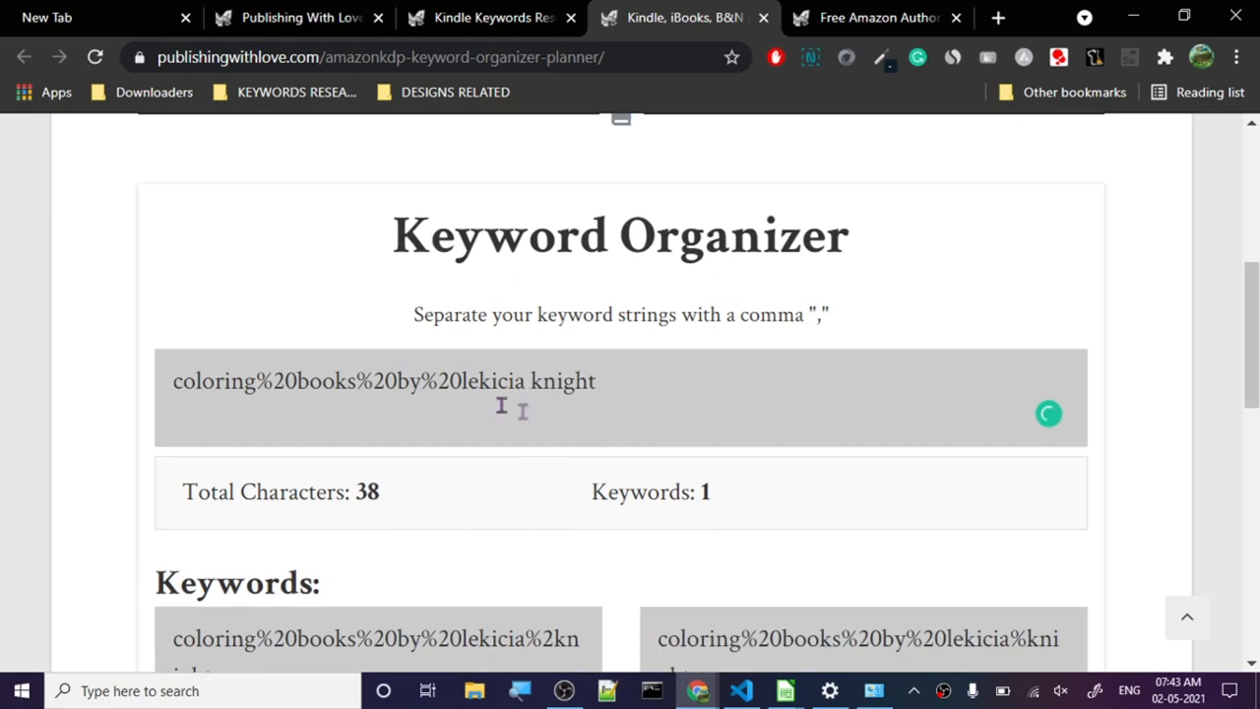
mouse_move(464, 445)
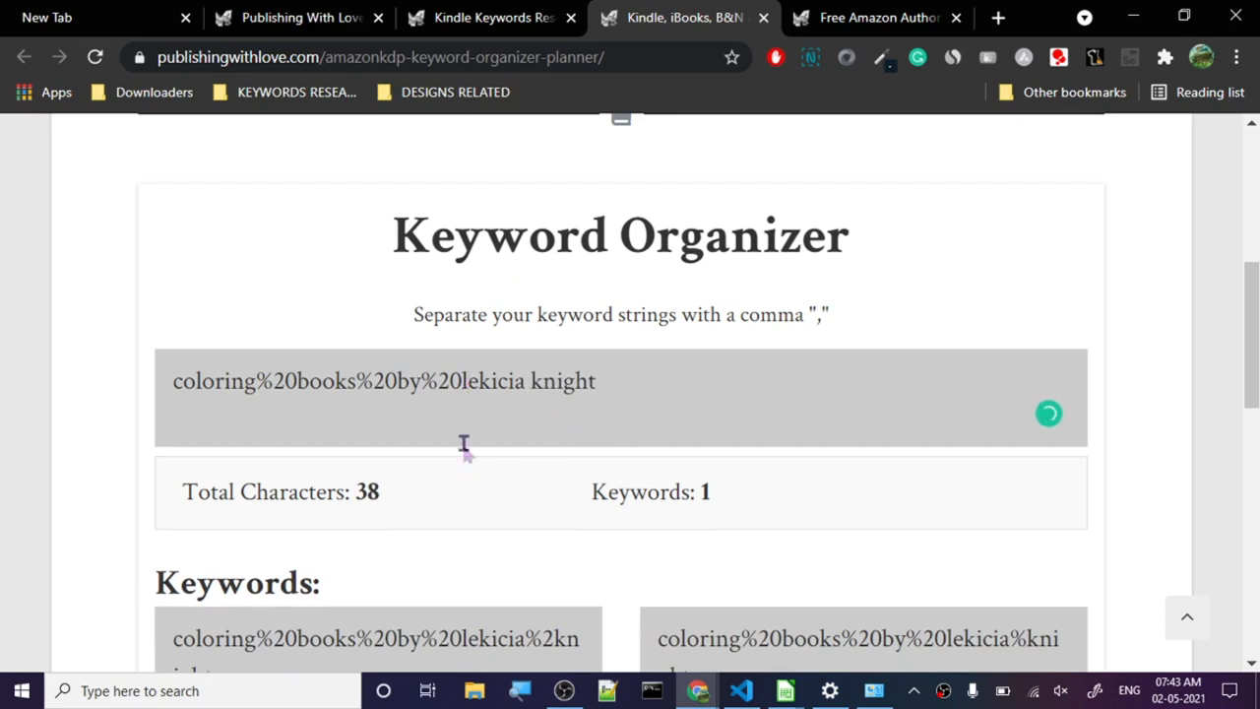
key(Backspace)
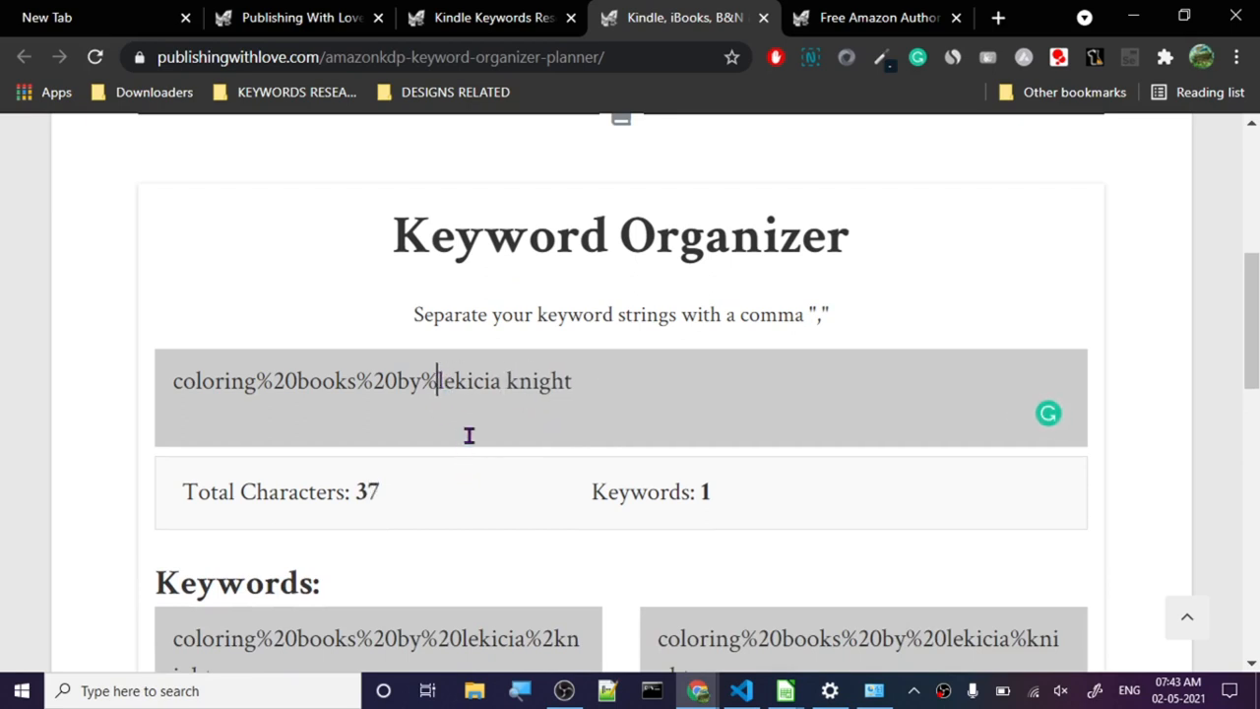
key(Backspace)
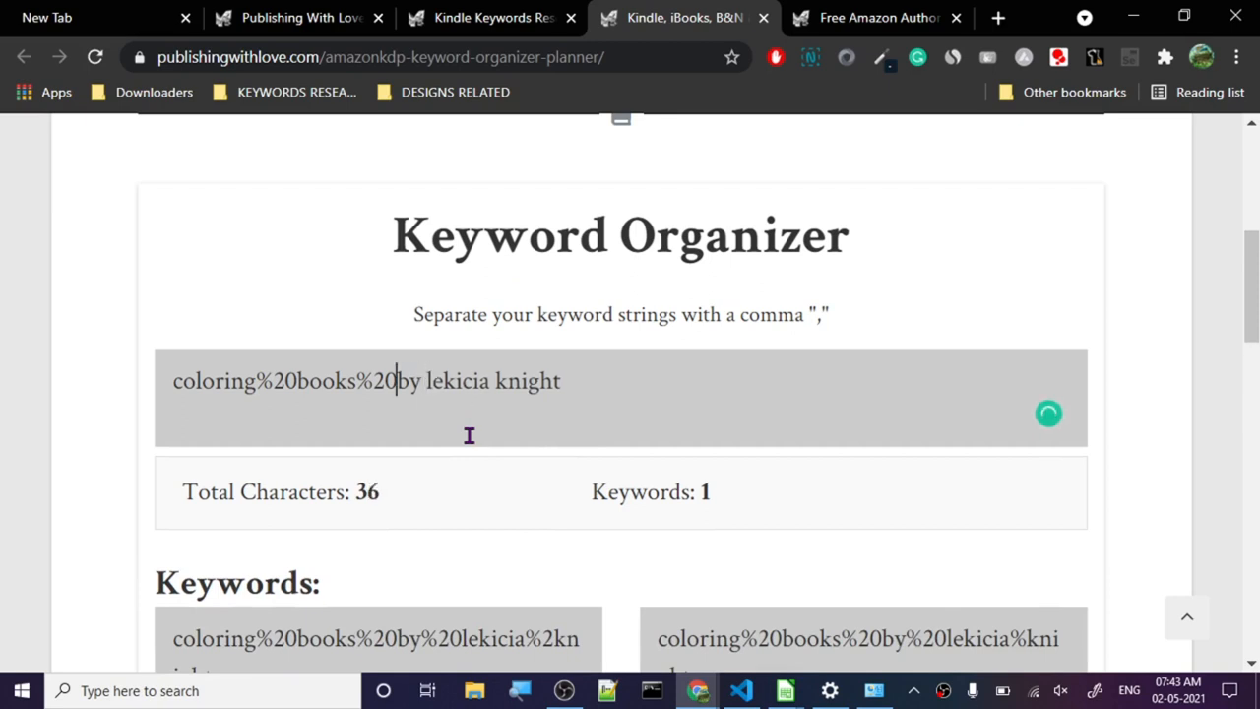
key(Backspace)
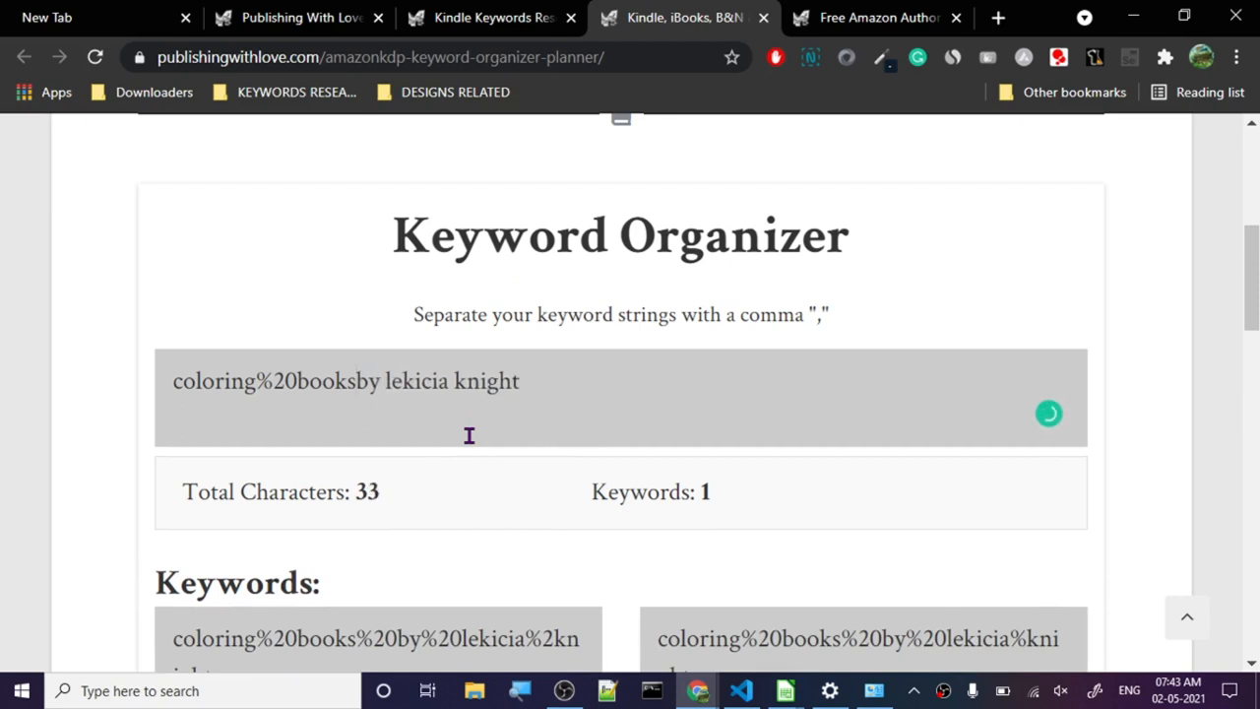
key(space)
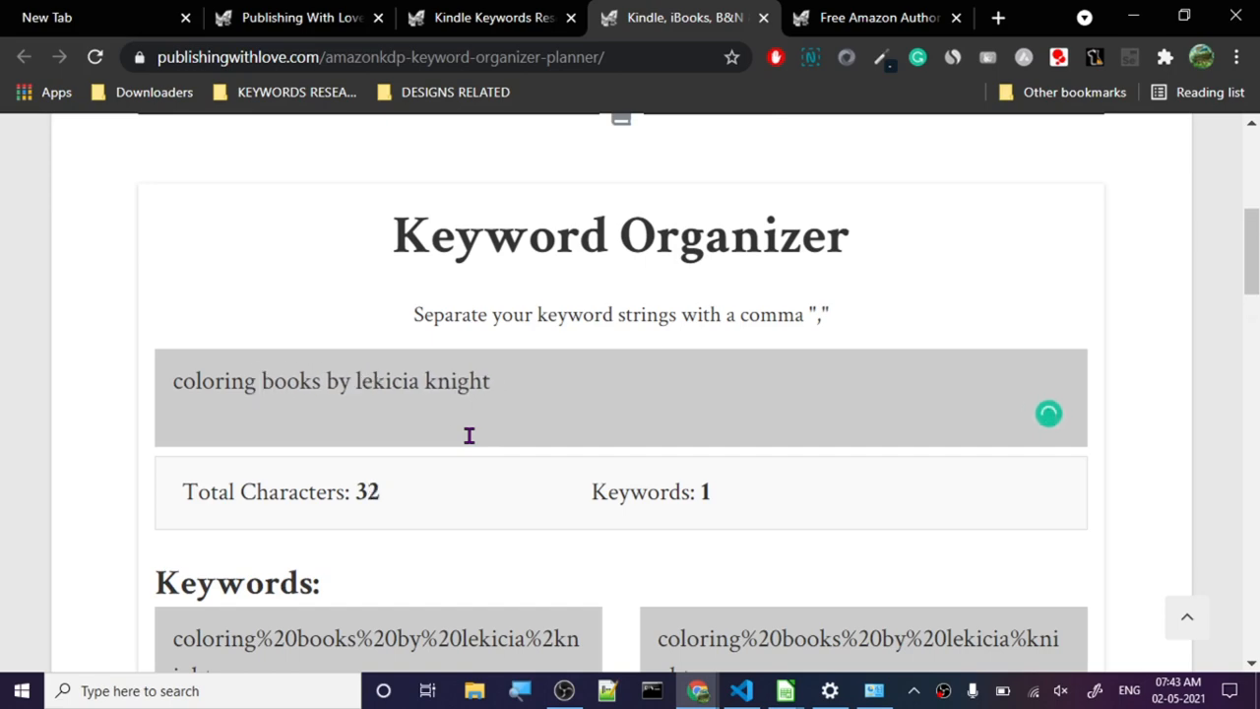
Select the cleaned 33-character phrase and start a new line after it.
scroll(down, 3)
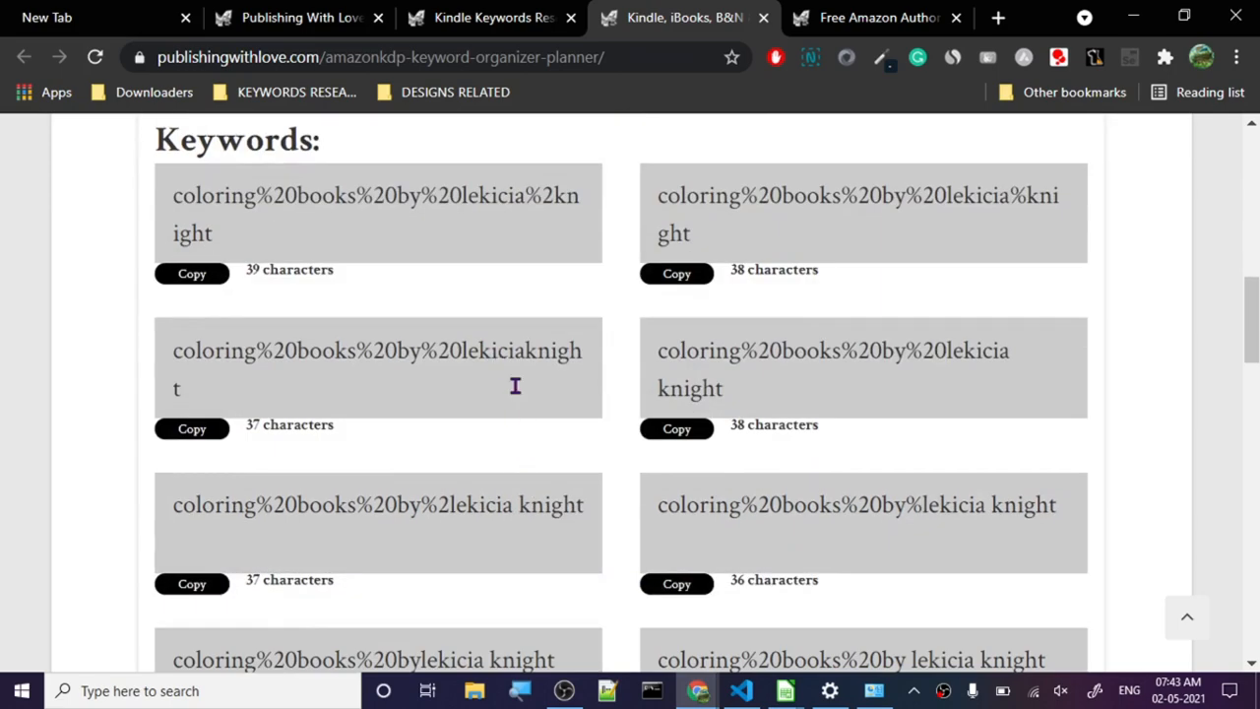
scroll(up, 3)
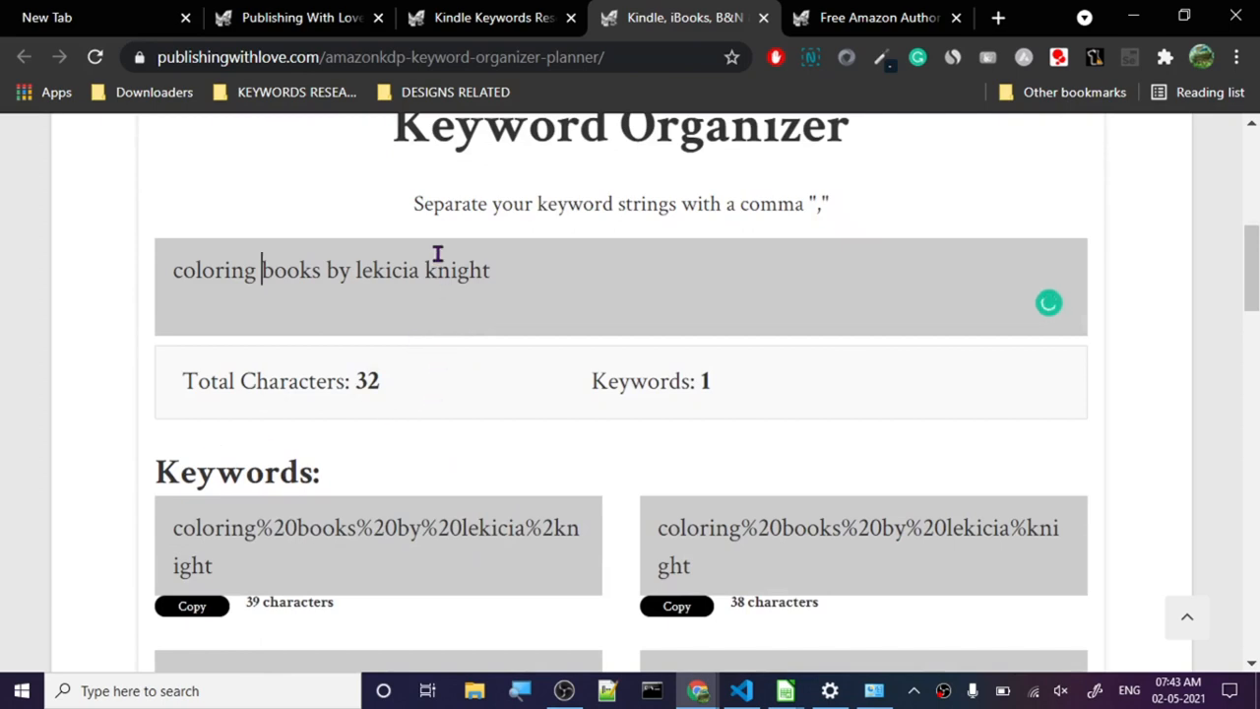
triple_click(331, 270)
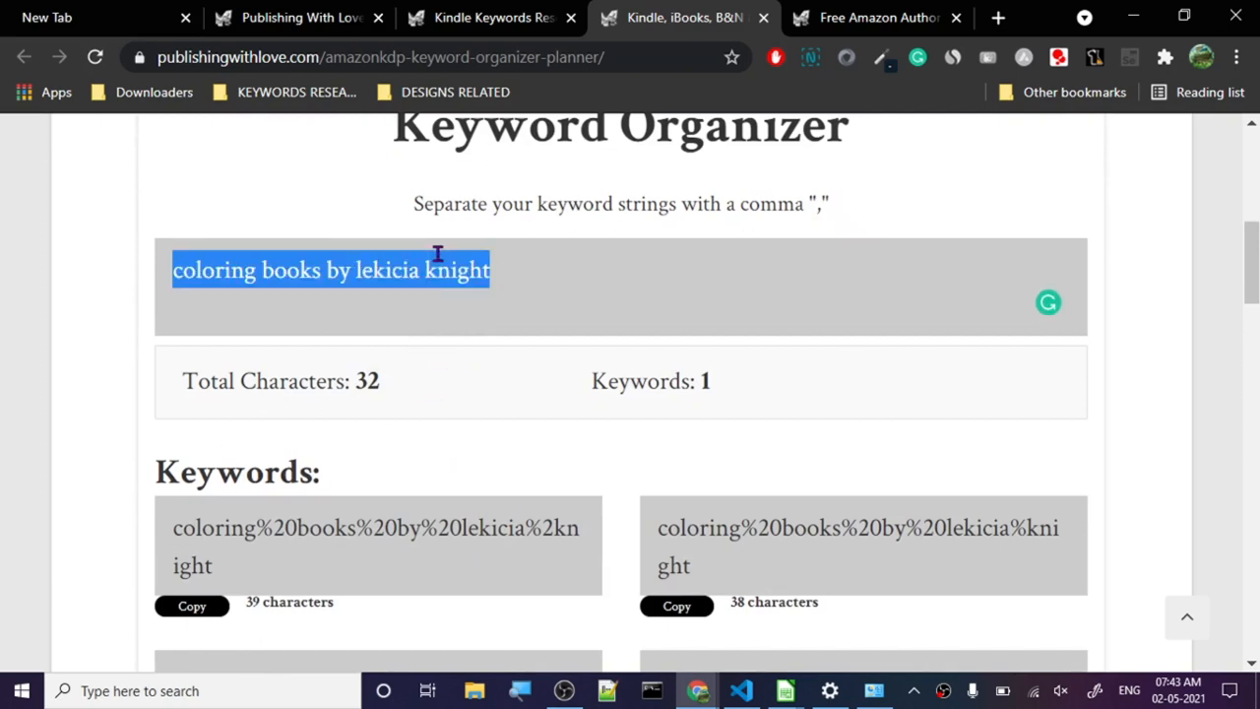
click(488, 269)
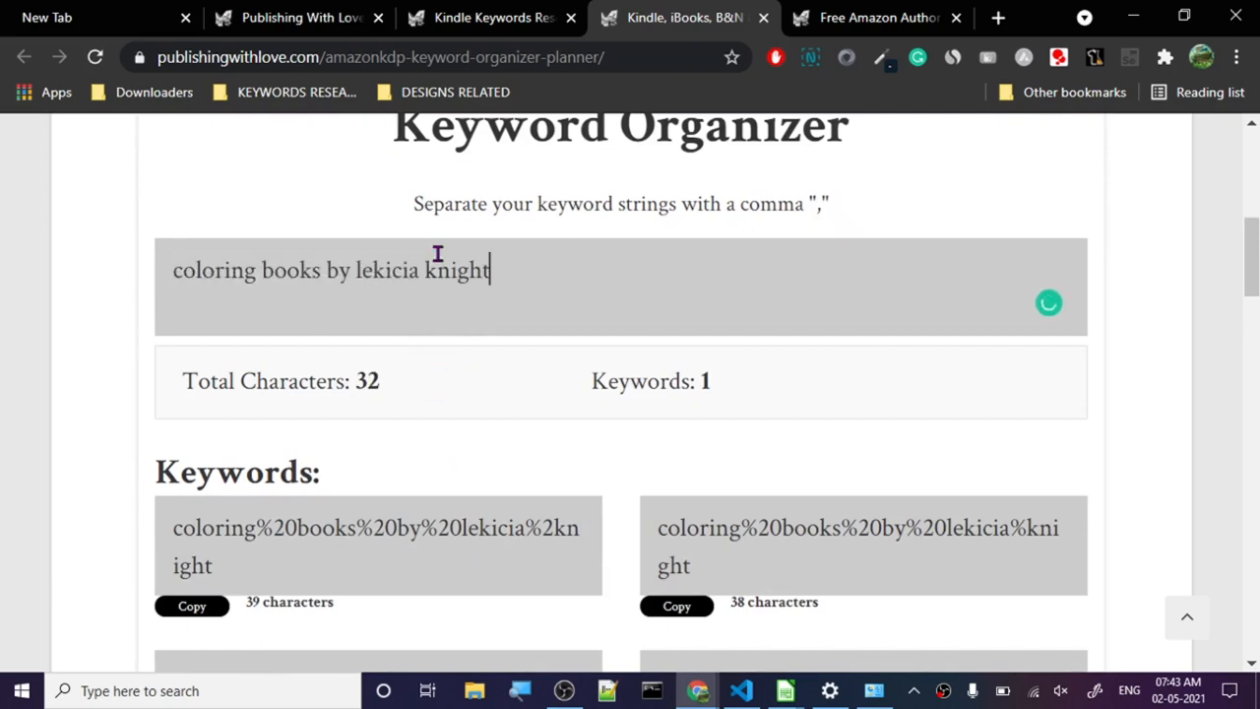
key(Return)
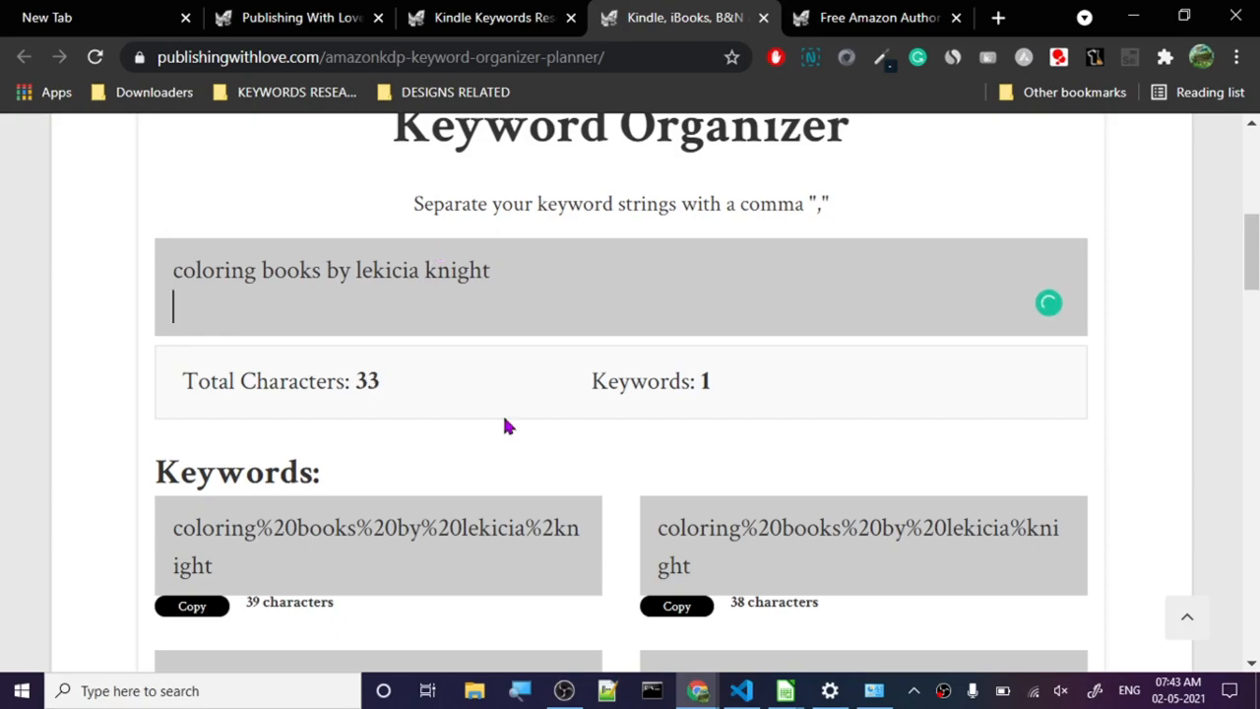
Look over the generated keyword variants, then return to the eBook Keyword Lab overview tab.
scroll(down, 3)
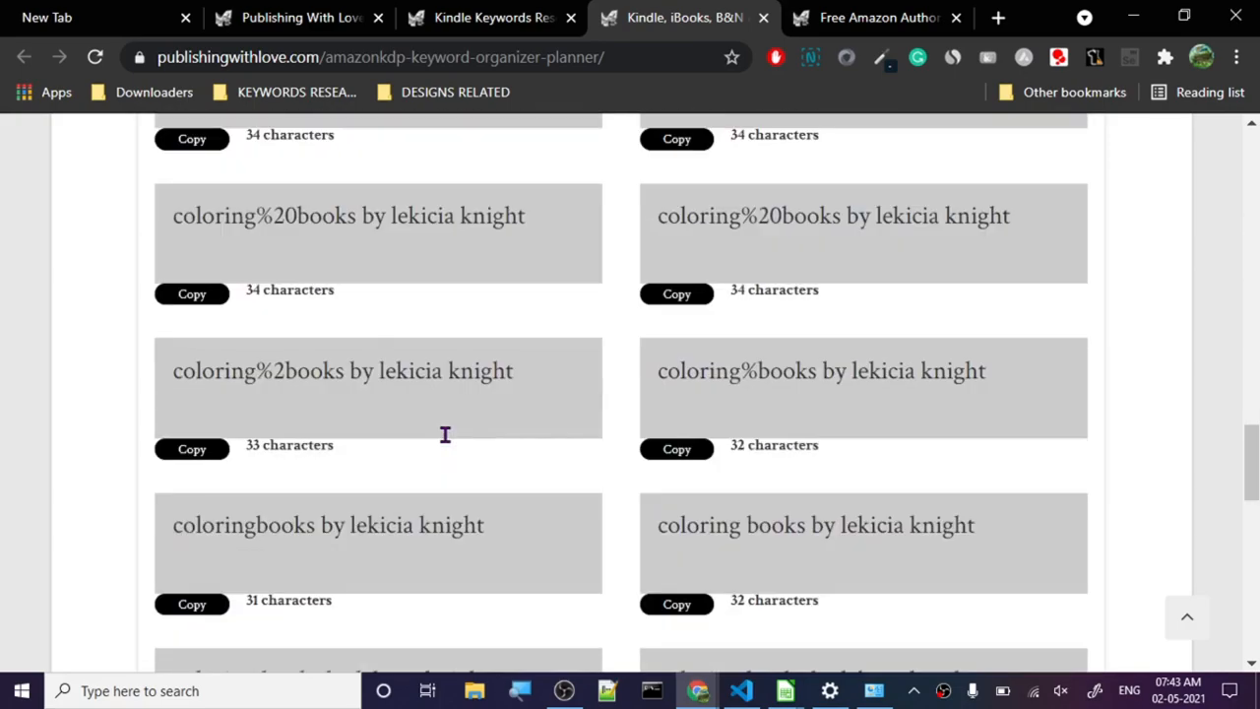
scroll(up, 3)
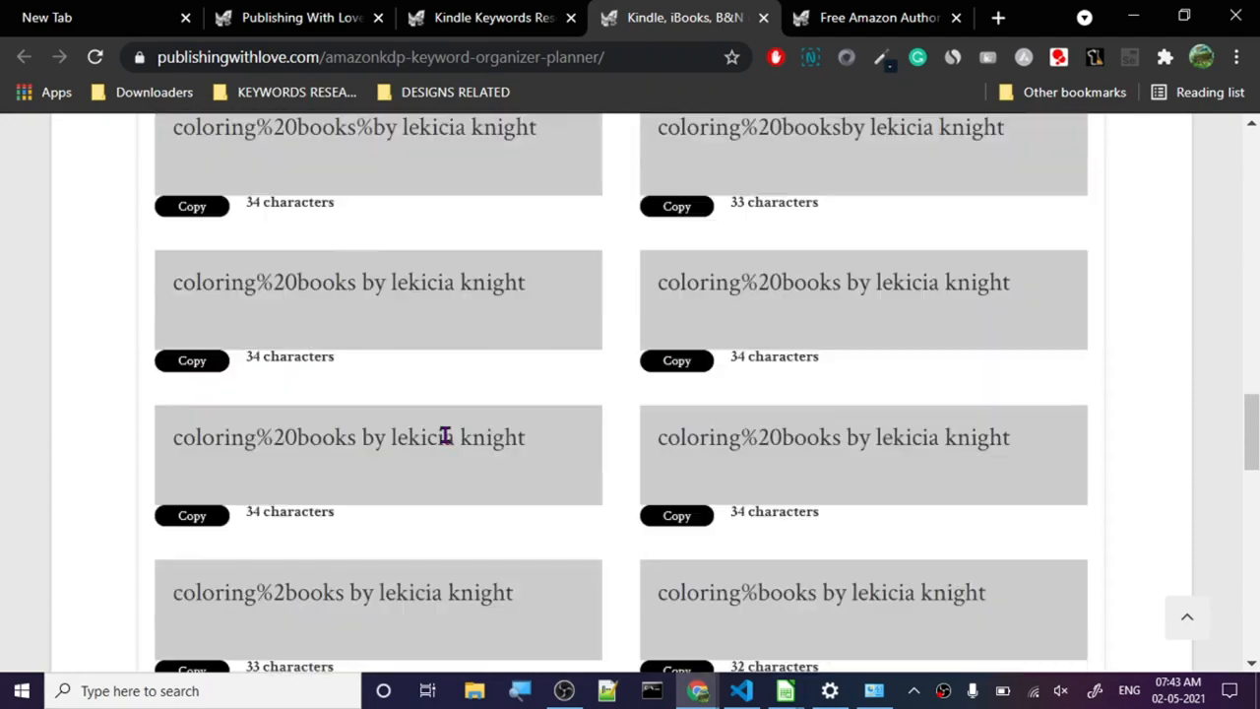
scroll(down, 3)
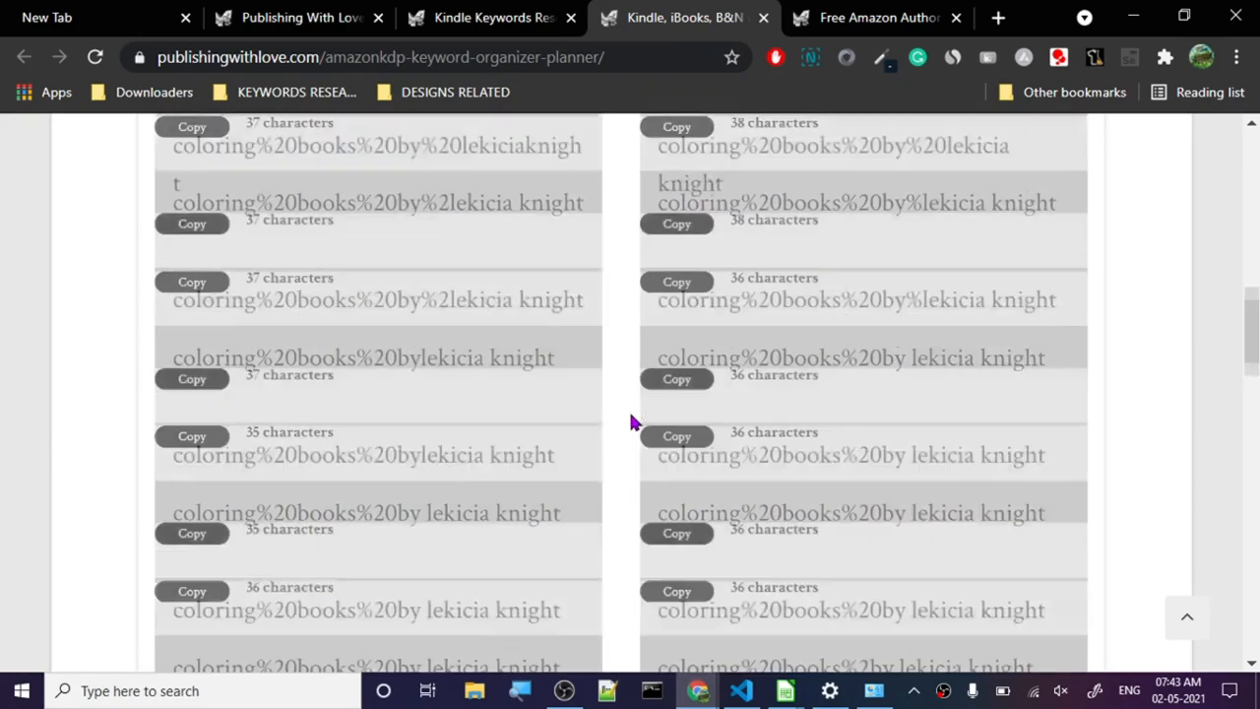
scroll(down, 3)
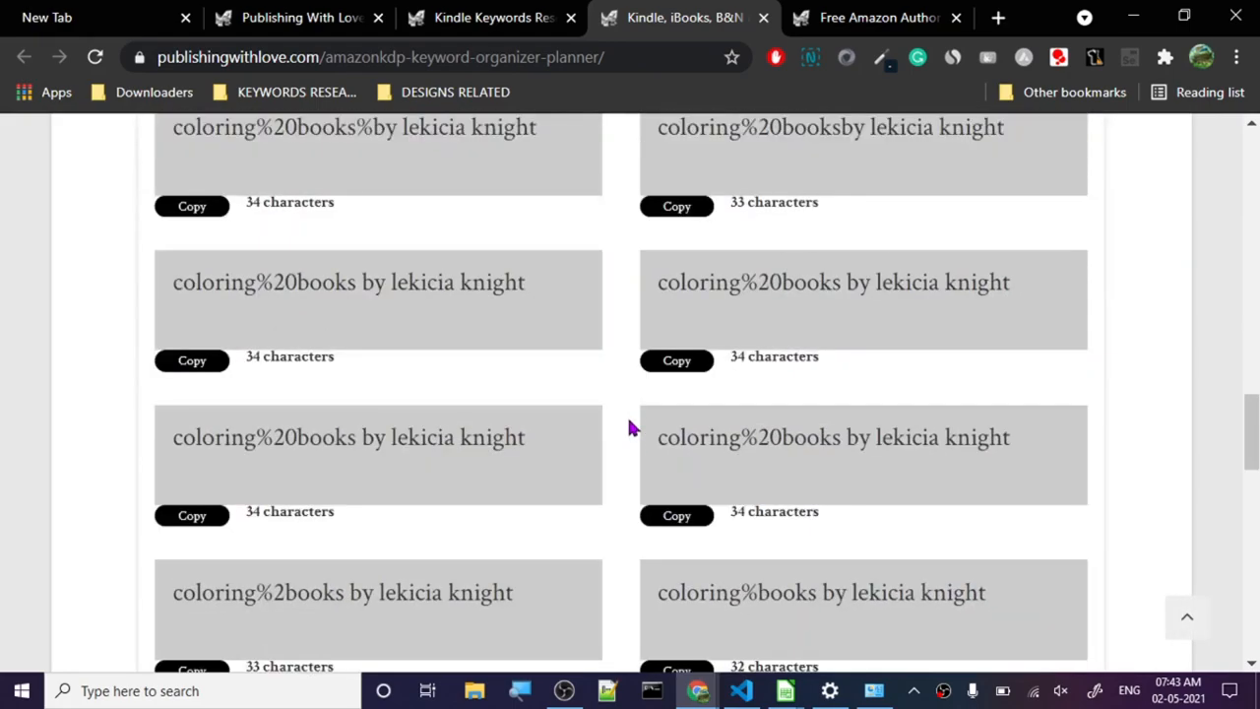
scroll(down, 3)
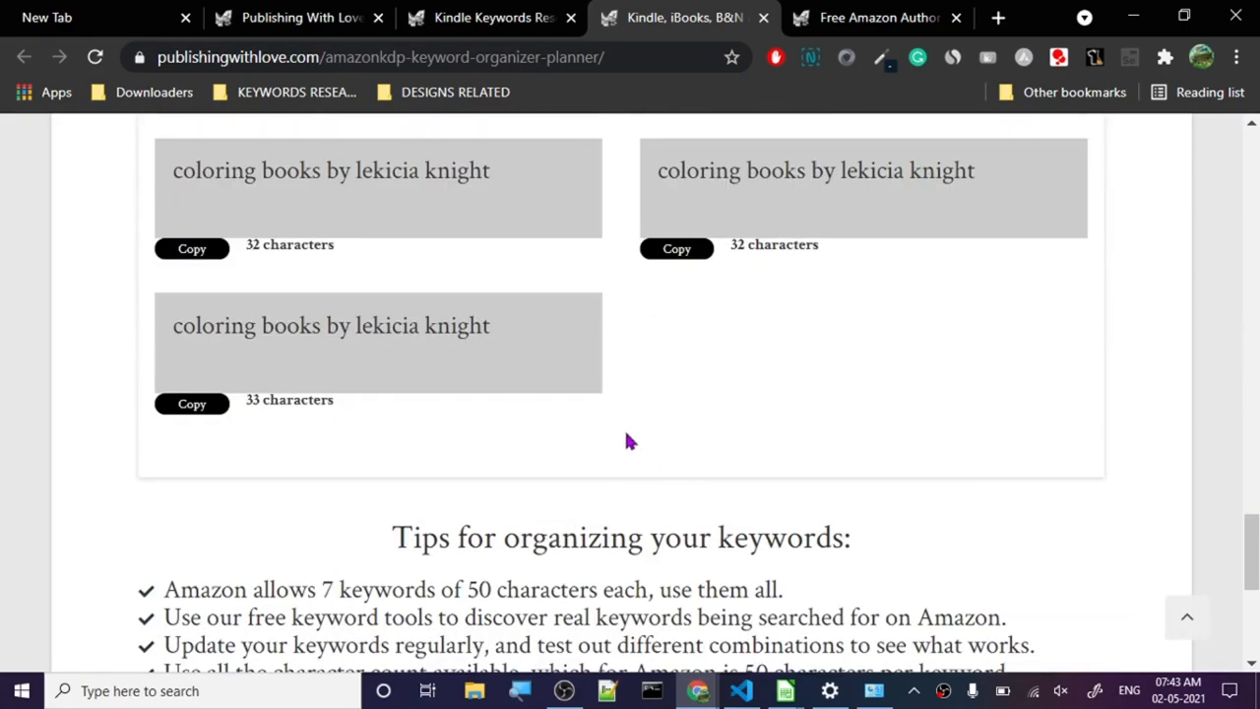
scroll(up, 3)
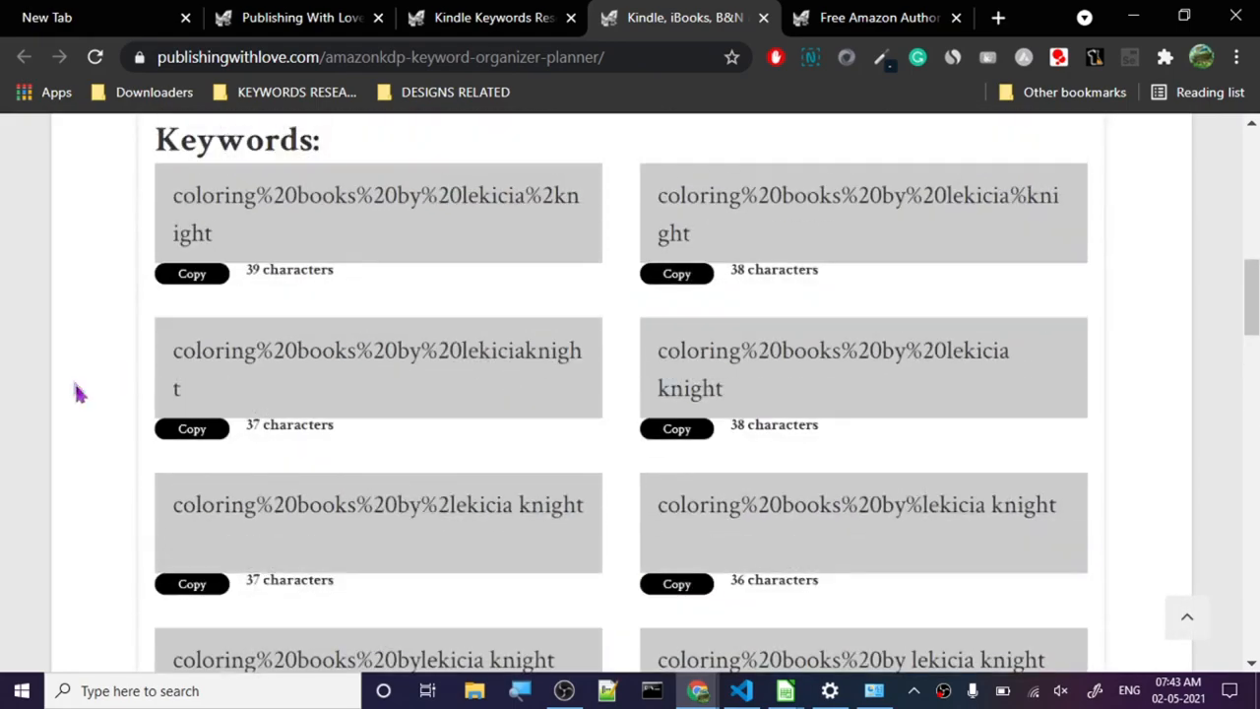
scroll(up, 3)
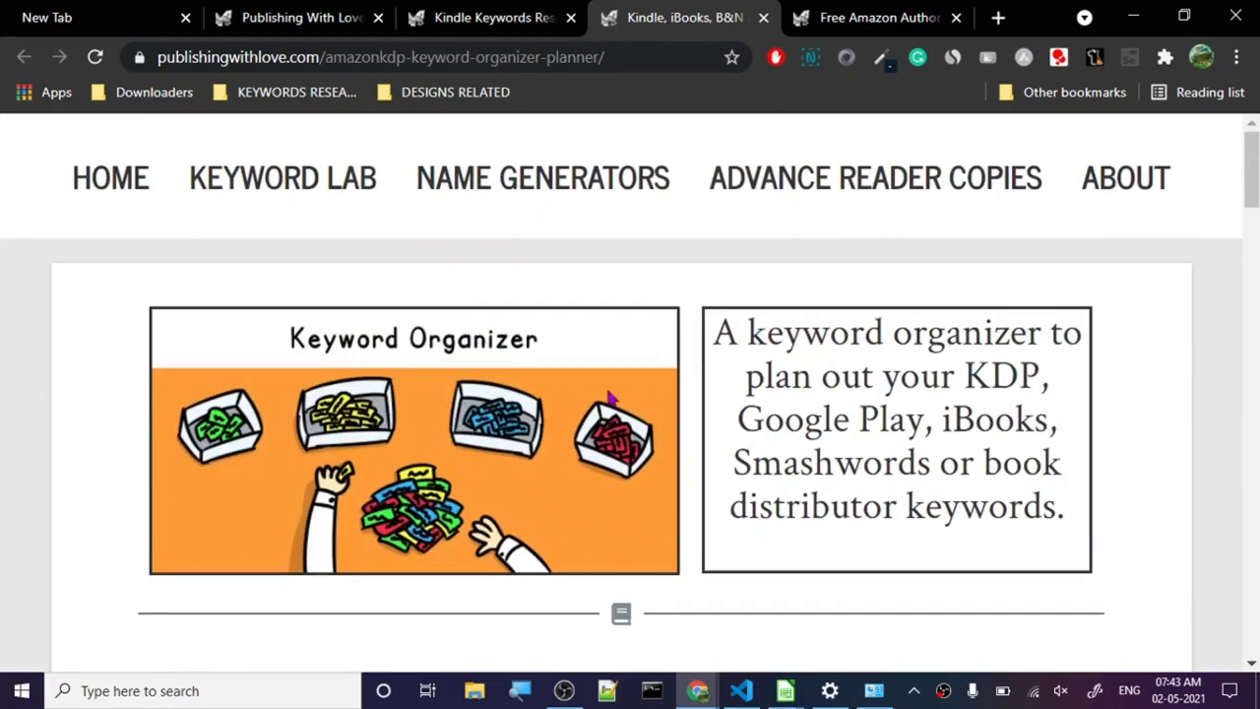
mouse_move(859, 354)
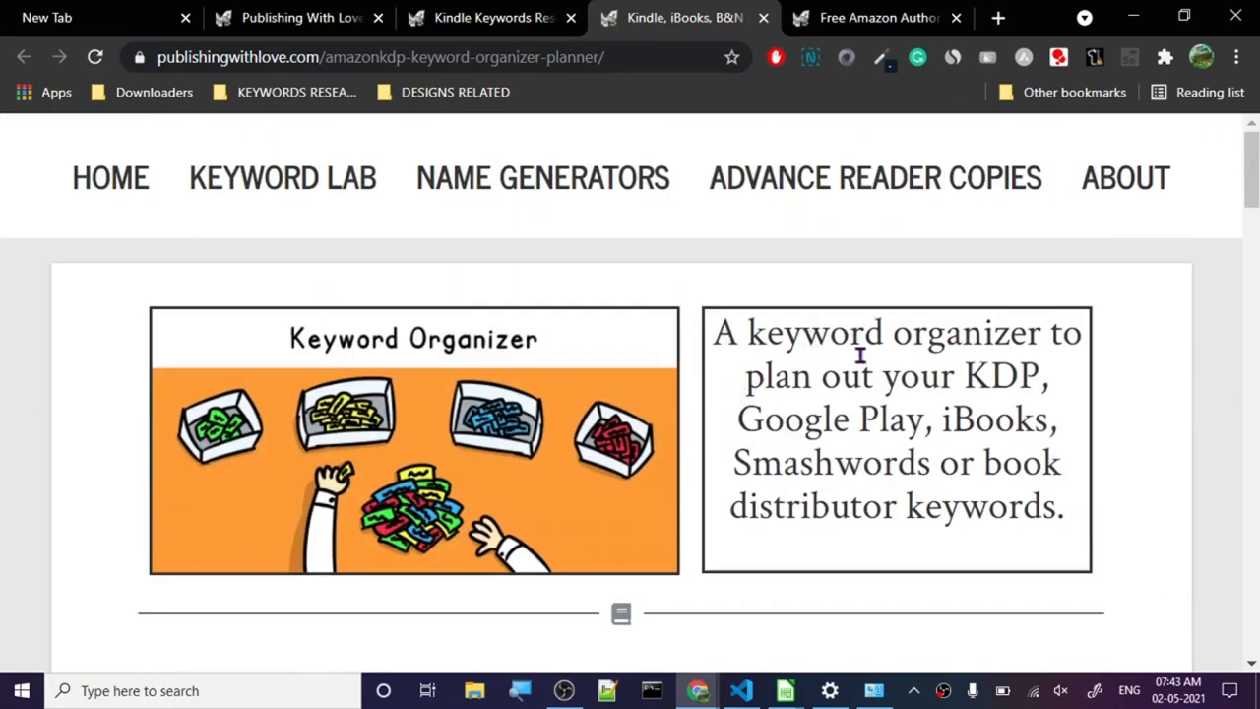
mouse_move(756, 488)
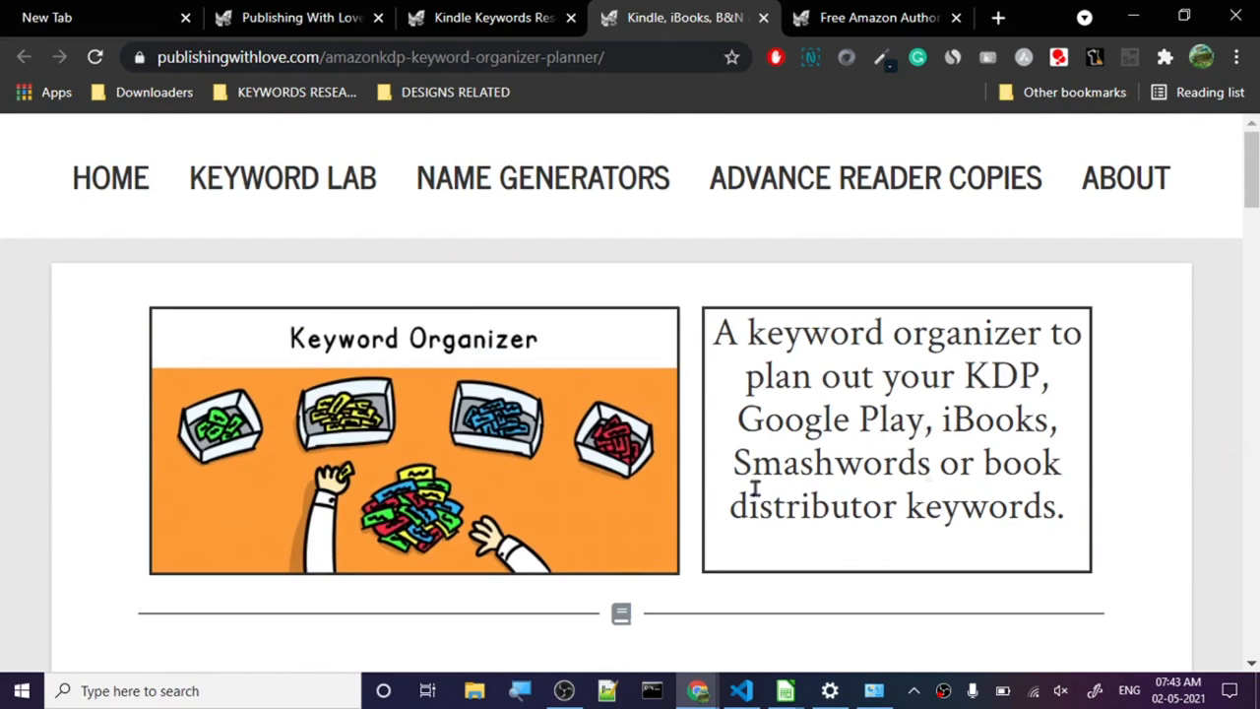
mouse_move(417, 547)
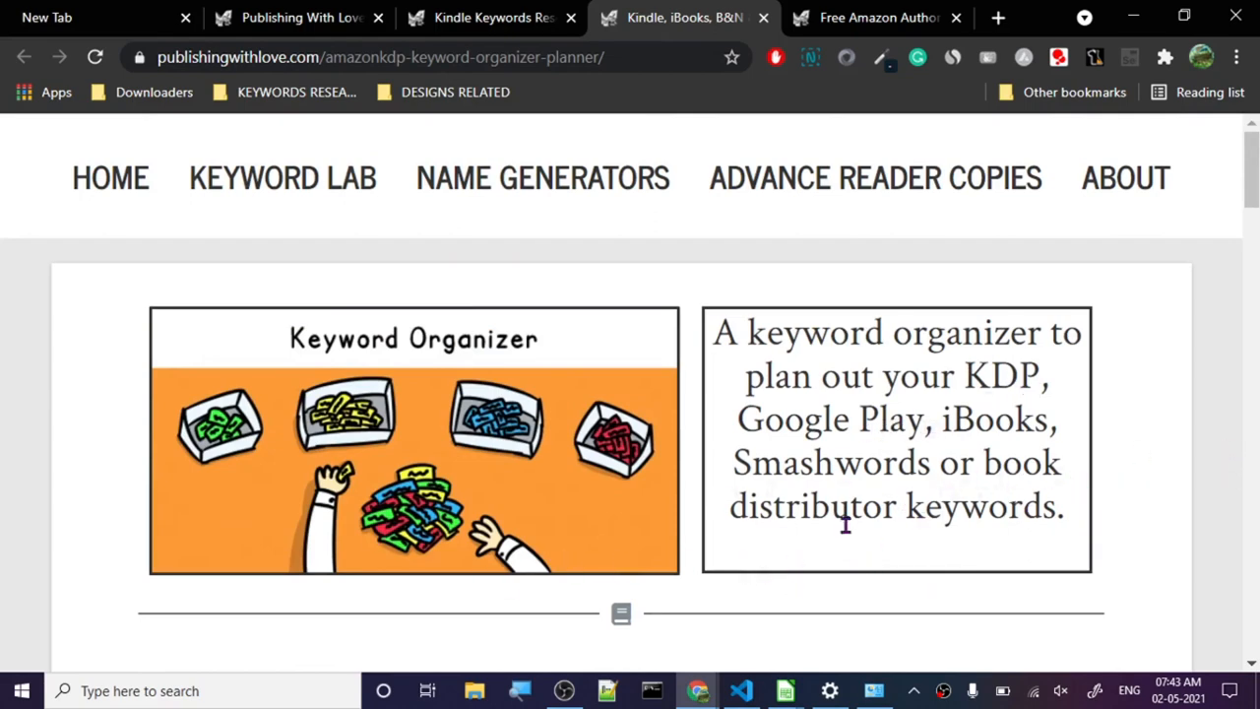
mouse_move(272, 244)
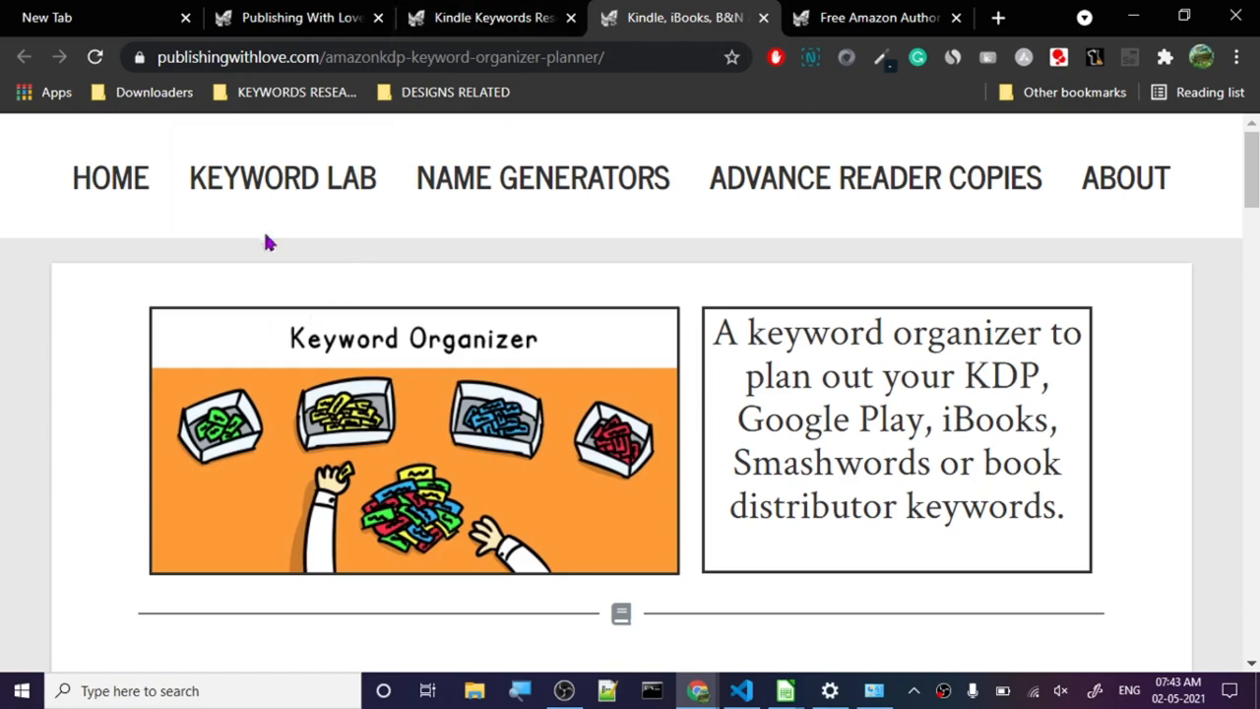
scroll(down, 3)
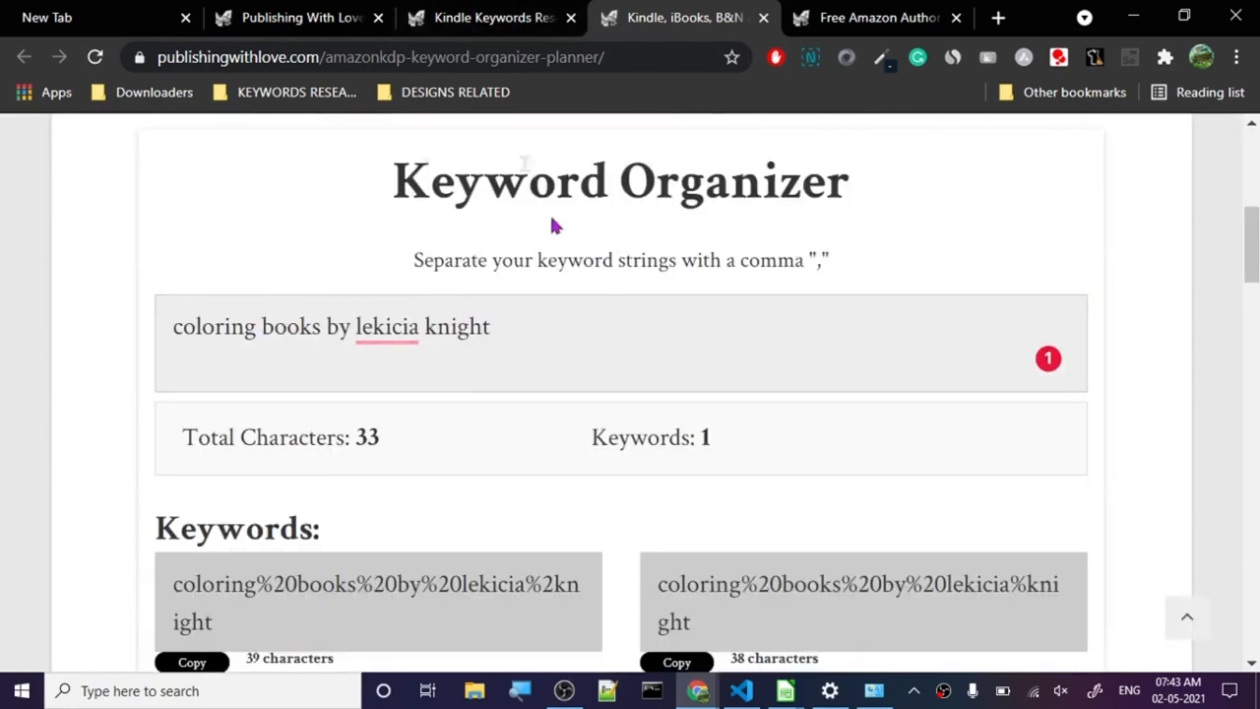
click(488, 18)
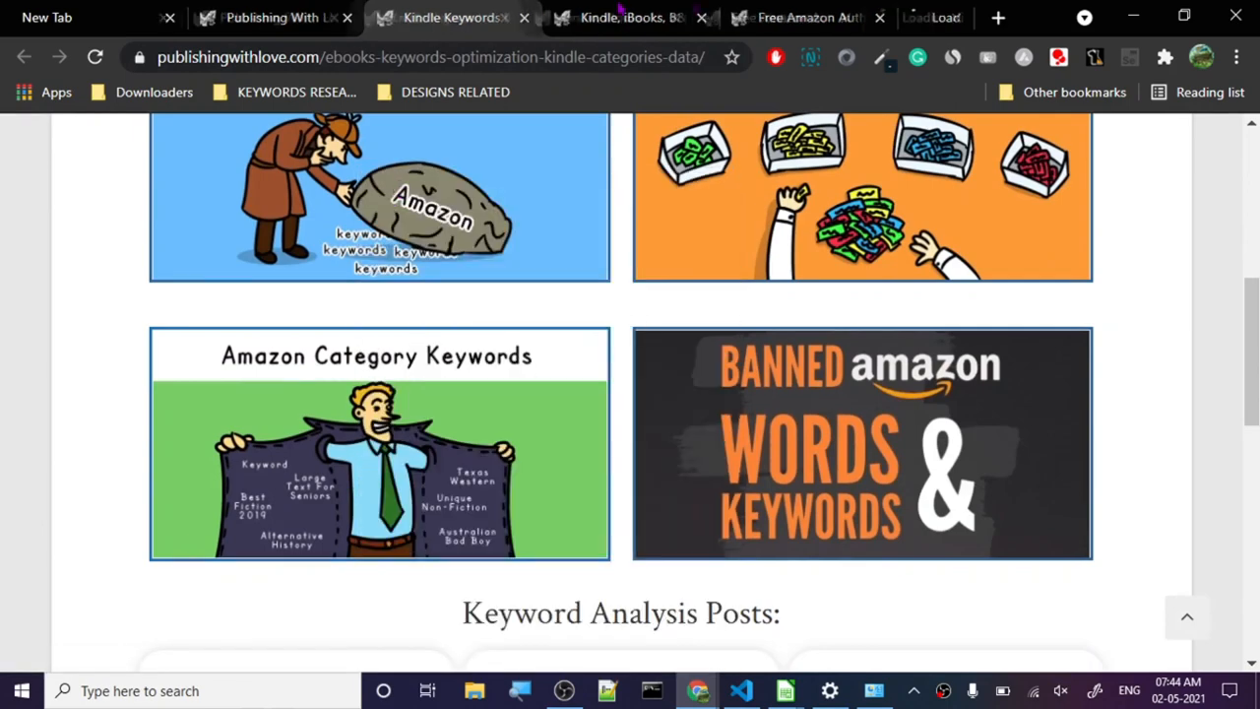
Open the Amazon Category Keywords index and browse Amazon.com categories like Biographies & Memoirs and Romance.
click(378, 443)
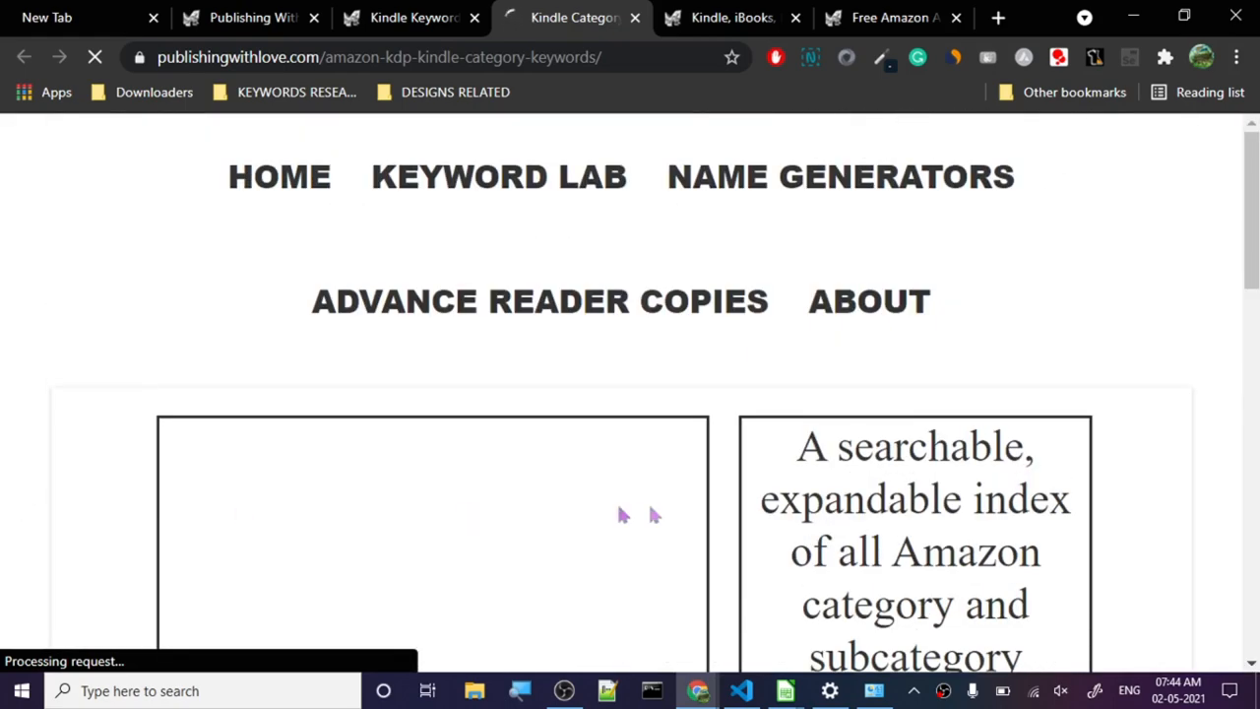
scroll(up, 3)
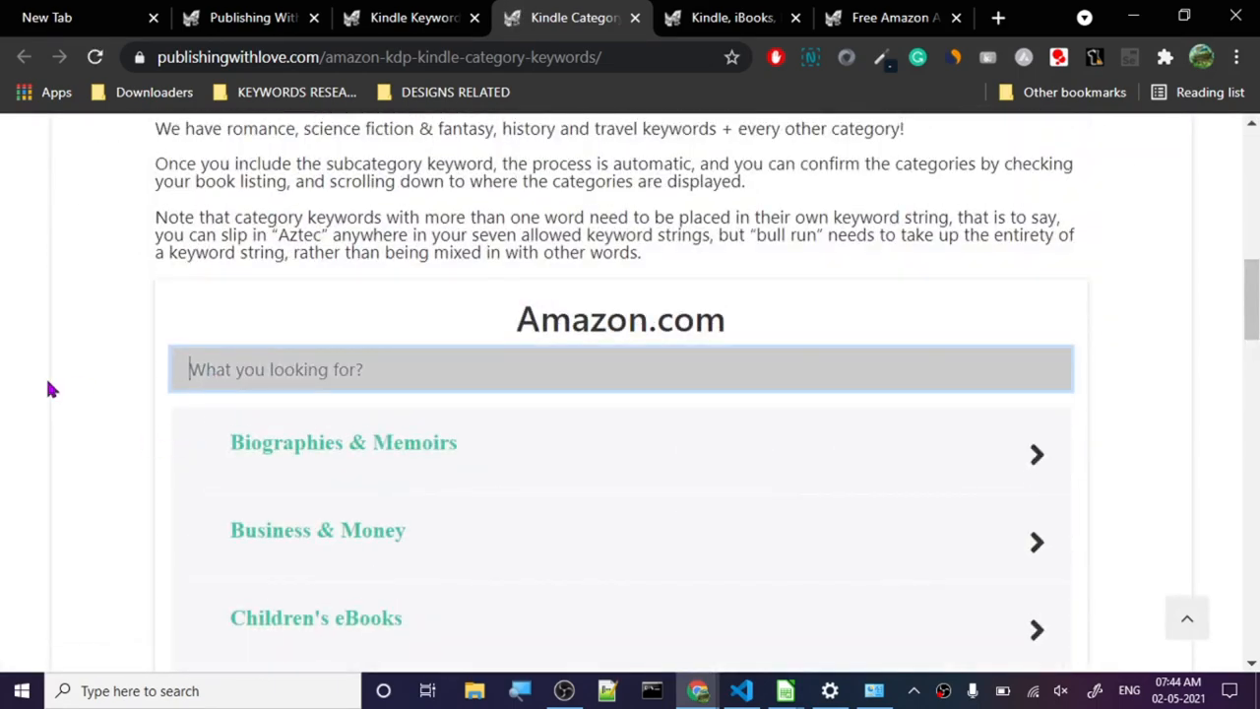
scroll(down, 3)
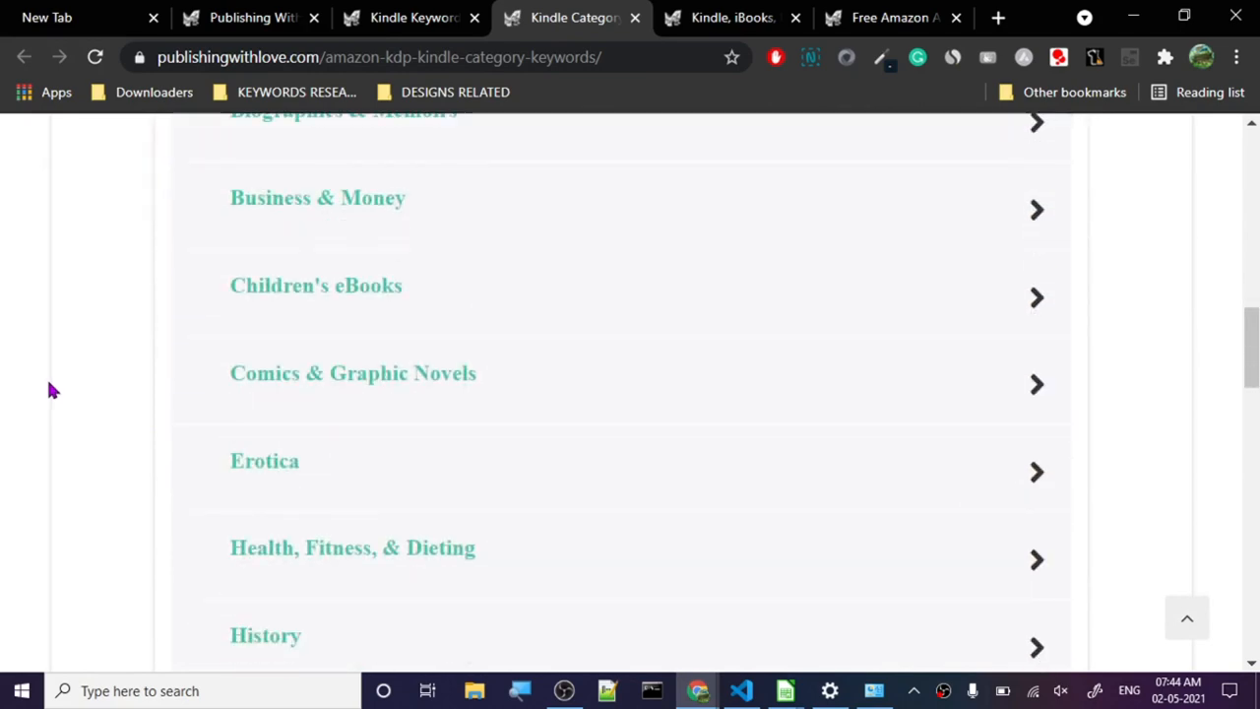
scroll(down, 3)
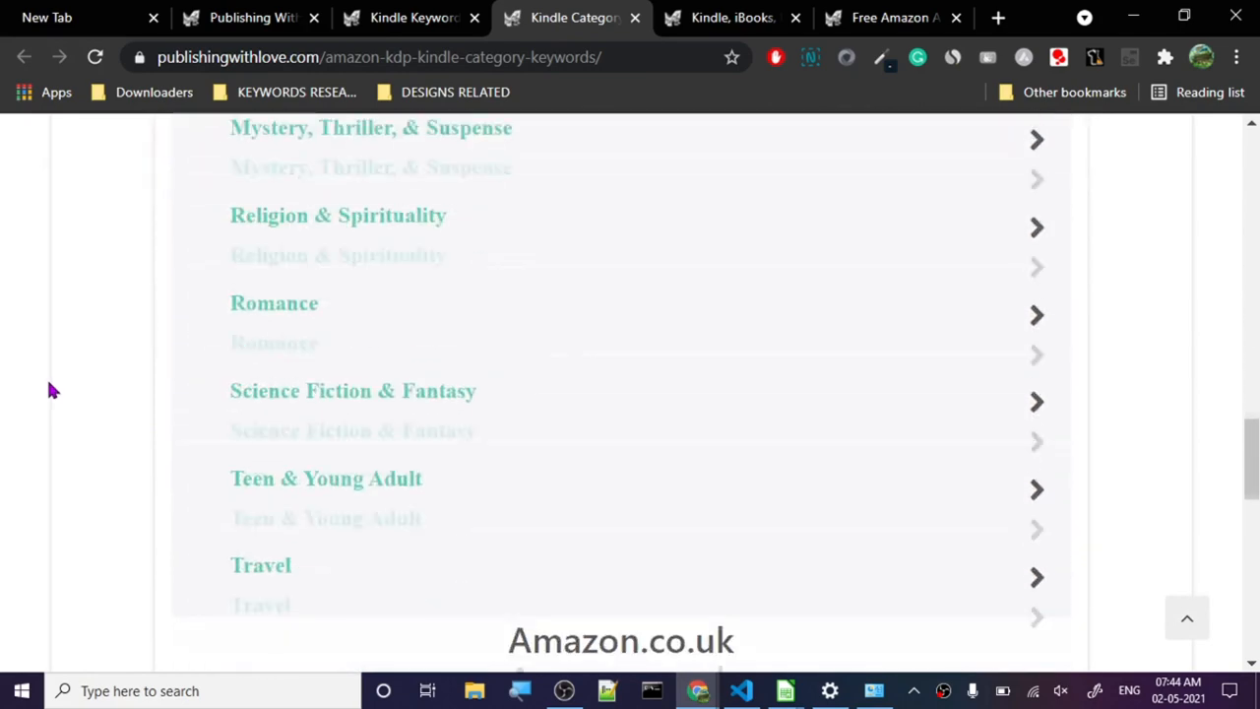
scroll(up, 3)
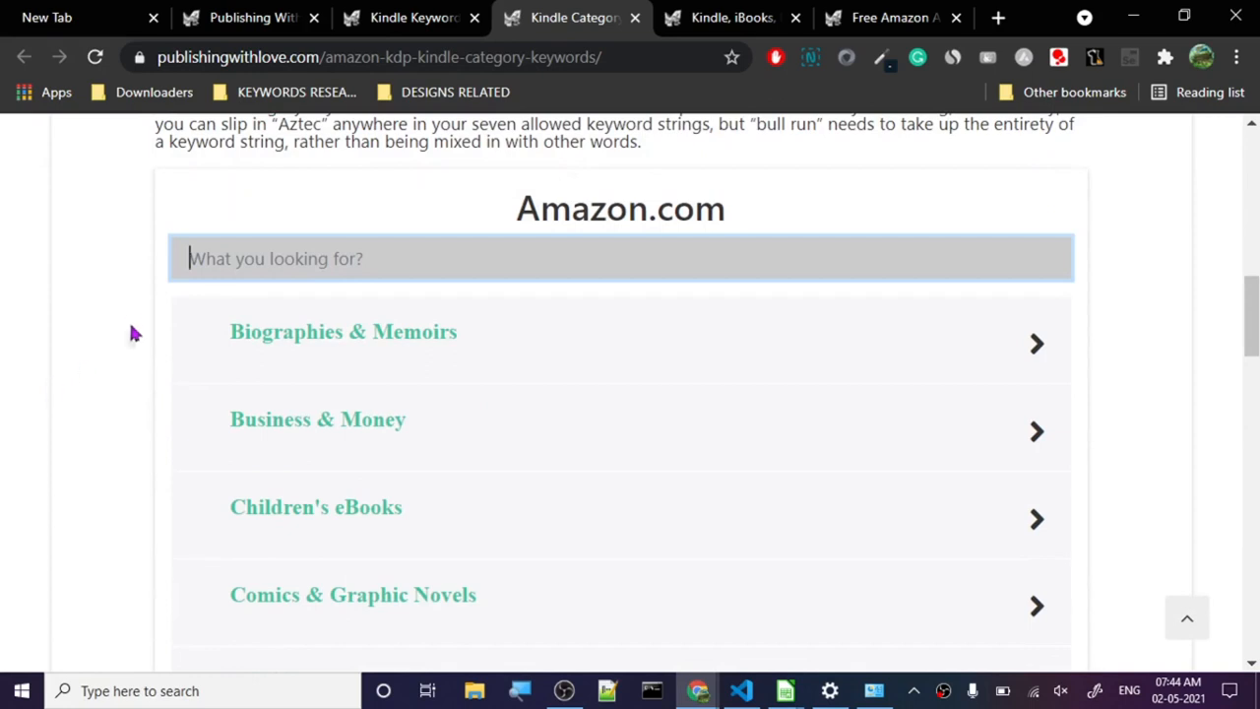
Filter the Amazon.com category keyword index for "coloring book" and review the matches.
text(co)
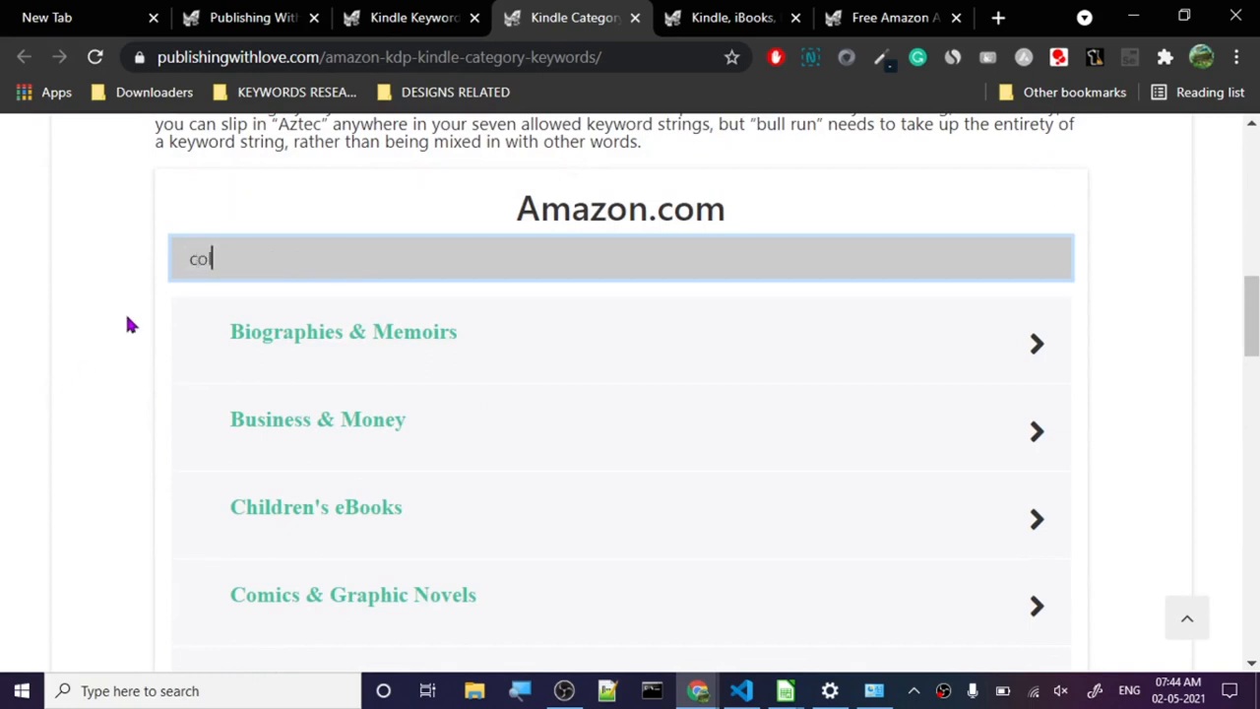
text(lorin)
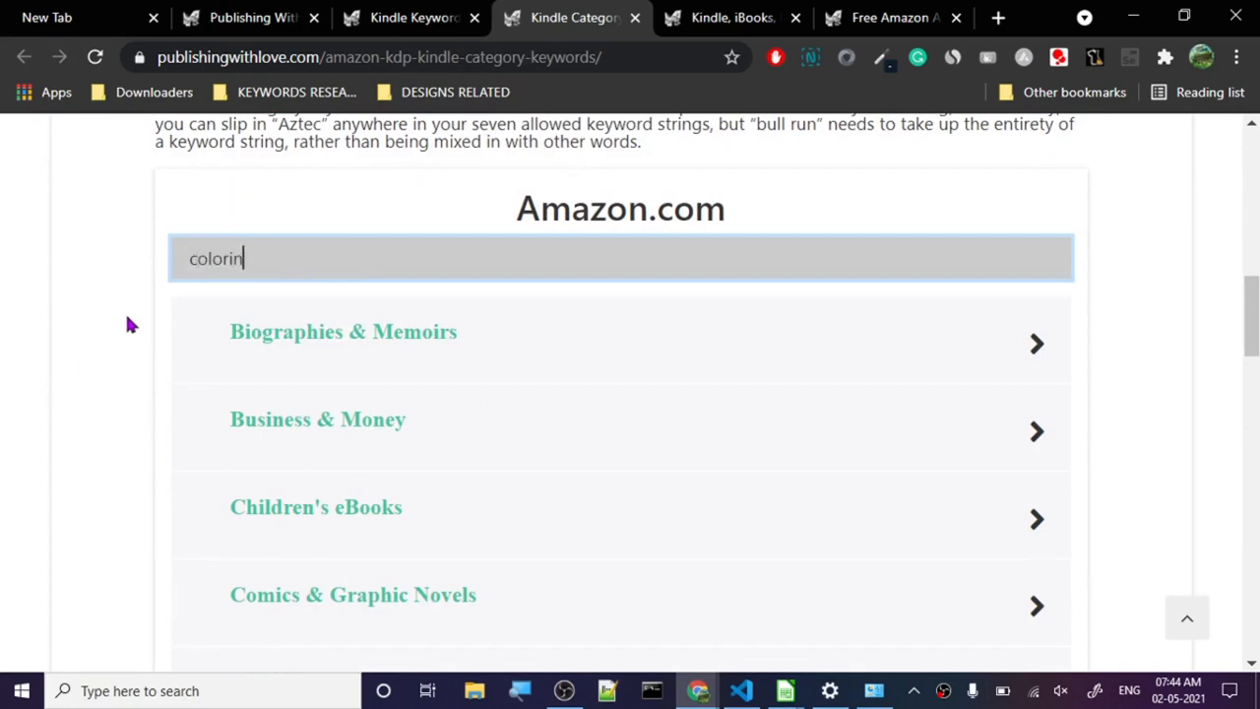
text(g book)
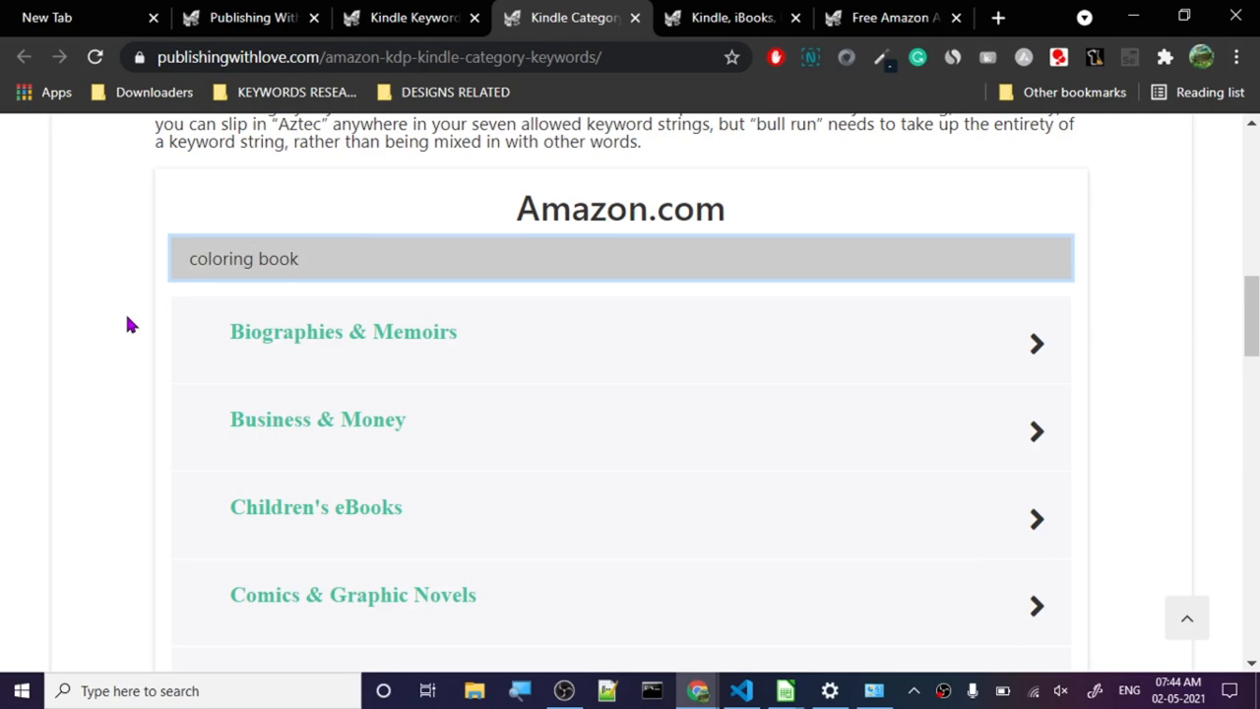
scroll(down, 3)
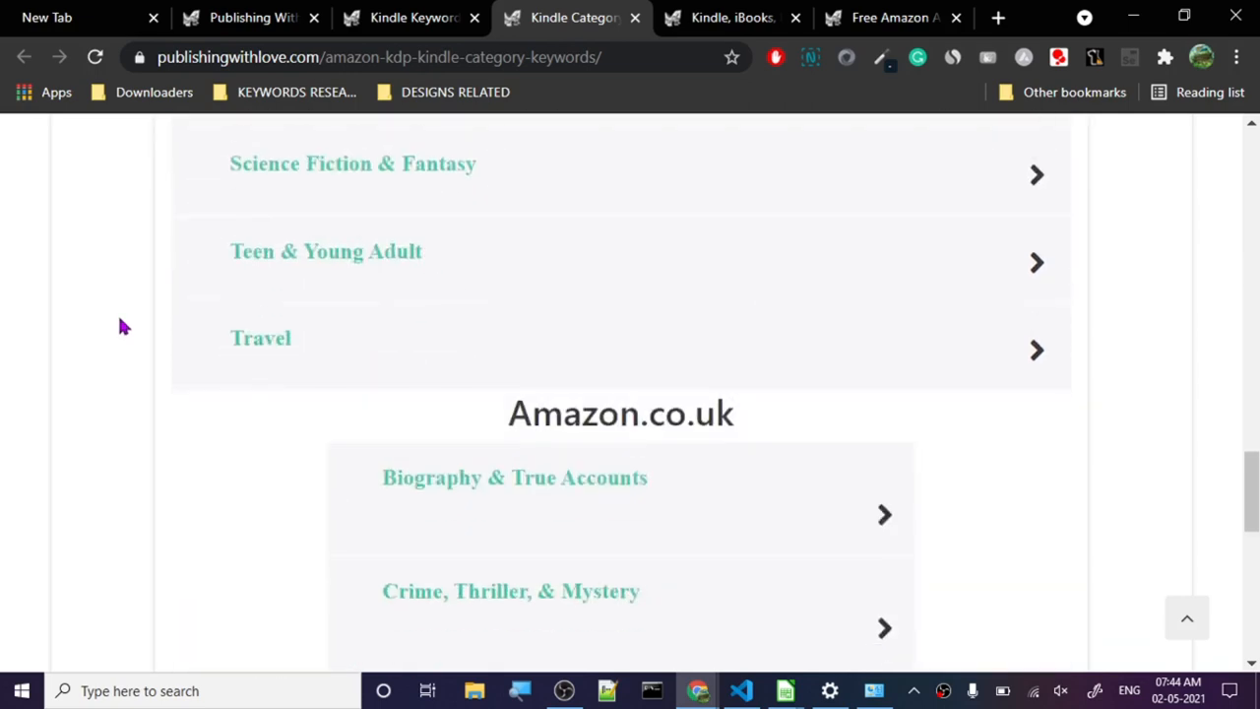
scroll(up, 3)
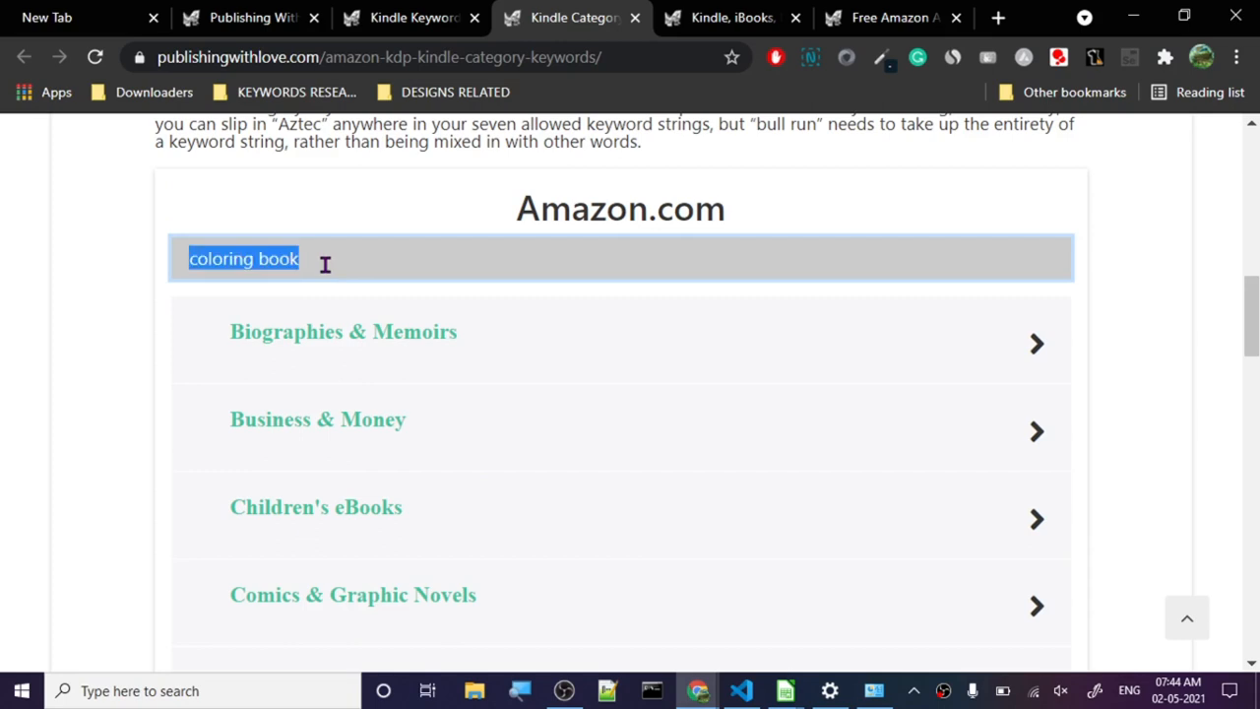
Replace the filter with "notebook" and scan the resulting category list.
text(note)
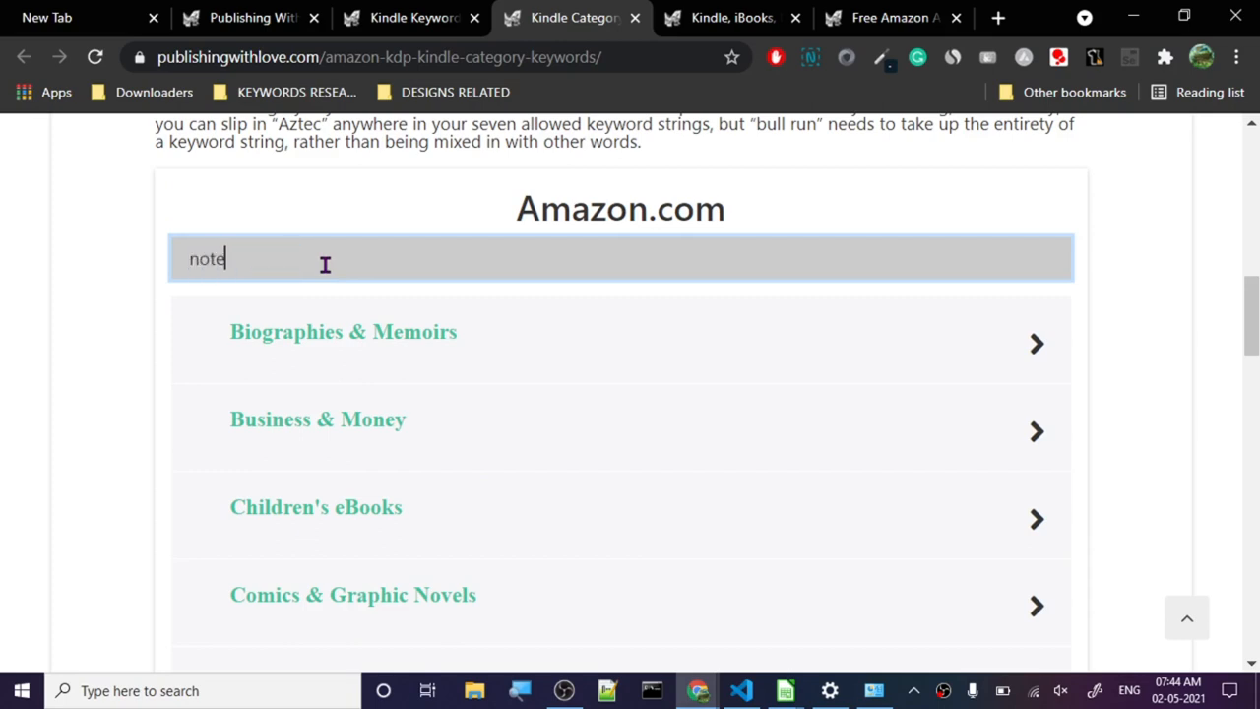
text(book)
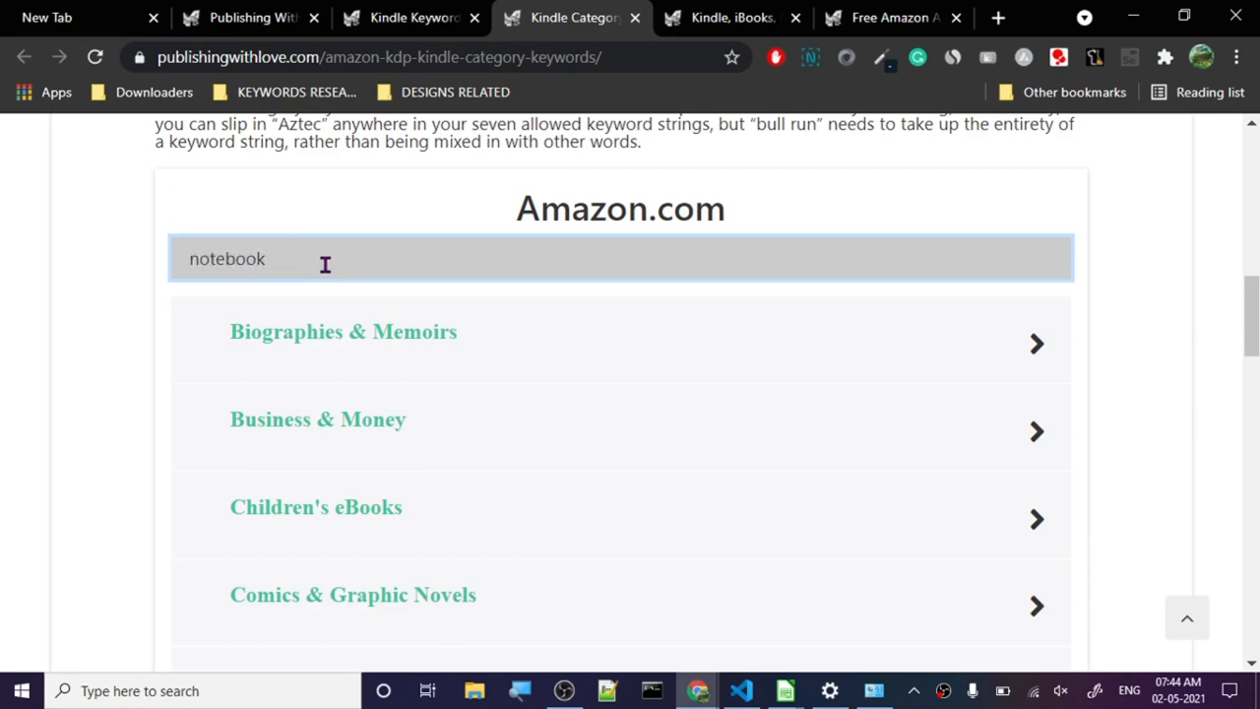
scroll(down, 3)
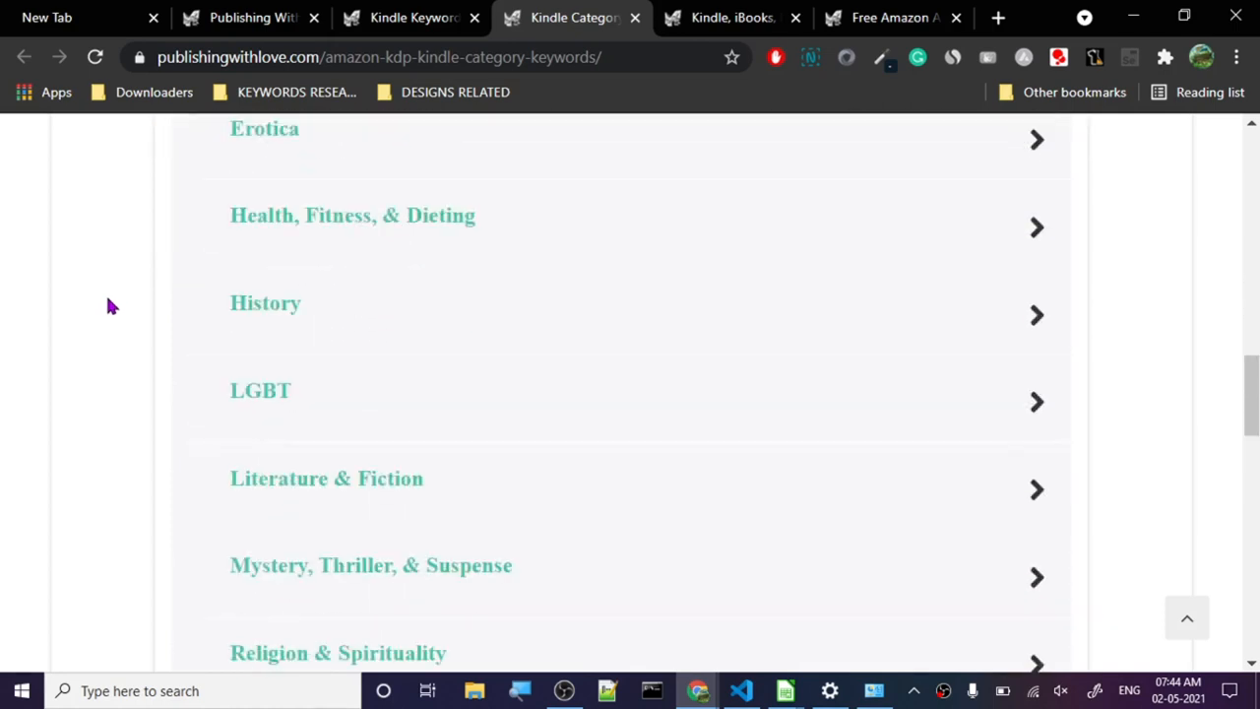
scroll(up, 3)
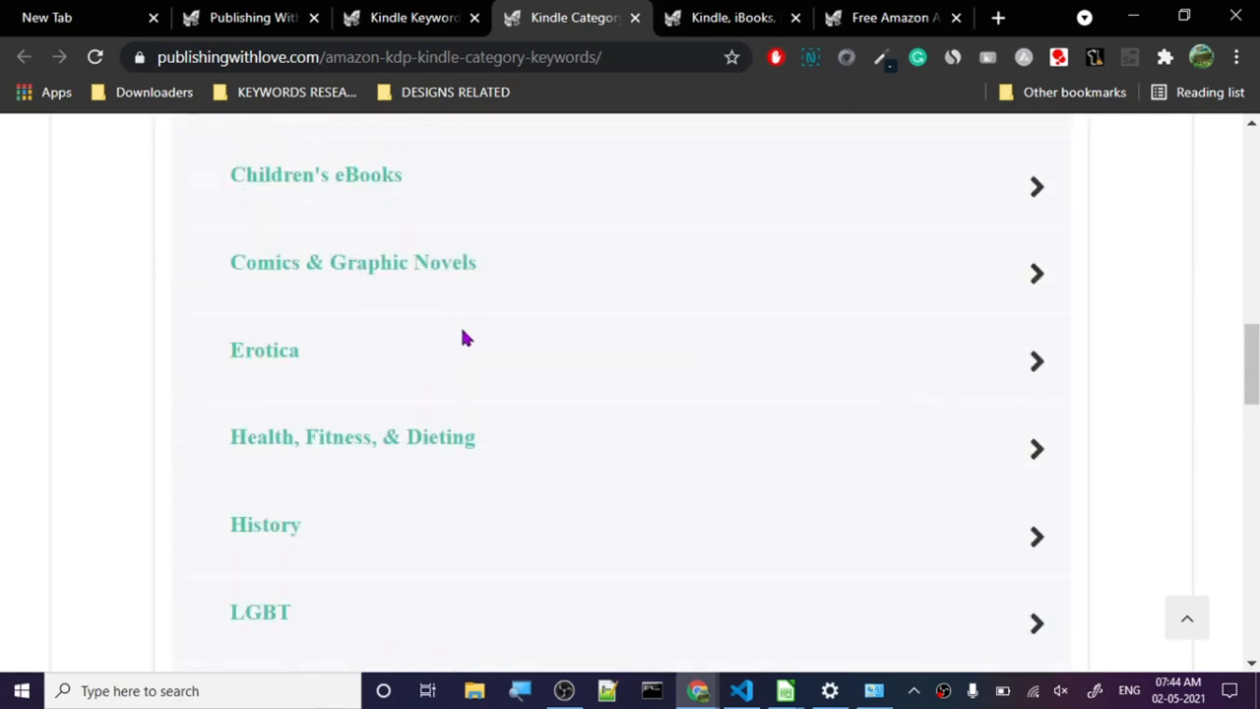
scroll(up, 3)
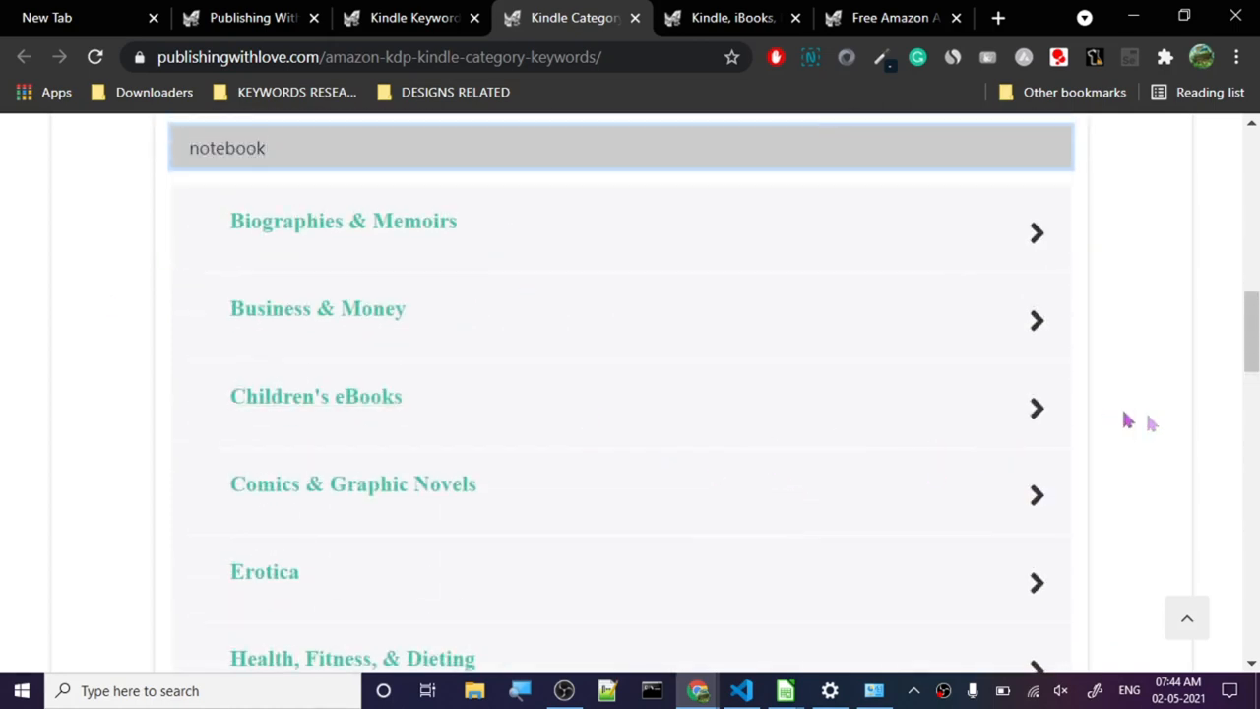
mouse_move(433, 408)
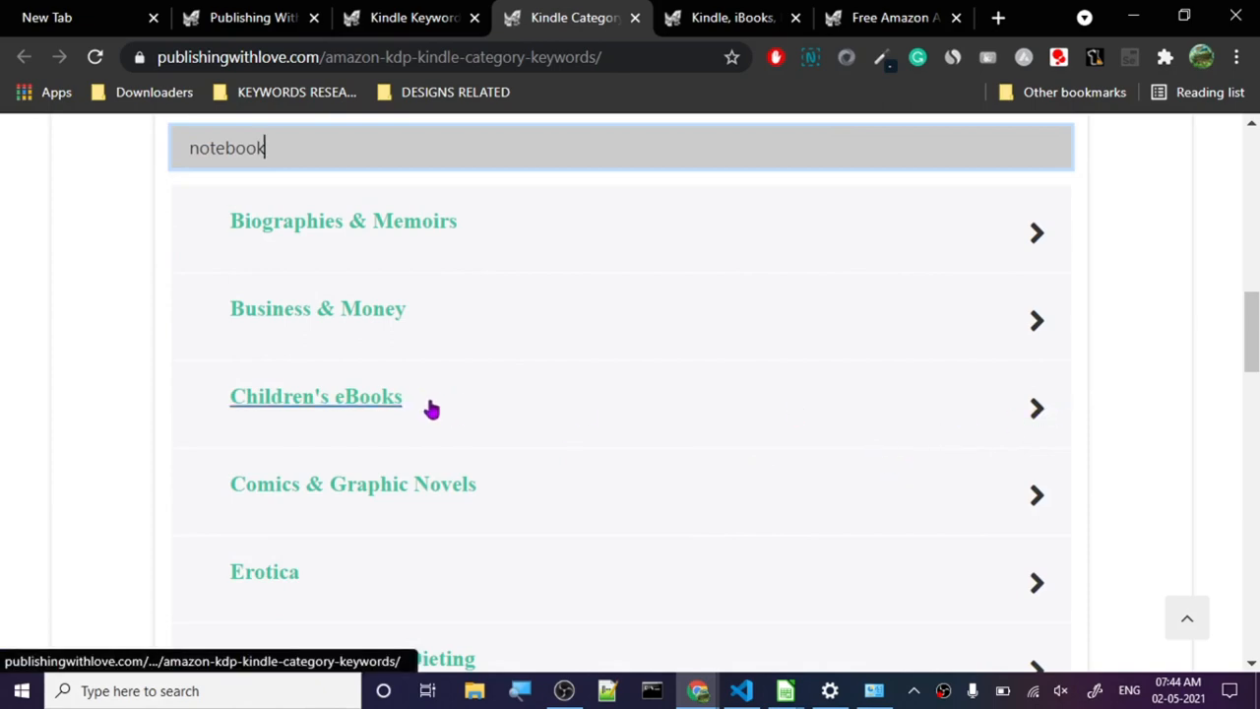
Expand Children's eBooks subcategory keywords and browse the Amazon.com and Amazon.co.uk lists.
click(315, 395)
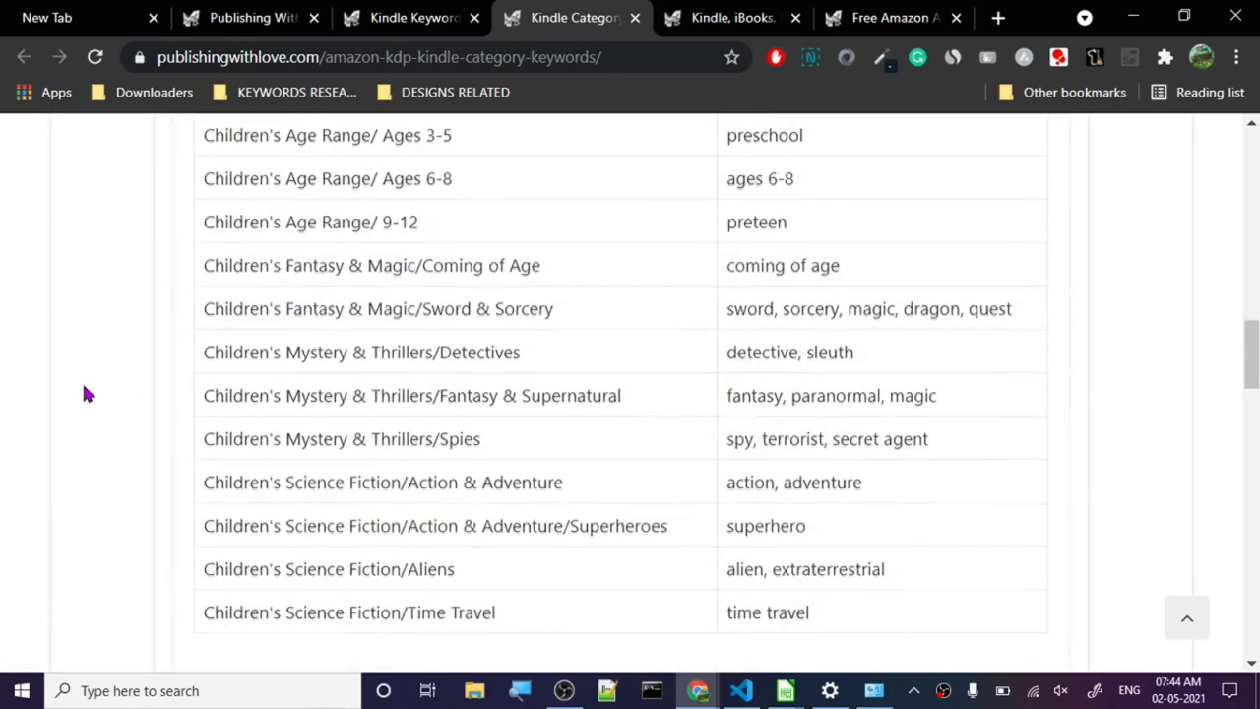
scroll(down, 3)
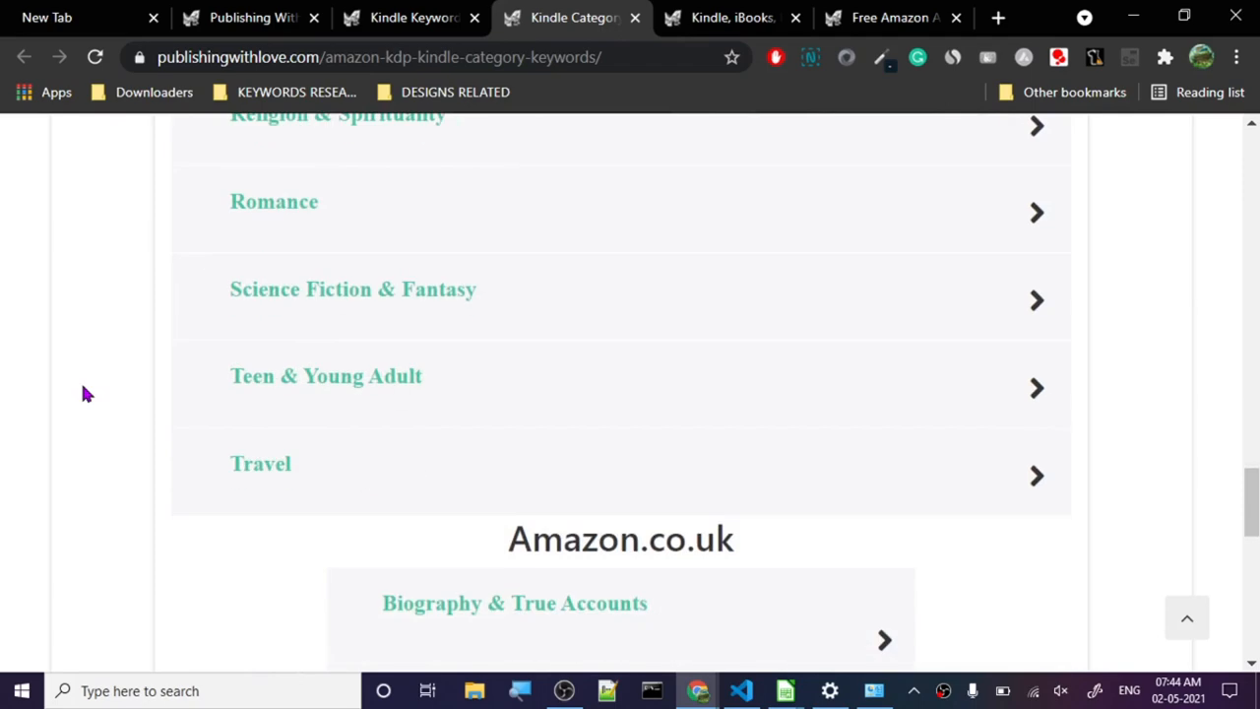
scroll(down, 3)
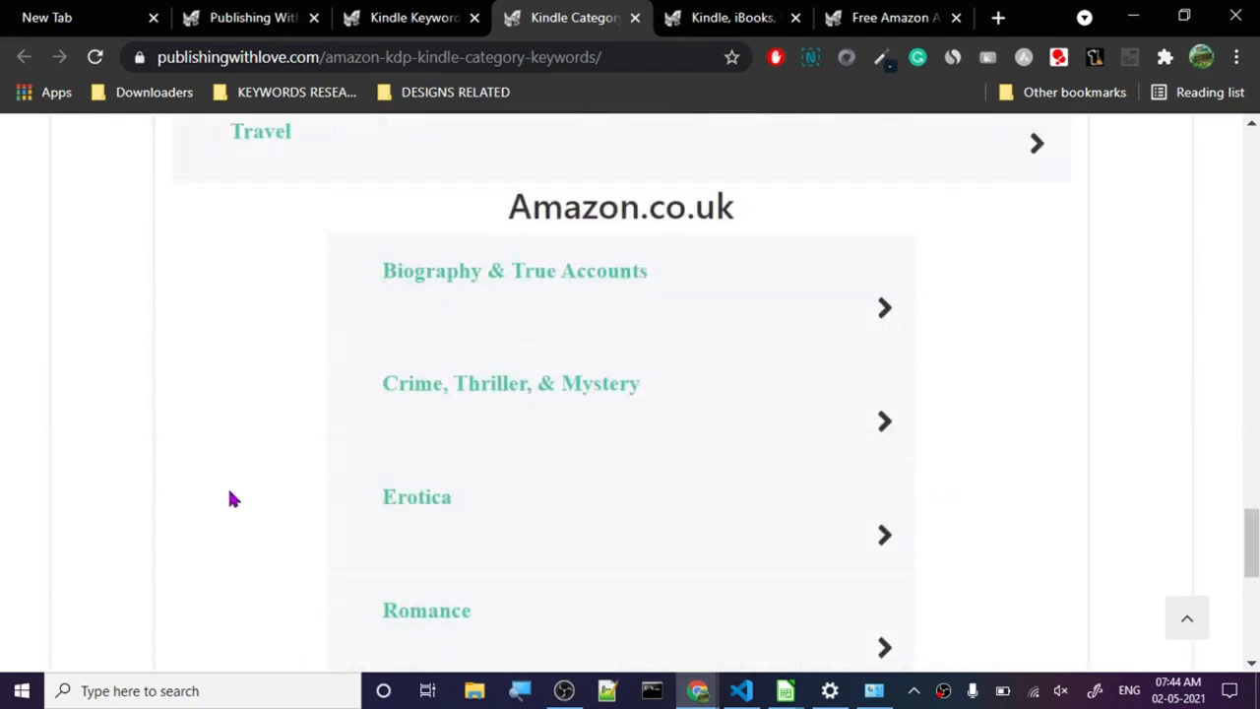
scroll(up, 3)
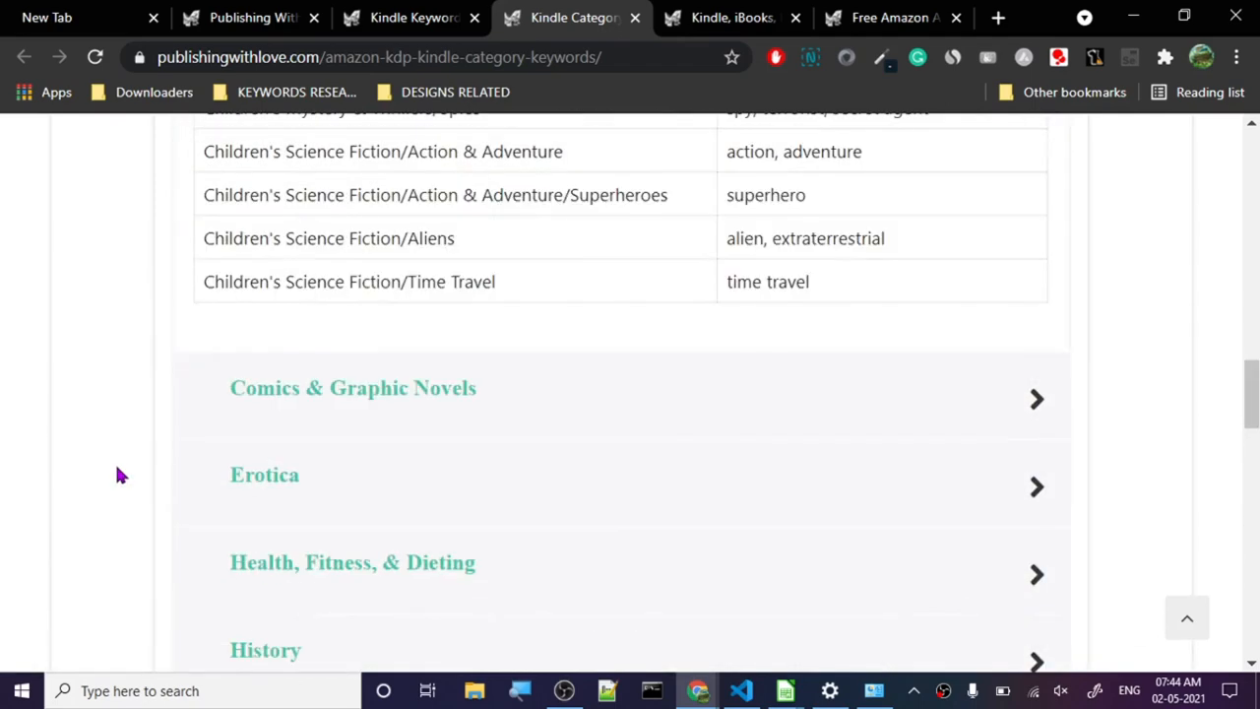
scroll(up, 3)
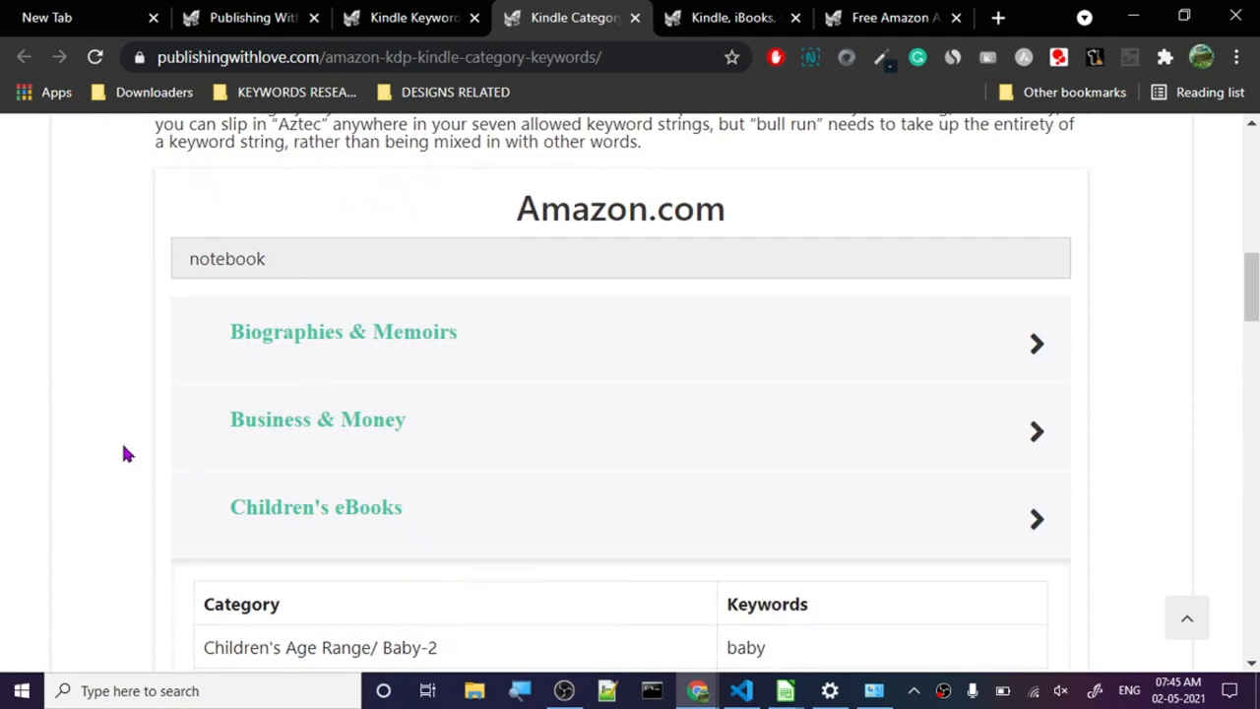
scroll(down, 3)
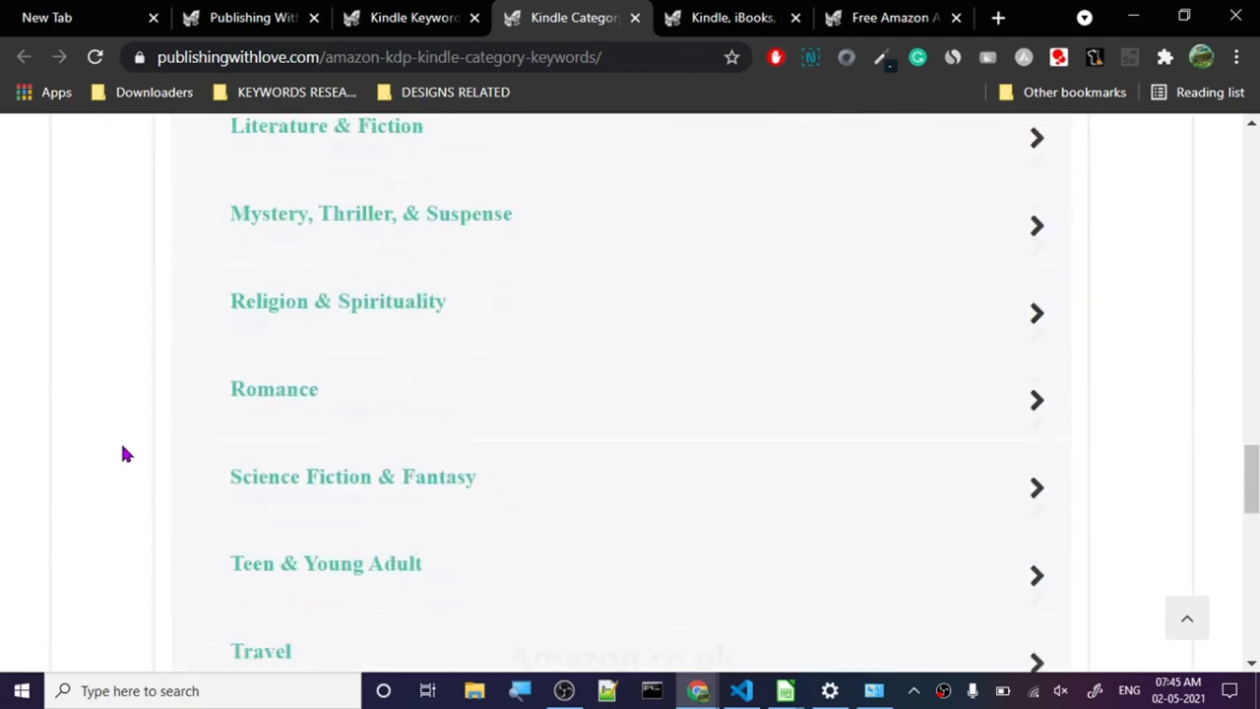
scroll(down, 3)
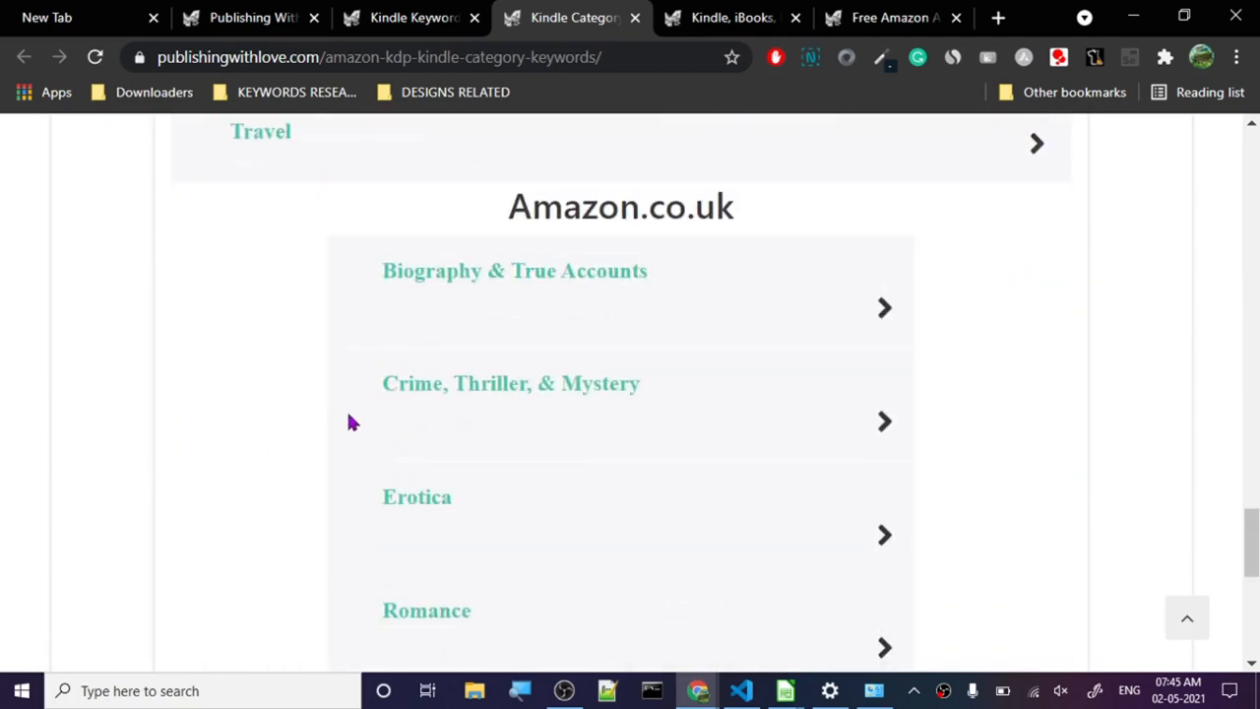
scroll(down, 3)
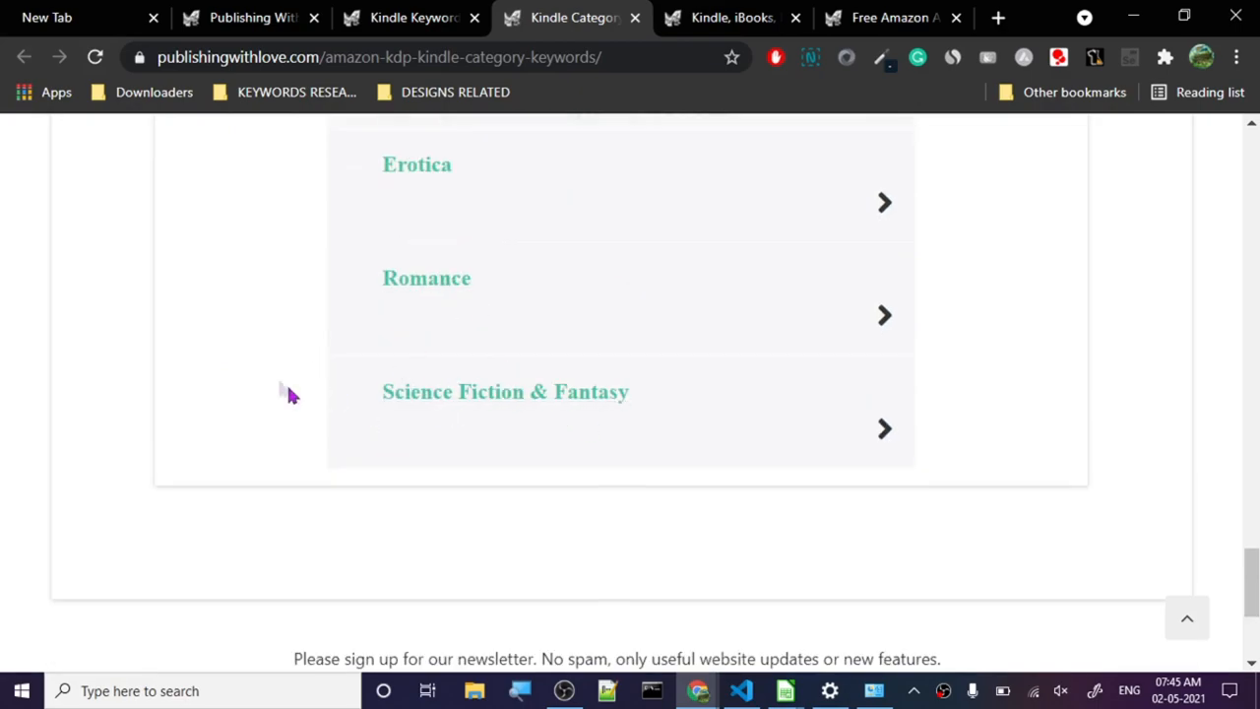
scroll(up, 3)
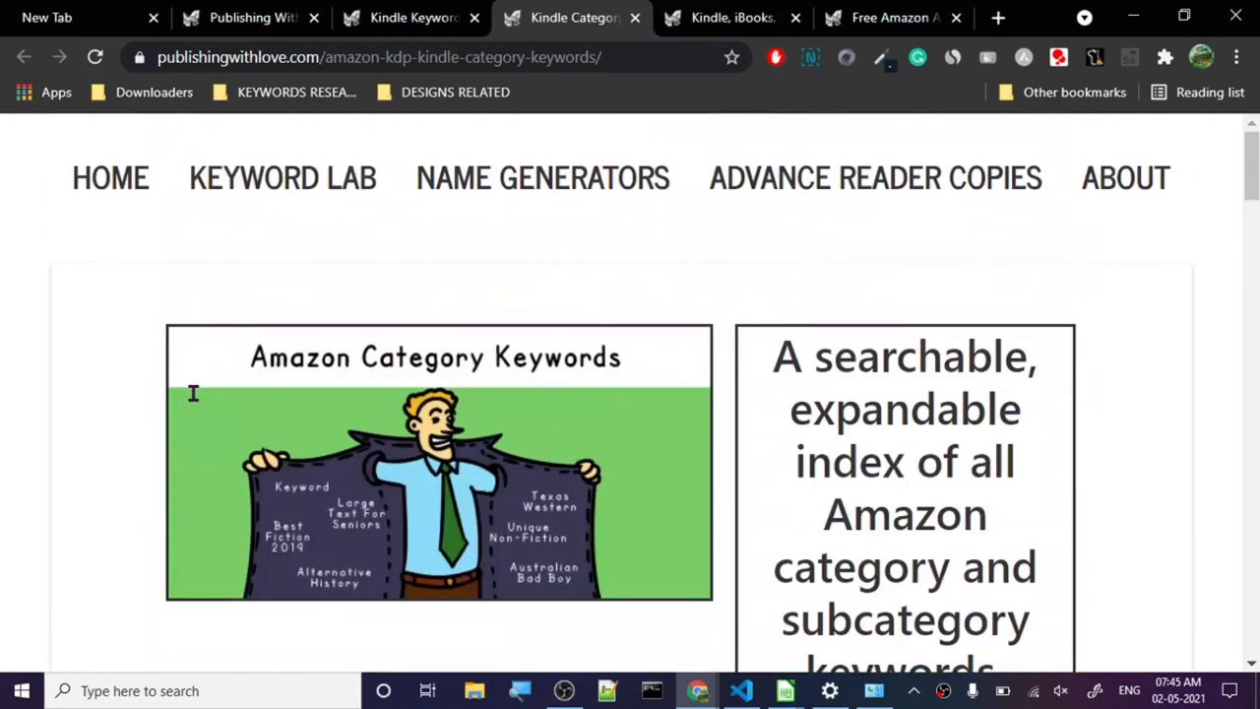
Finish reading the category page and return to the eBook Keyword Lab tab.
scroll(down, 3)
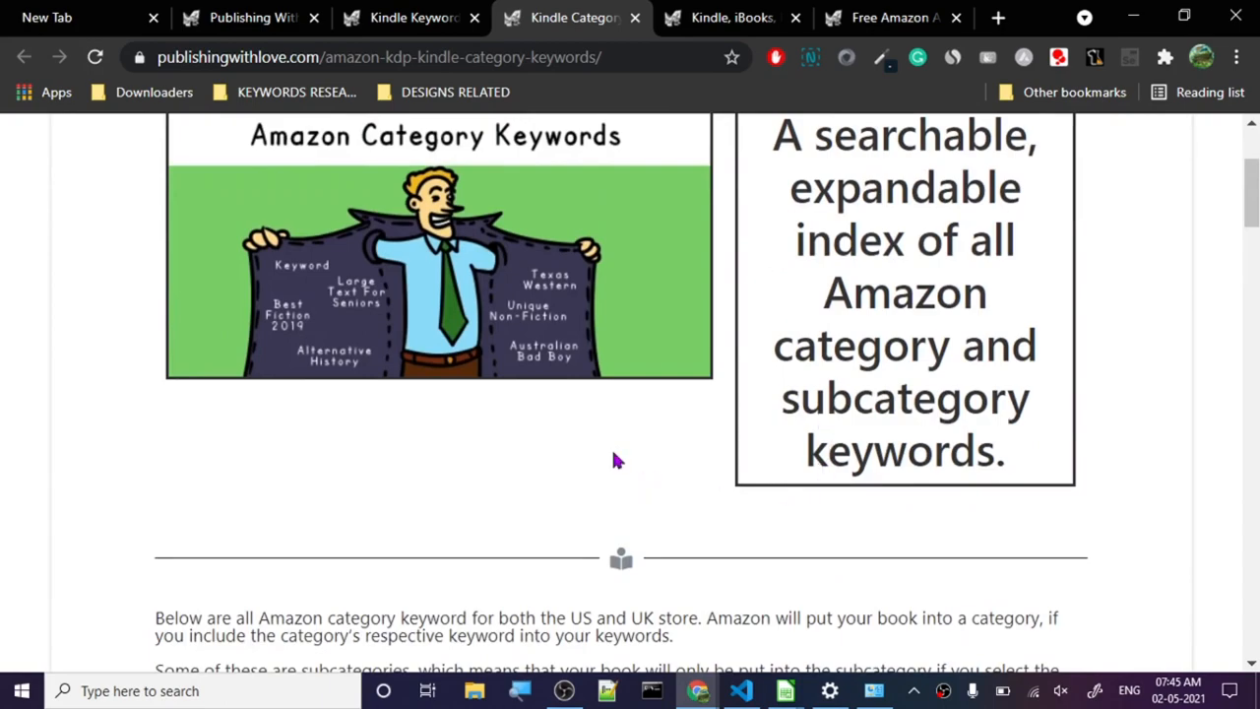
scroll(down, 3)
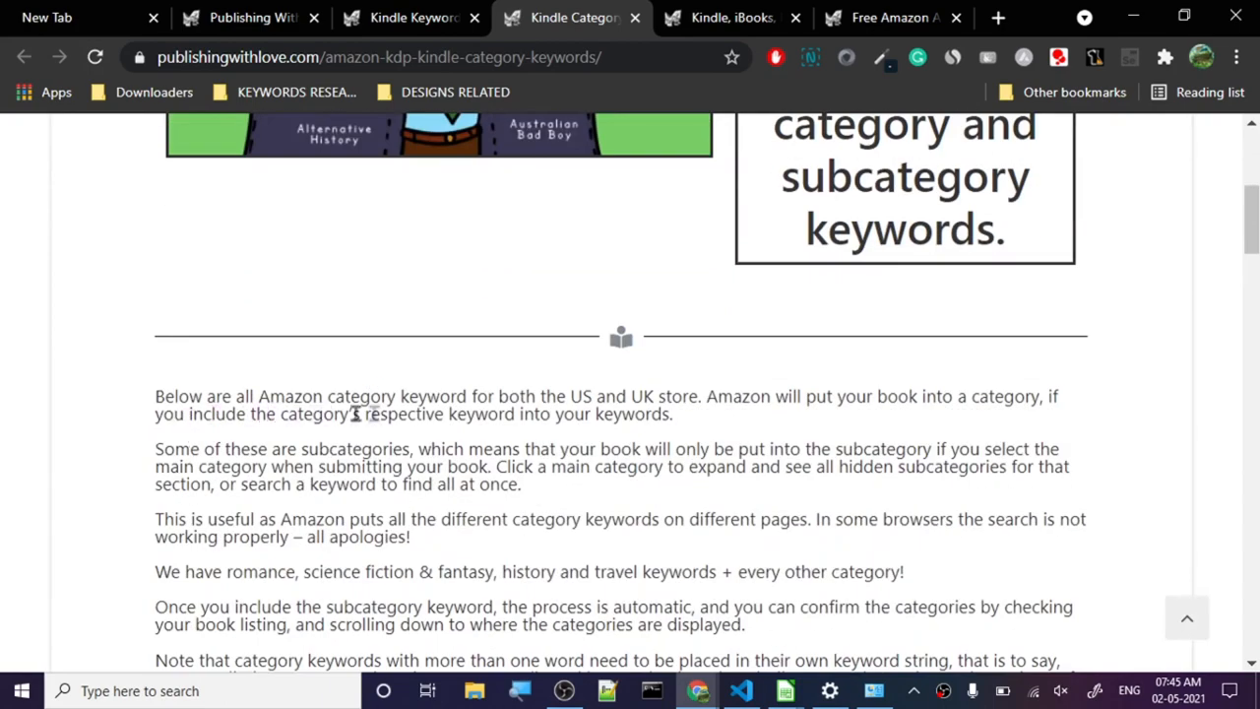
mouse_move(651, 395)
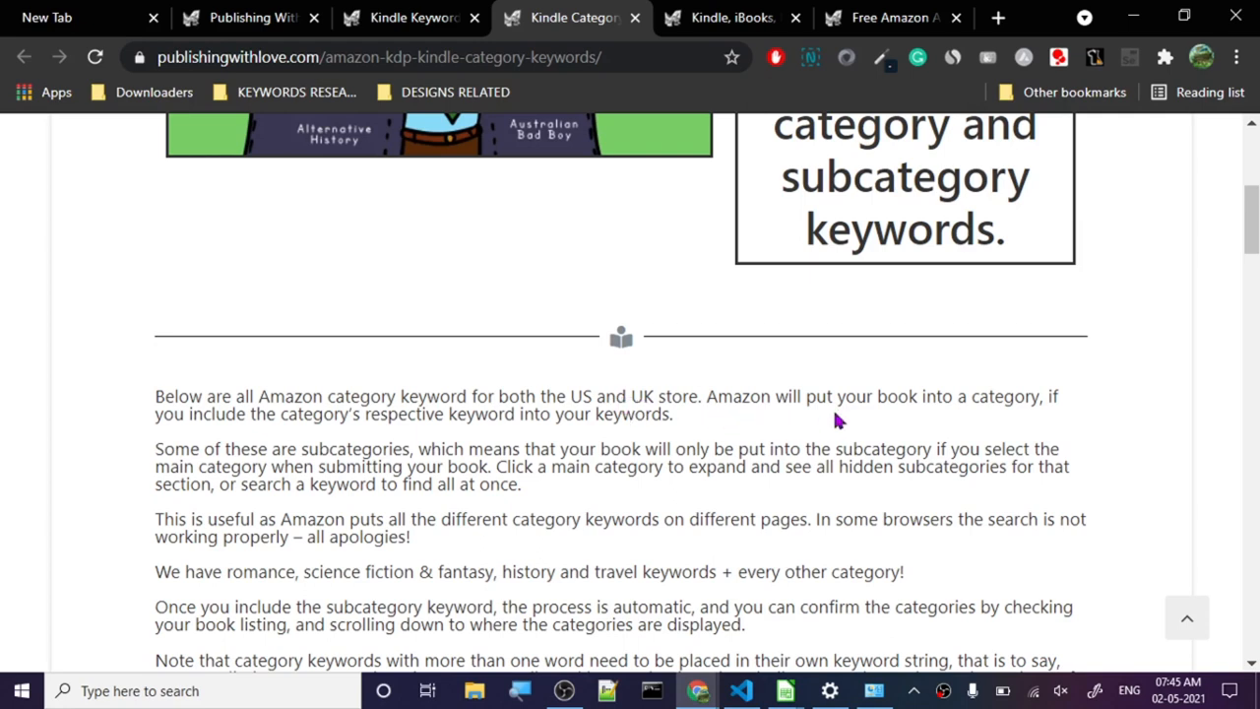
mouse_move(114, 457)
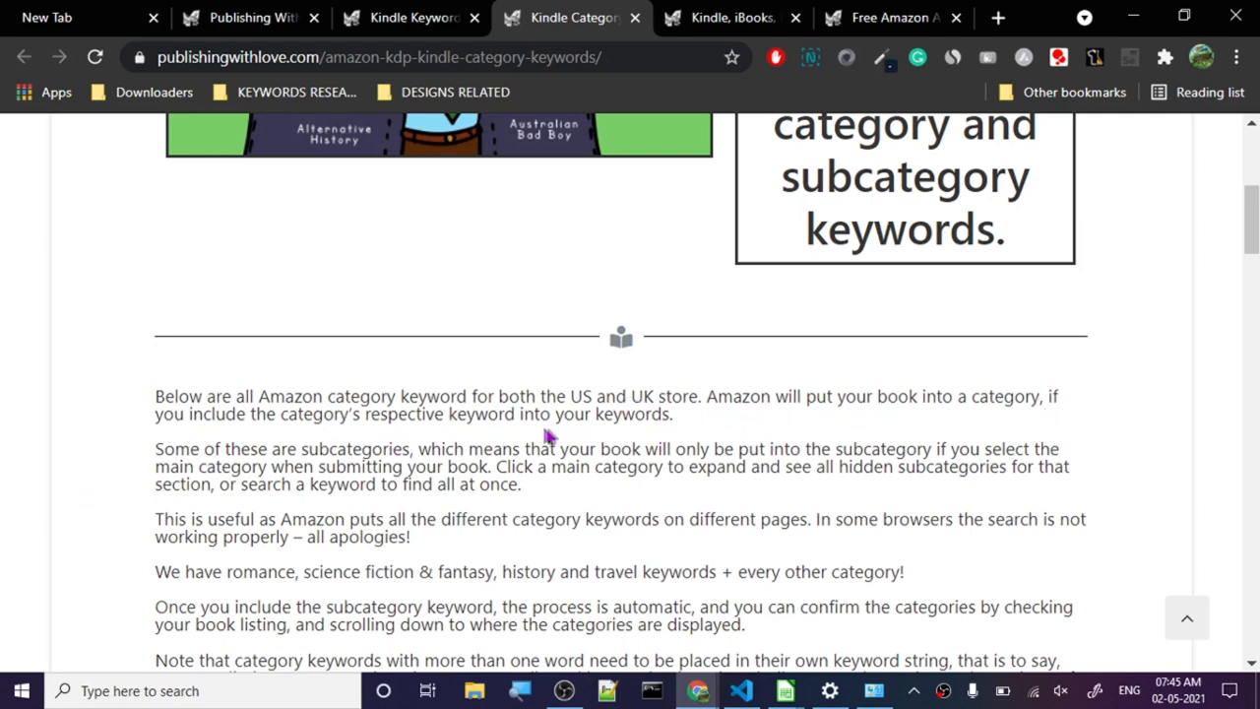
mouse_move(195, 455)
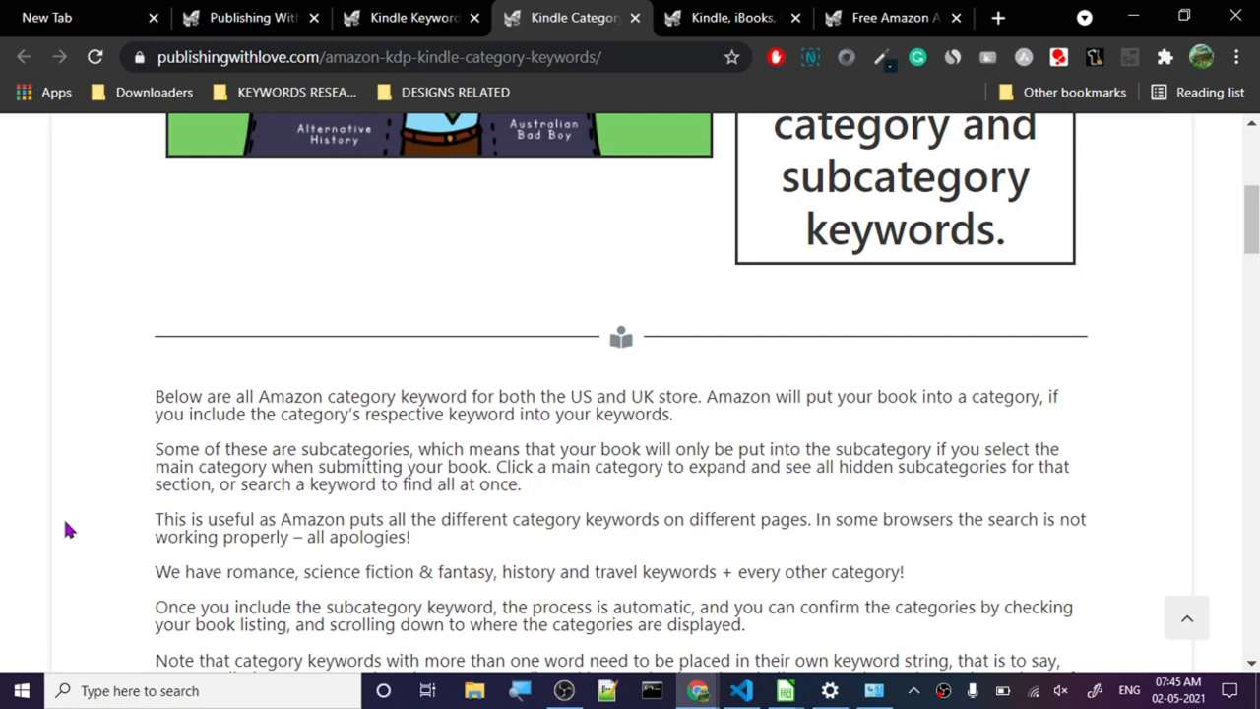
click(409, 18)
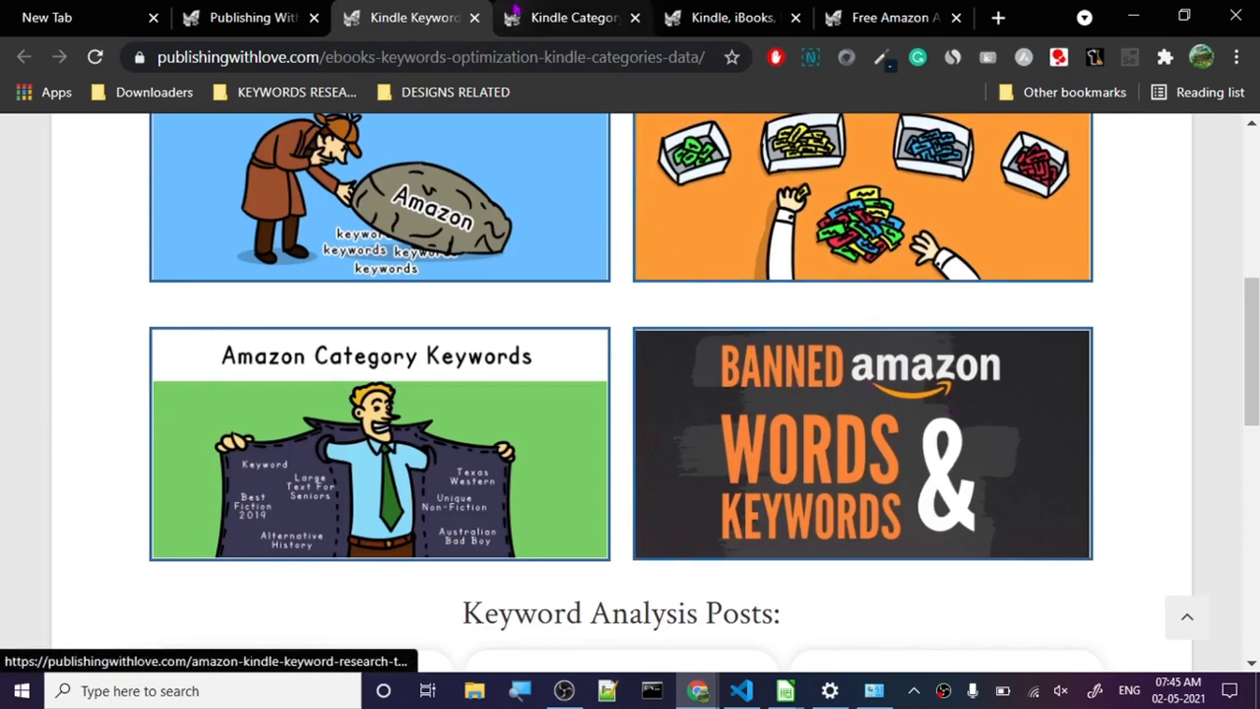
mouse_move(870, 408)
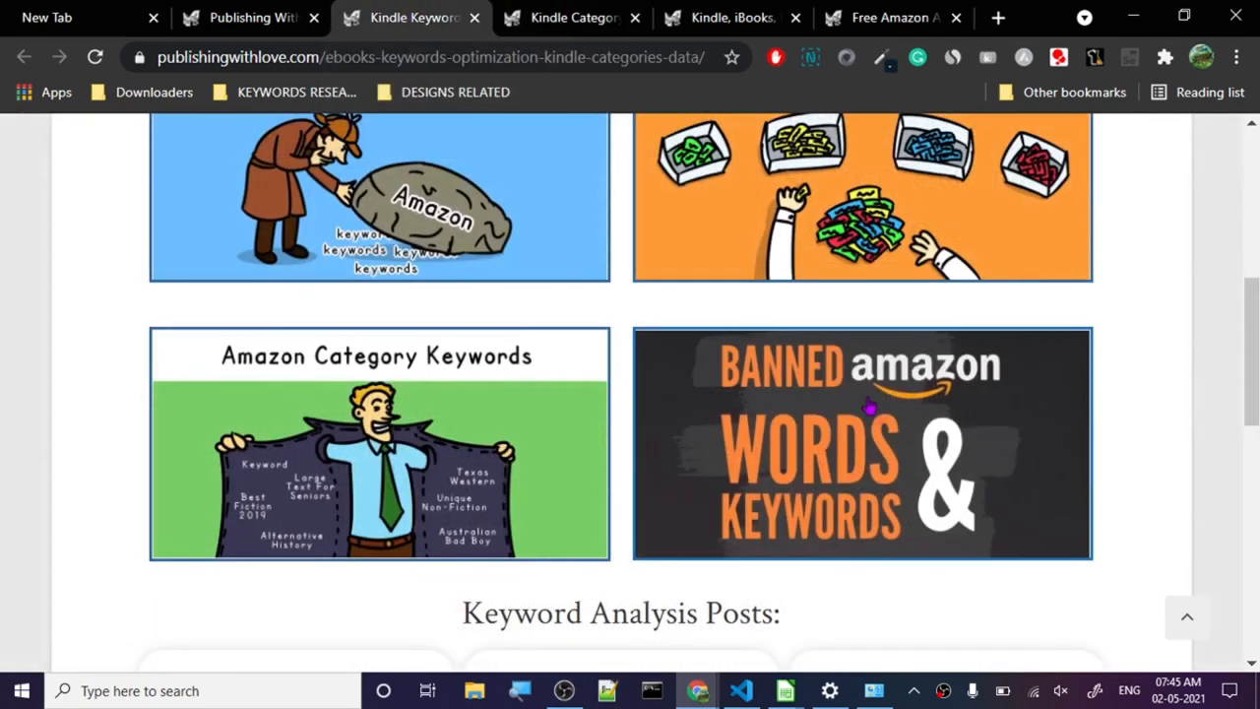
Open the Banned Amazon Keywords article in a new tab and switch to it.
click(378, 443)
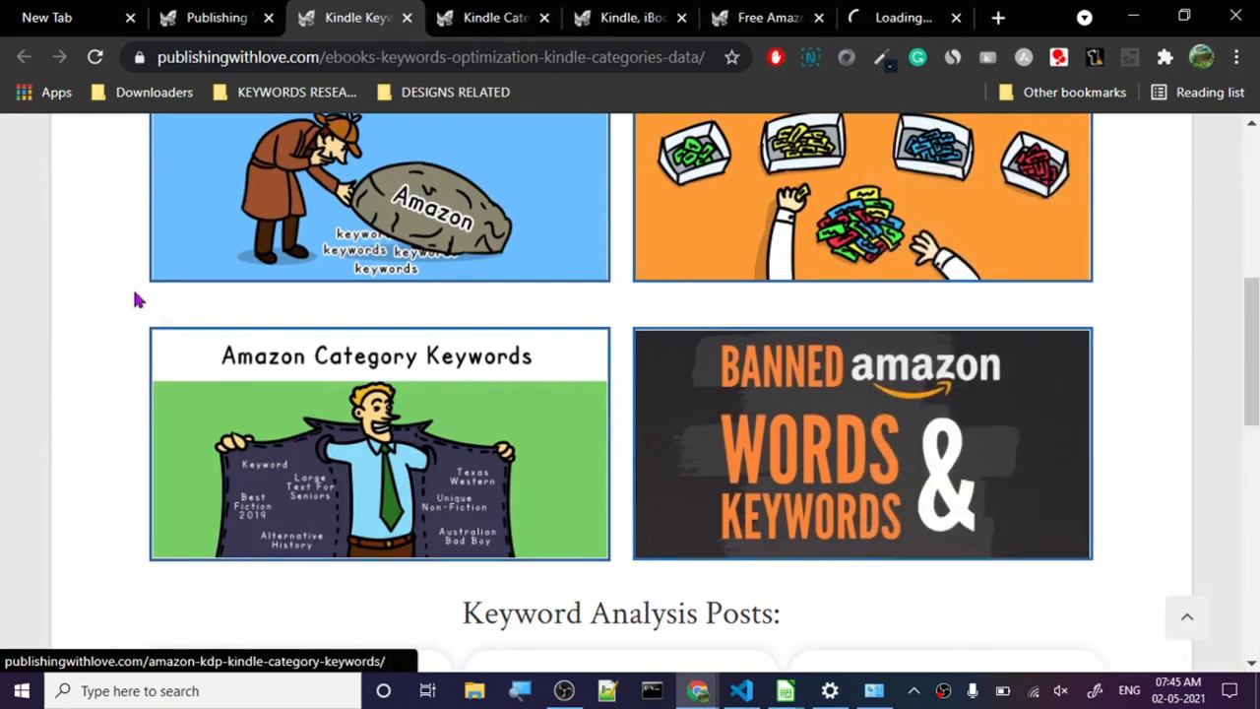
click(861, 445)
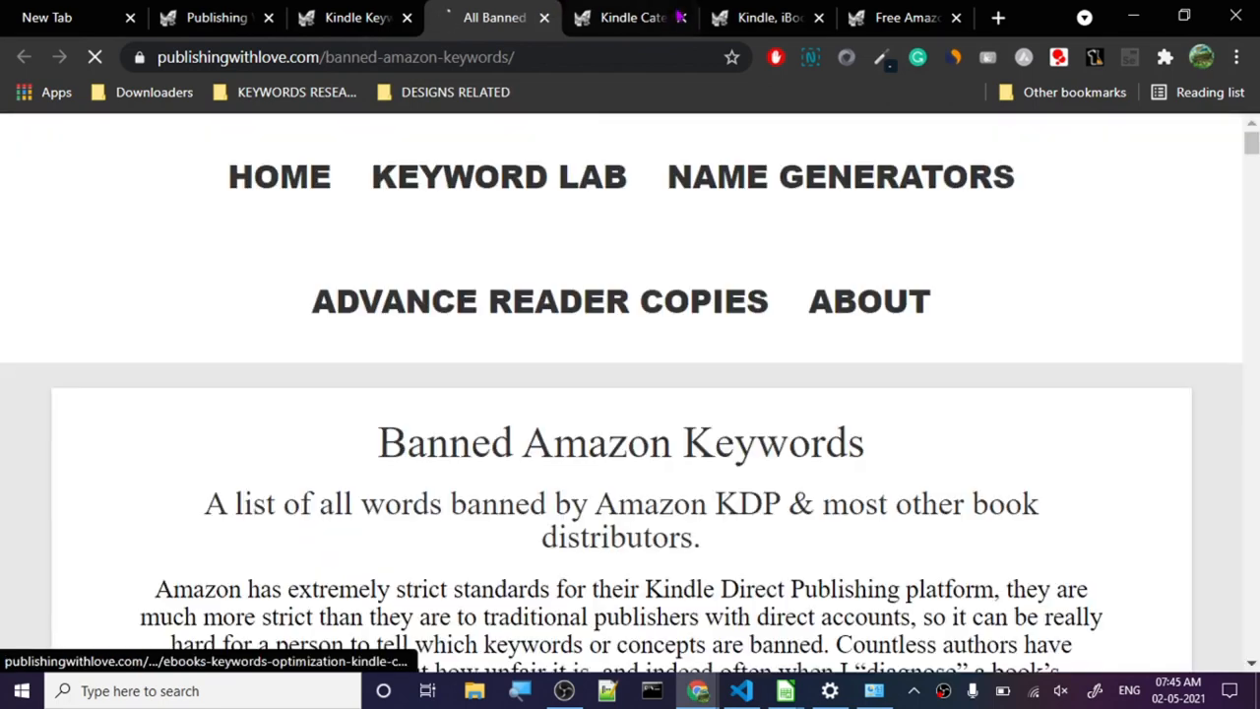
Read the banned keywords list down to the comments, then return to the Keyword Lab tab.
scroll(down, 3)
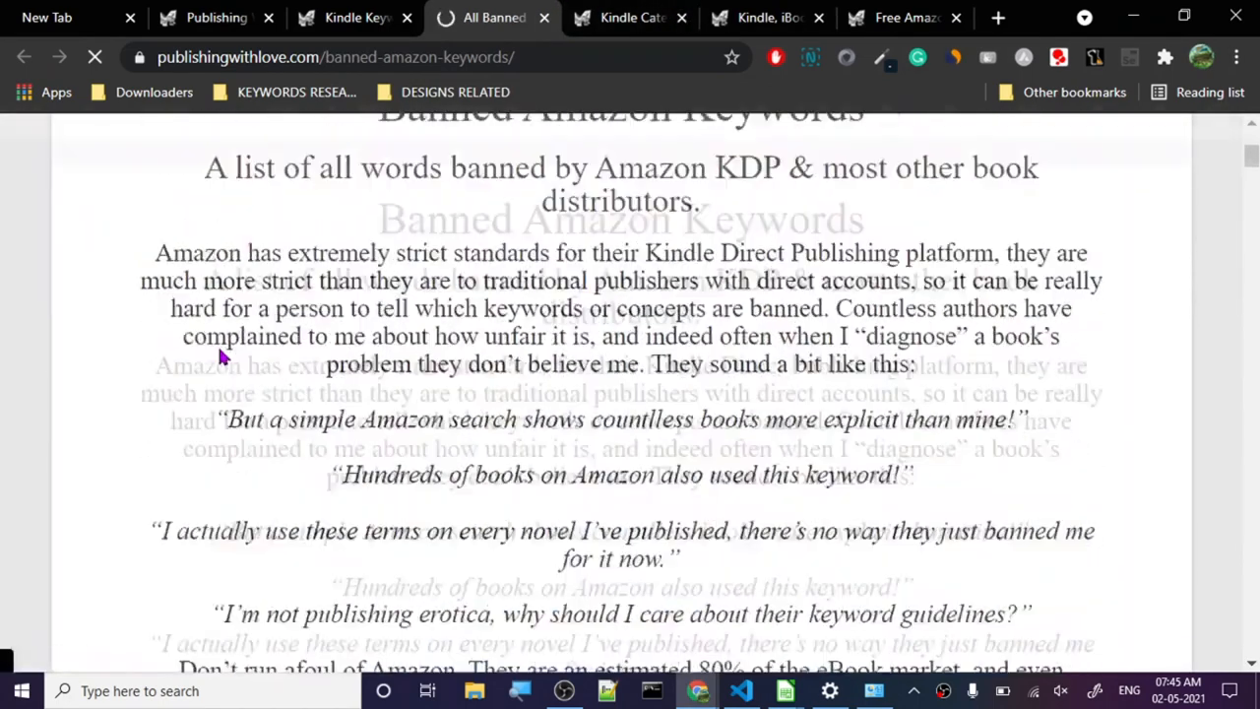
scroll(up, 3)
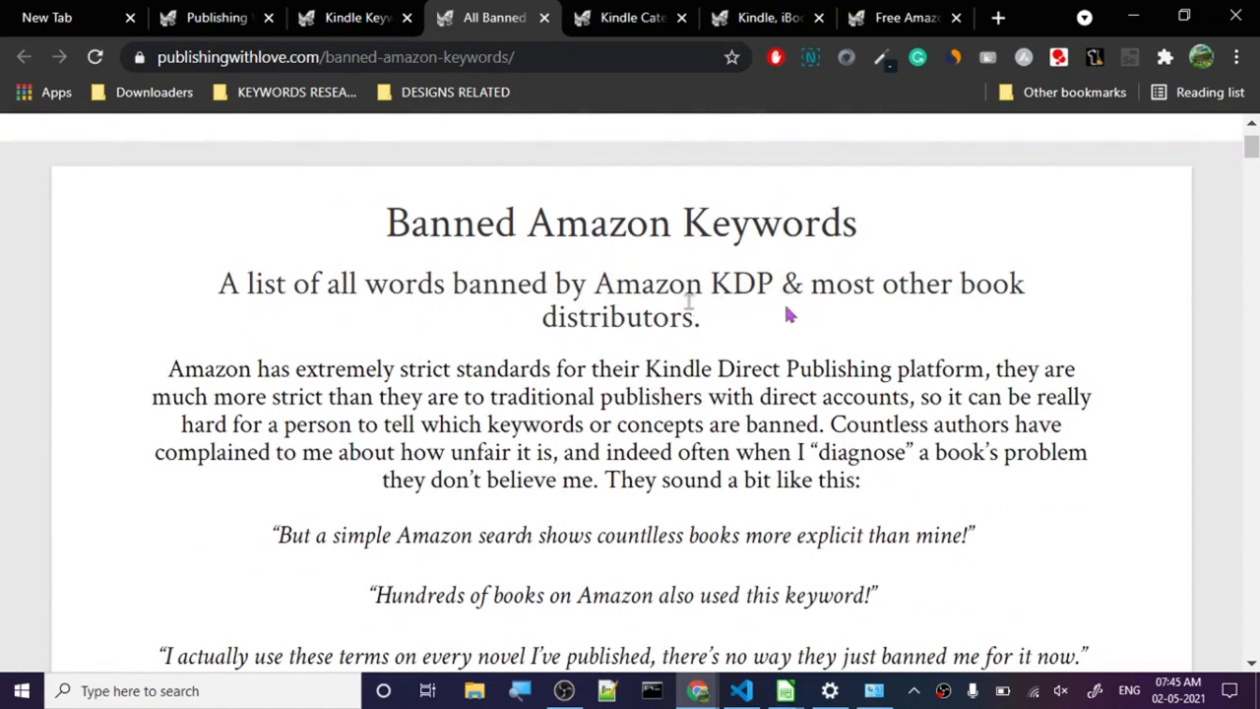
mouse_move(866, 329)
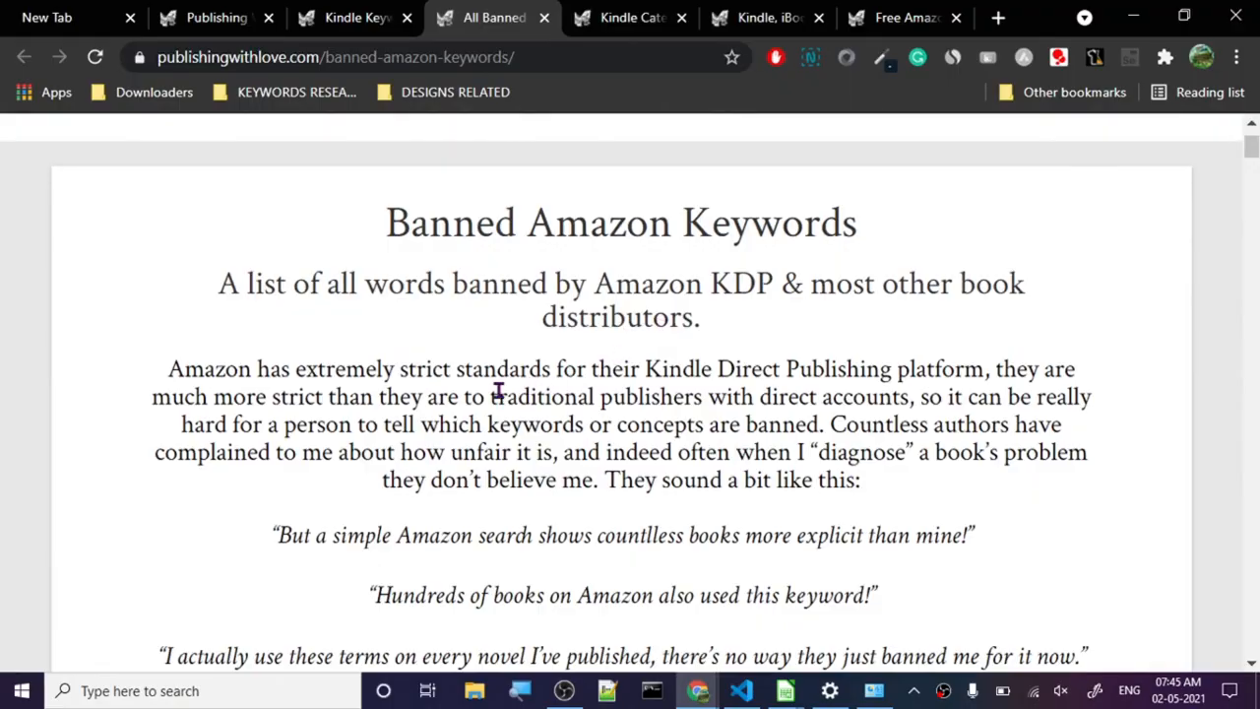
scroll(down, 3)
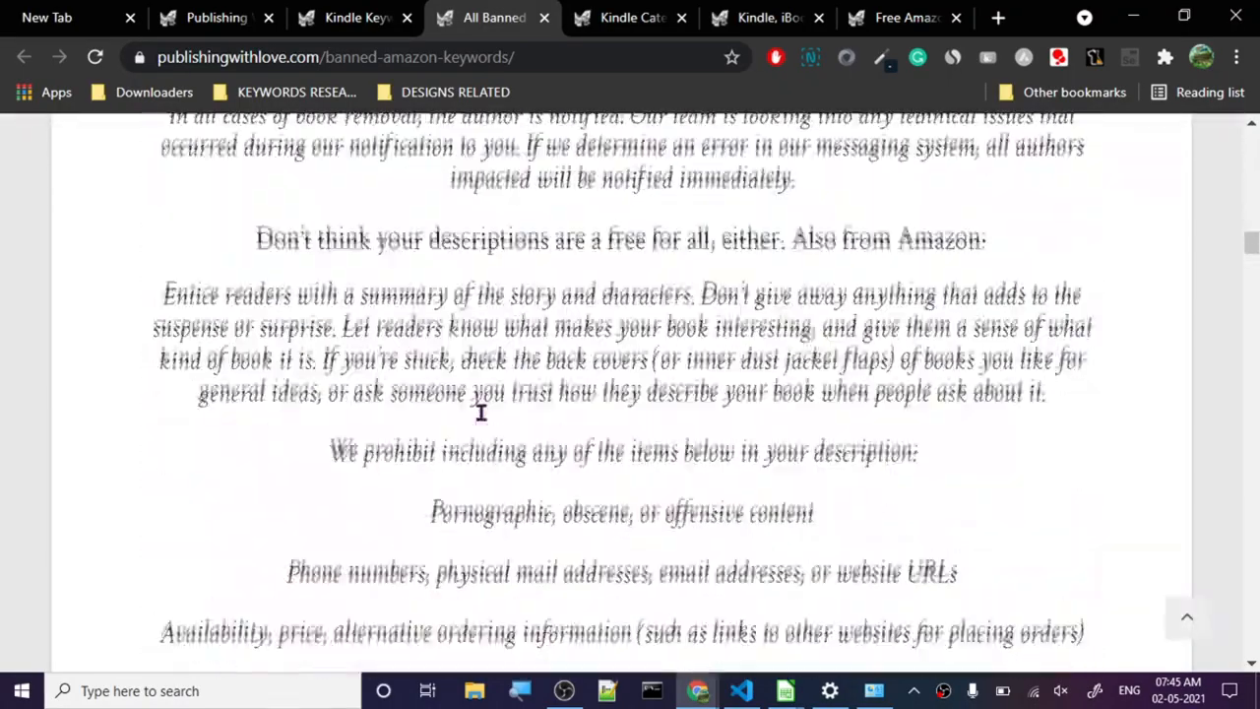
scroll(down, 3)
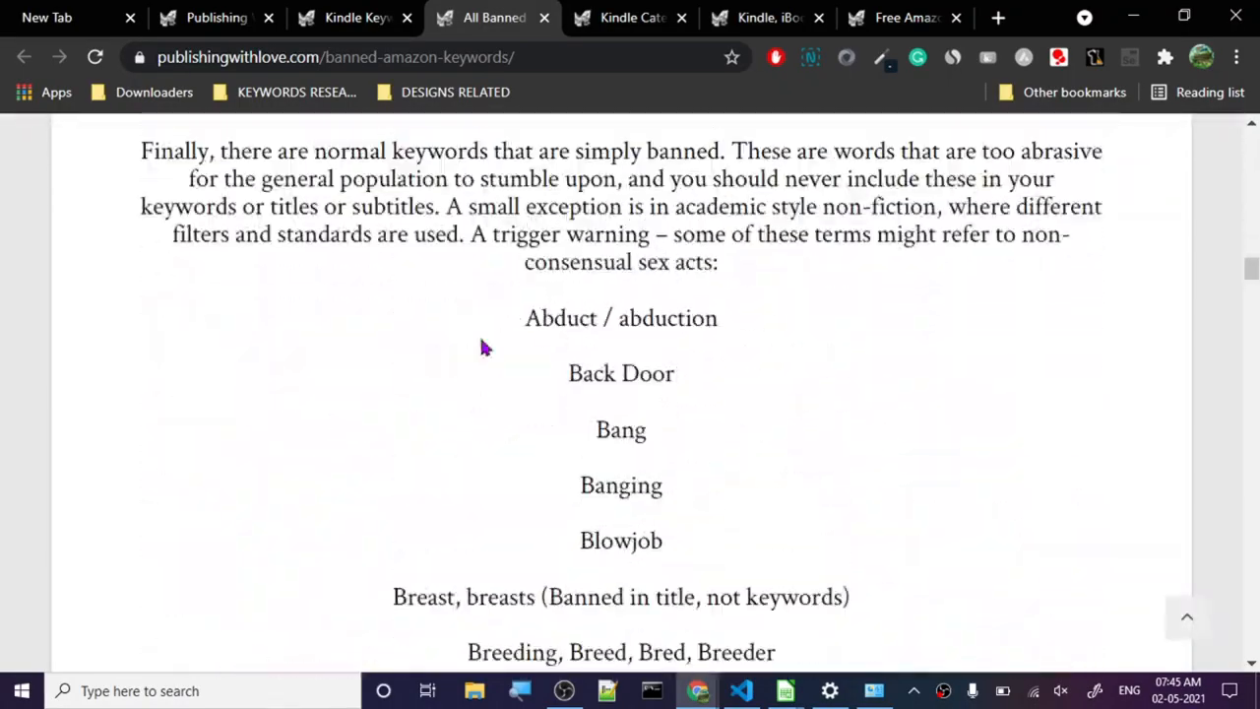
scroll(down, 3)
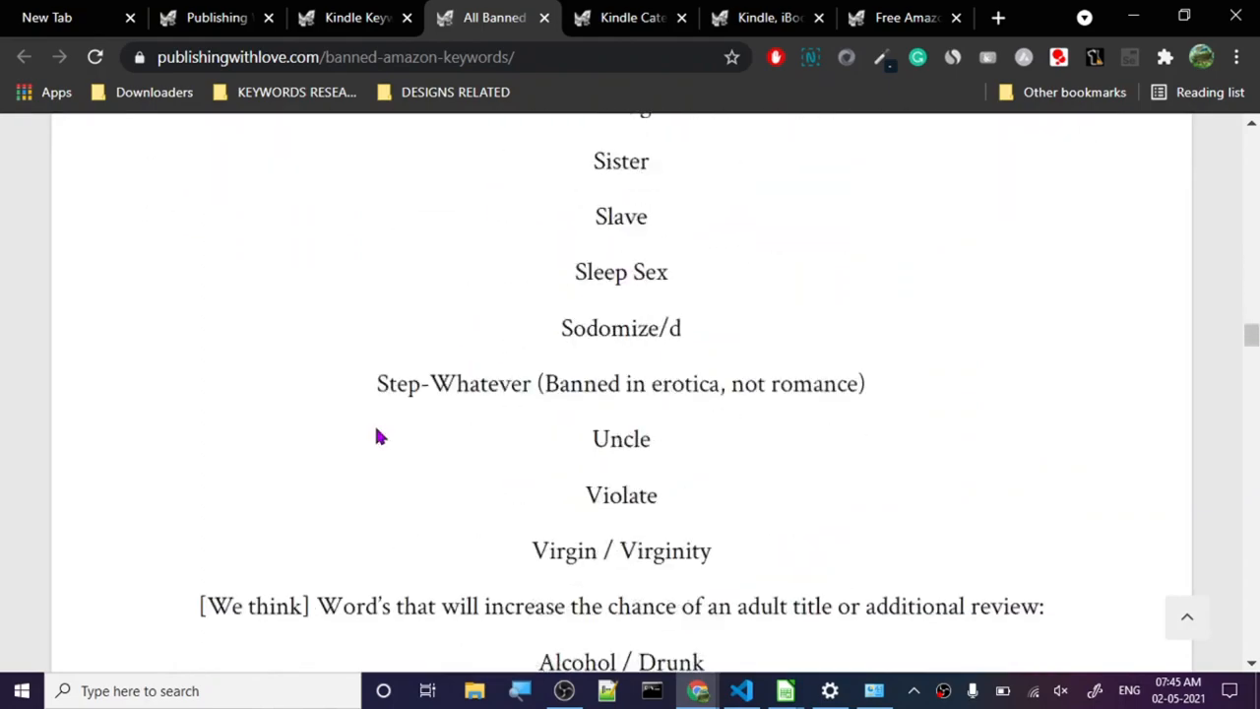
scroll(down, 3)
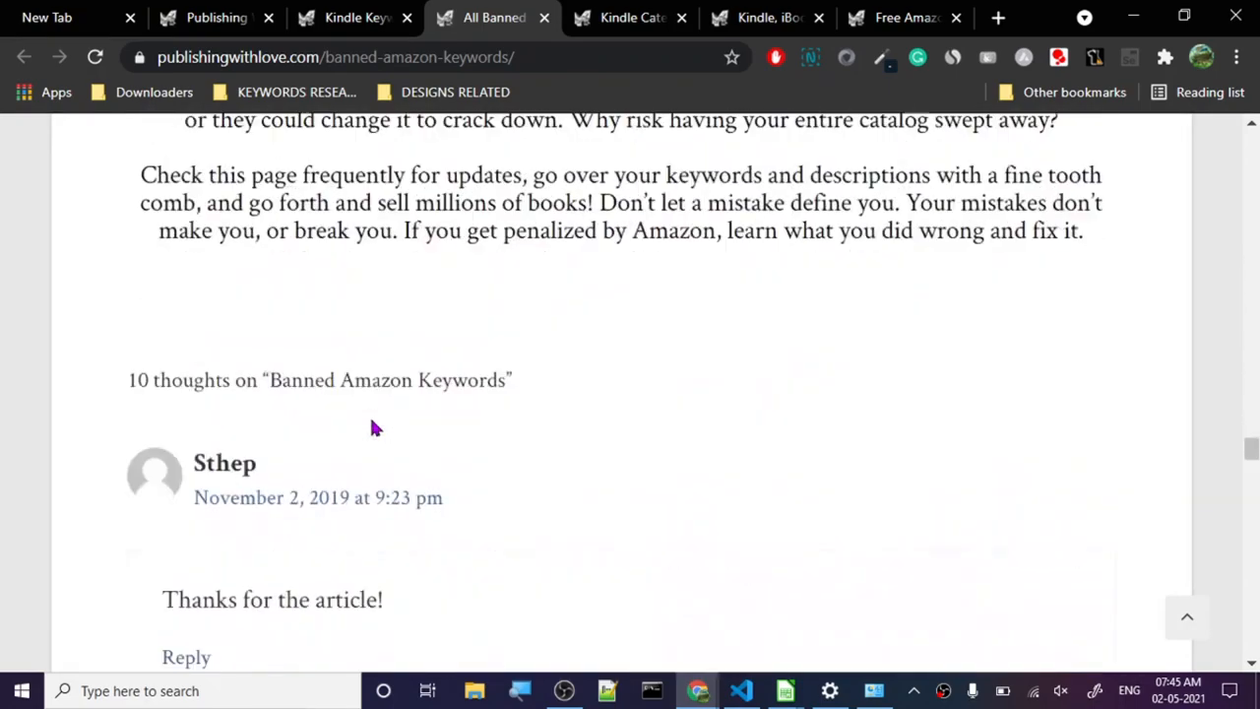
scroll(up, 3)
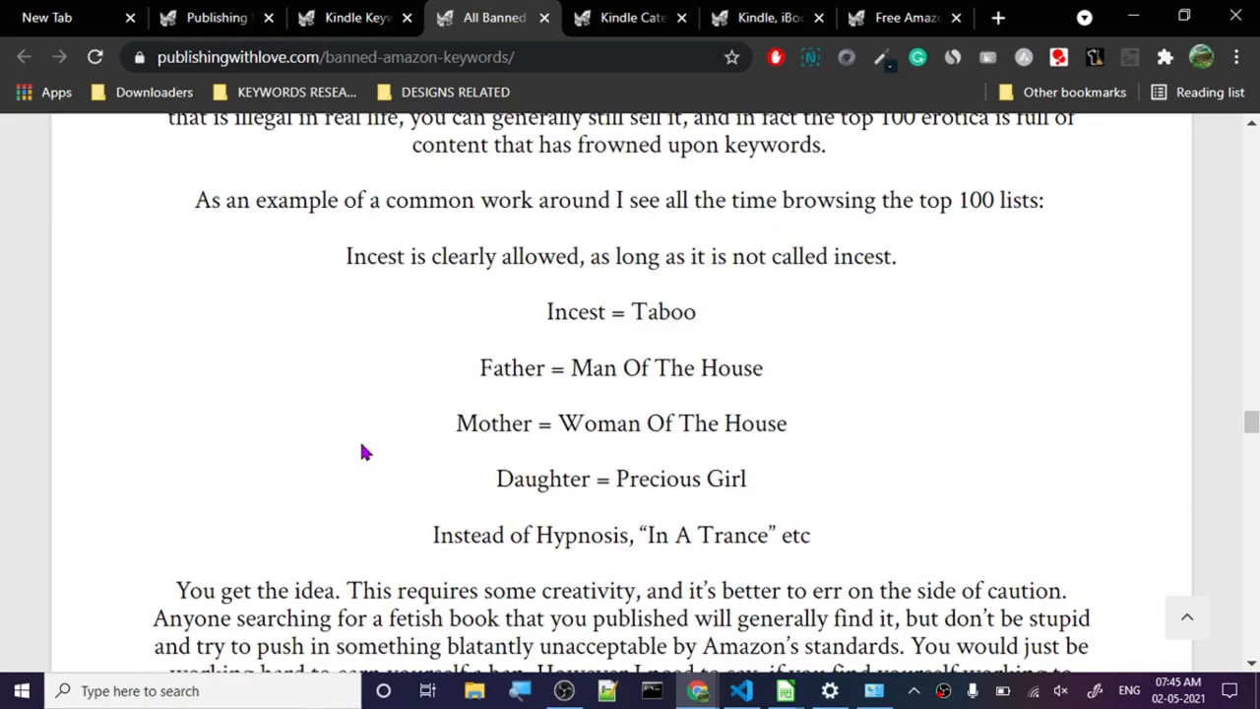
scroll(down, 3)
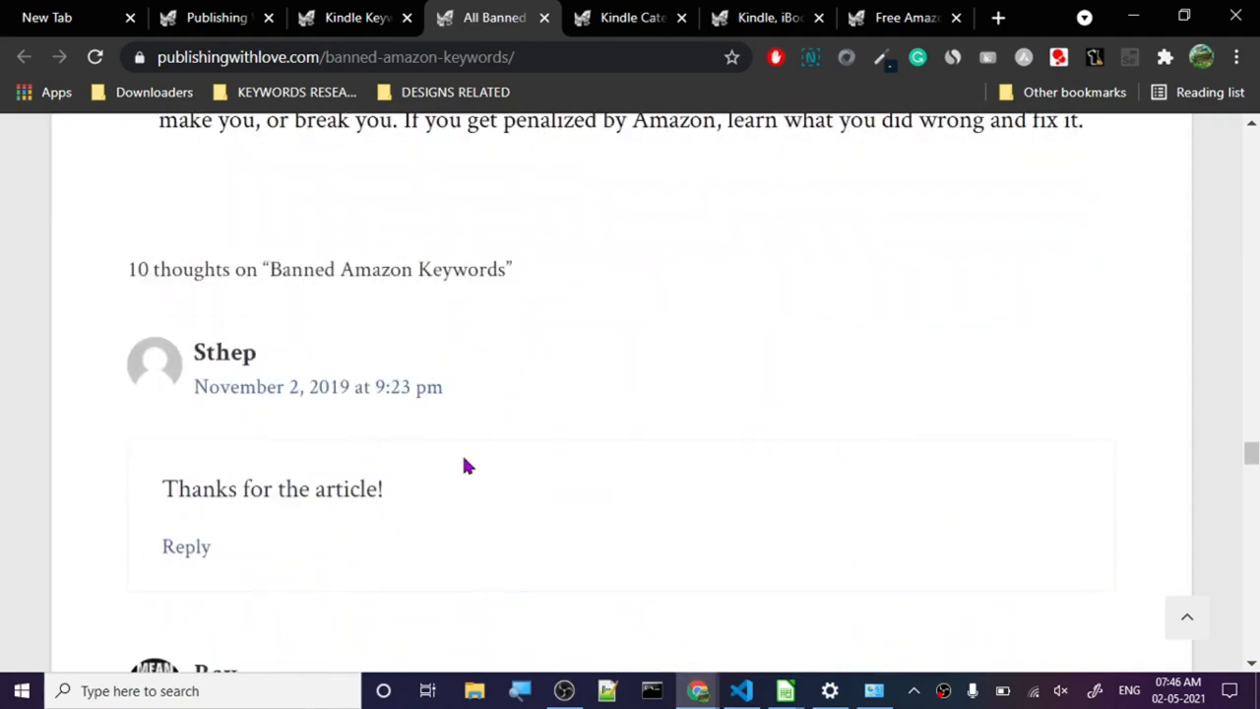
click(355, 18)
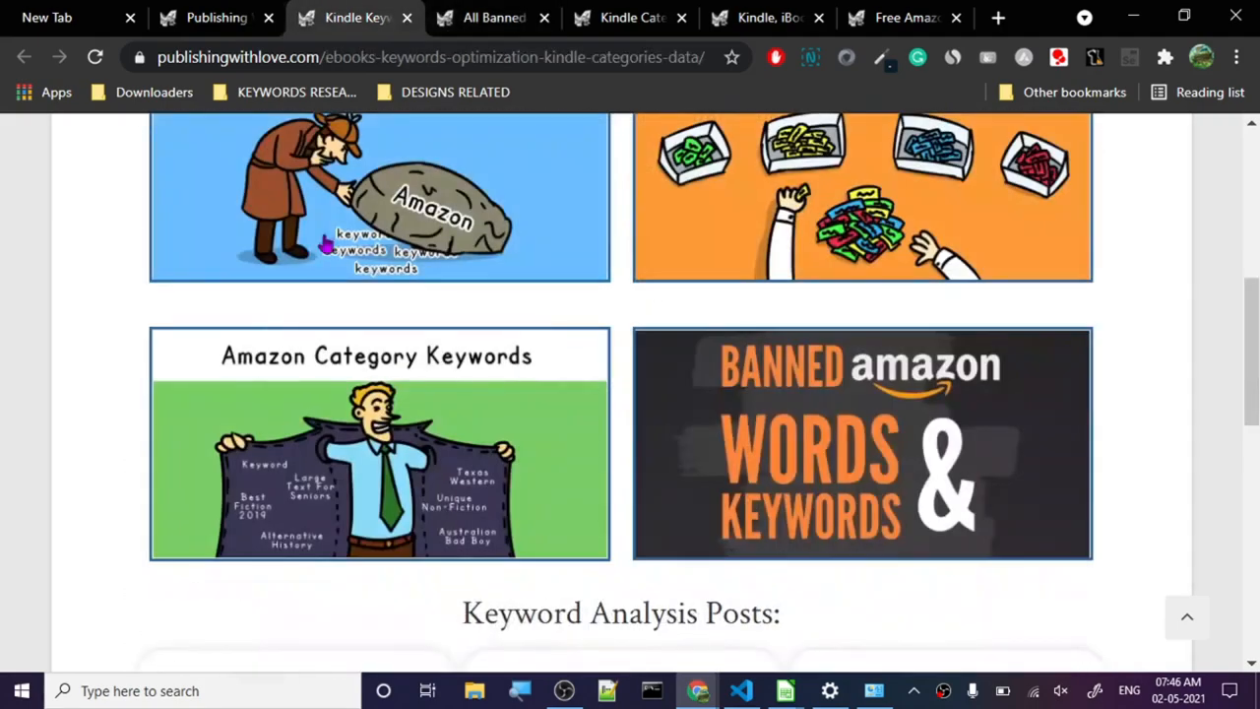
Close the extra article tabs and locate the keyword analysis post list.
scroll(down, 3)
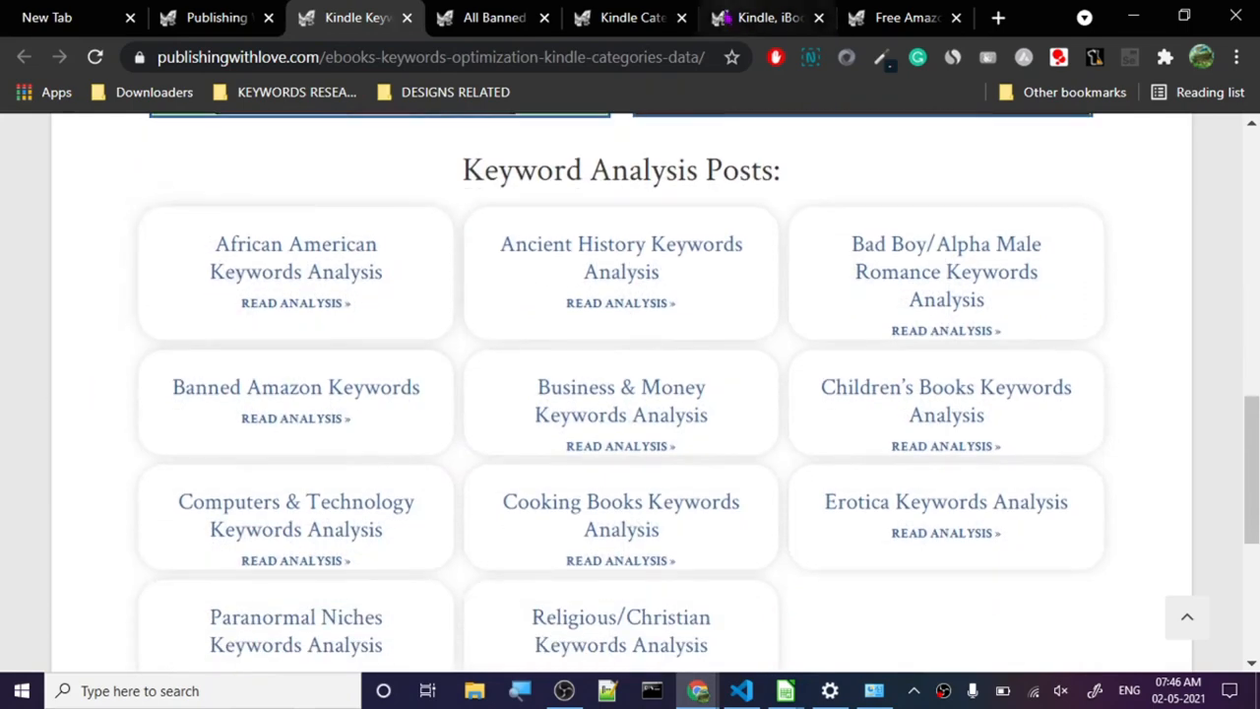
click(544, 18)
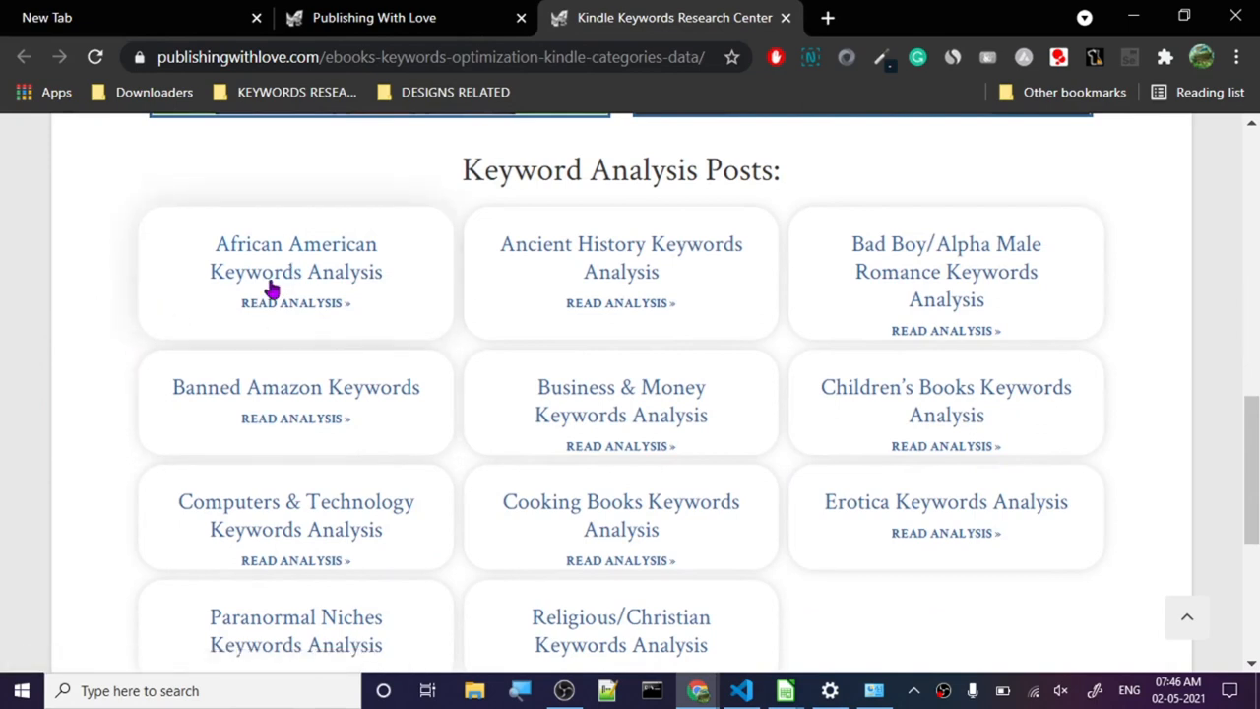
mouse_move(620, 272)
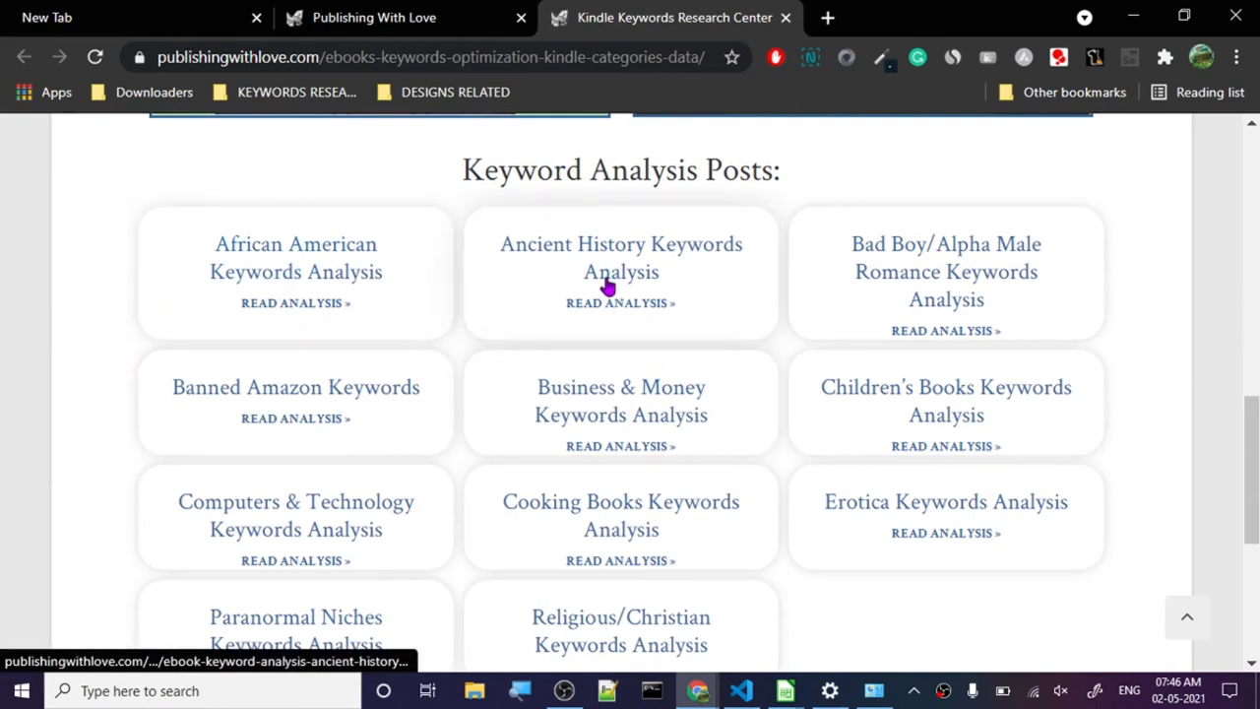
mouse_move(945, 272)
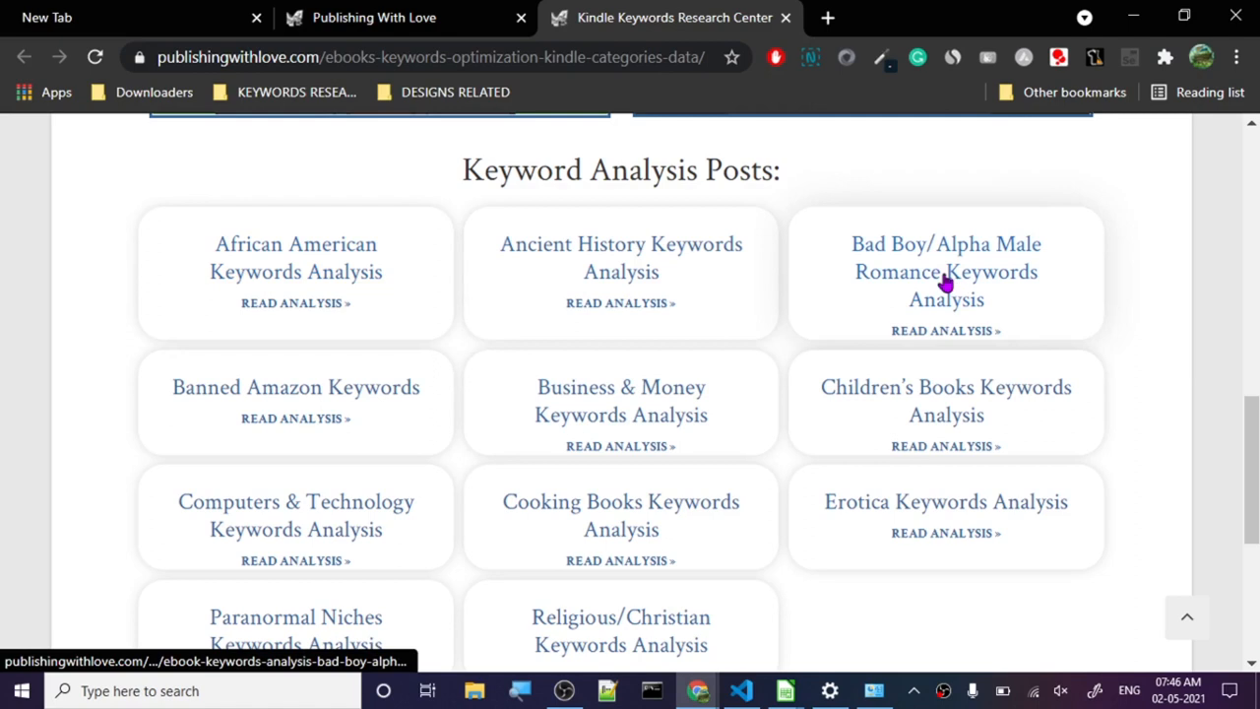
mouse_move(256, 433)
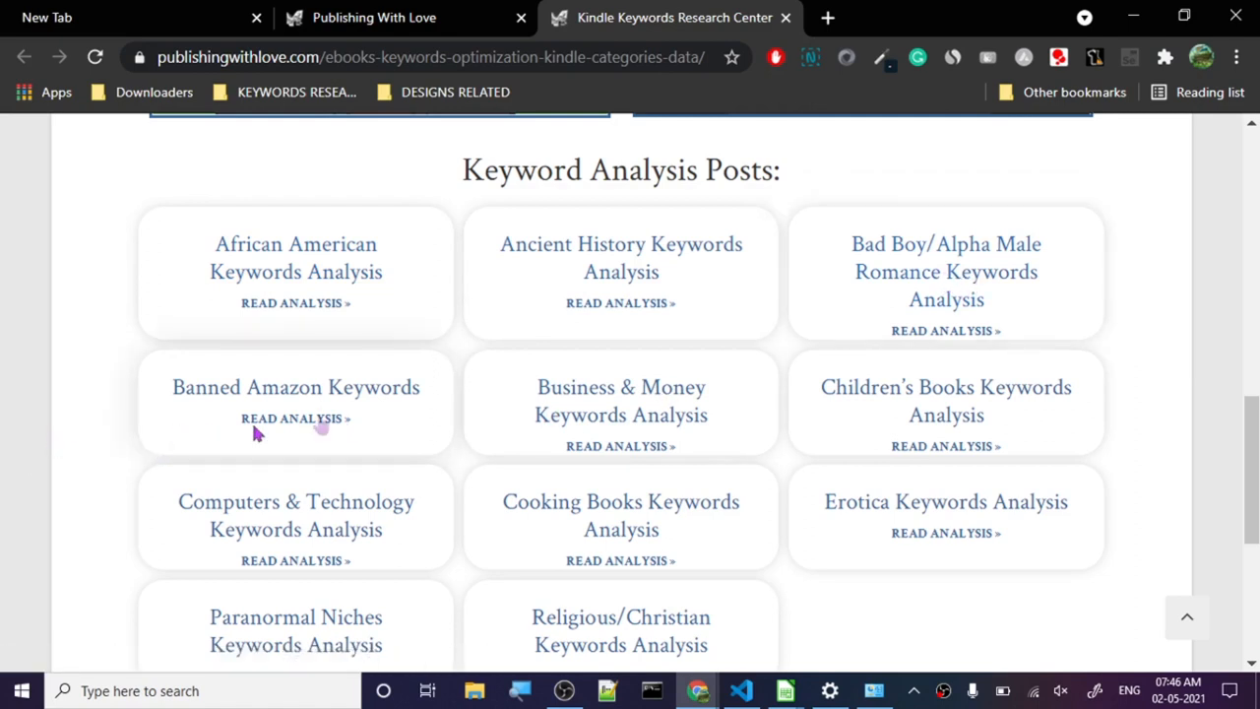
mouse_move(295, 418)
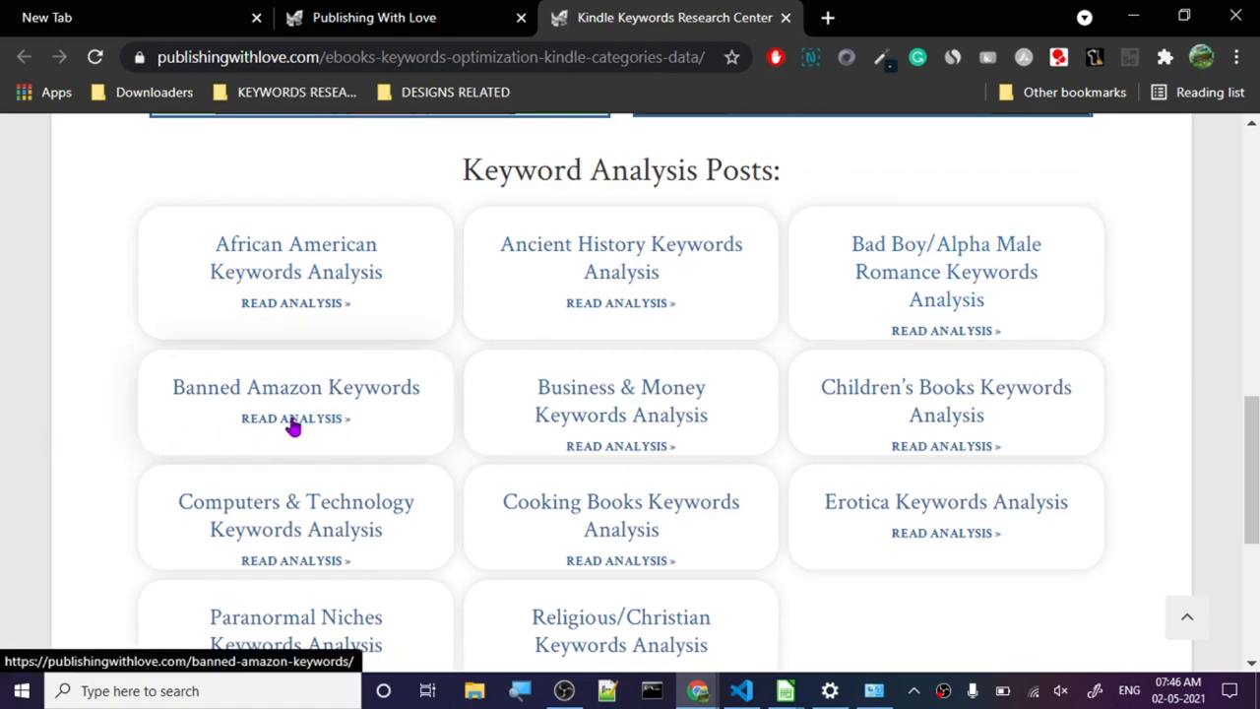
scroll(down, 3)
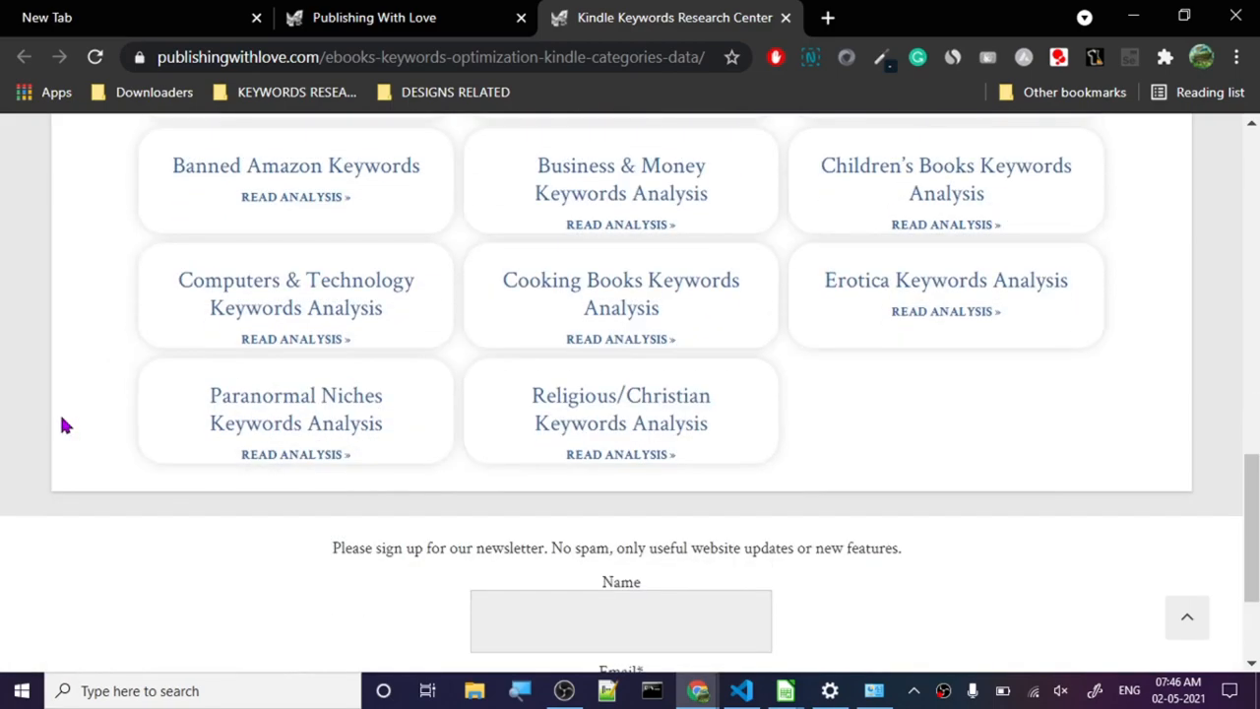
scroll(up, 3)
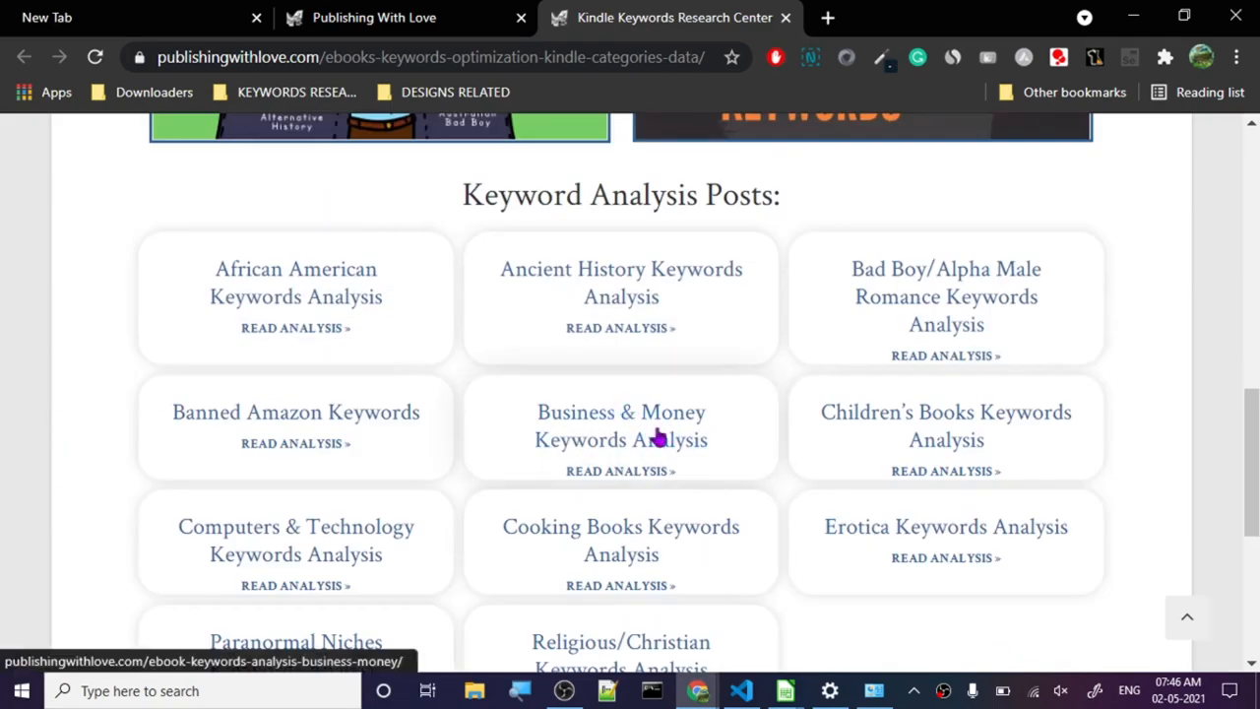
mouse_move(502, 555)
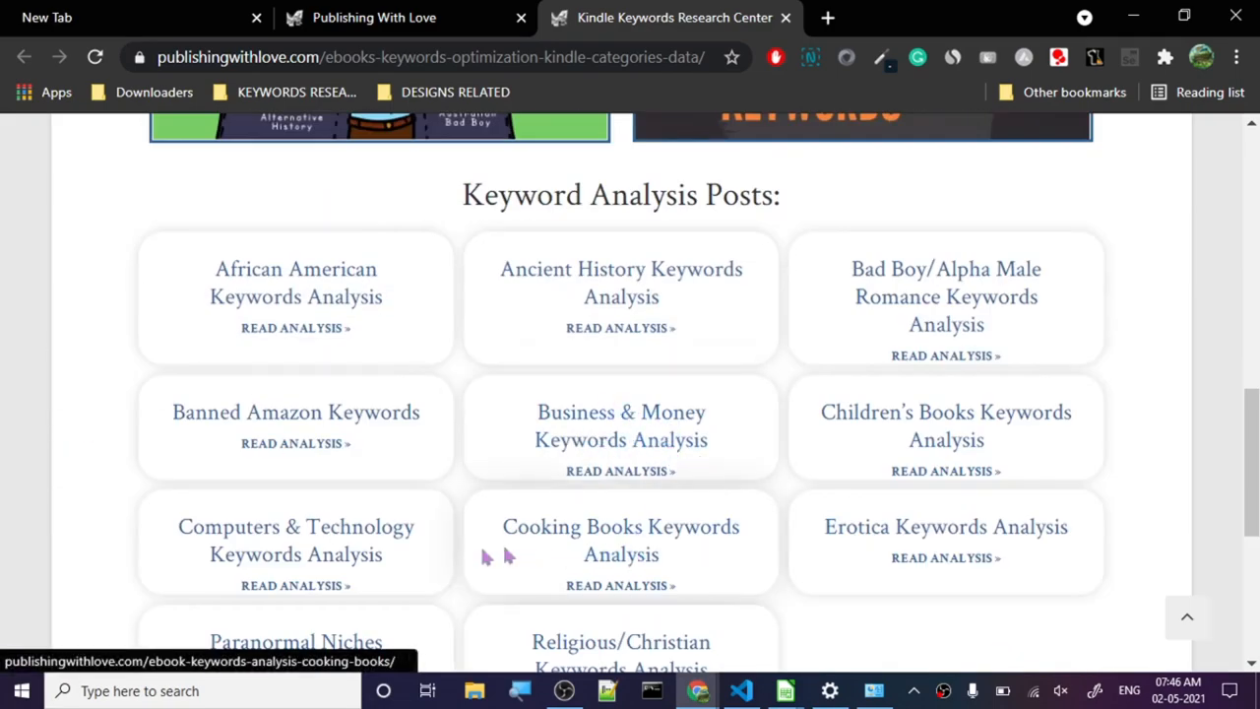
Open the Cooking Books and another keyword analysis in new tabs, then switch to Cooking Books.
right_click(621, 556)
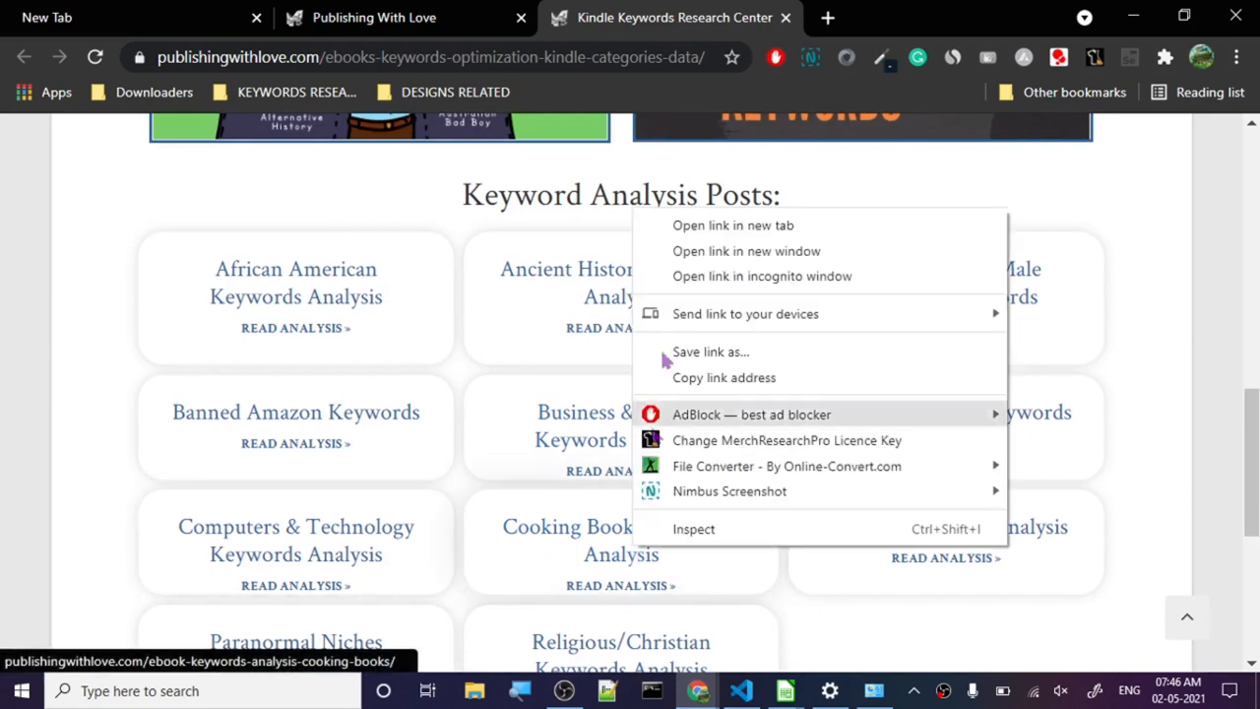
click(732, 224)
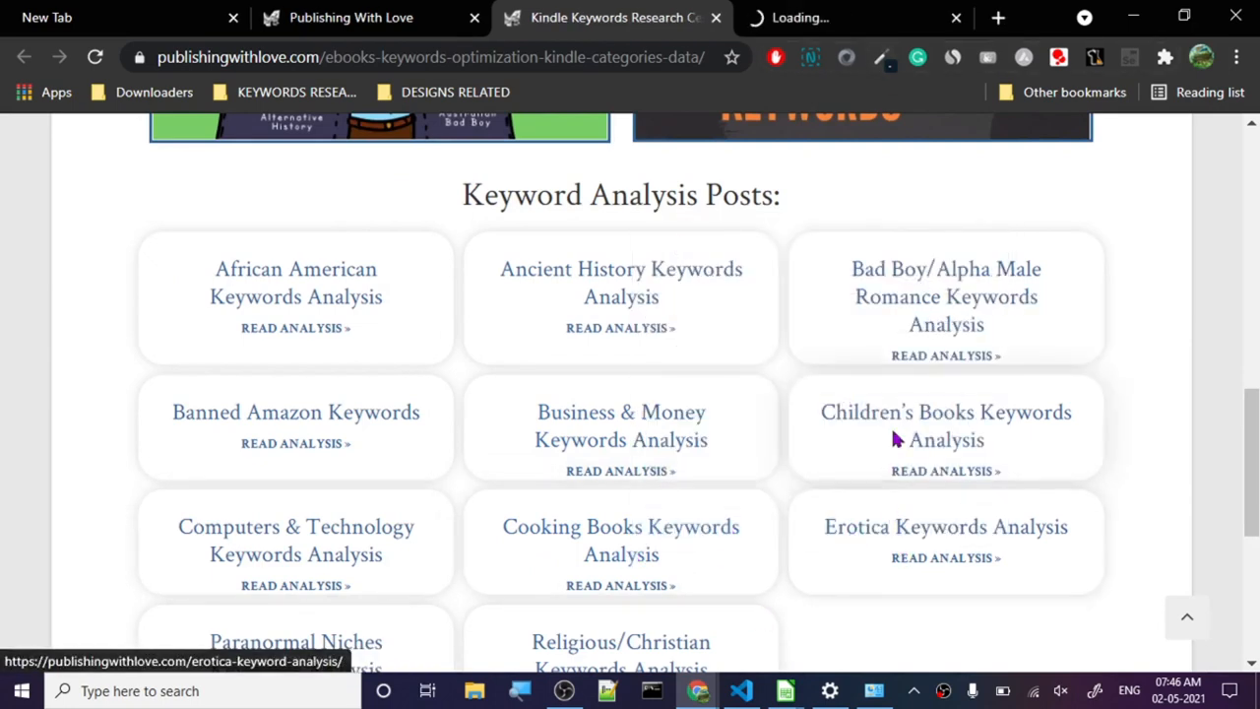
click(295, 443)
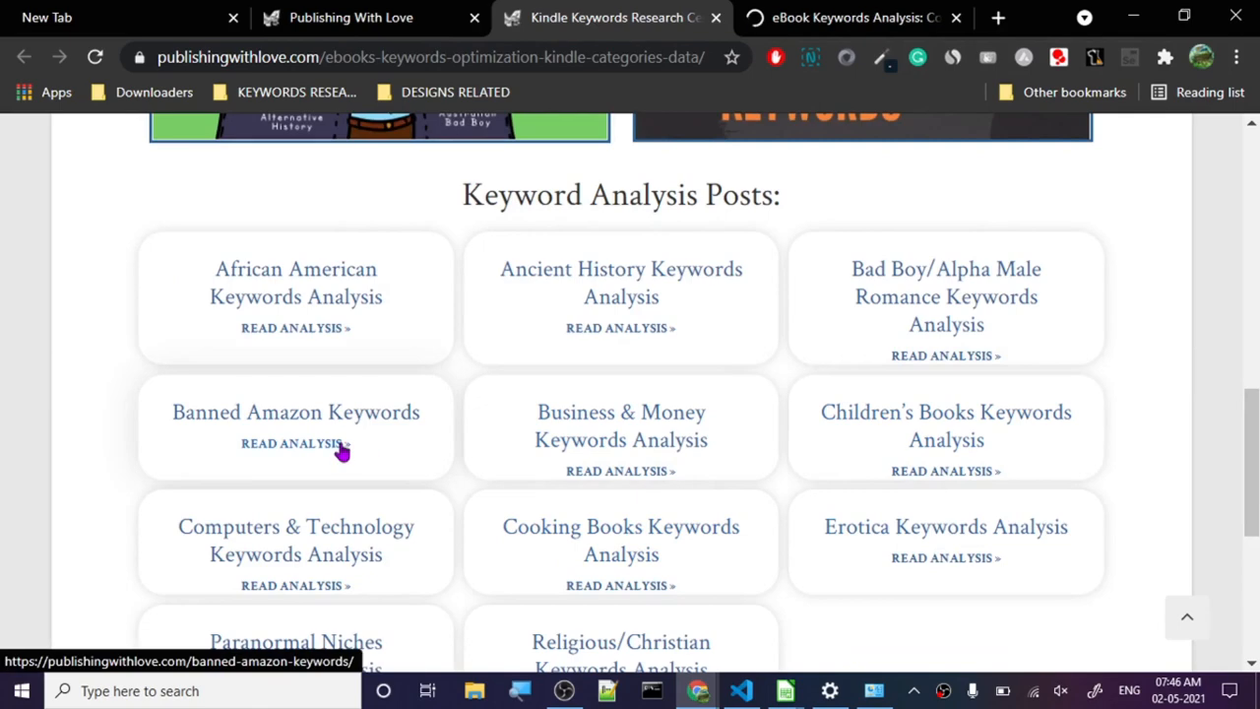
scroll(down, 3)
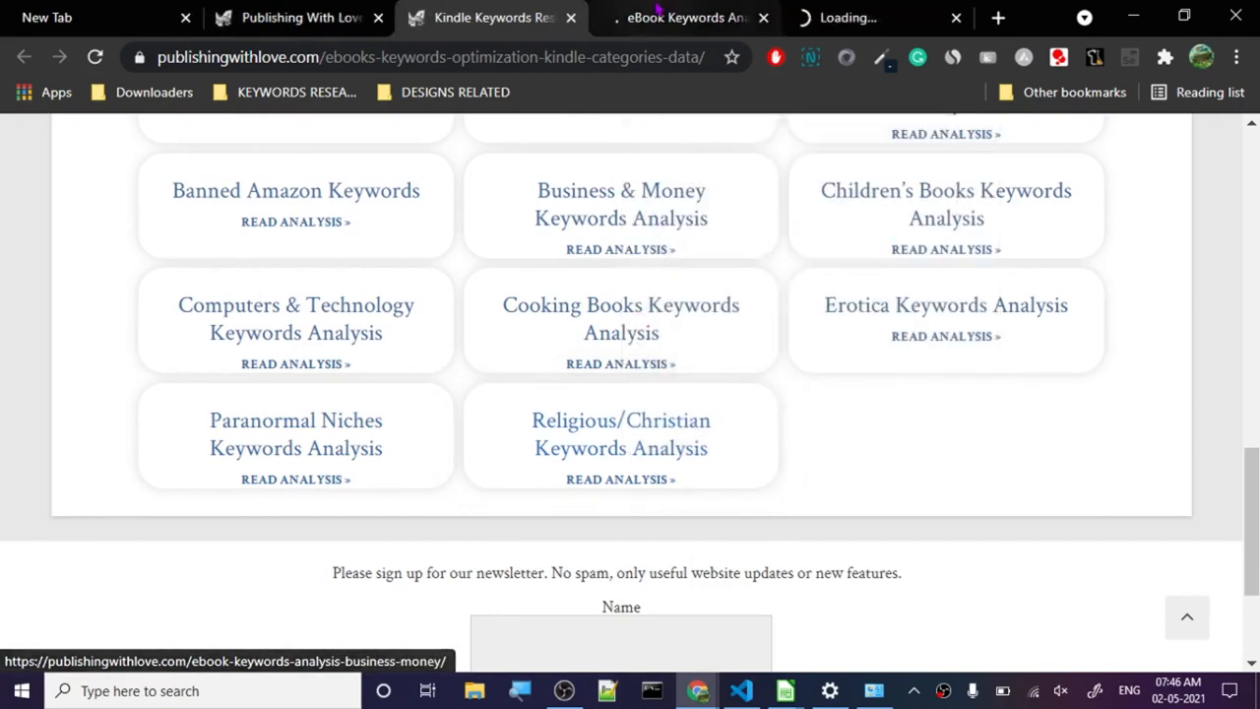
click(620, 362)
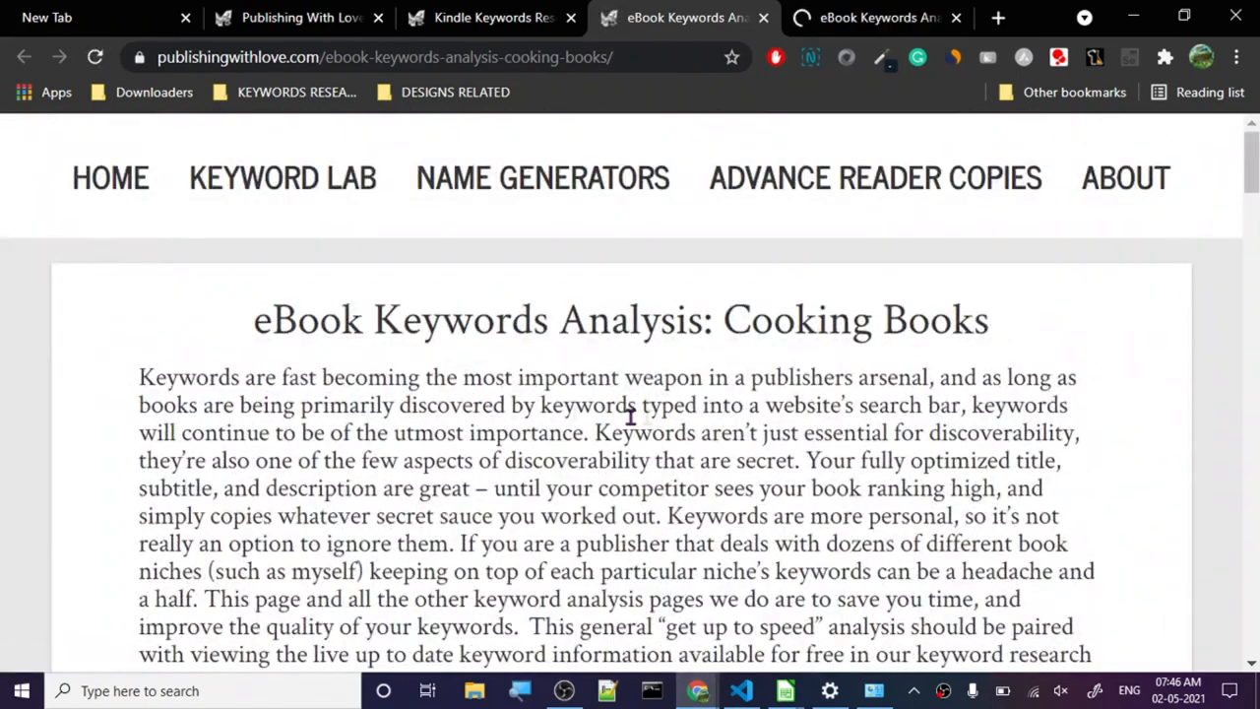
Read through the Cooking Books diet and nutrition keyword mappings, then switch to the Religious/Christian analysis tab.
scroll(down, 3)
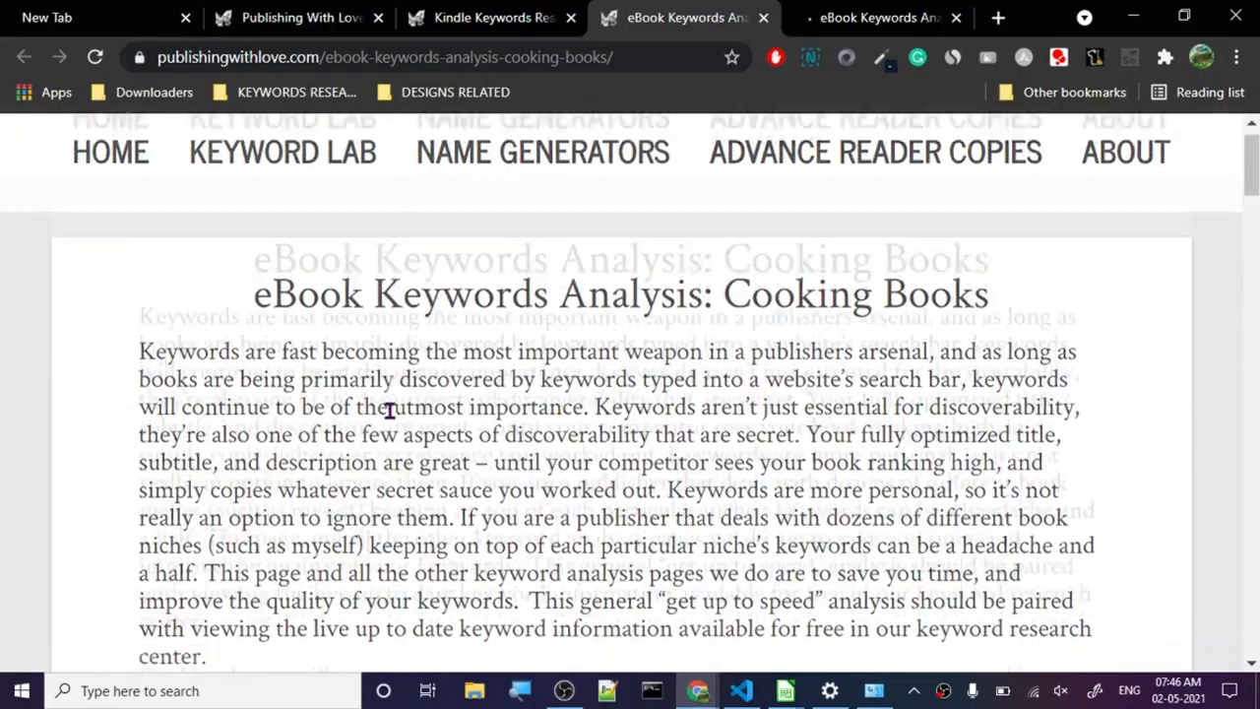
scroll(down, 3)
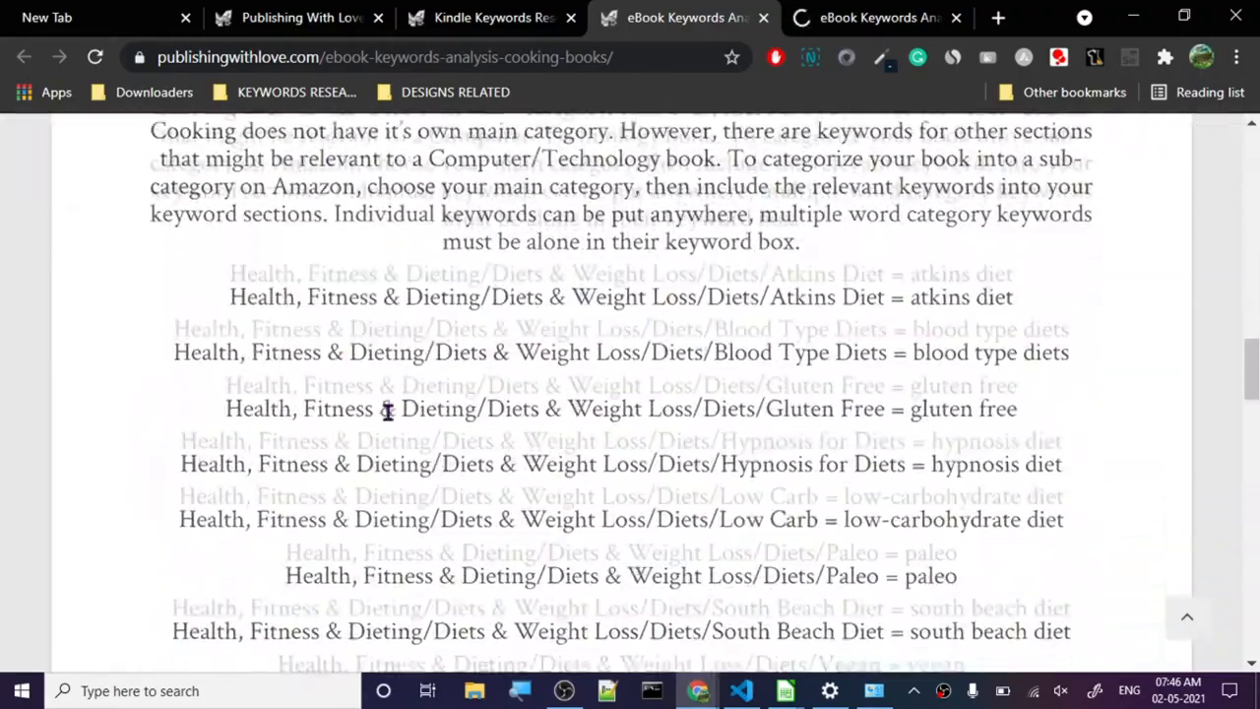
scroll(down, 3)
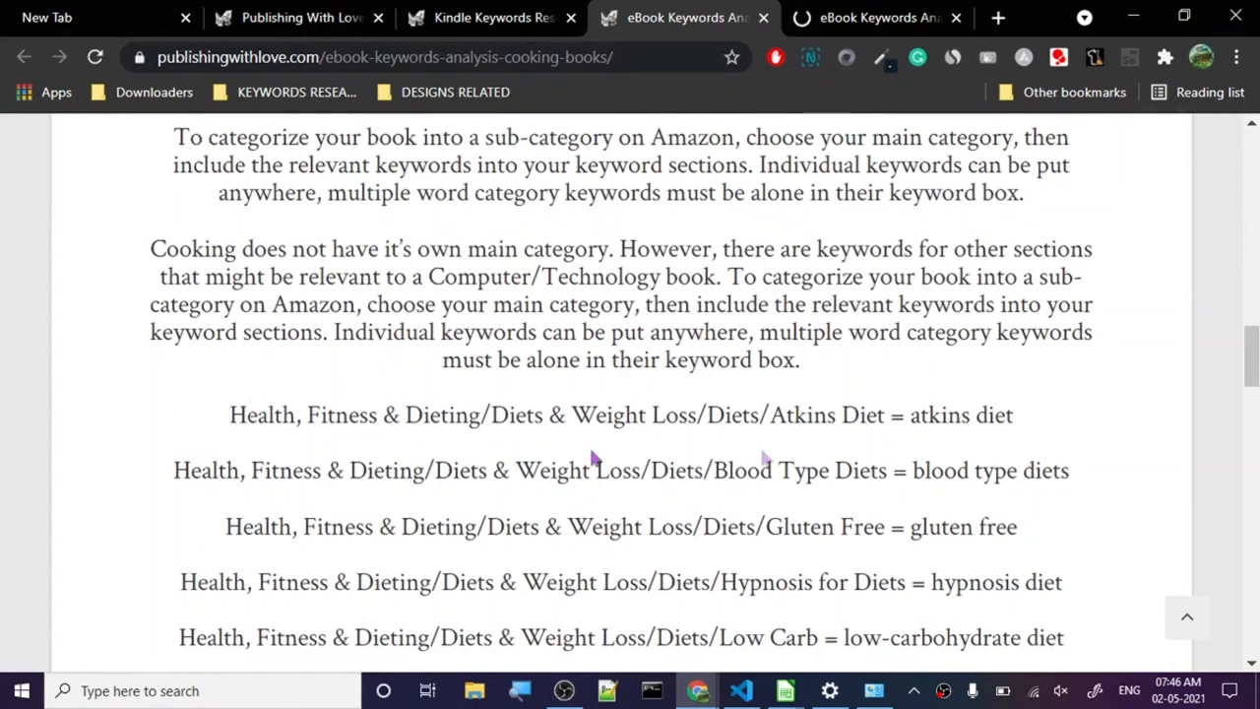
scroll(down, 3)
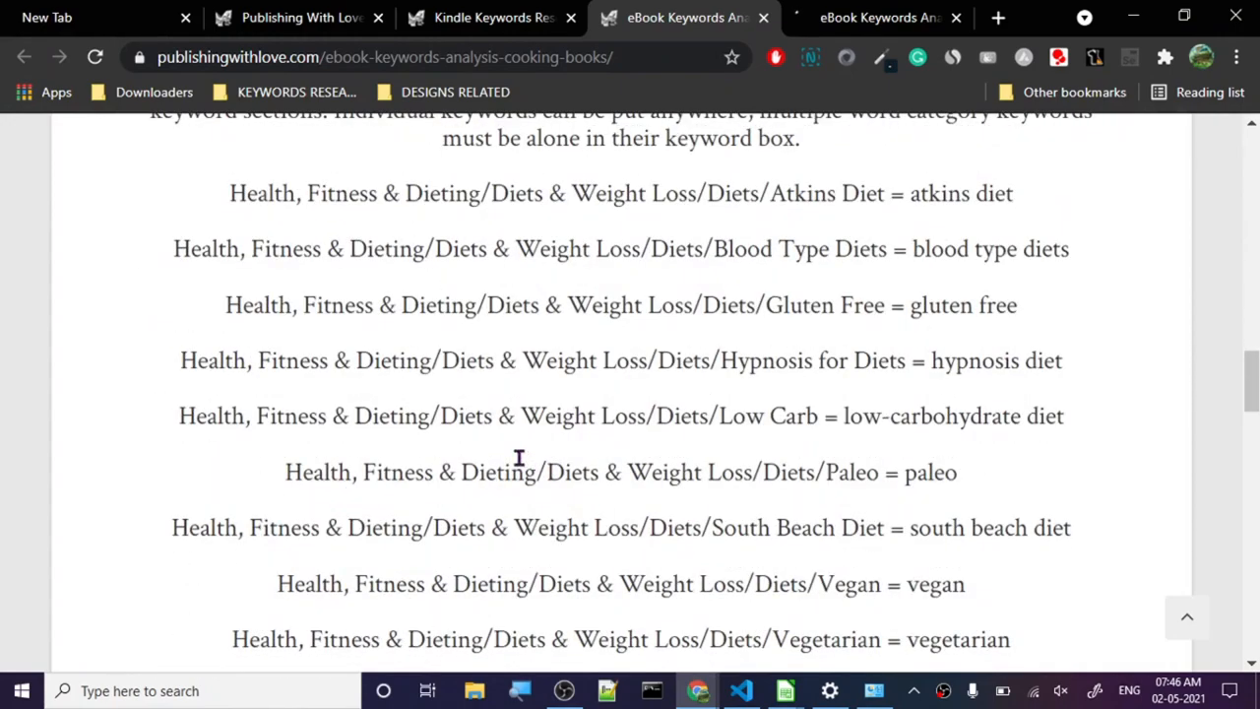
mouse_move(1020, 366)
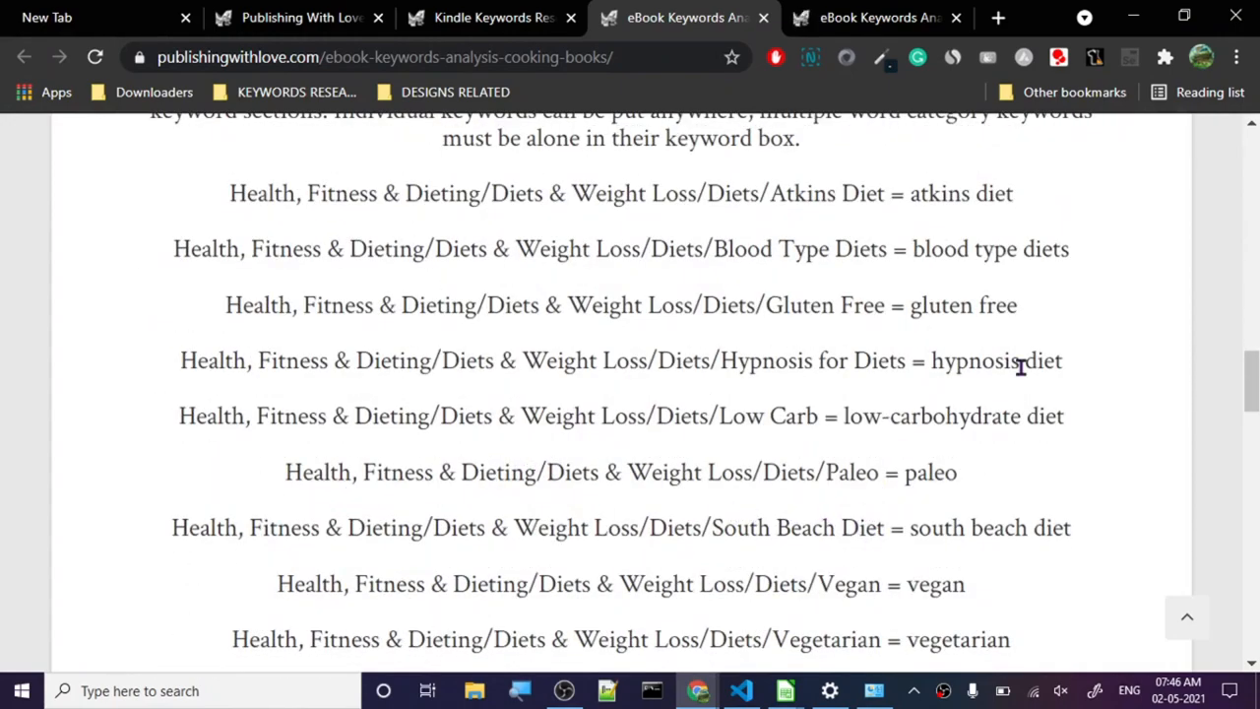
scroll(down, 3)
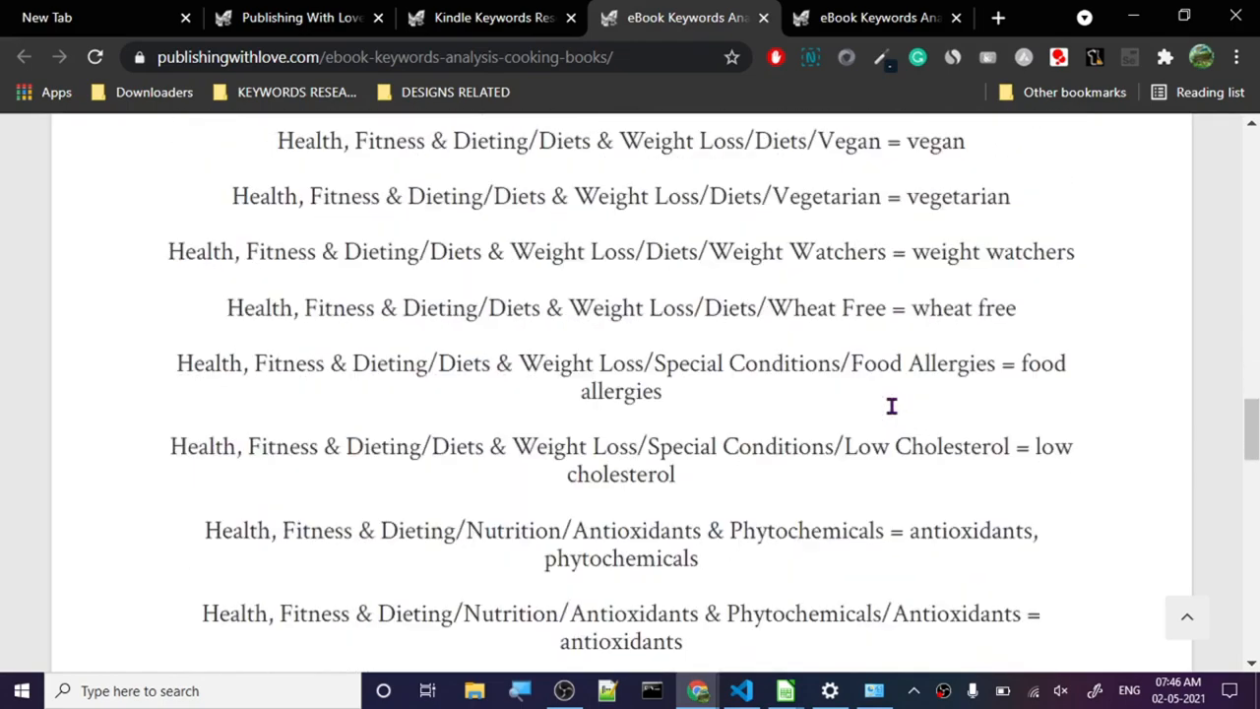
scroll(down, 3)
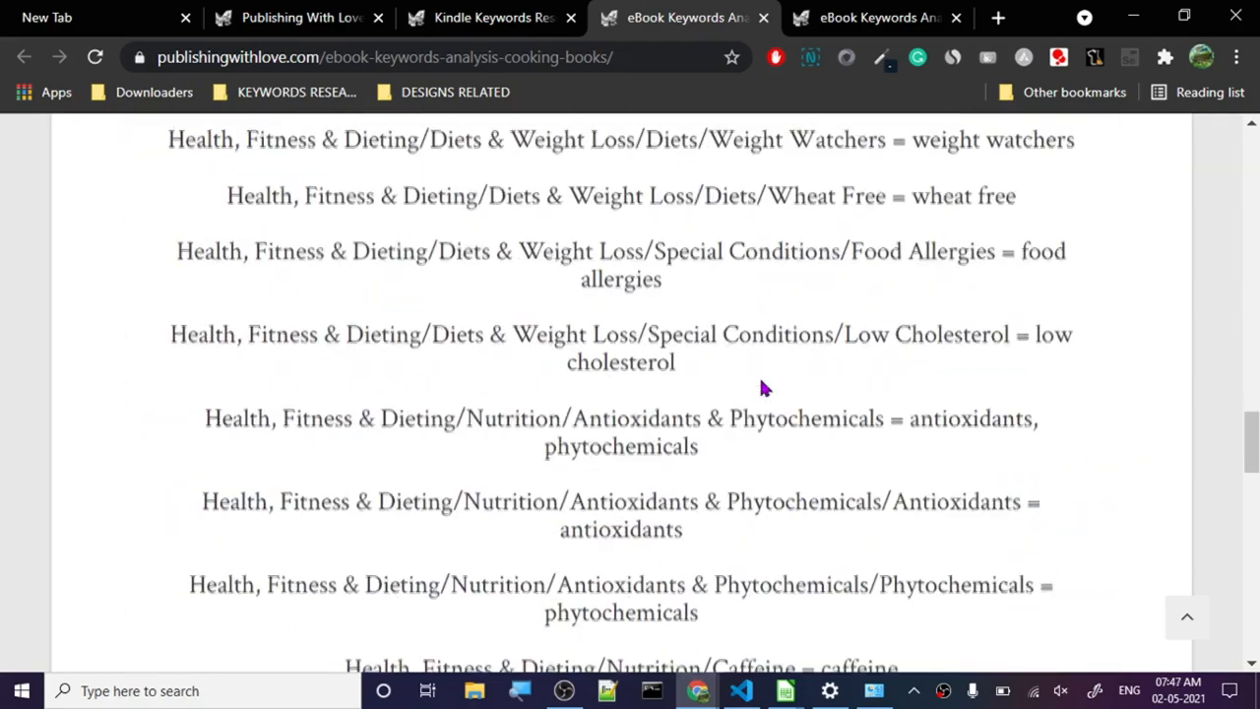
scroll(down, 3)
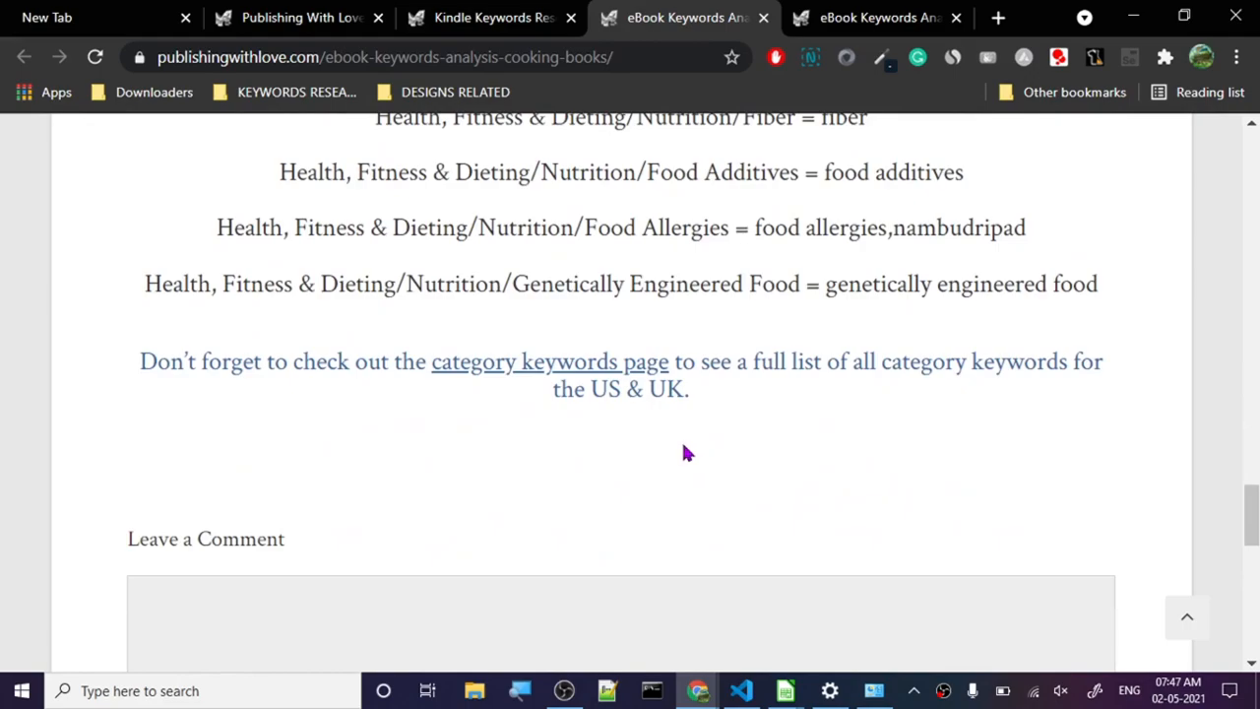
scroll(up, 3)
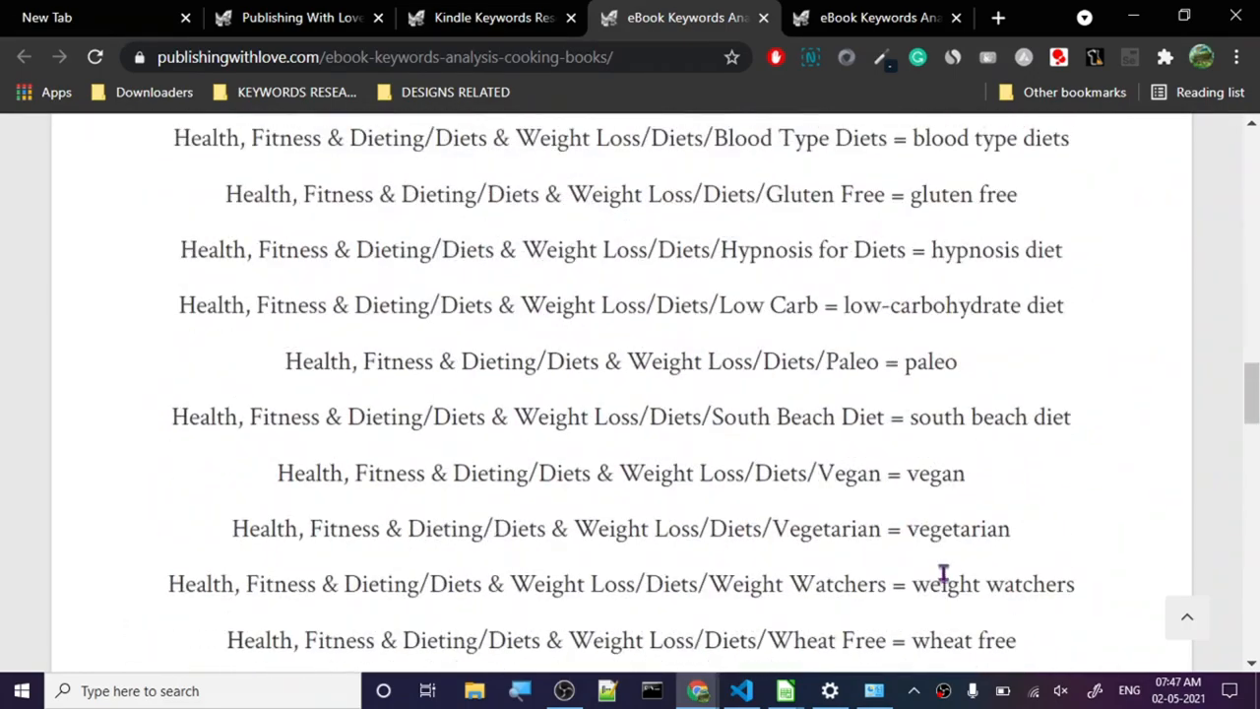
mouse_move(890, 303)
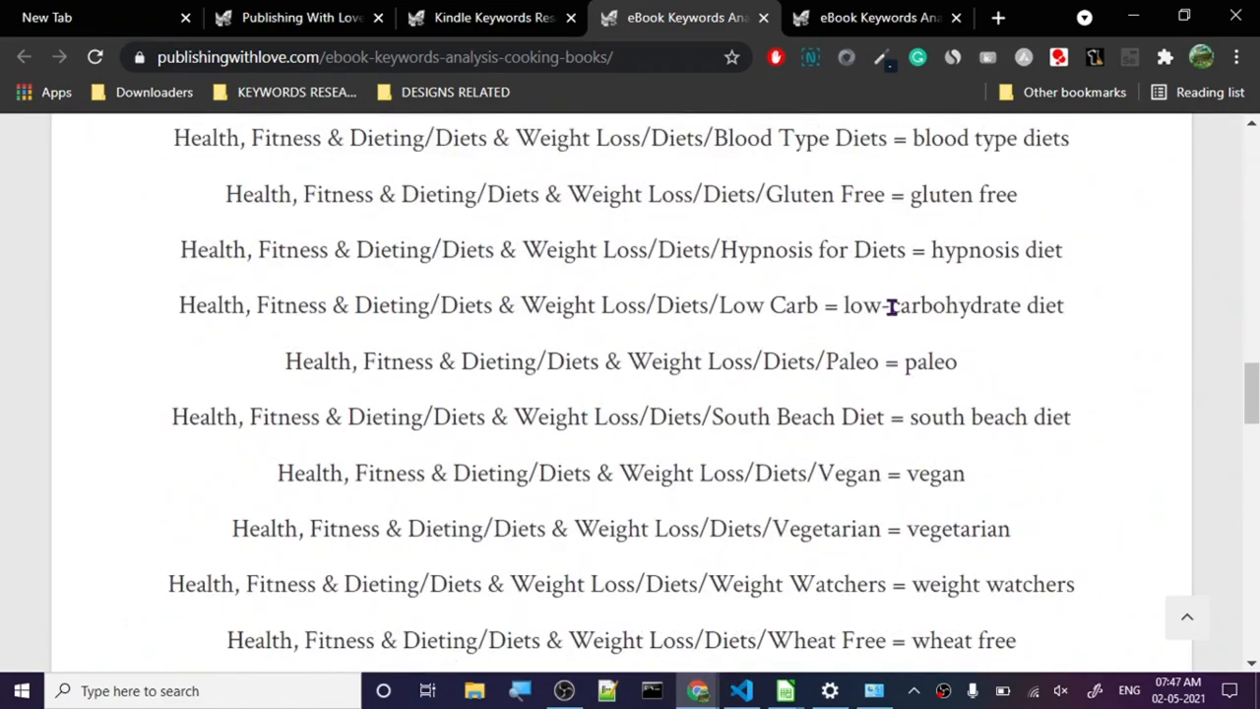
mouse_move(1014, 362)
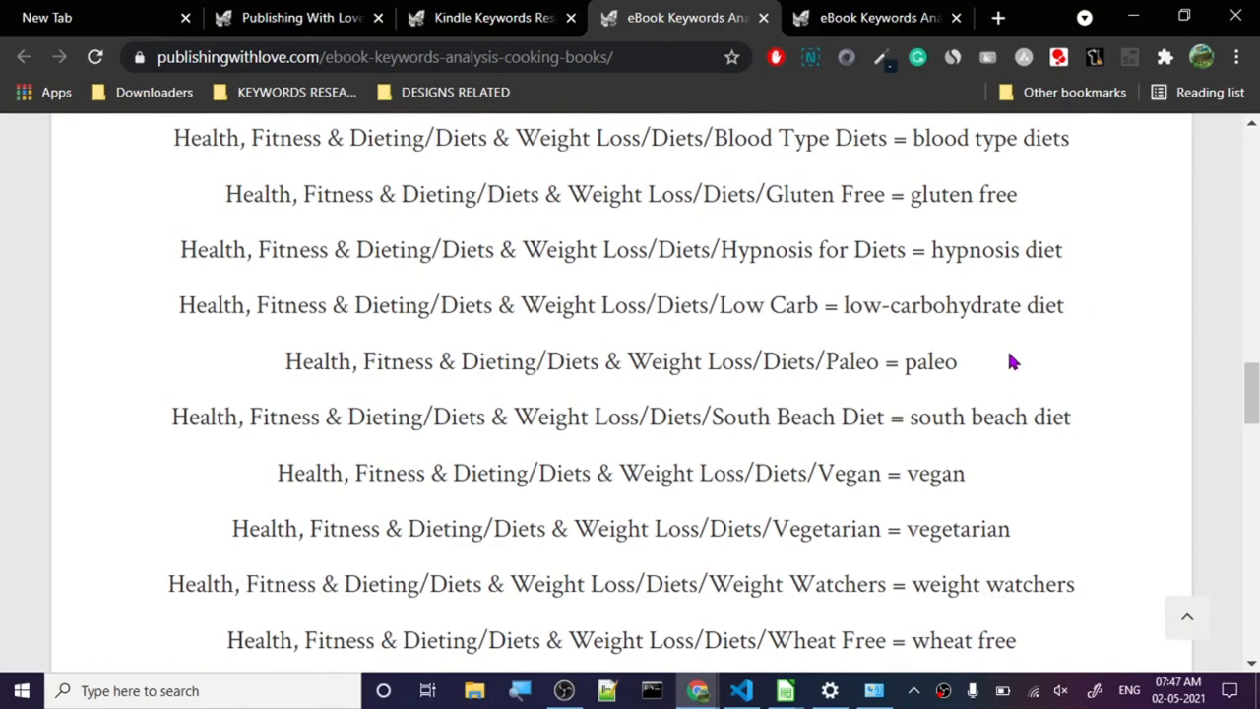
mouse_move(685, 541)
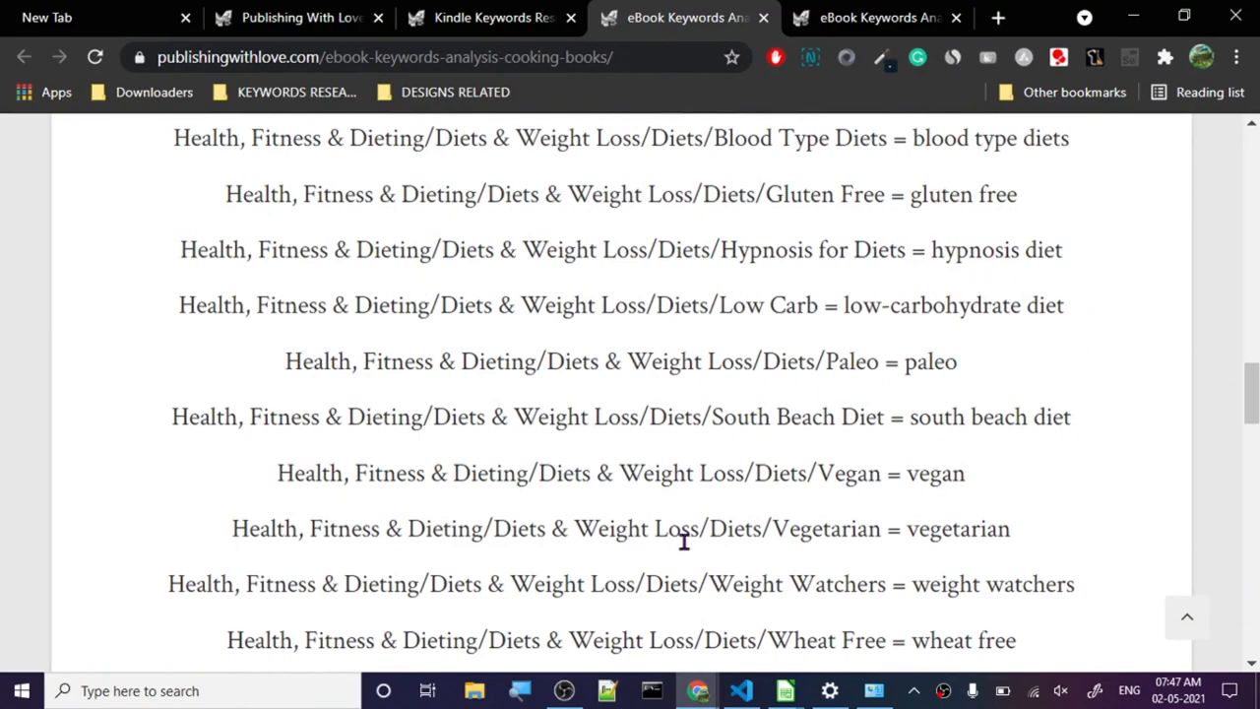
scroll(down, 3)
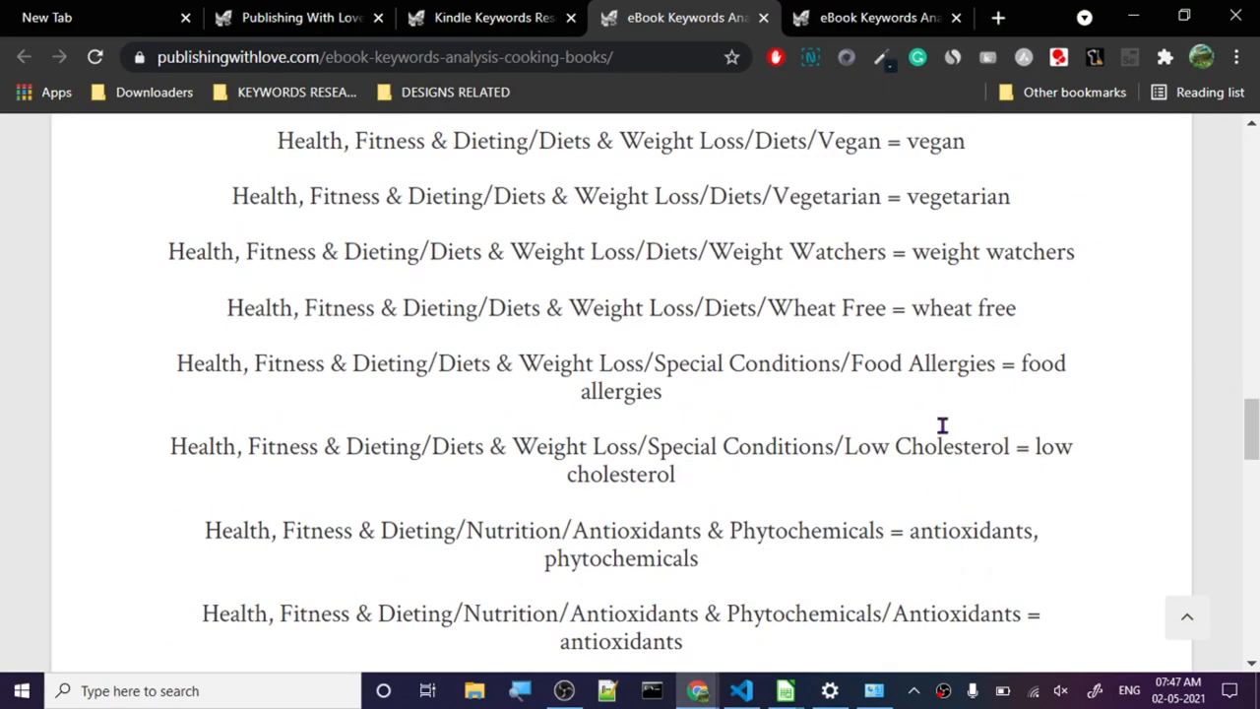
mouse_move(1008, 363)
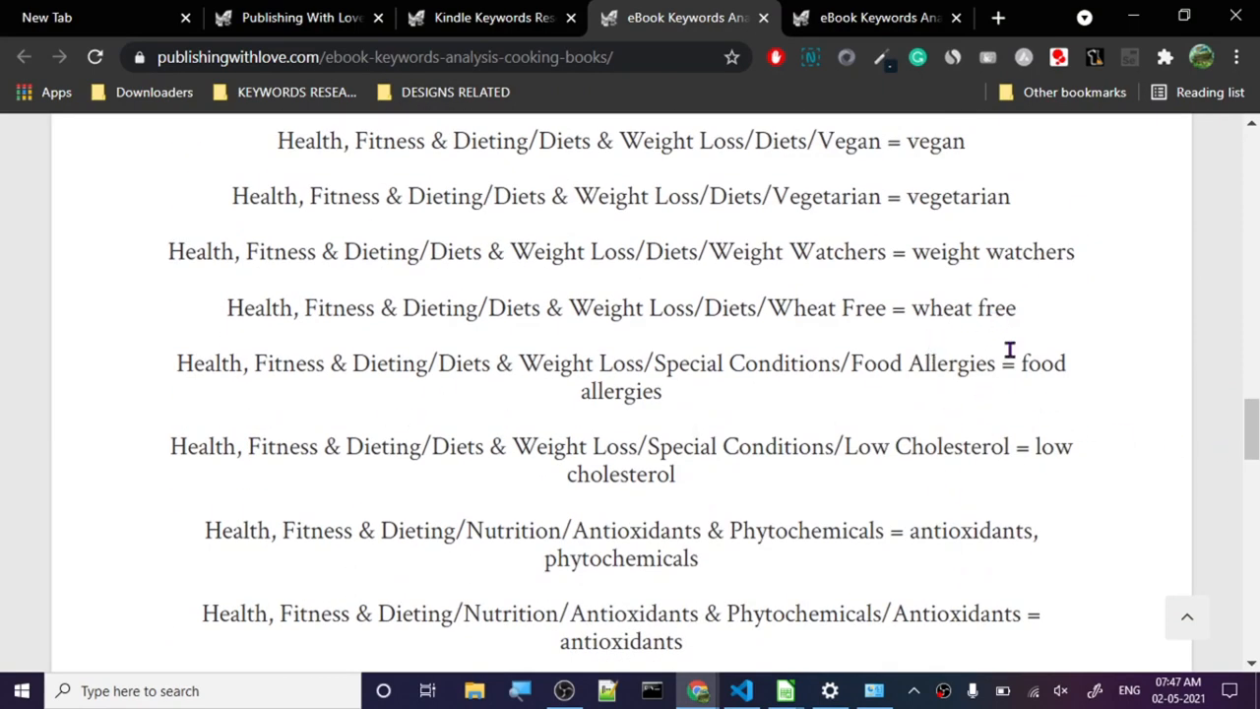
mouse_move(925, 414)
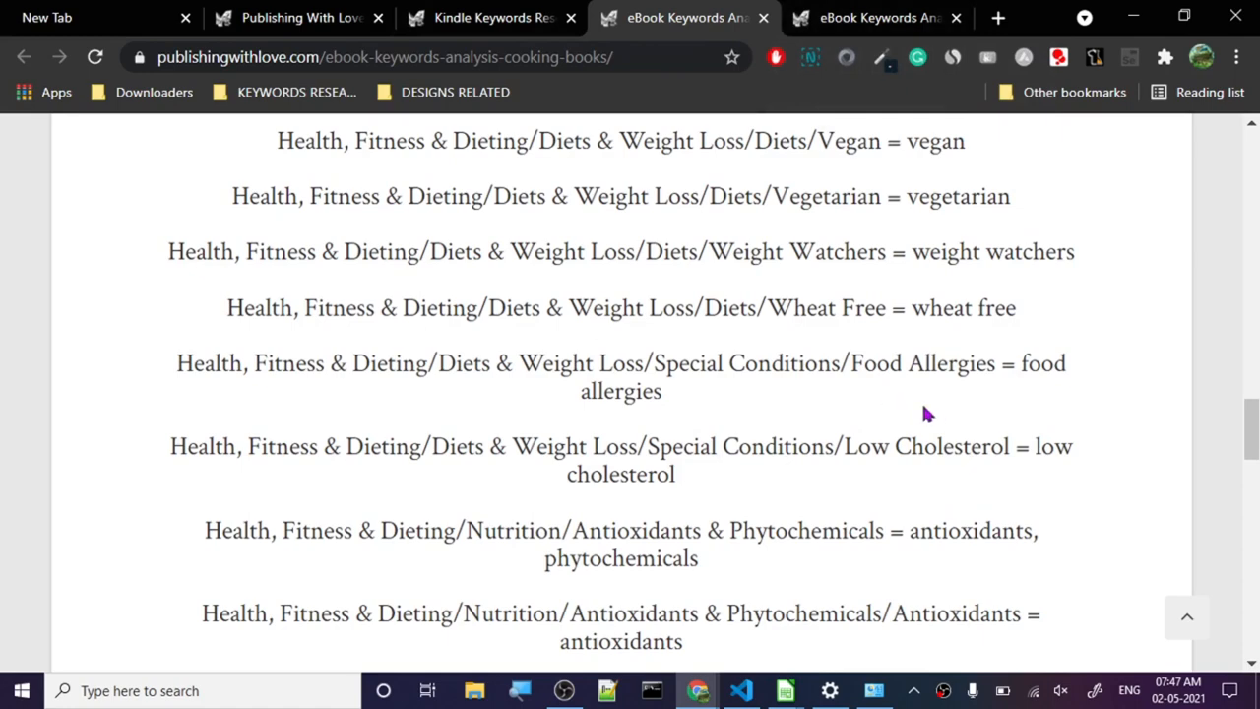
mouse_move(827, 482)
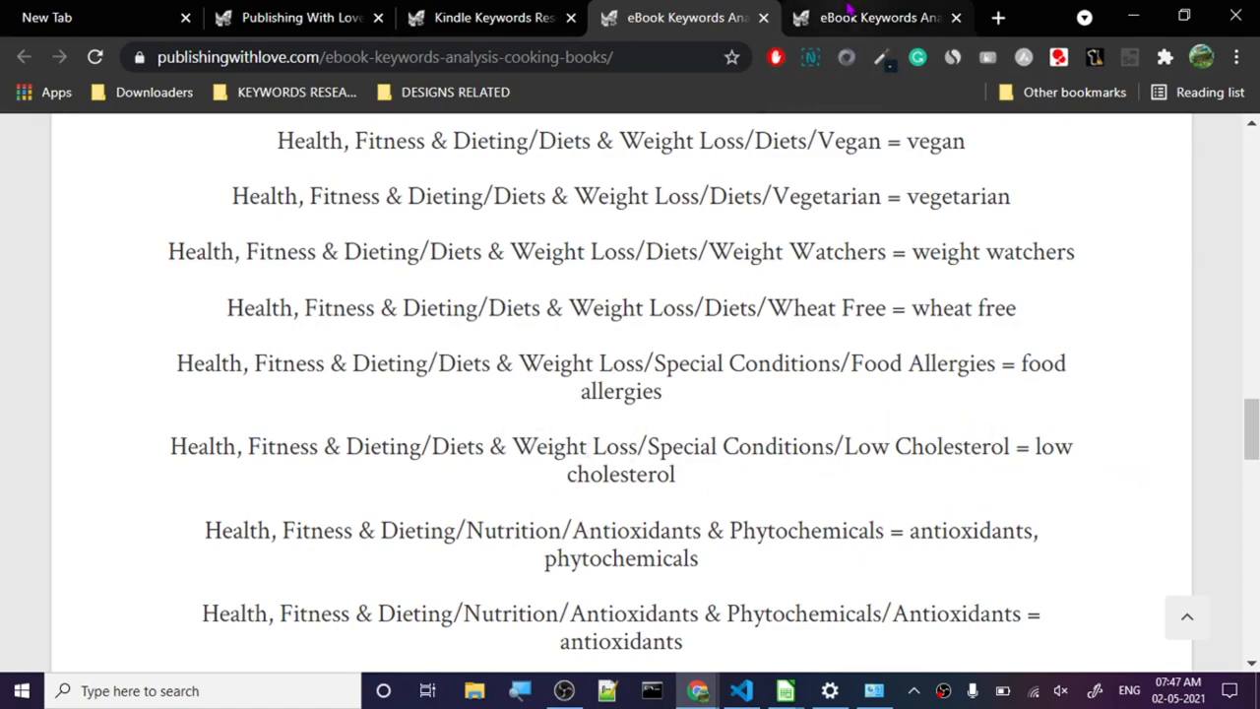
click(876, 18)
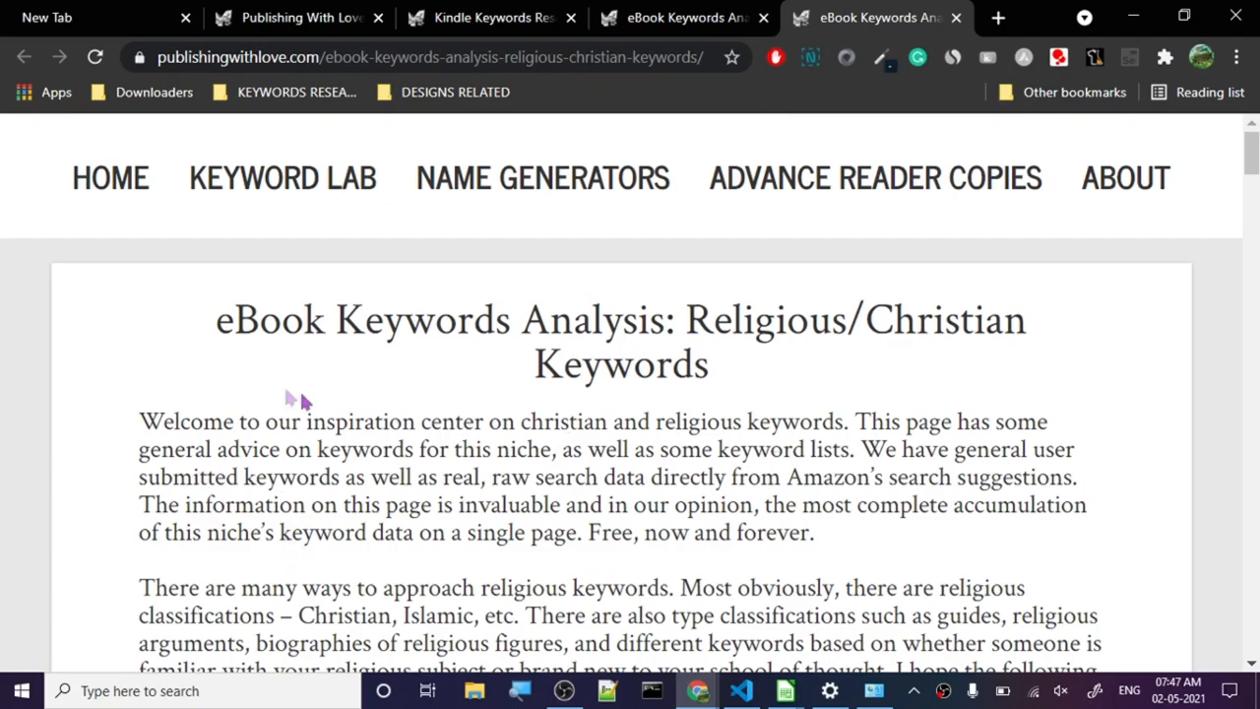
Skim the Religious/Christian Catholicism keyword mappings and close the analysis tab.
scroll(down, 3)
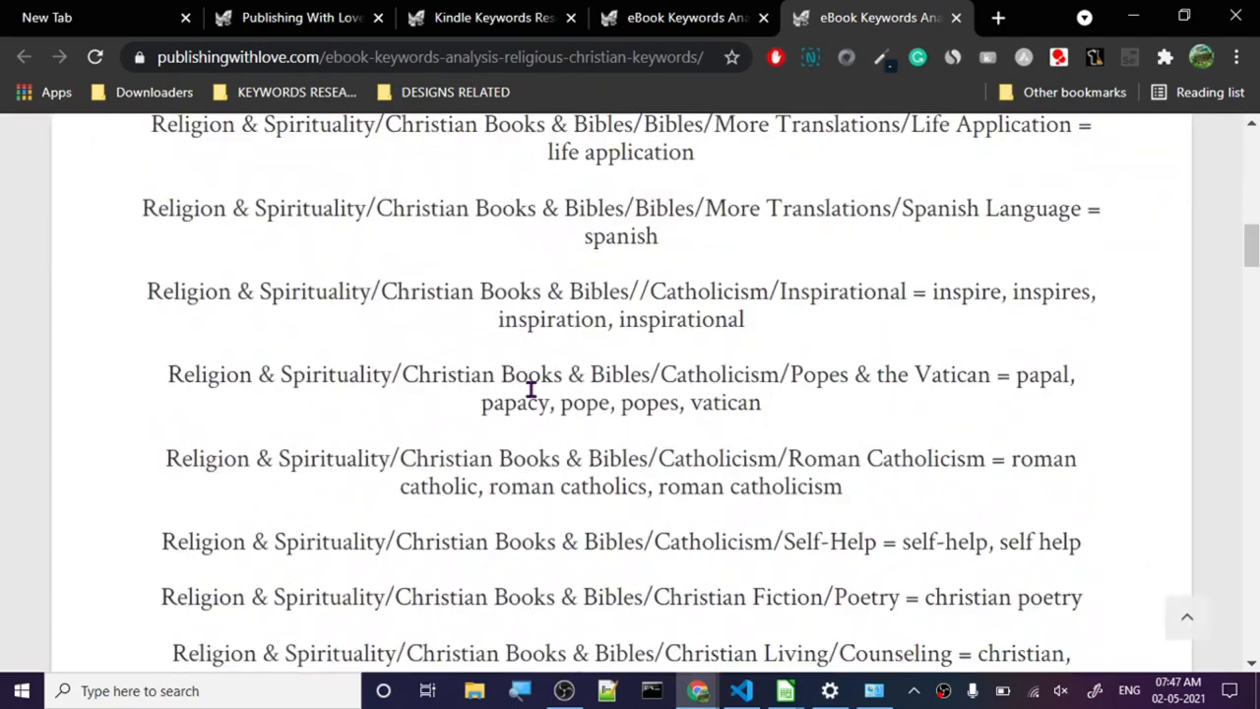
mouse_move(606, 398)
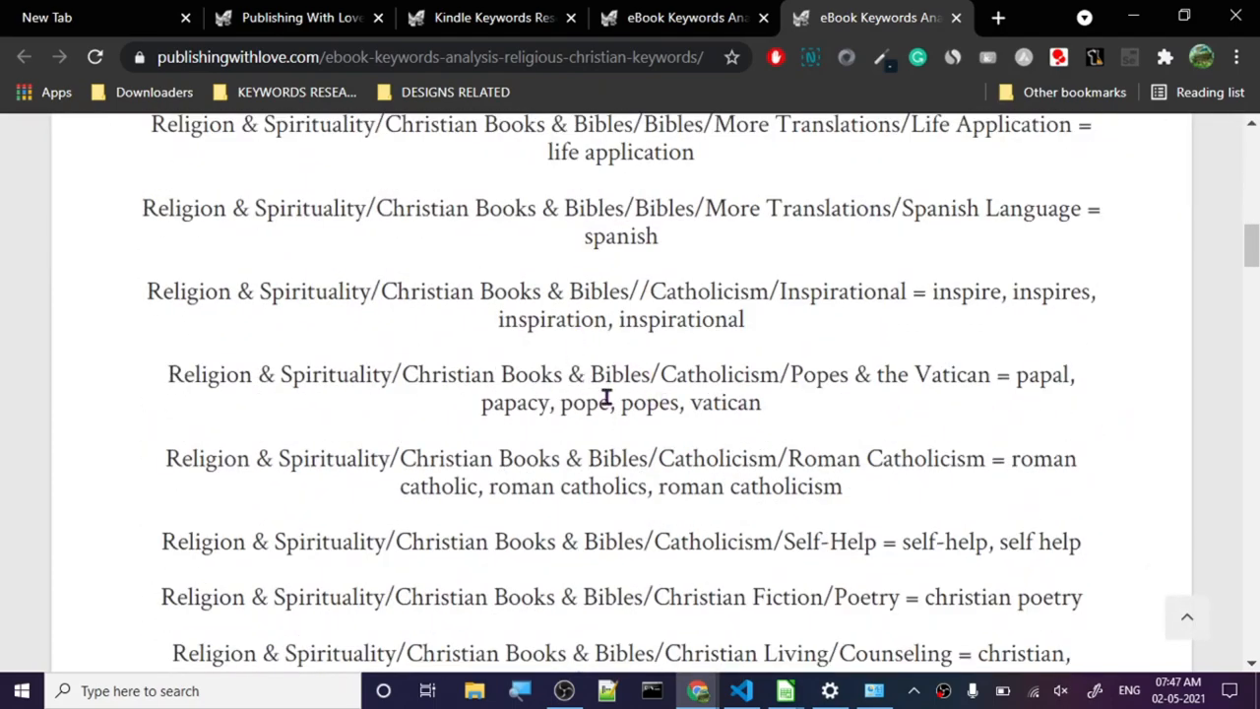
mouse_move(670, 512)
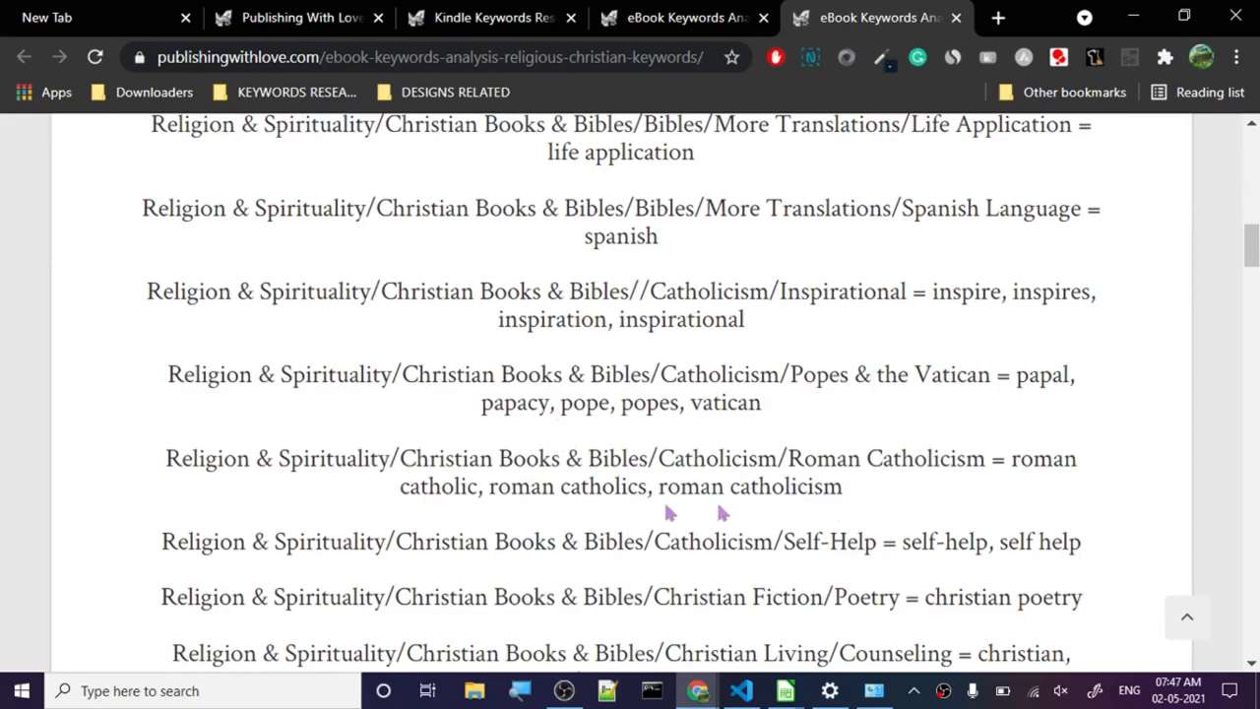
scroll(down, 3)
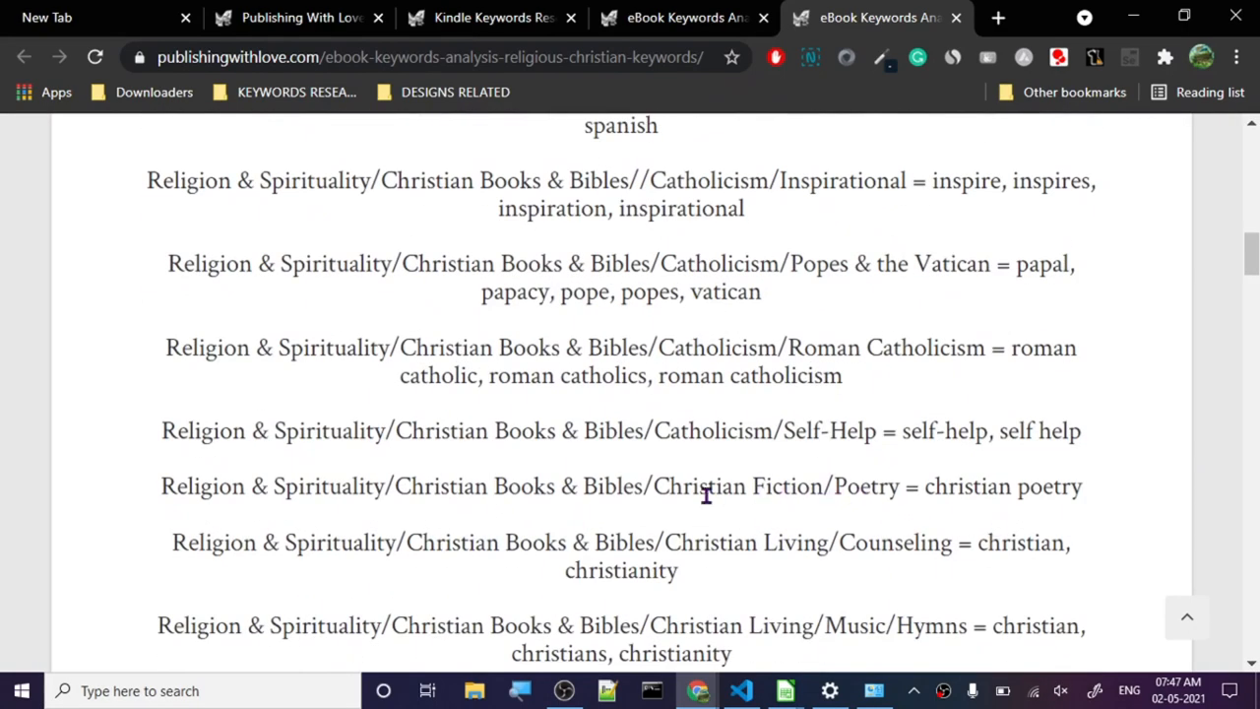
click(681, 18)
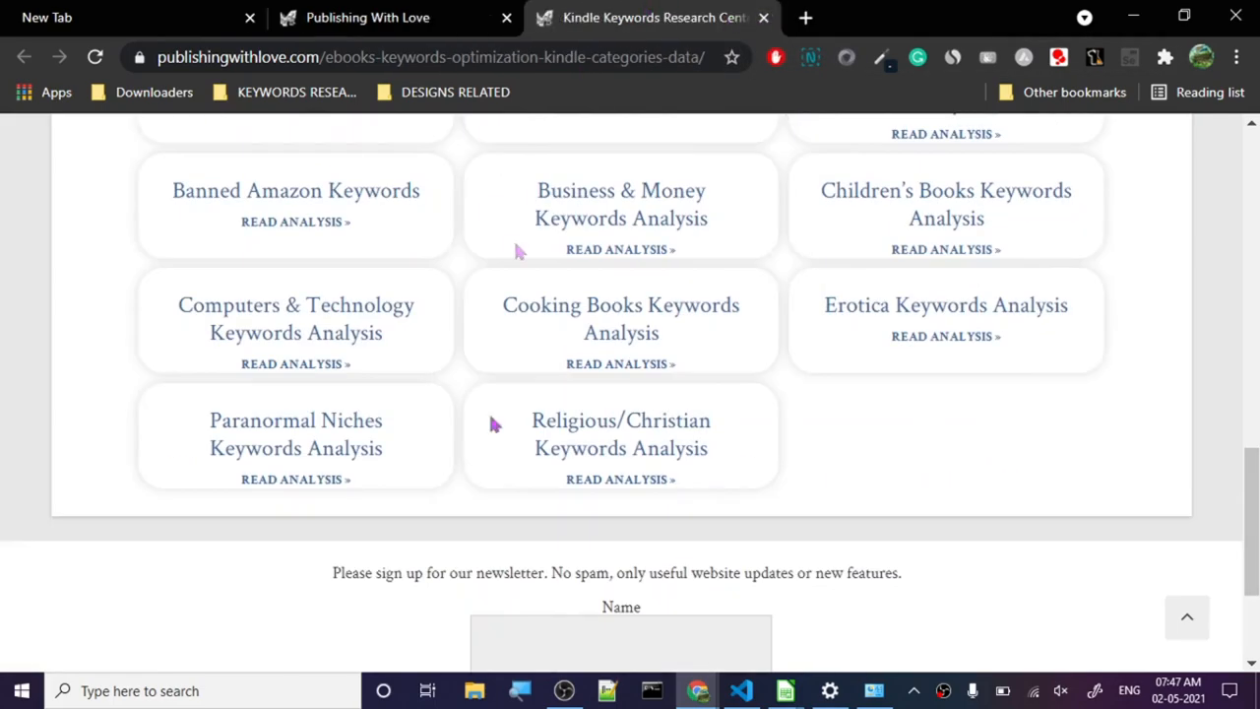
Open the NAME GENERATORS nav link in a new tab from the top of the Keyword Lab page.
scroll(up, 3)
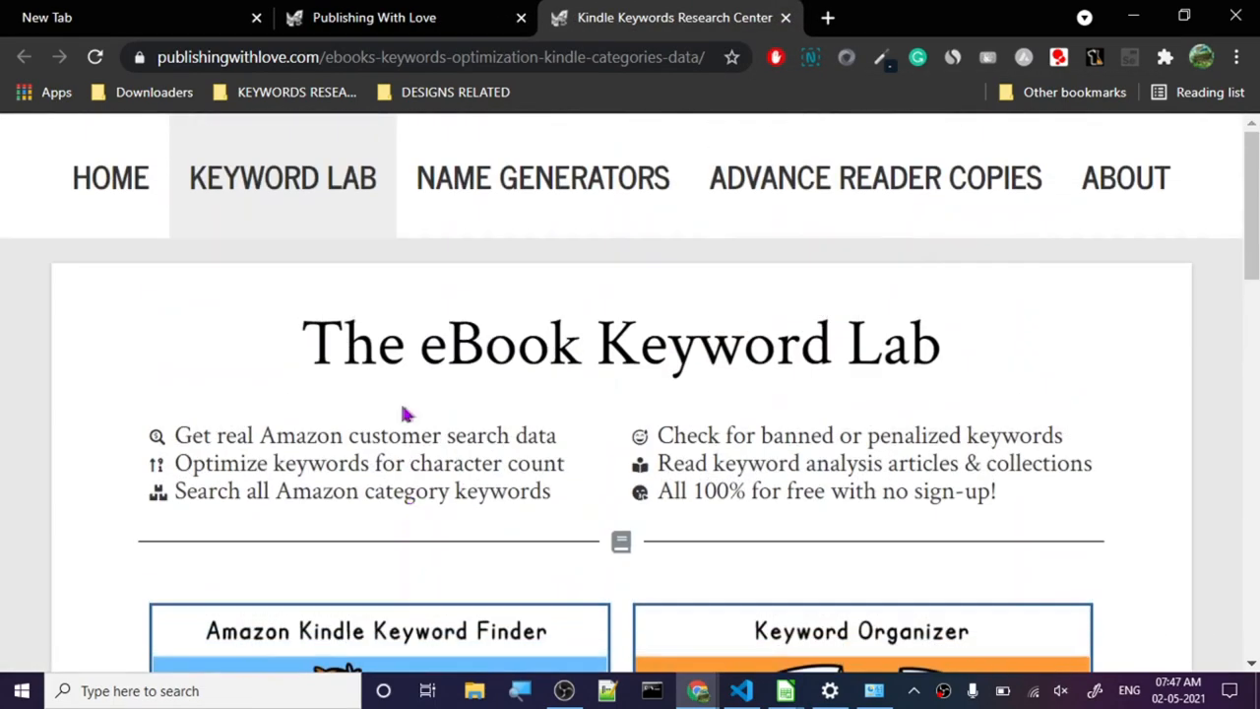
click(544, 178)
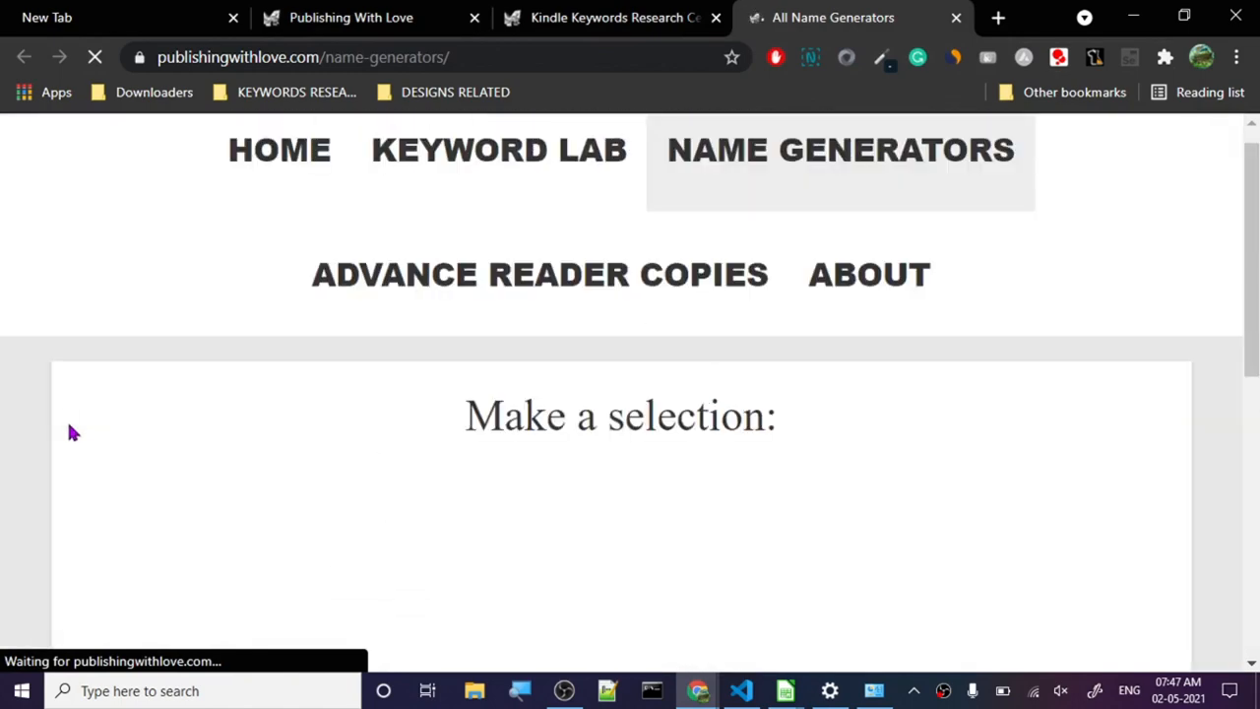
Open the Pen Name Generator in a new tab and switch to it.
scroll(down, 3)
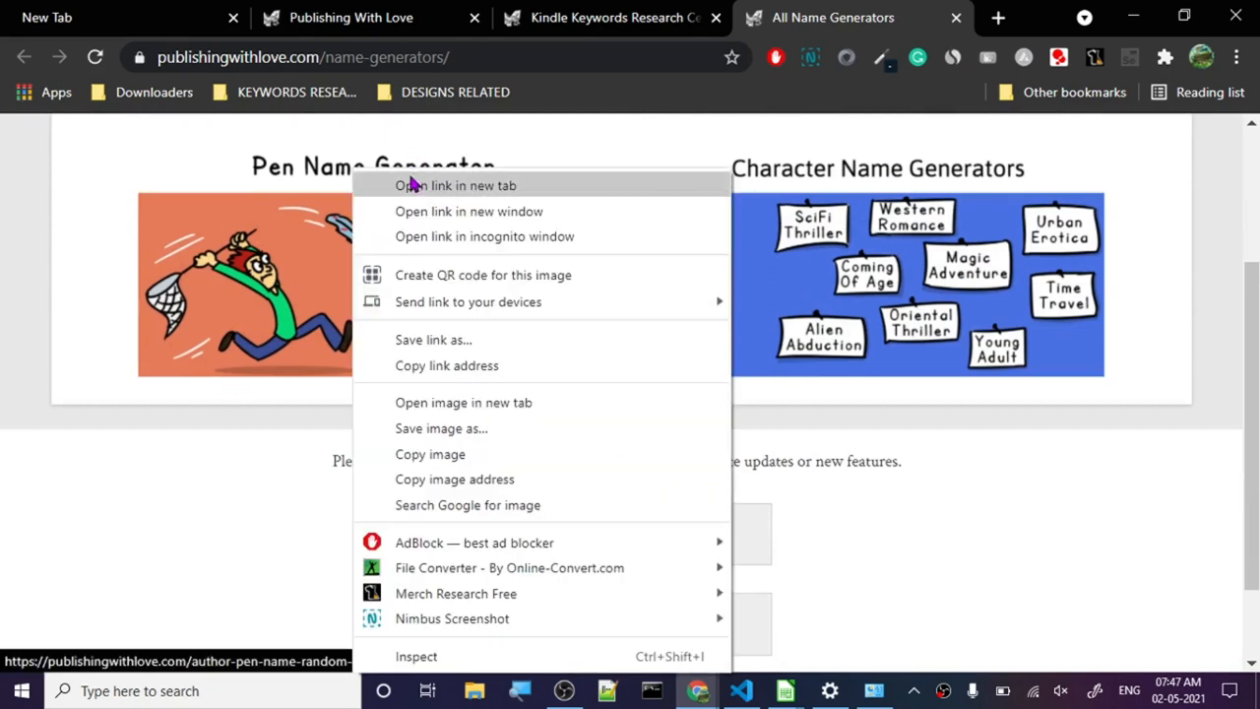
click(455, 185)
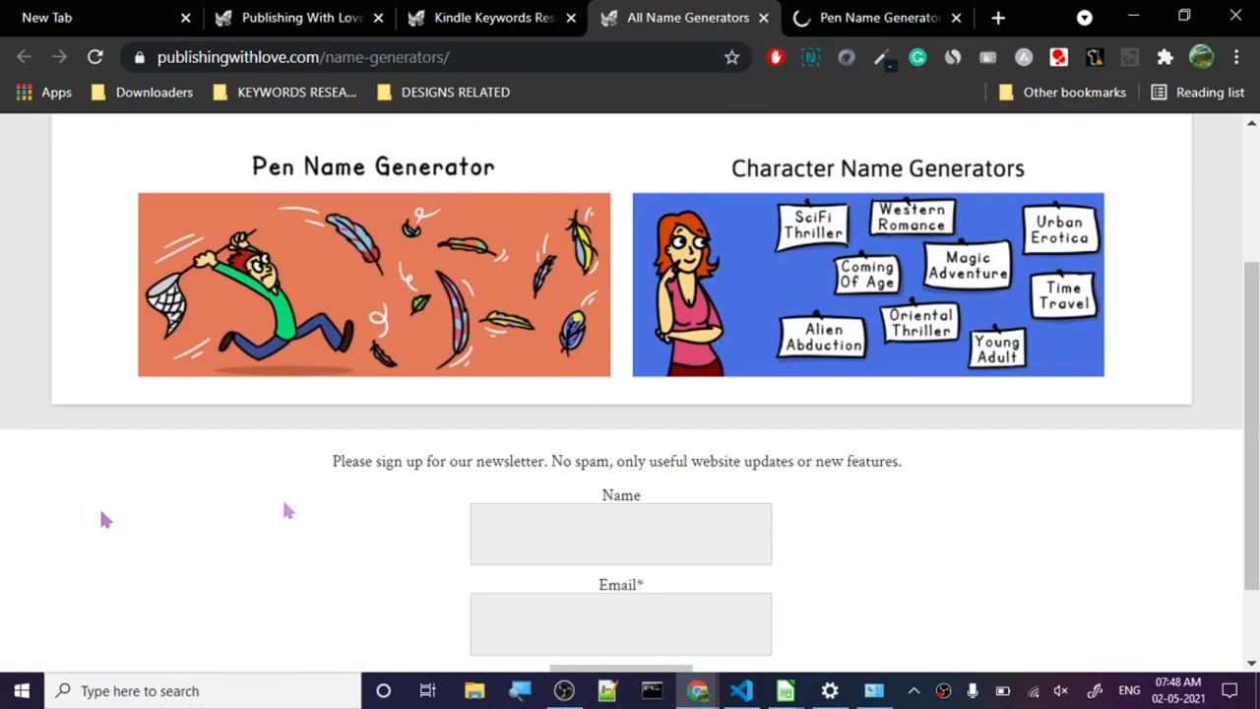
click(374, 284)
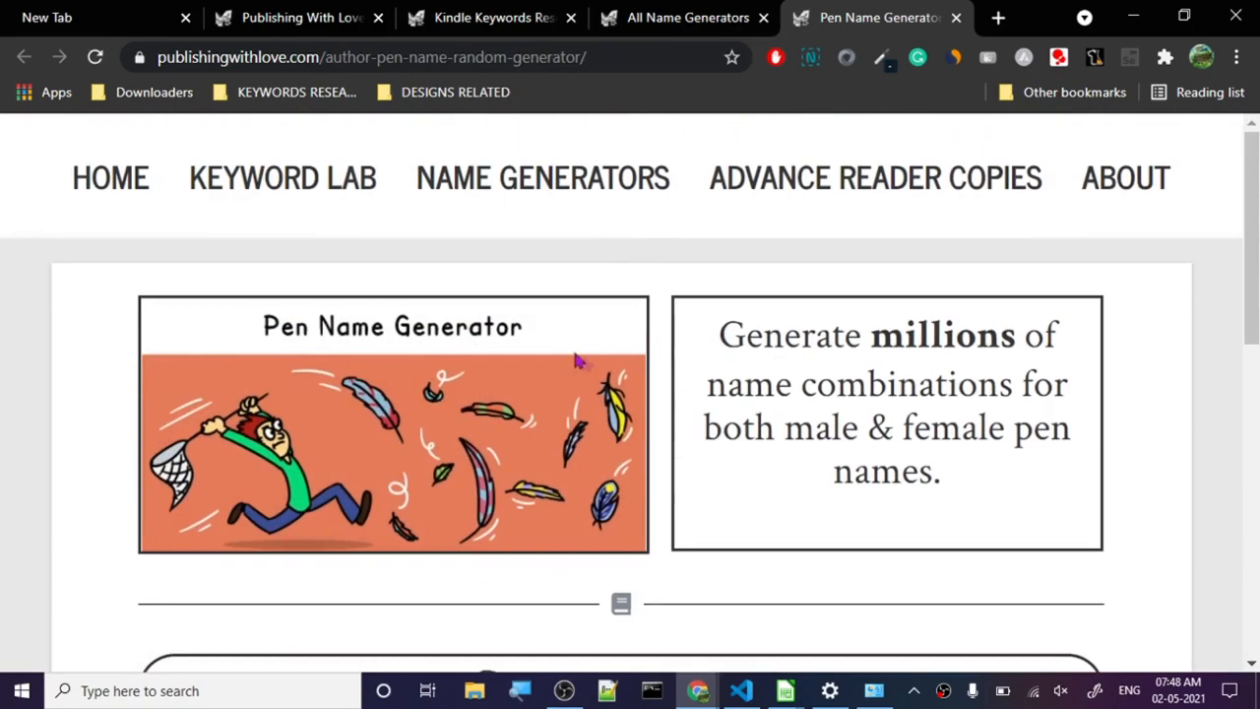
Generate sample pen names such as Sara Parrish and Maia Buggie in the Pen Name Generator.
scroll(down, 3)
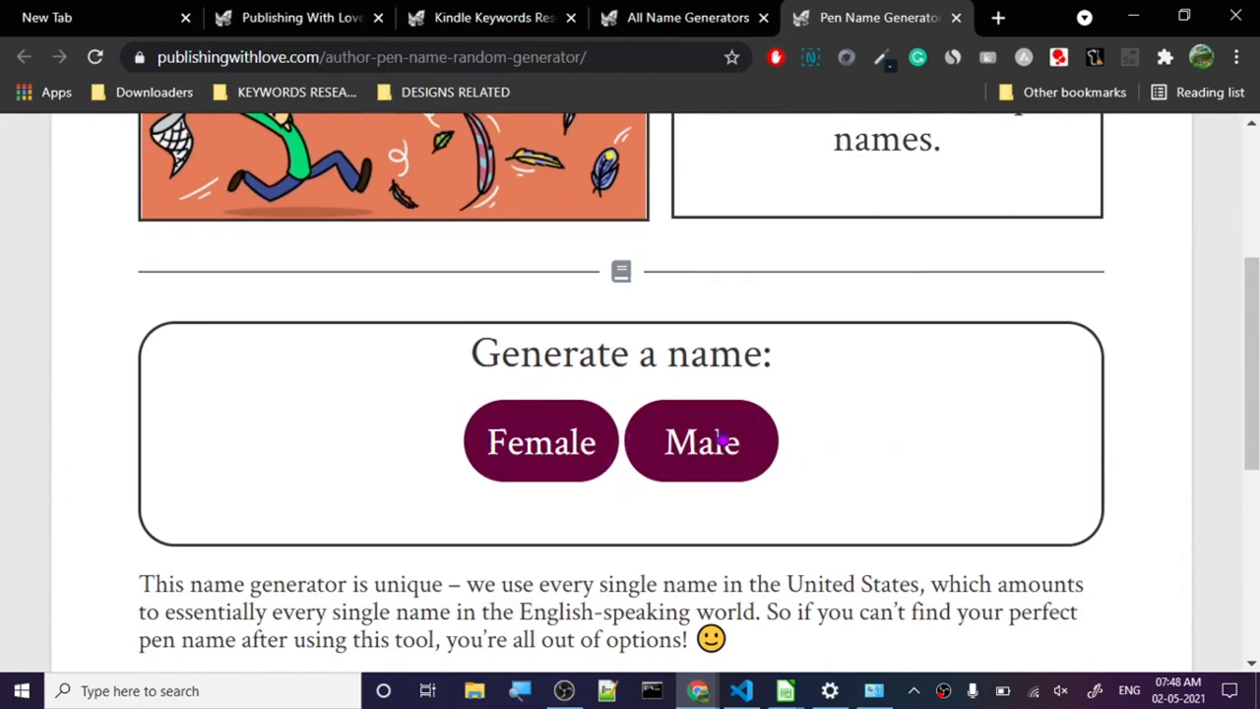
click(701, 441)
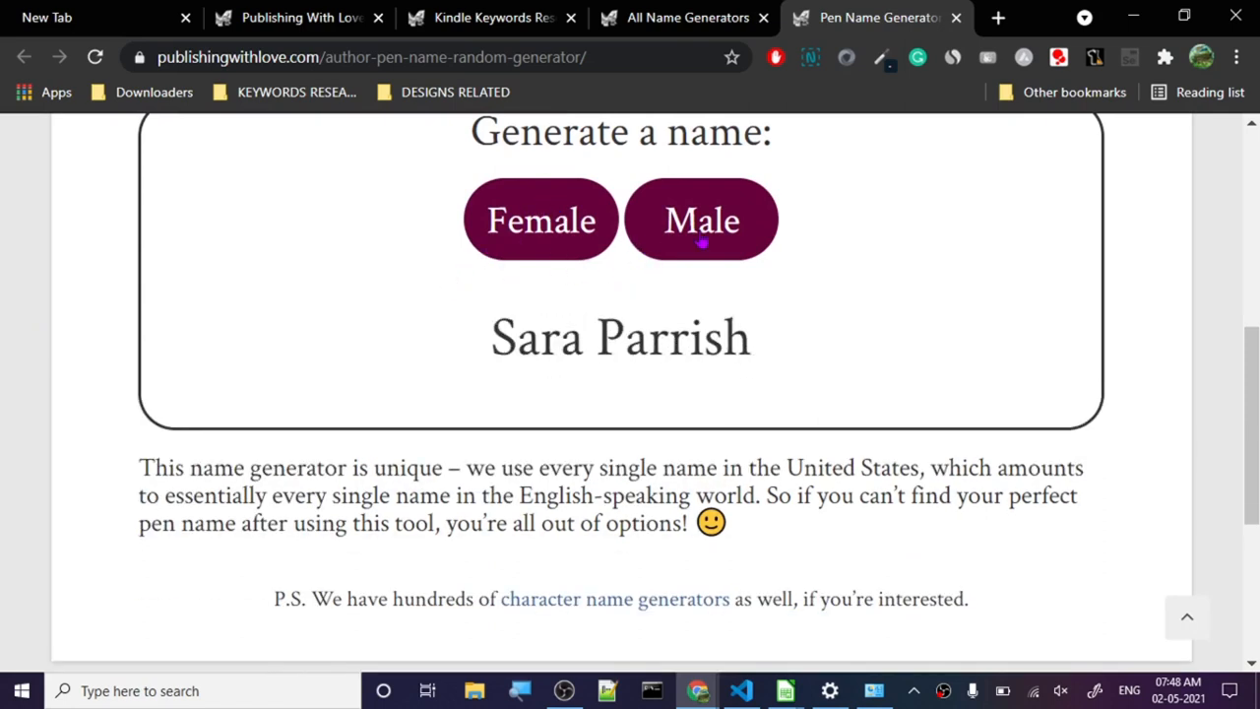
scroll(up, 3)
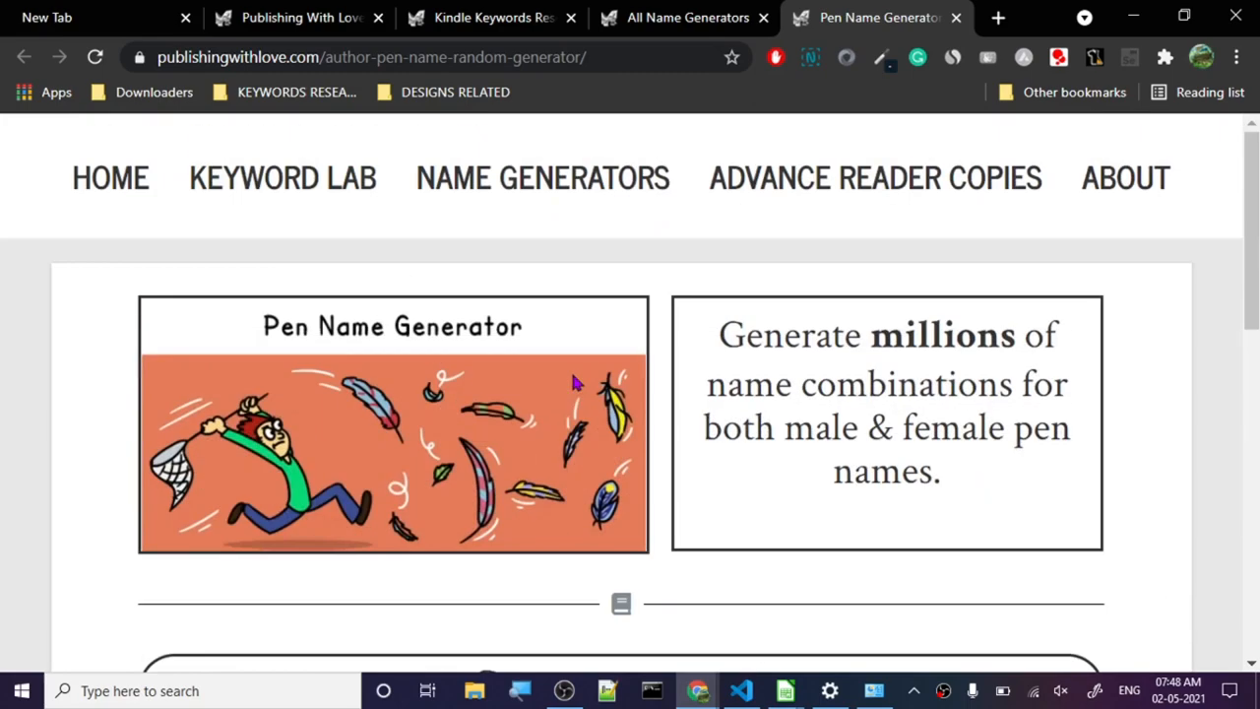
mouse_move(28, 441)
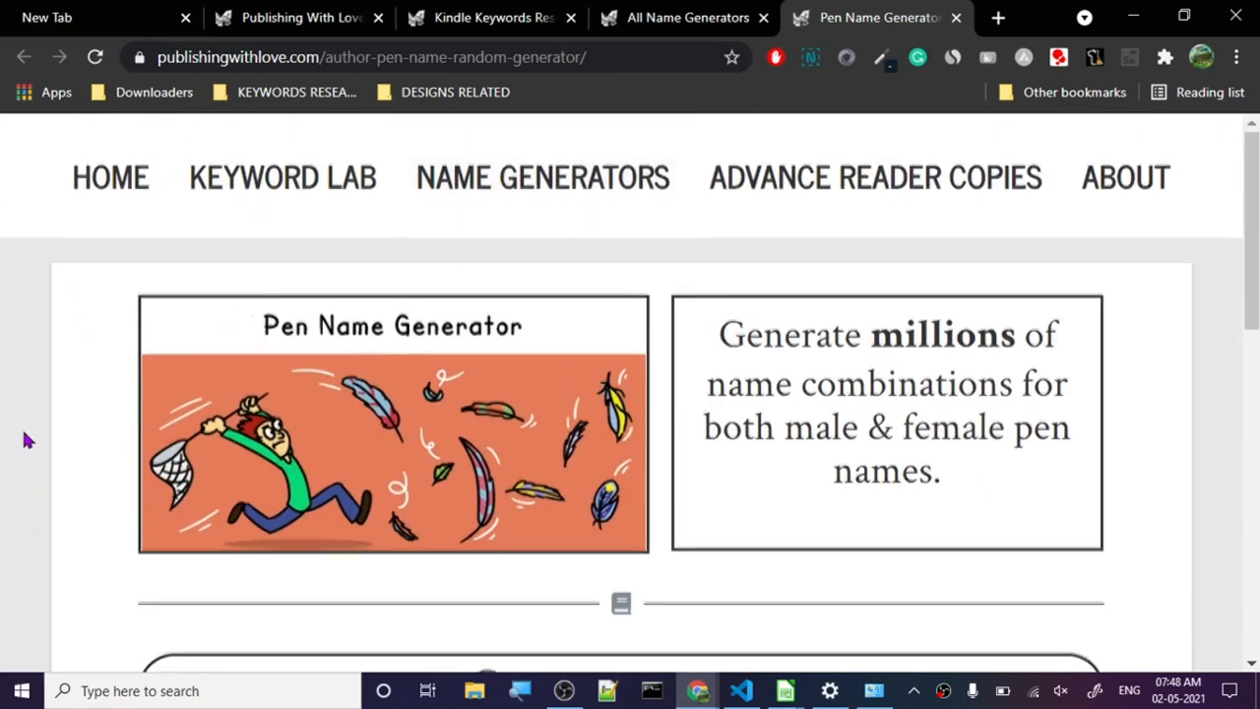
scroll(down, 3)
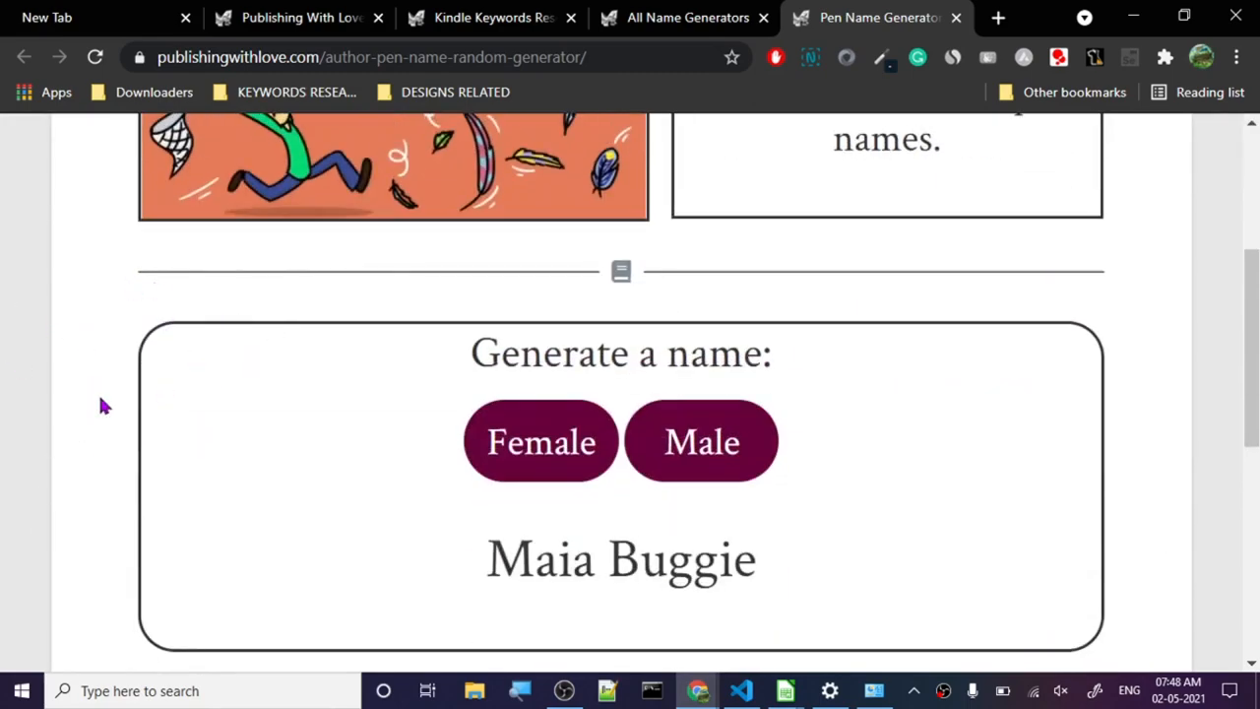
mouse_move(687, 18)
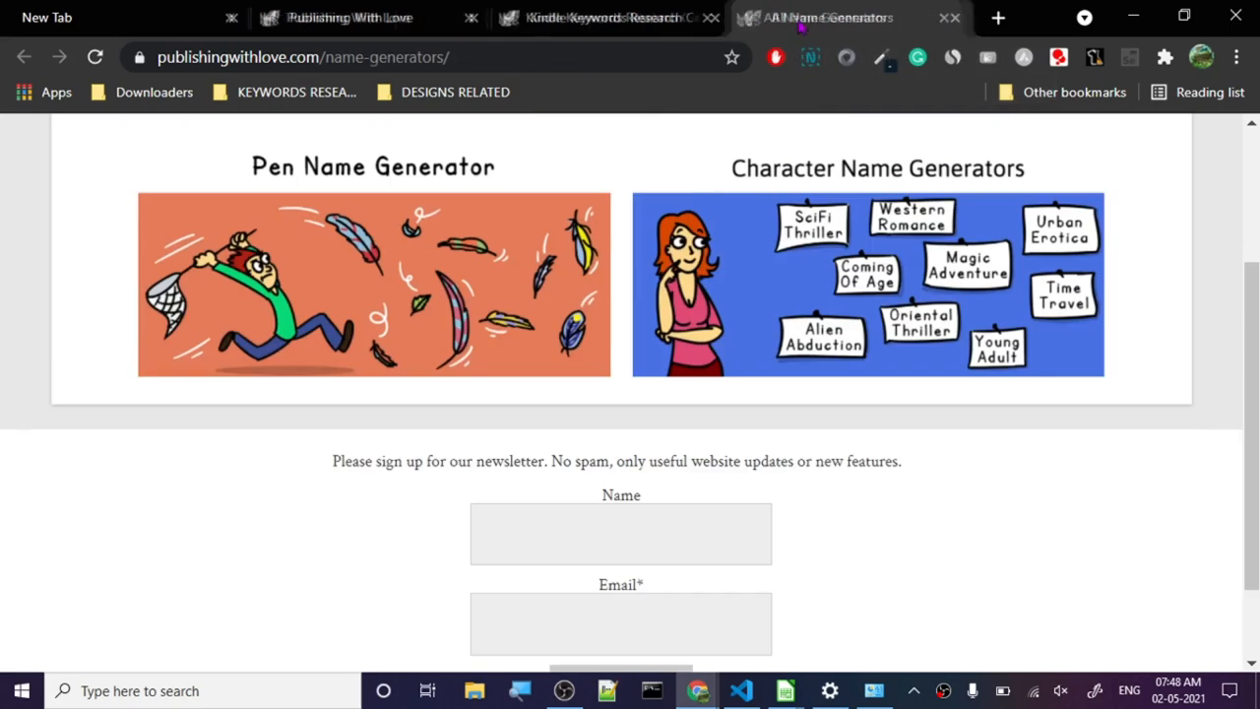
mouse_move(285, 173)
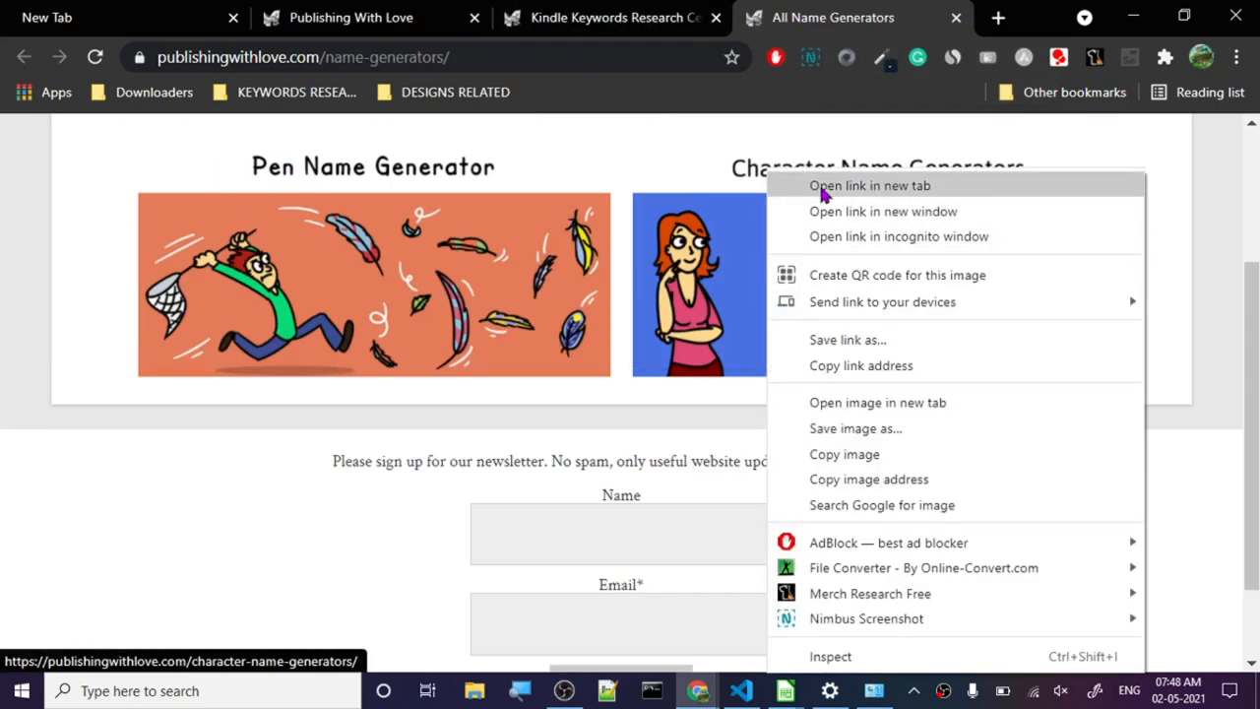
click(870, 185)
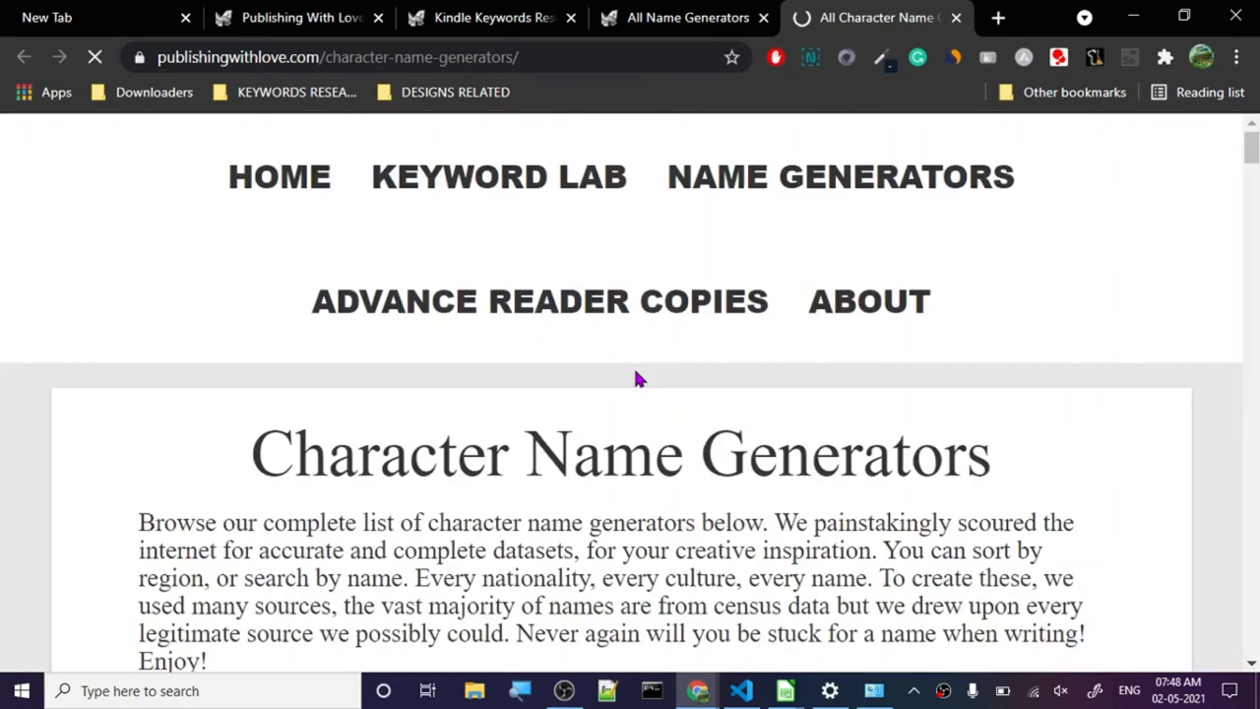
scroll(down, 3)
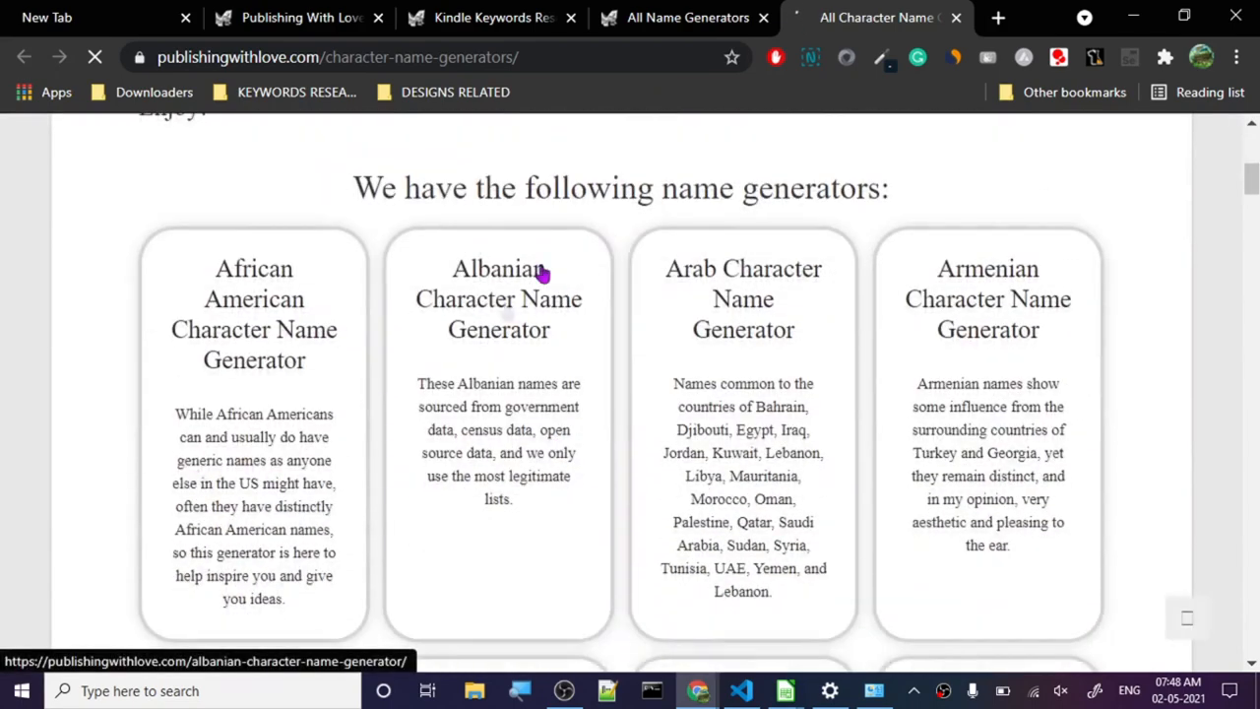
scroll(up, 3)
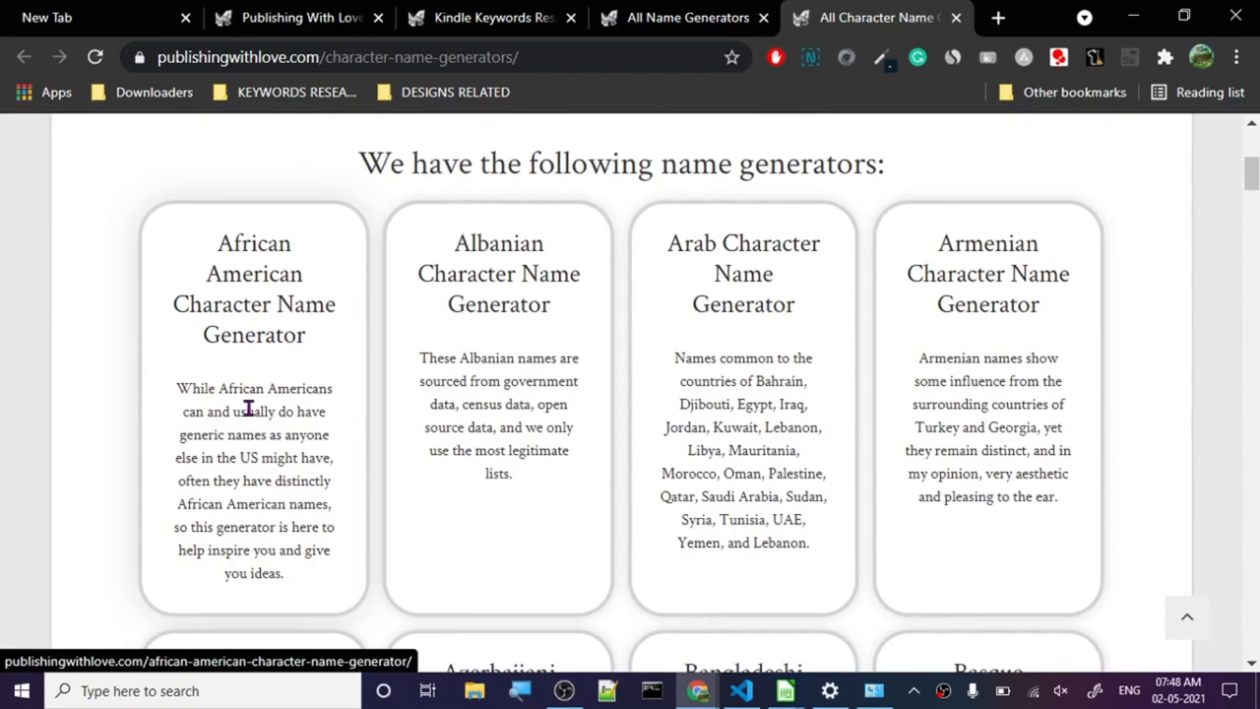
scroll(down, 3)
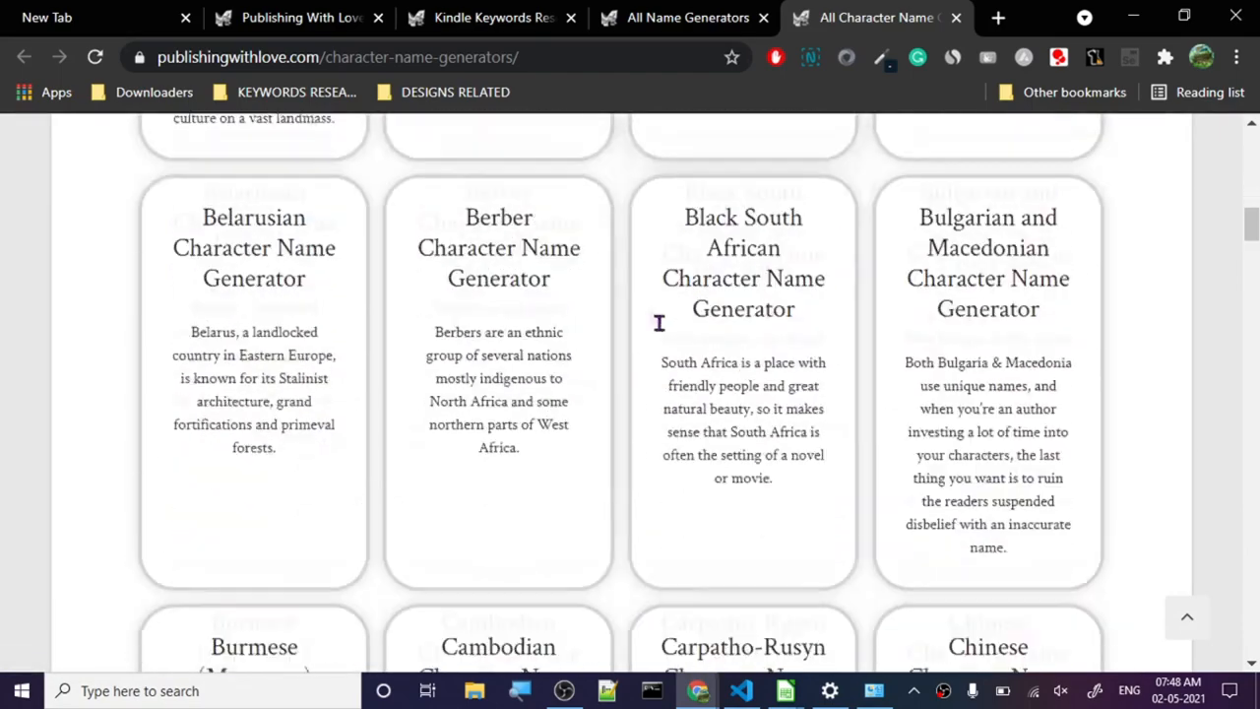
scroll(down, 3)
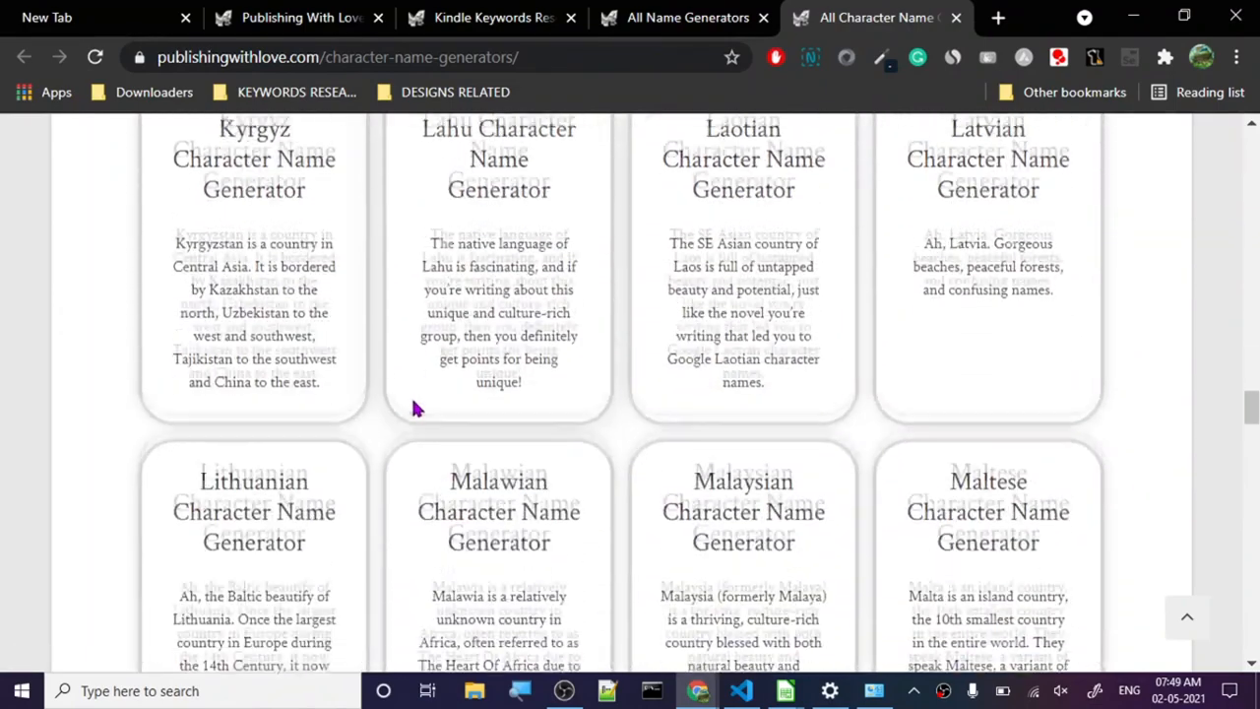
scroll(down, 3)
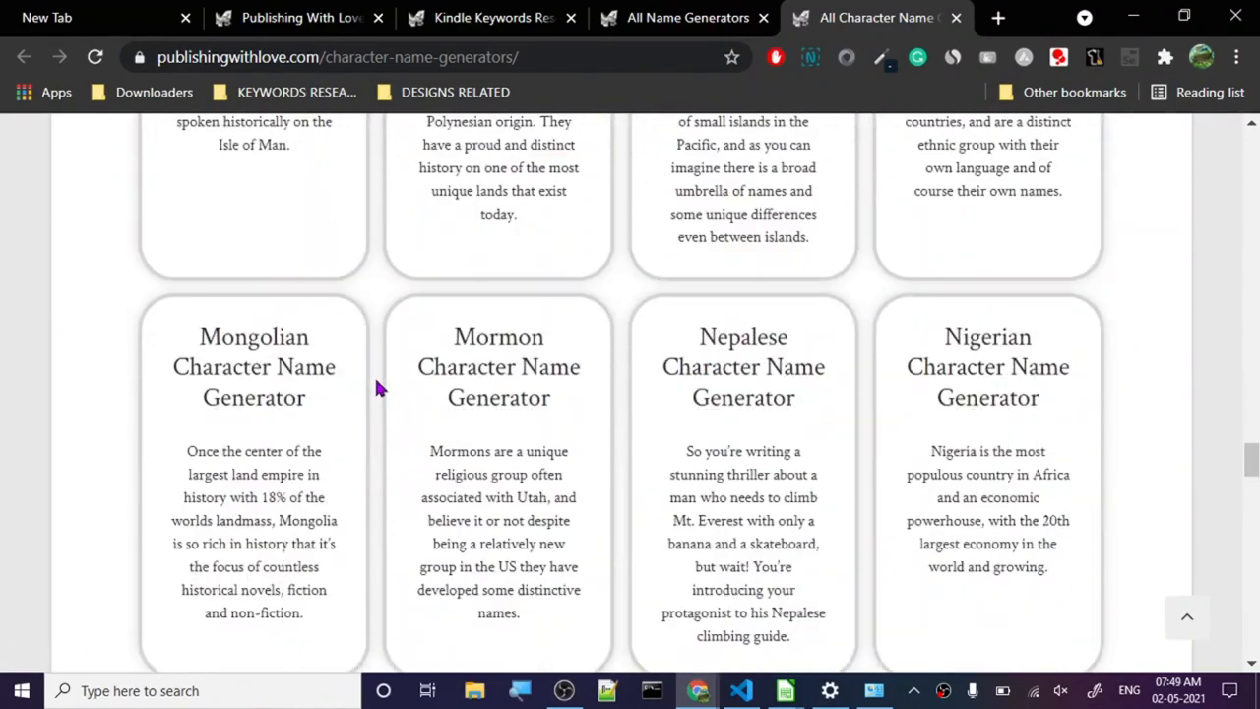
scroll(up, 3)
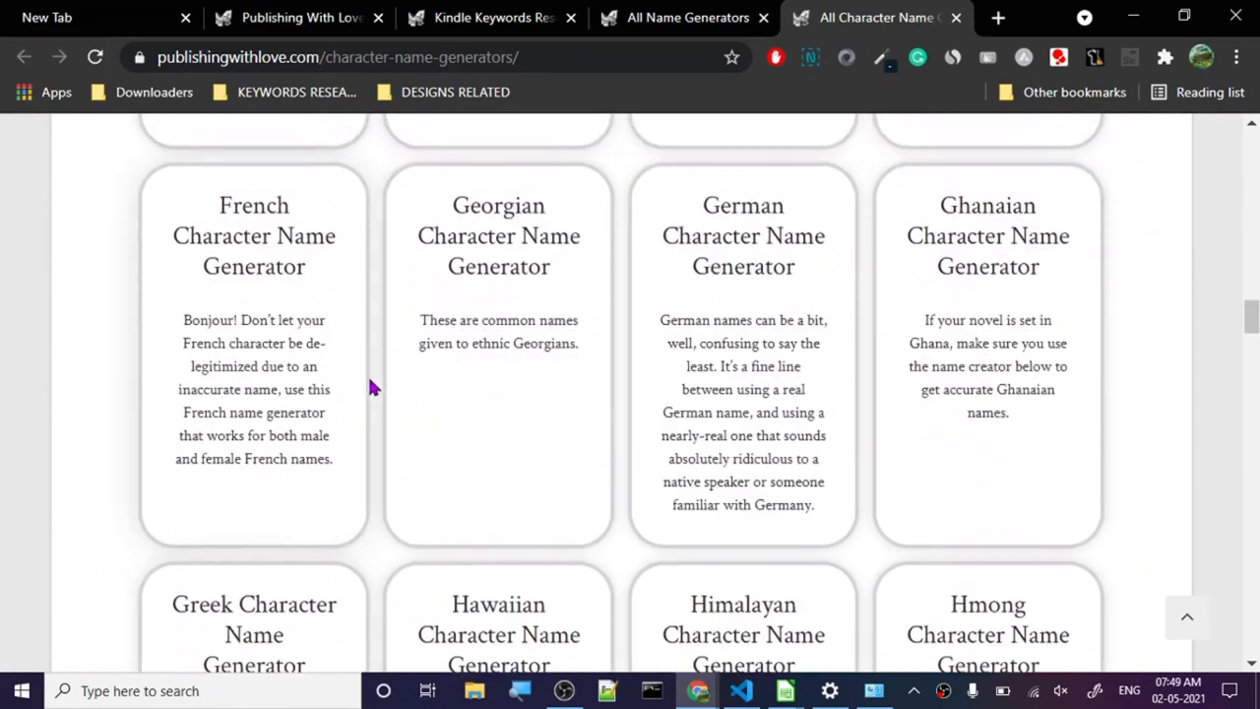
mouse_move(413, 395)
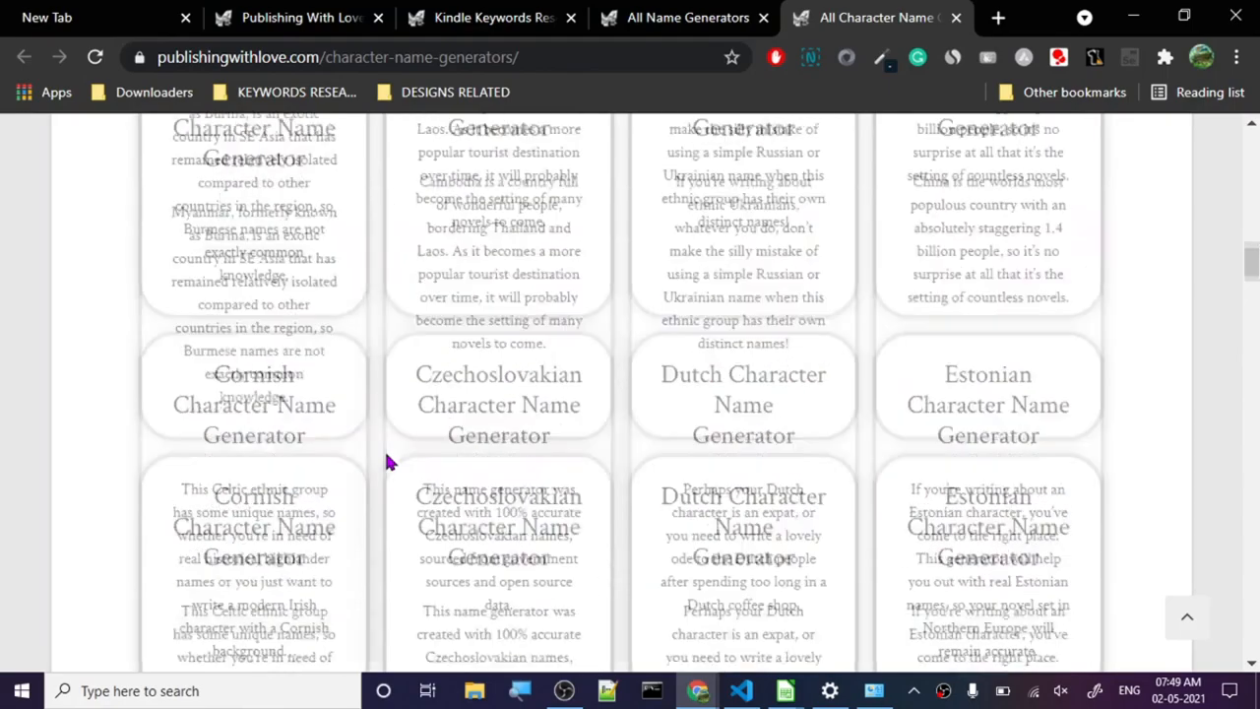
scroll(up, 3)
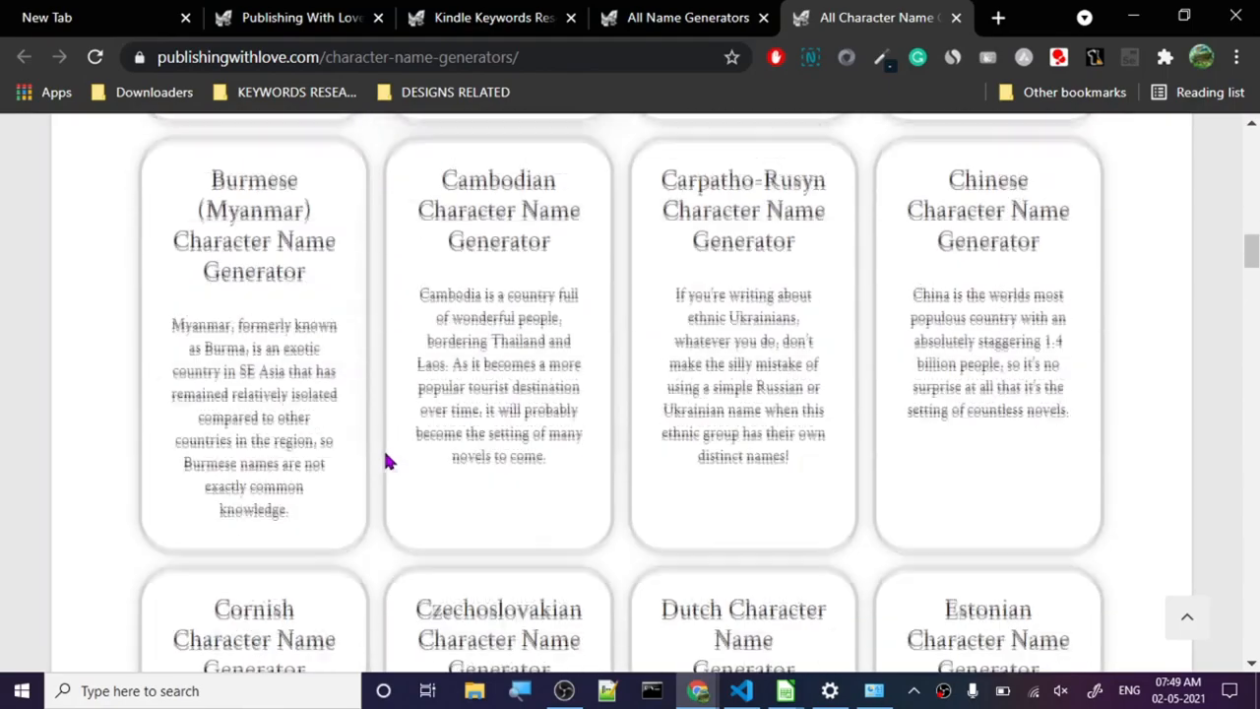
scroll(down, 3)
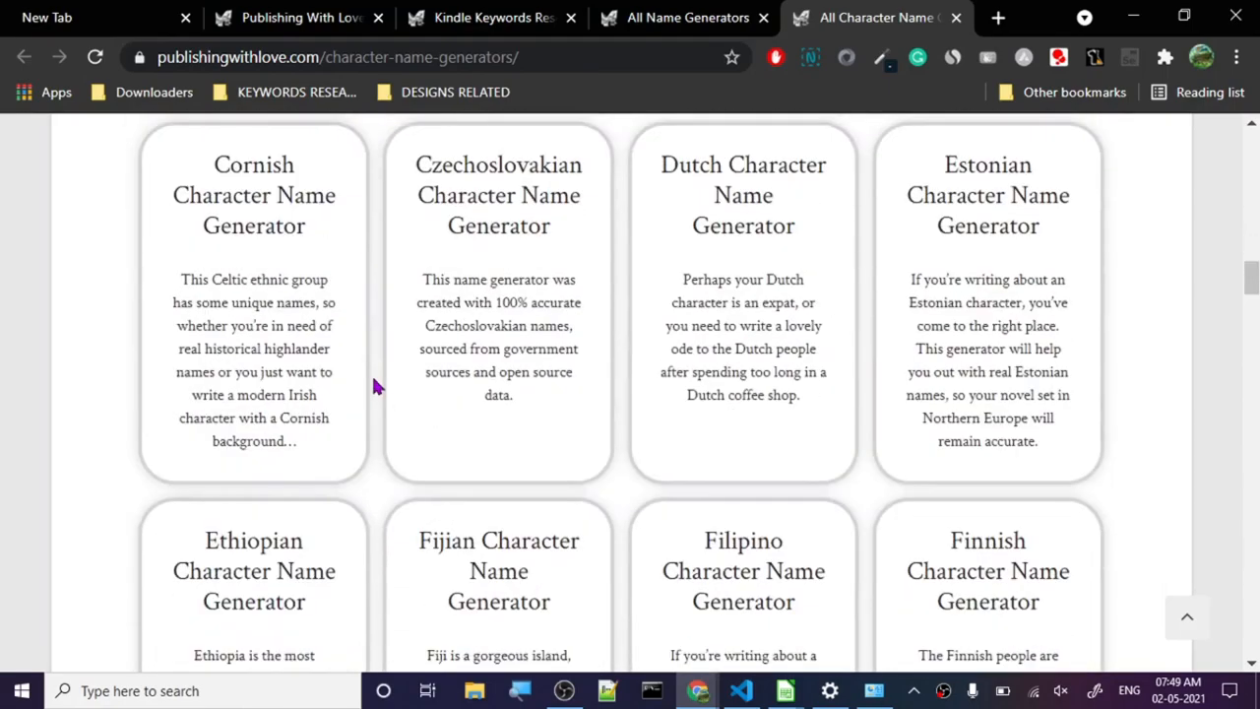
scroll(down, 3)
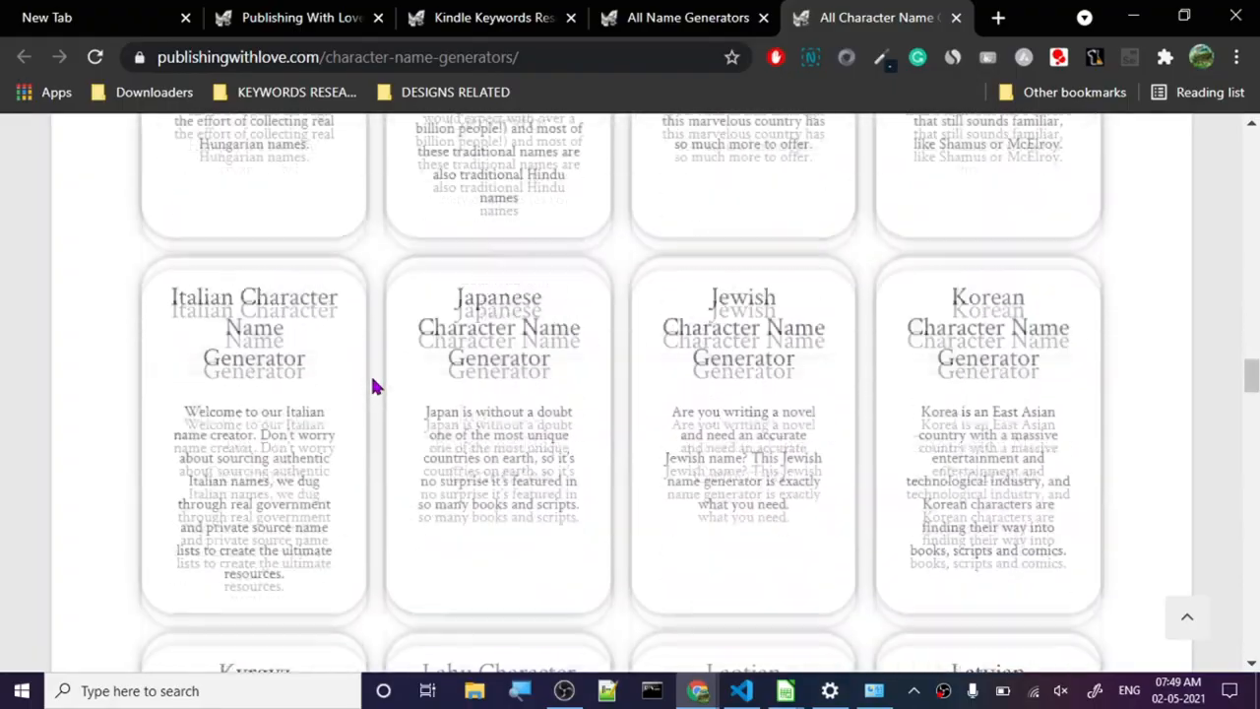
scroll(down, 3)
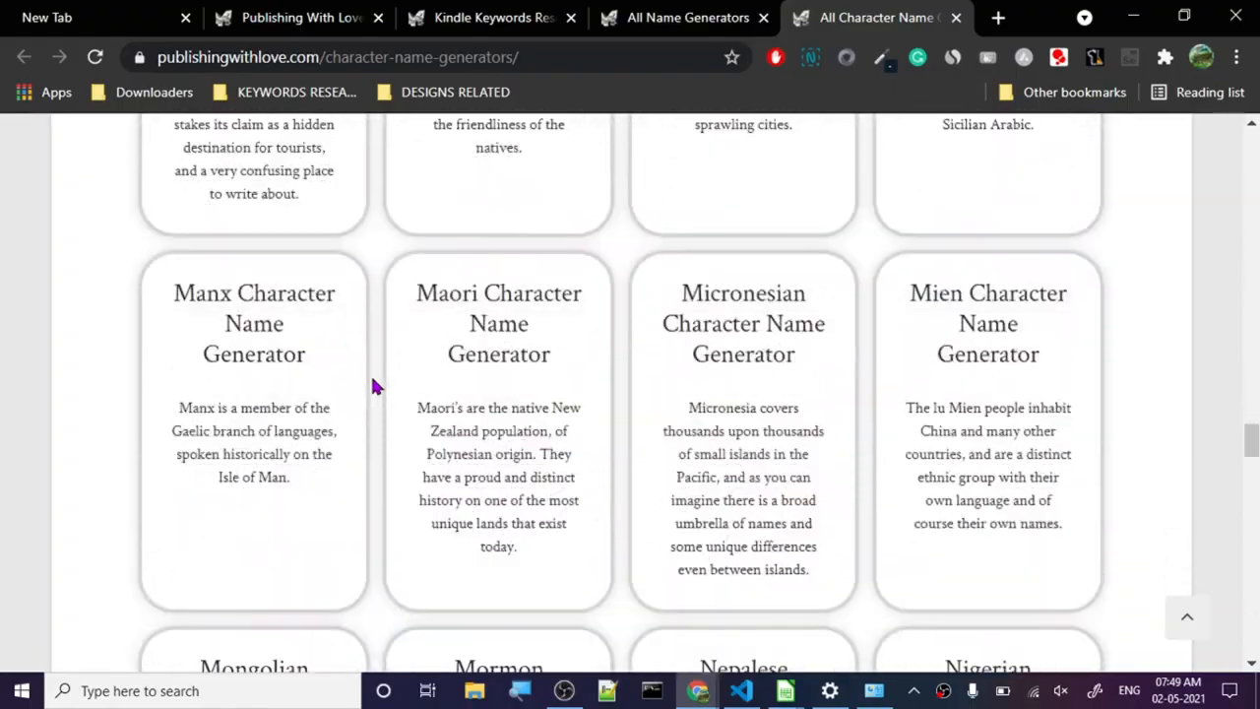
scroll(down, 3)
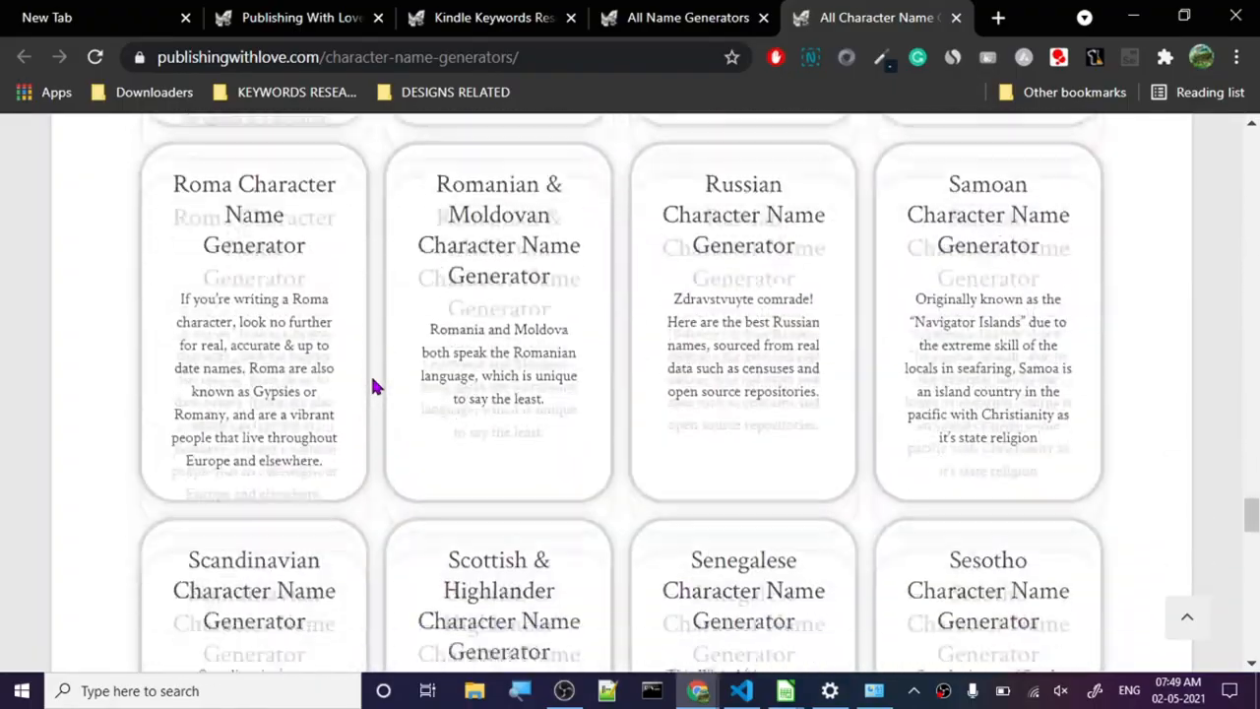
scroll(down, 3)
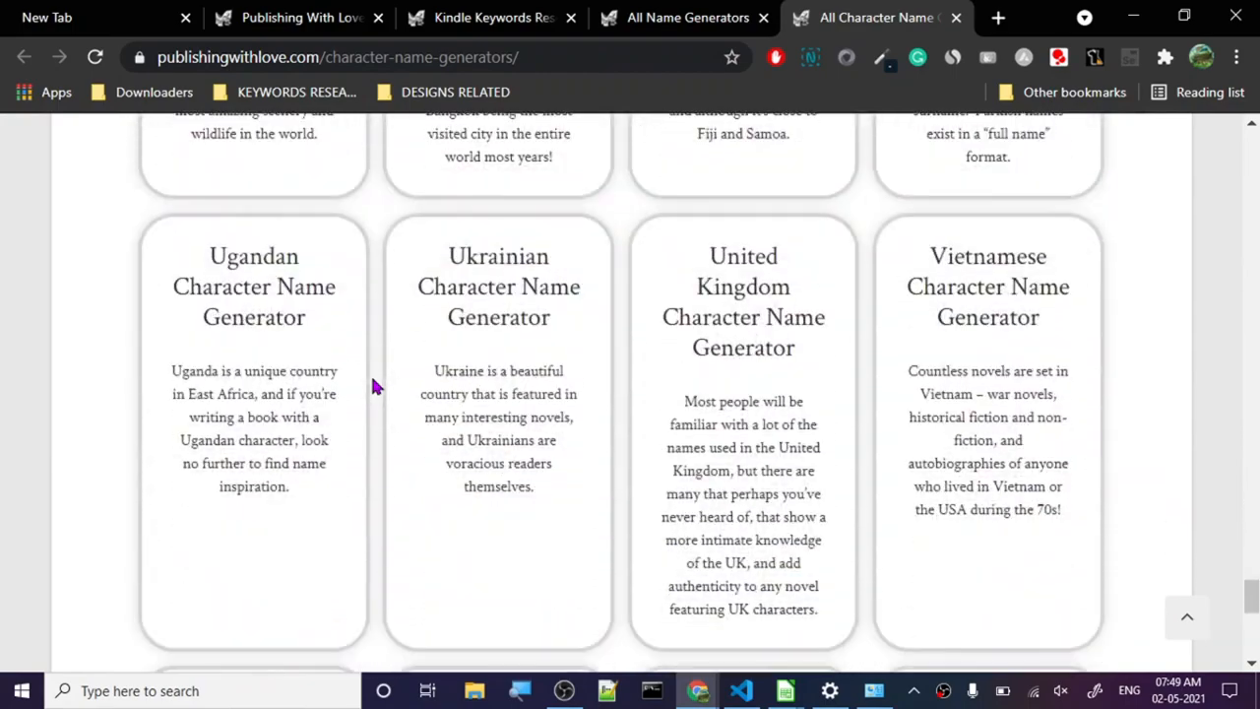
scroll(down, 3)
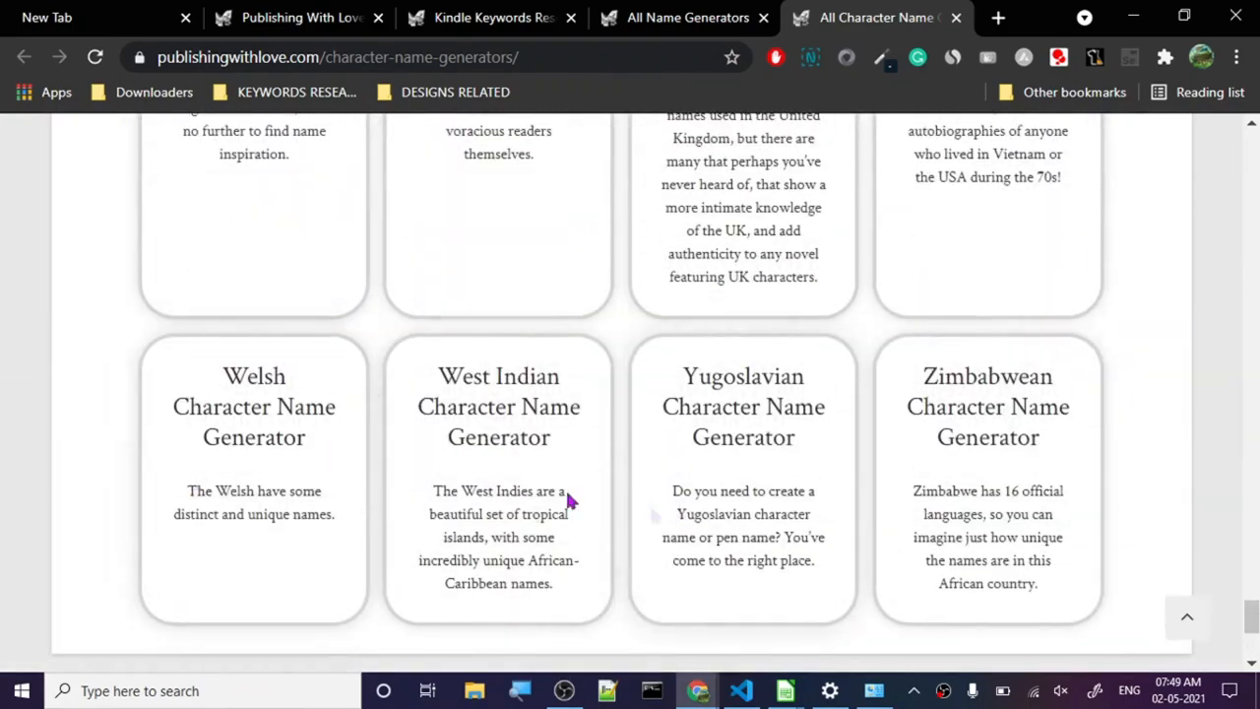
scroll(up, 3)
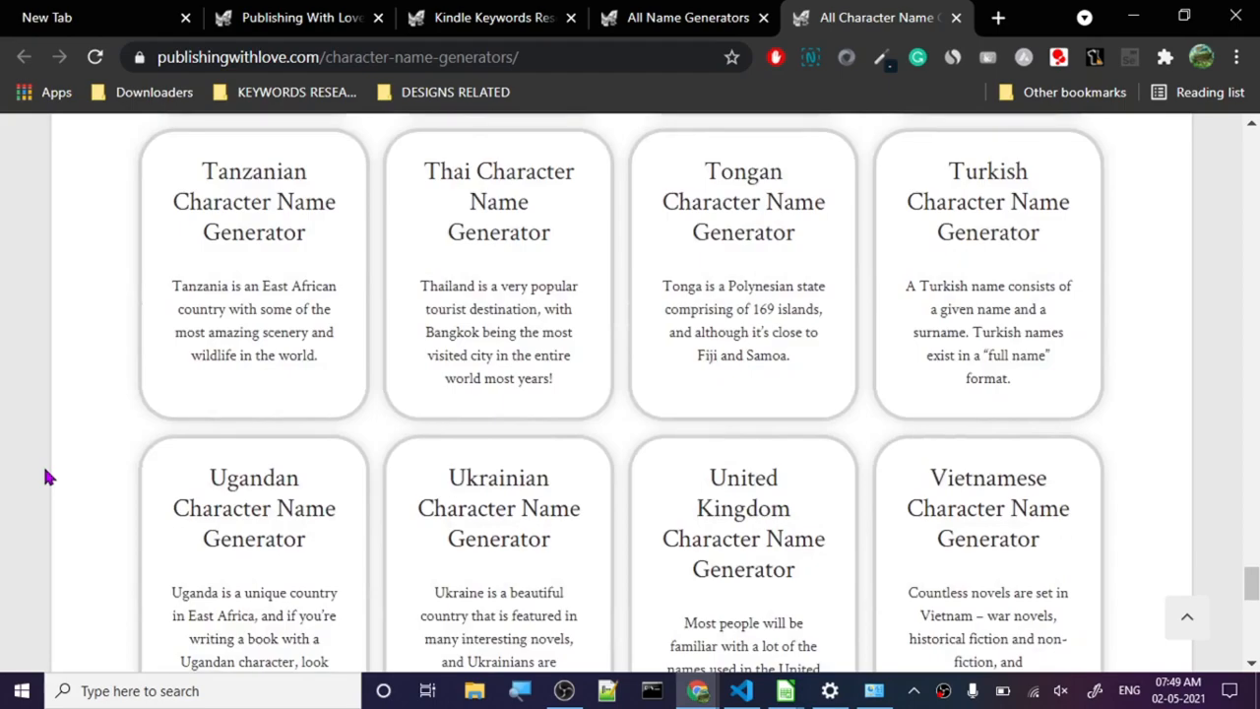
scroll(up, 3)
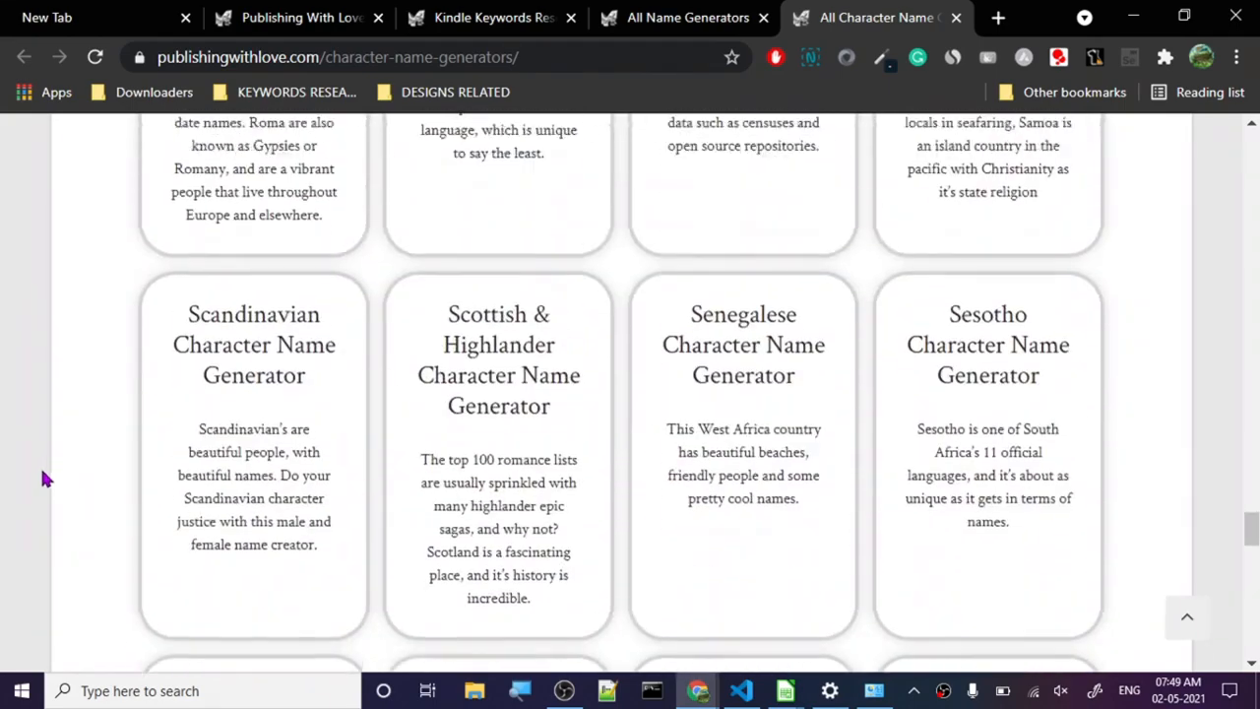
scroll(up, 3)
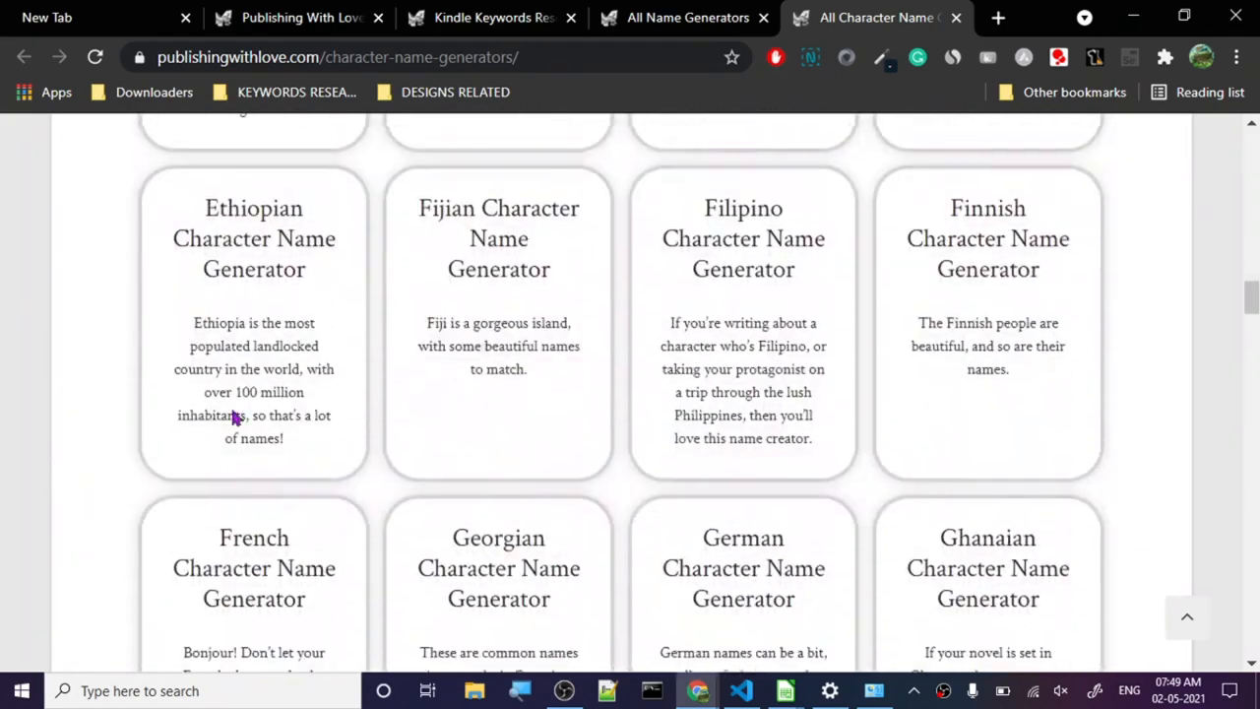
scroll(up, 3)
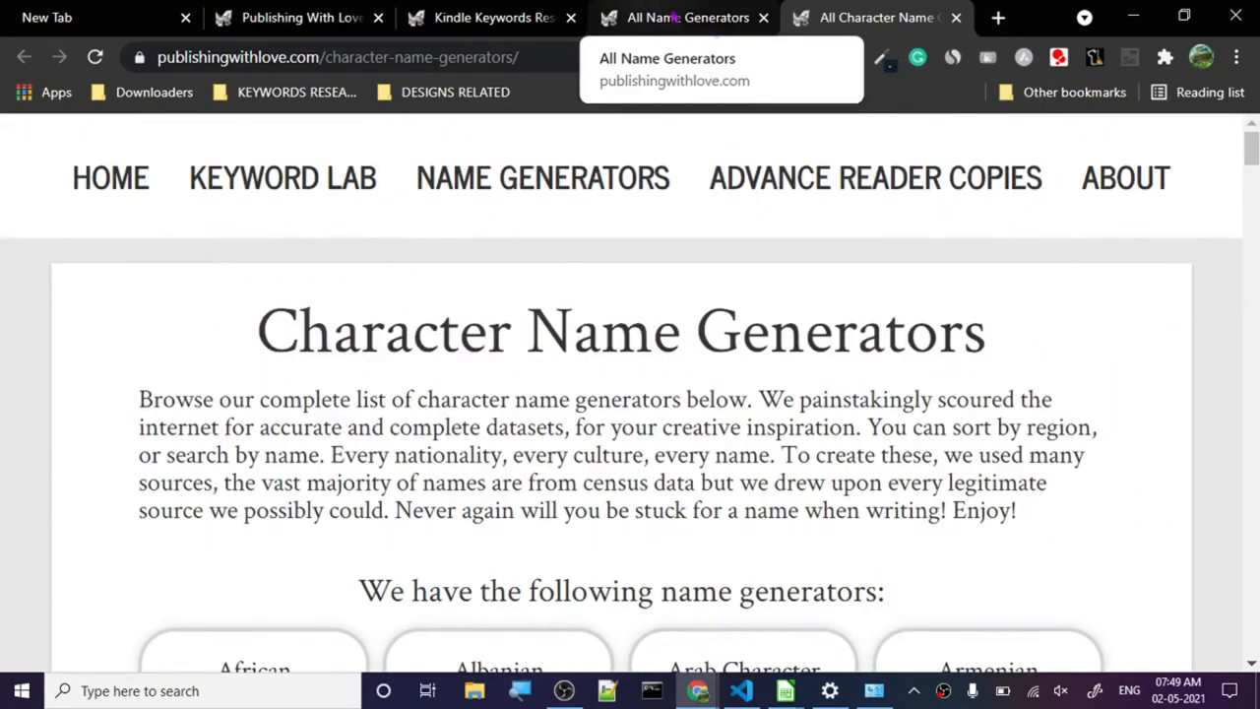
Open the Advance Reader Copies page from the nav bar in a new browser tab.
scroll(down, 3)
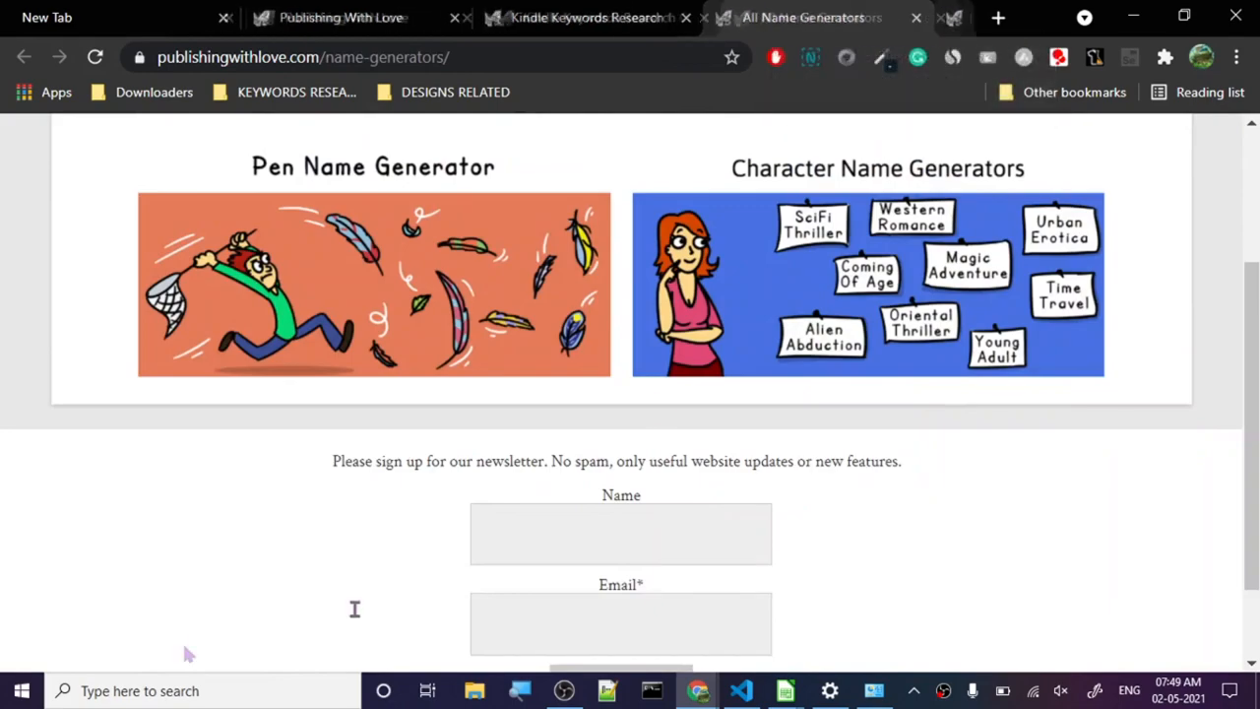
scroll(down, 3)
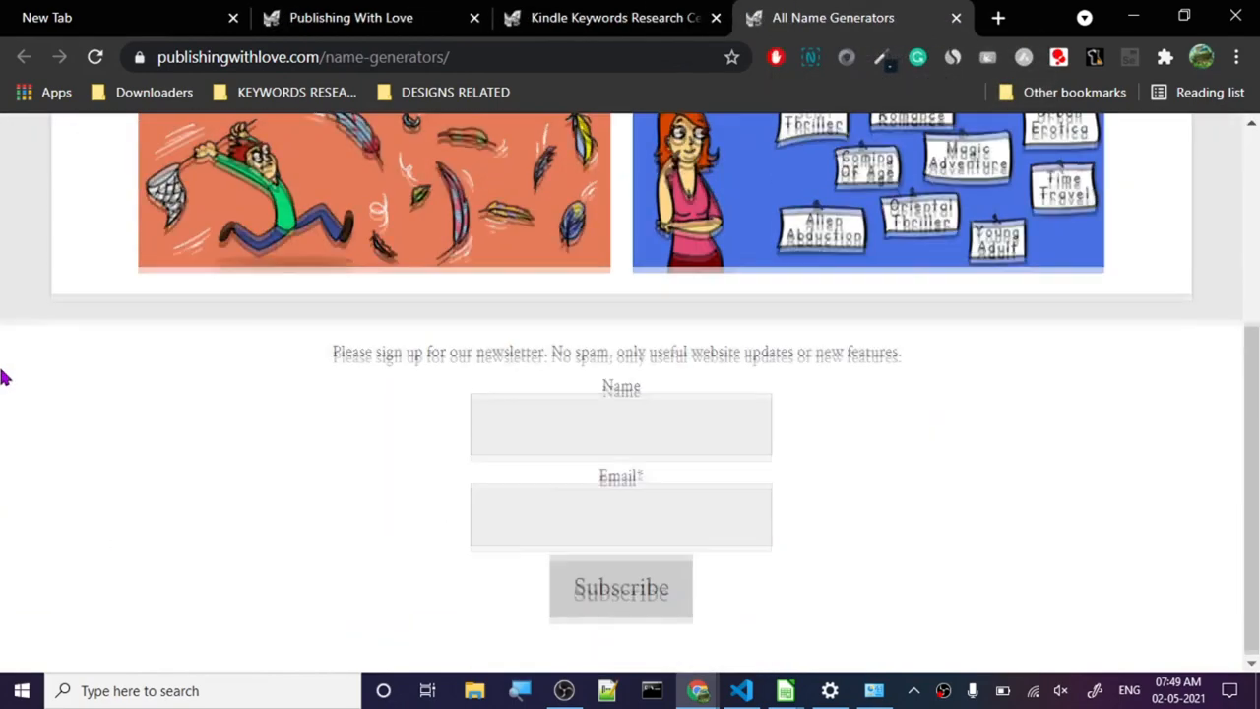
scroll(up, 3)
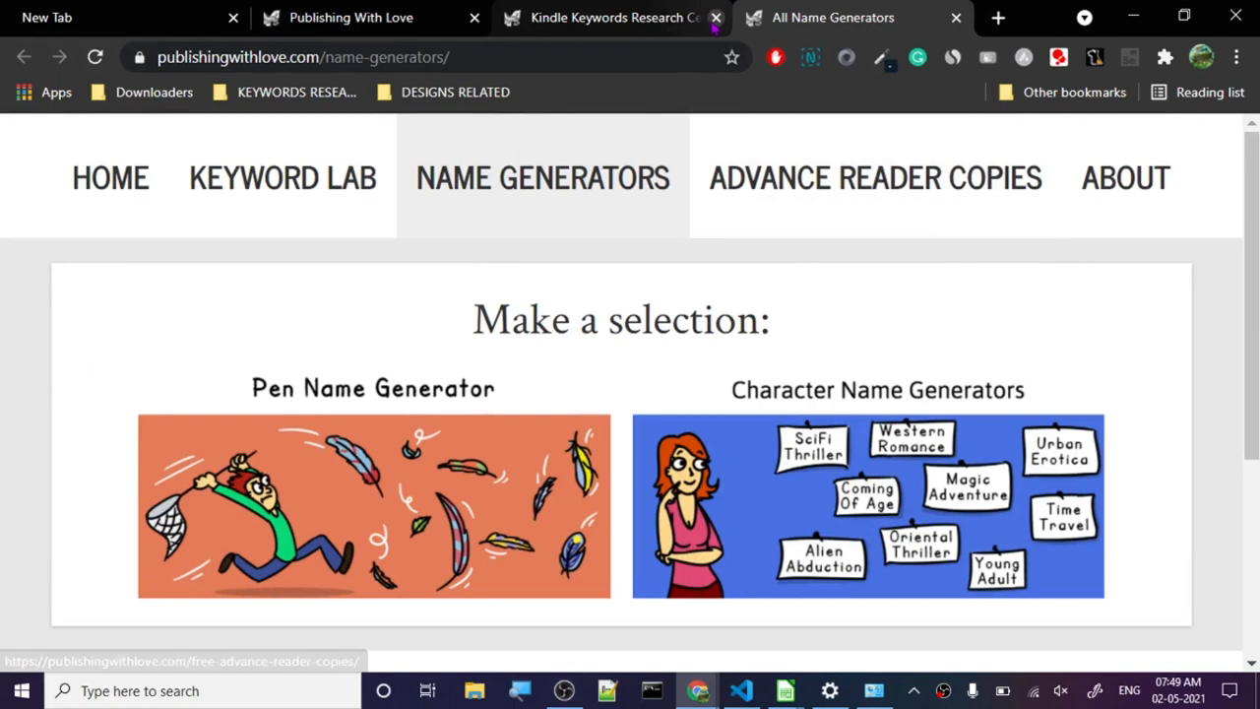
right_click(874, 177)
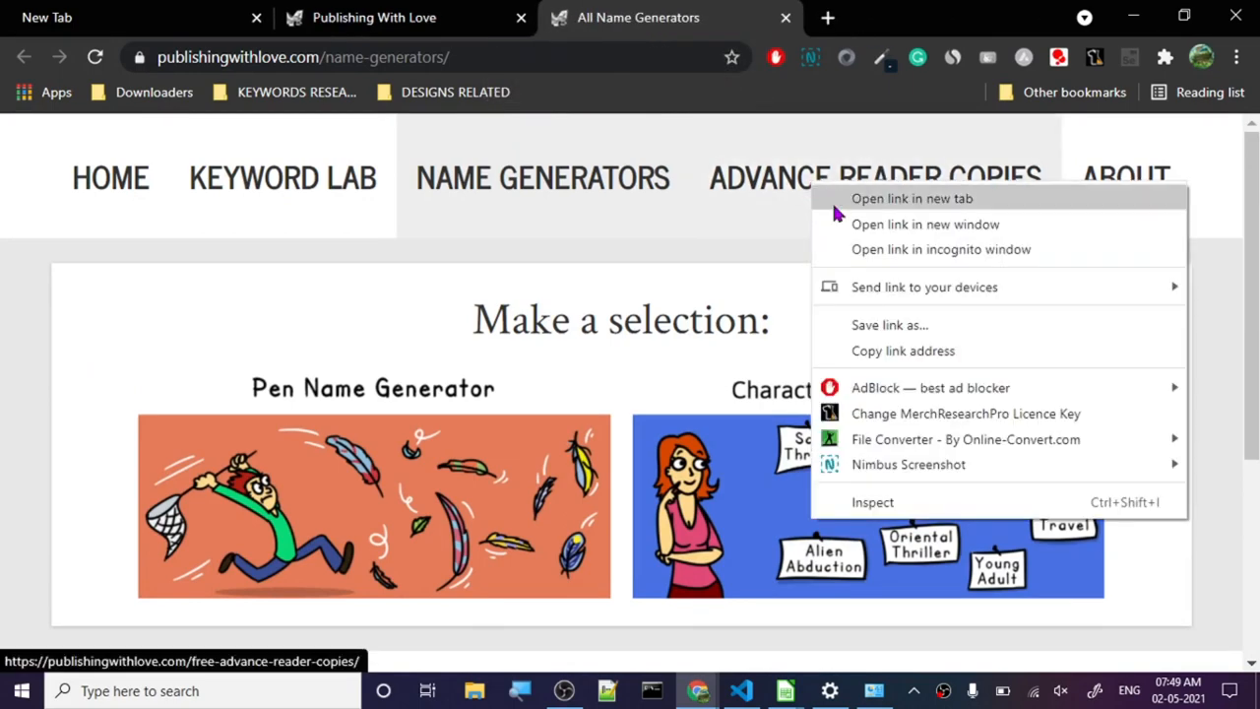
click(912, 197)
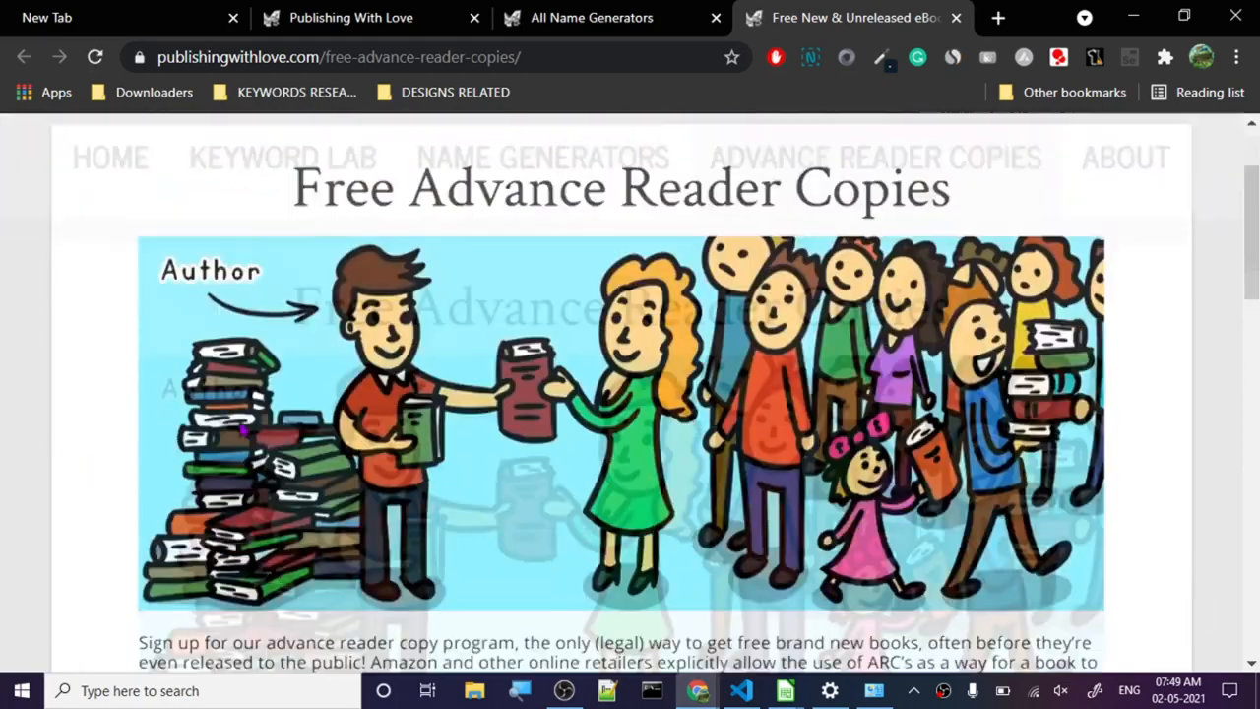
scroll(down, 3)
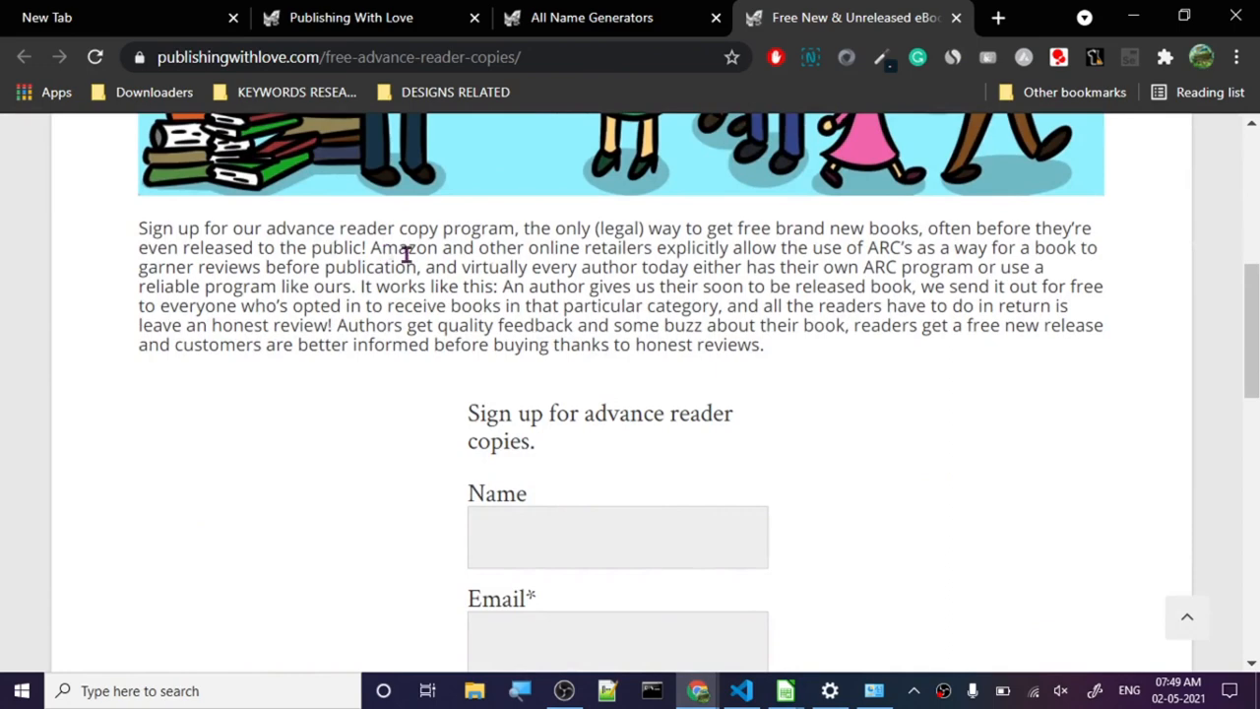
mouse_move(827, 245)
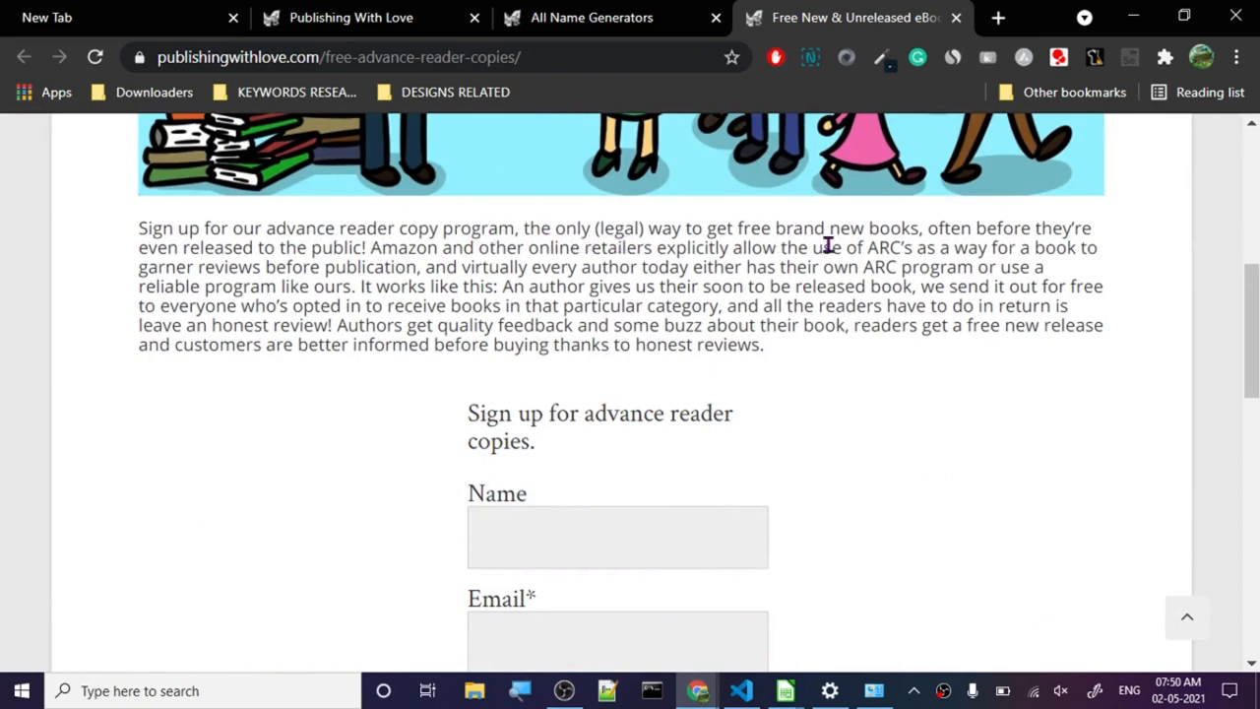
scroll(down, 3)
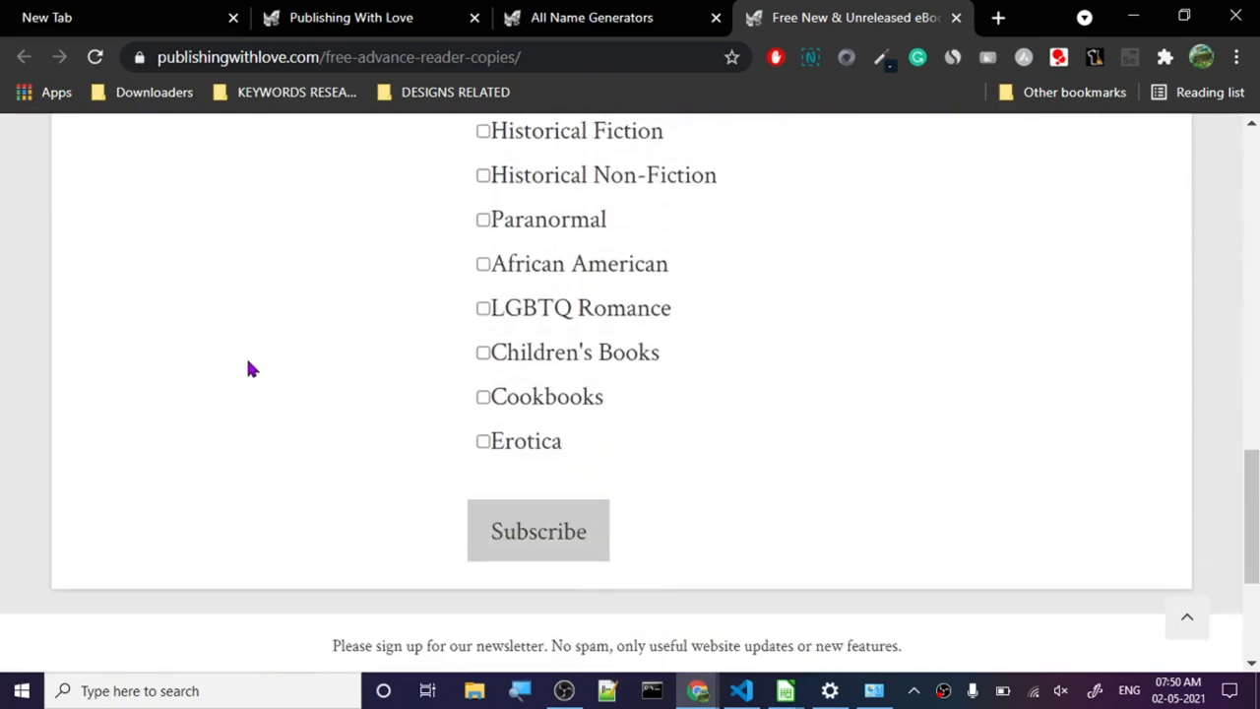
scroll(up, 3)
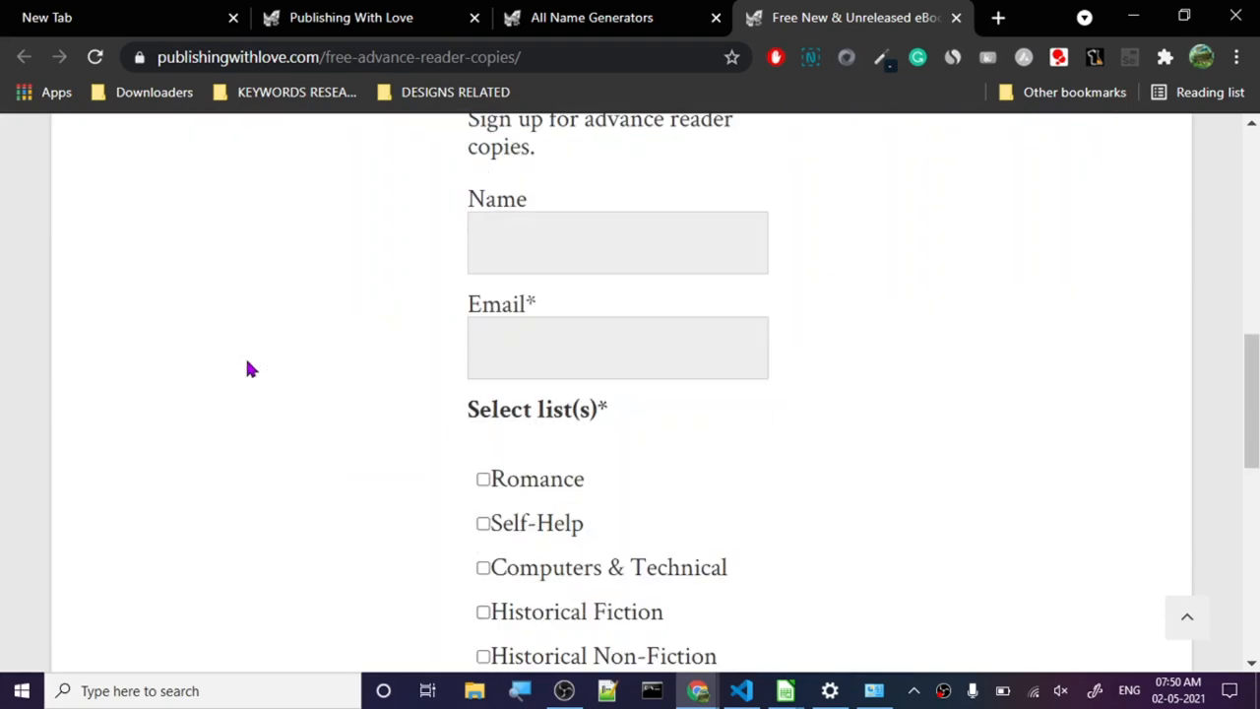
scroll(down, 3)
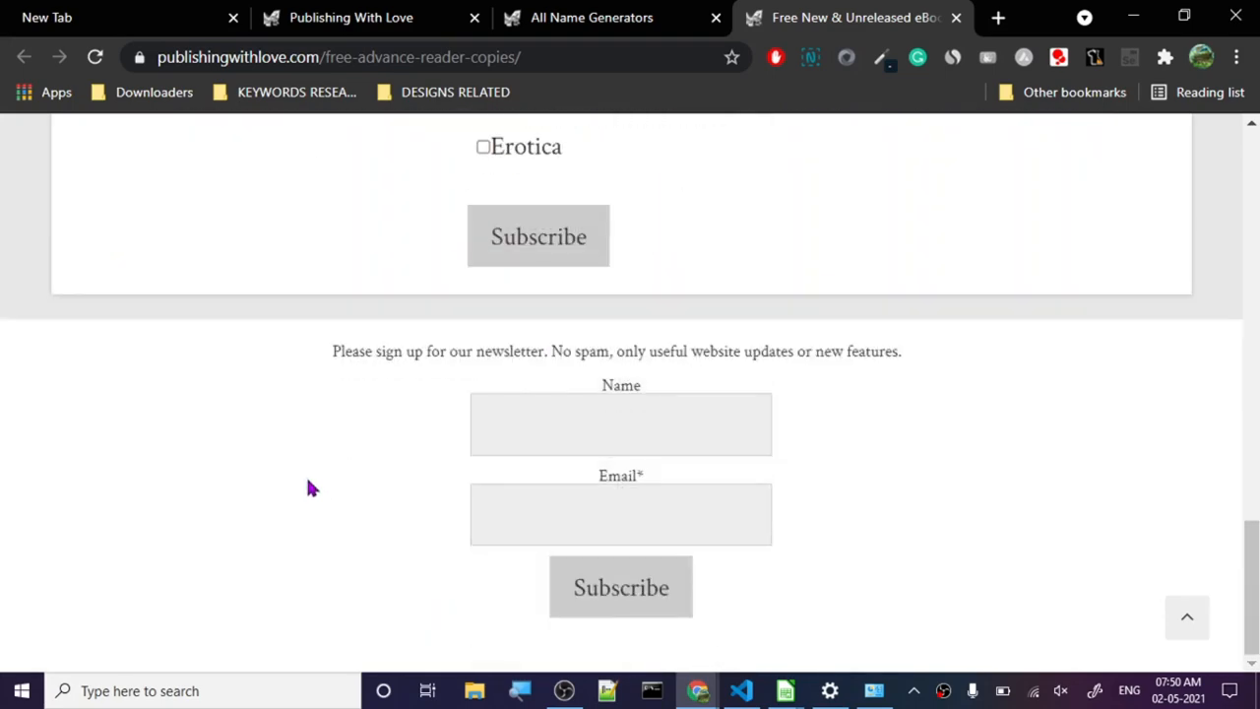
scroll(up, 3)
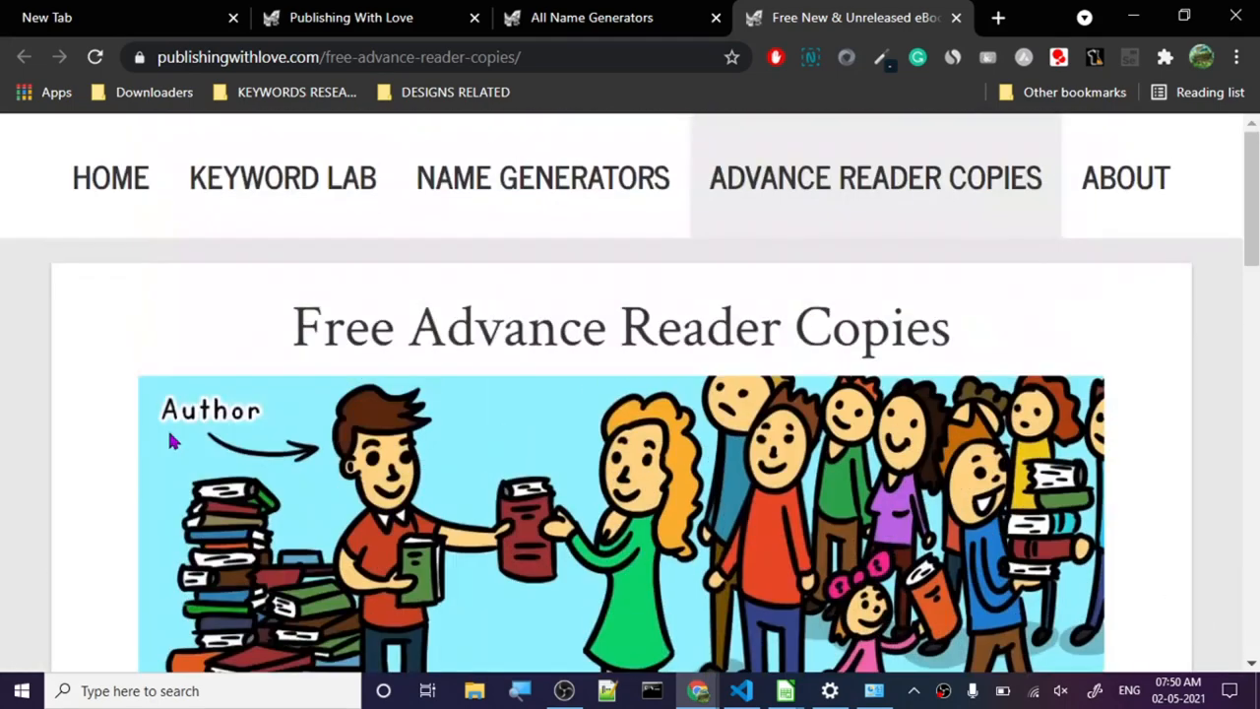
scroll(down, 3)
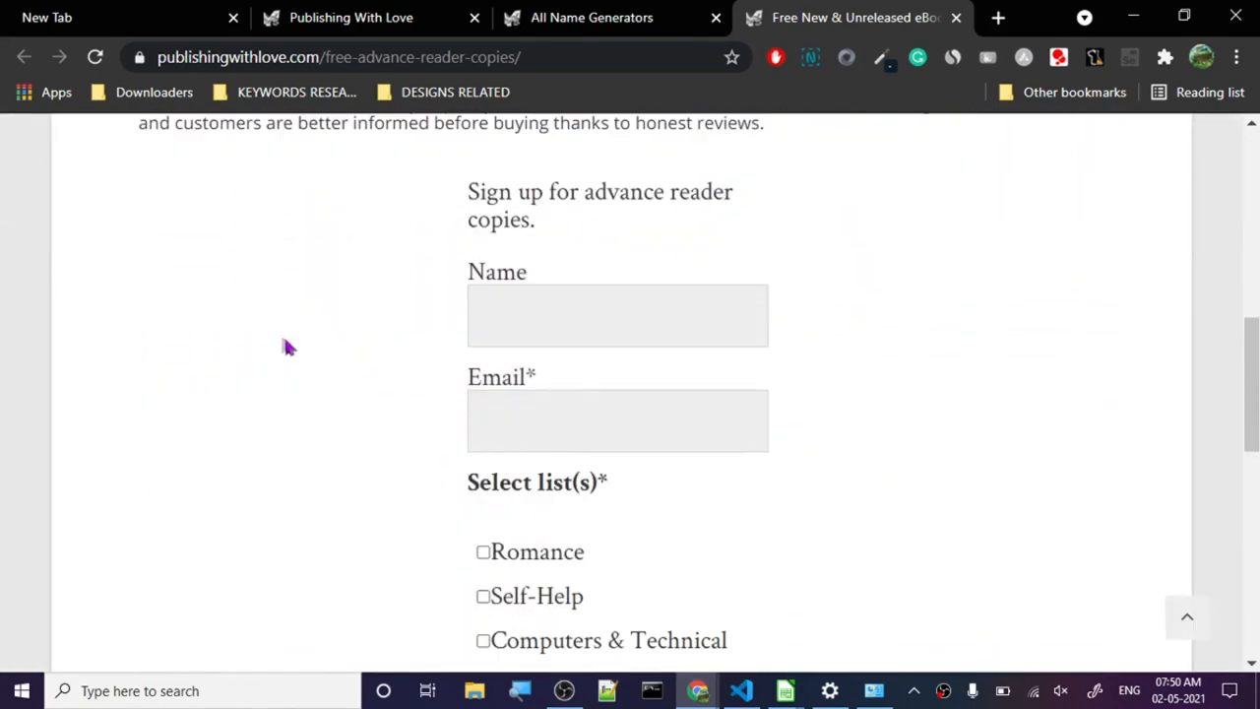
scroll(down, 3)
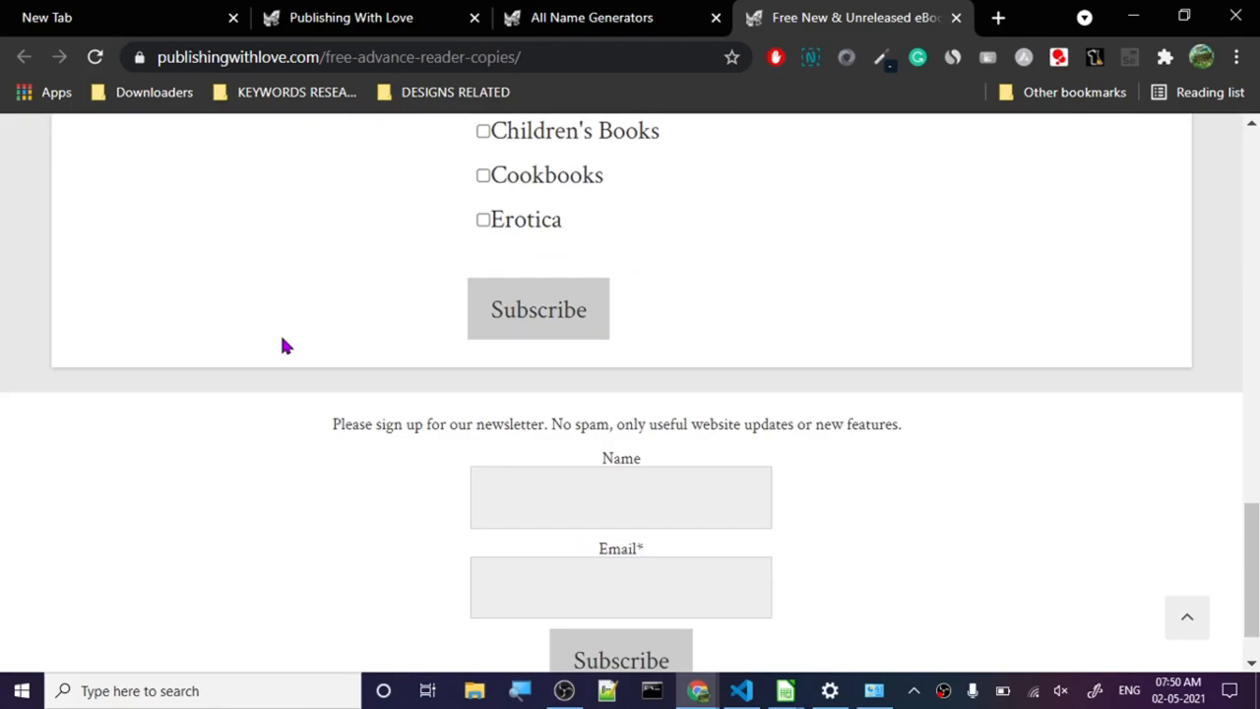
scroll(up, 3)
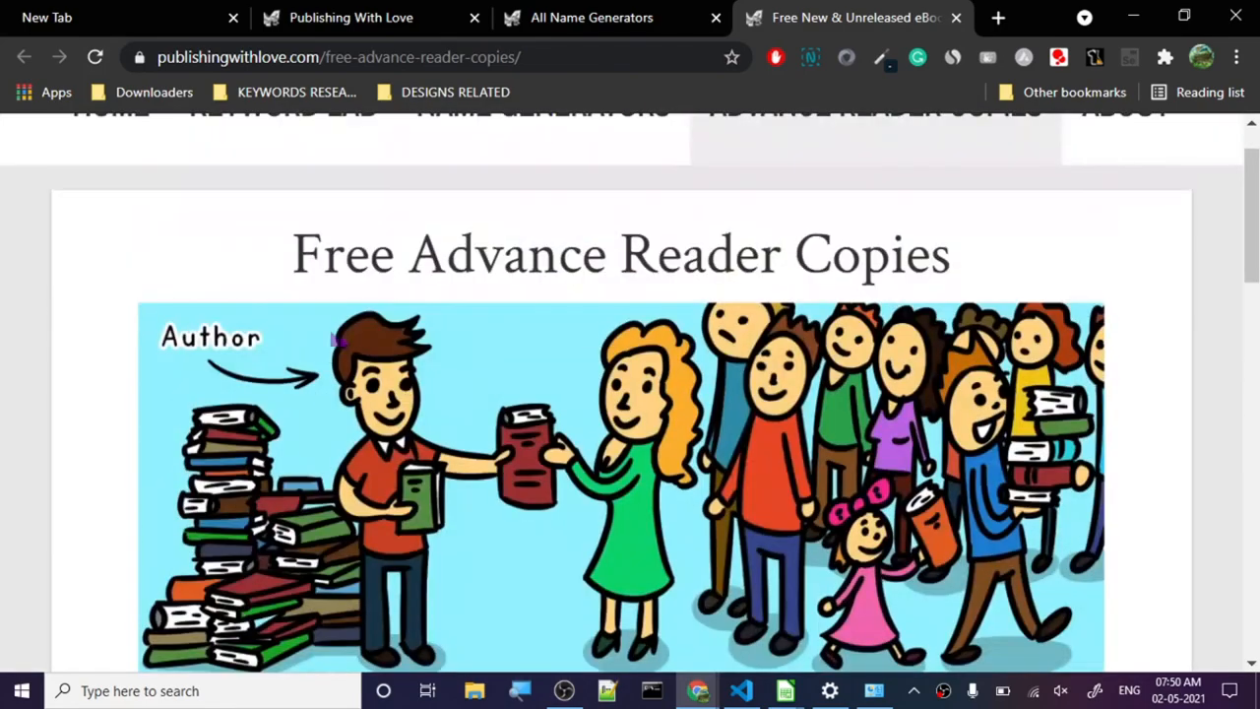
scroll(up, 3)
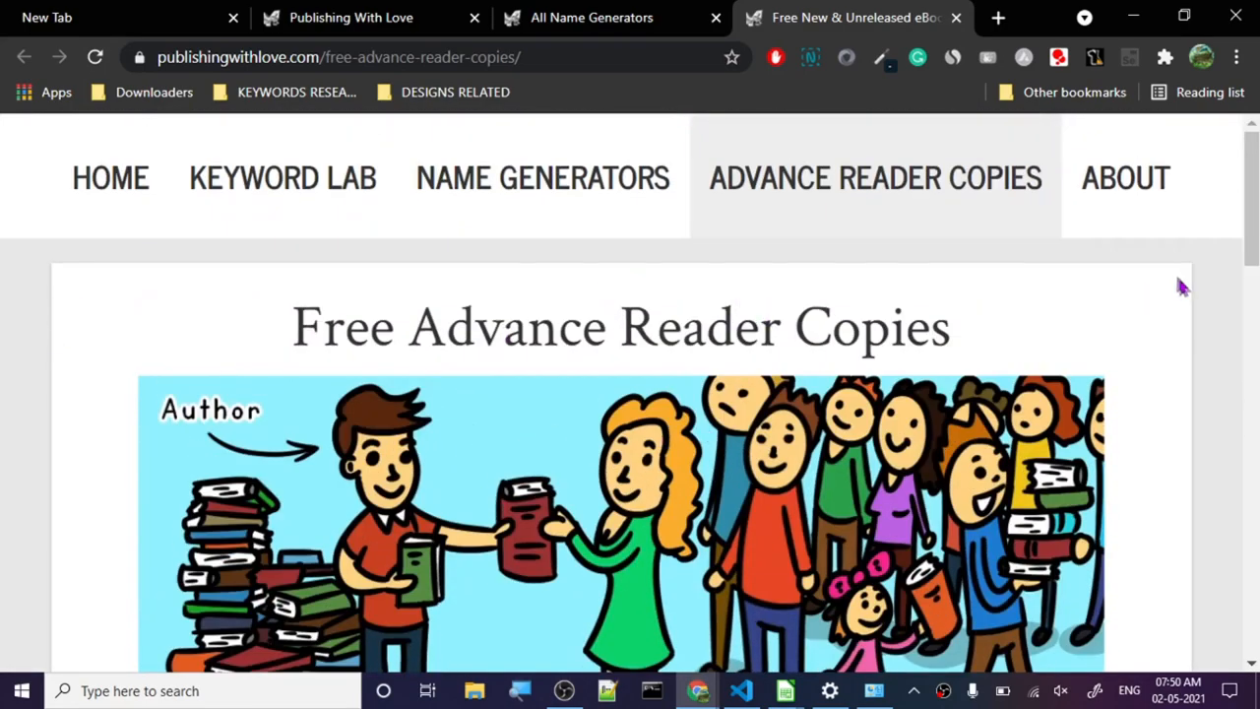
click(1126, 178)
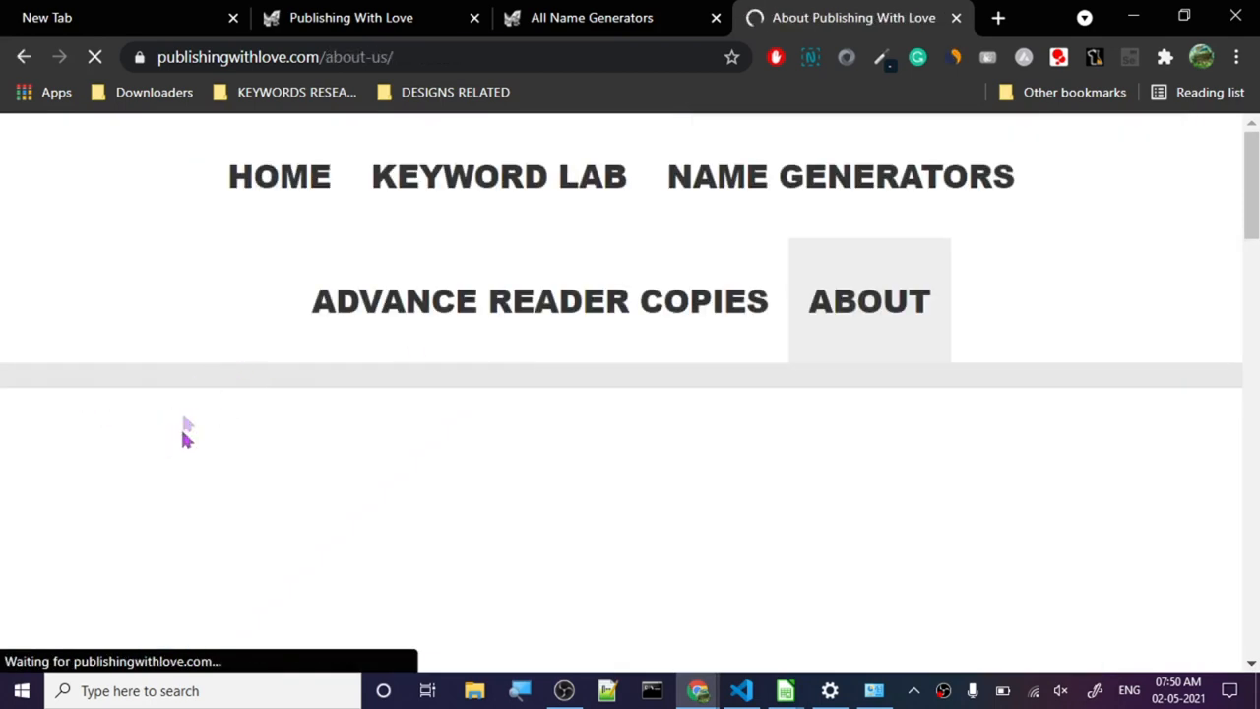
Scroll through the About page's comic and newsletter signup, then select the word Feminist under the title.
scroll(down, 3)
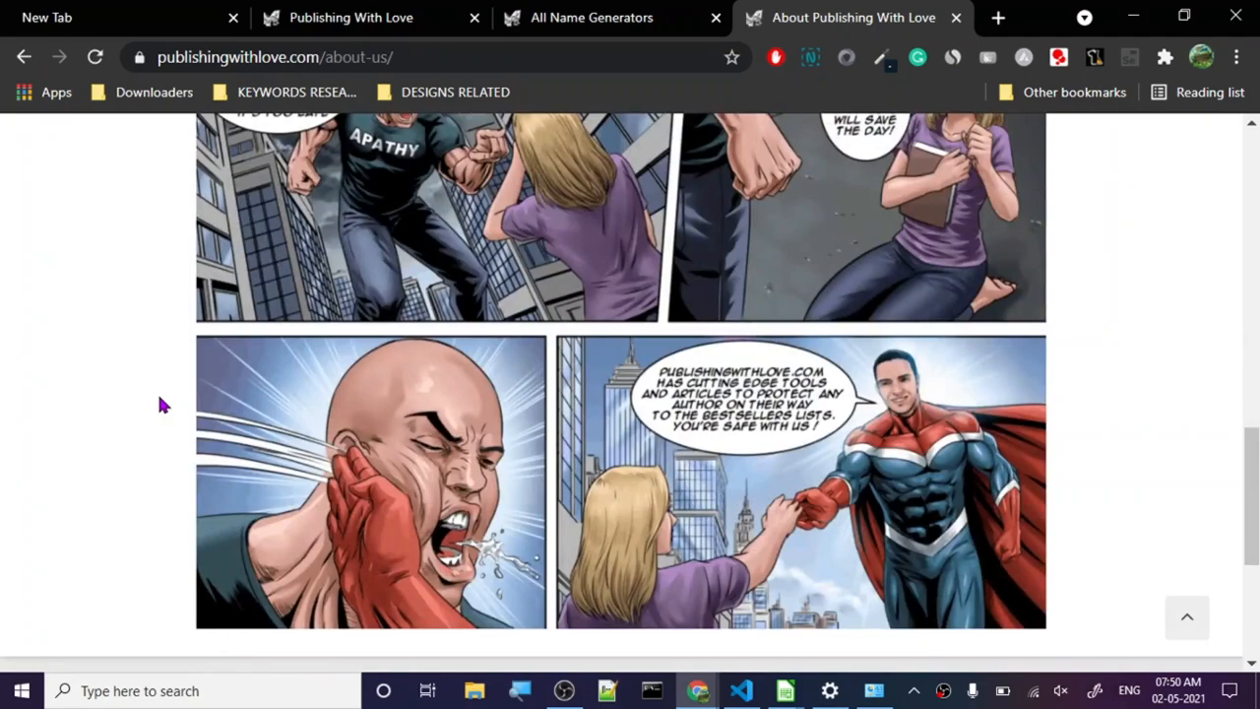
scroll(up, 3)
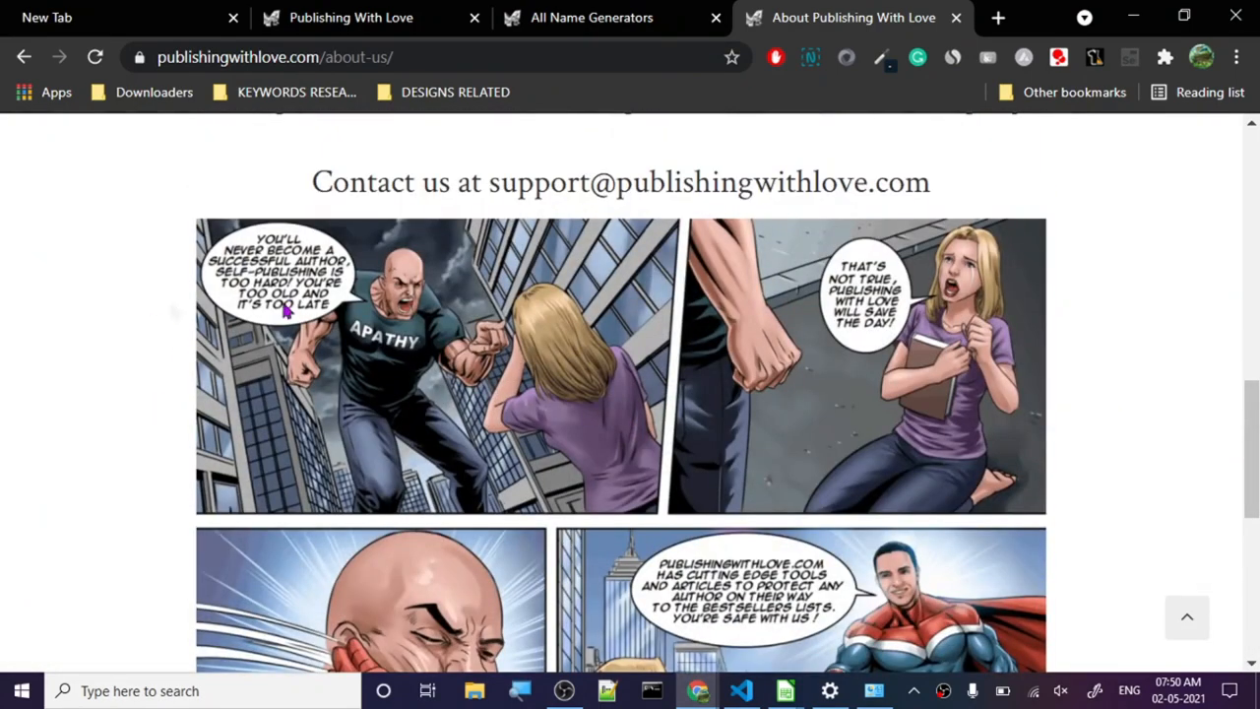
scroll(down, 3)
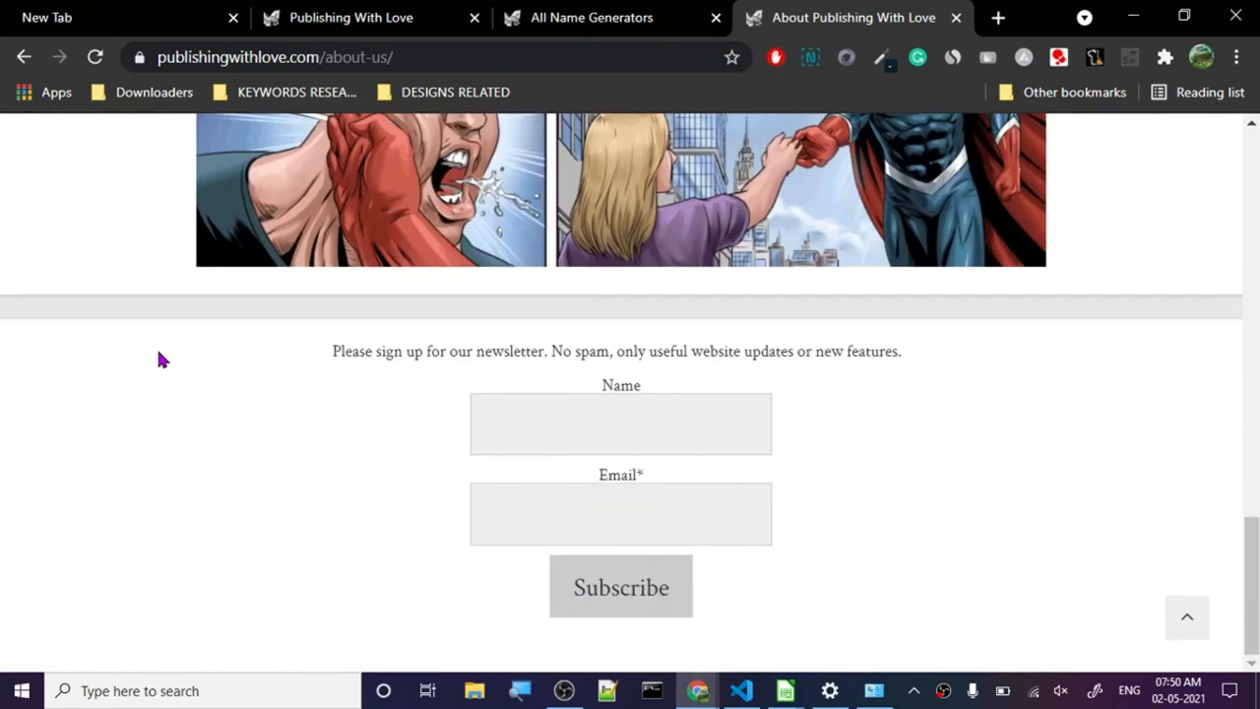
scroll(up, 3)
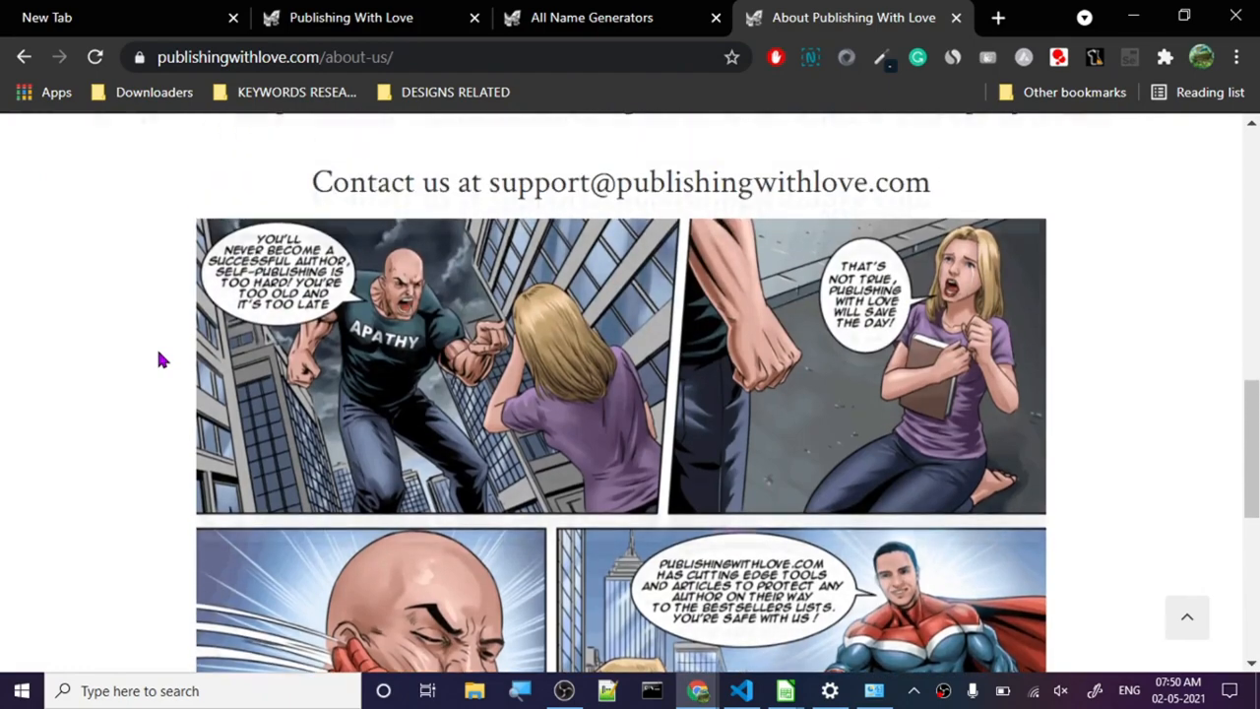
scroll(up, 3)
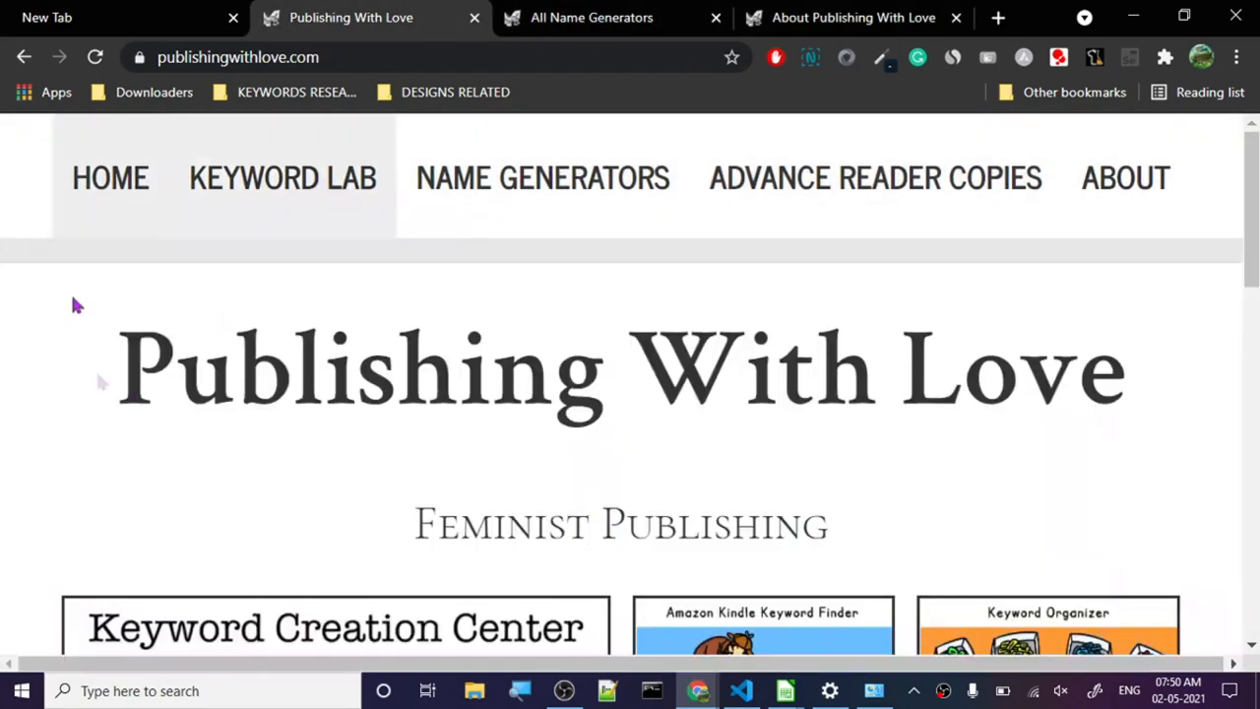
double_click(500, 524)
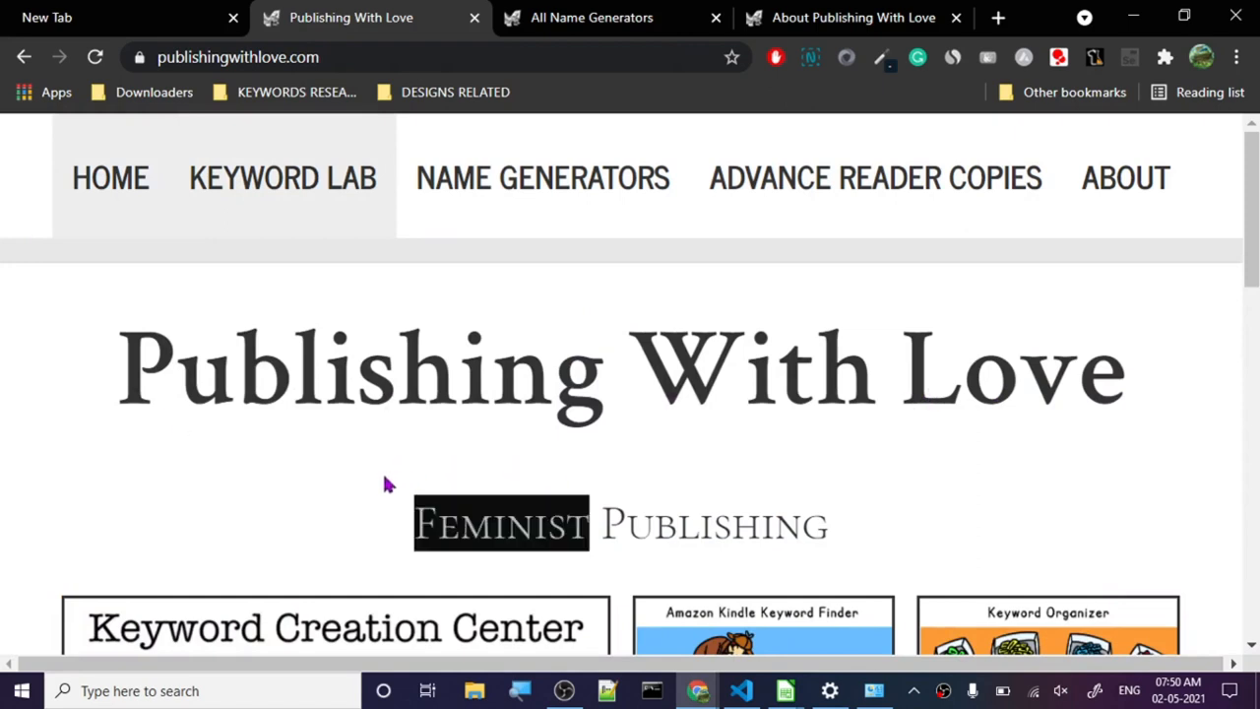